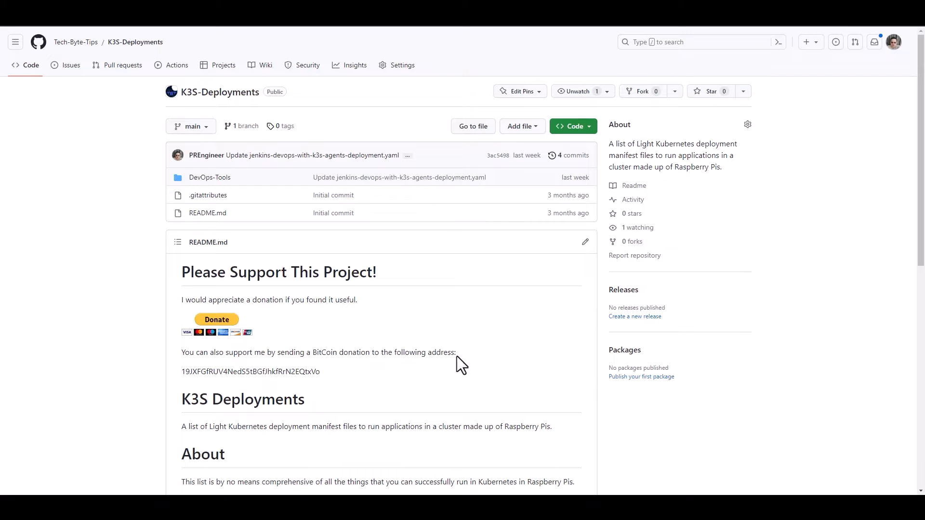
mouse_move(114, 271)
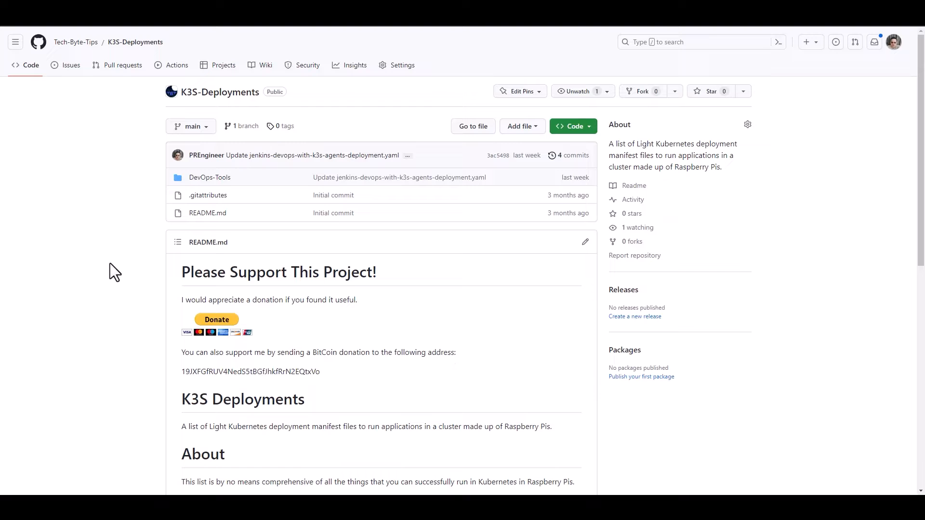
mouse_move(157, 278)
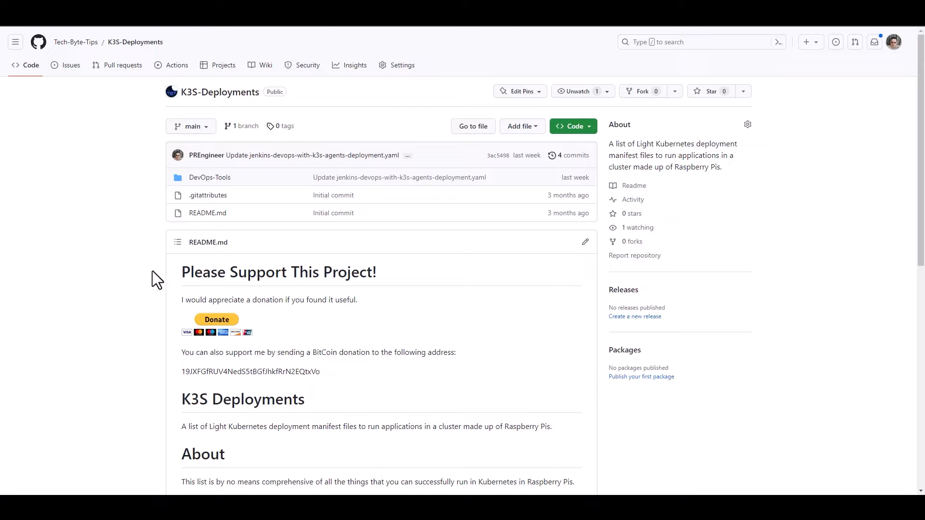
mouse_move(156, 254)
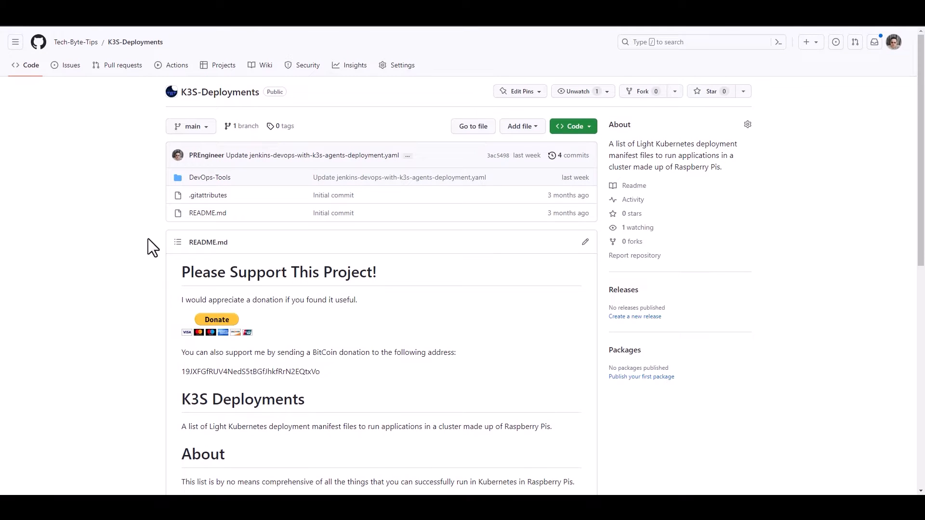
mouse_move(125, 181)
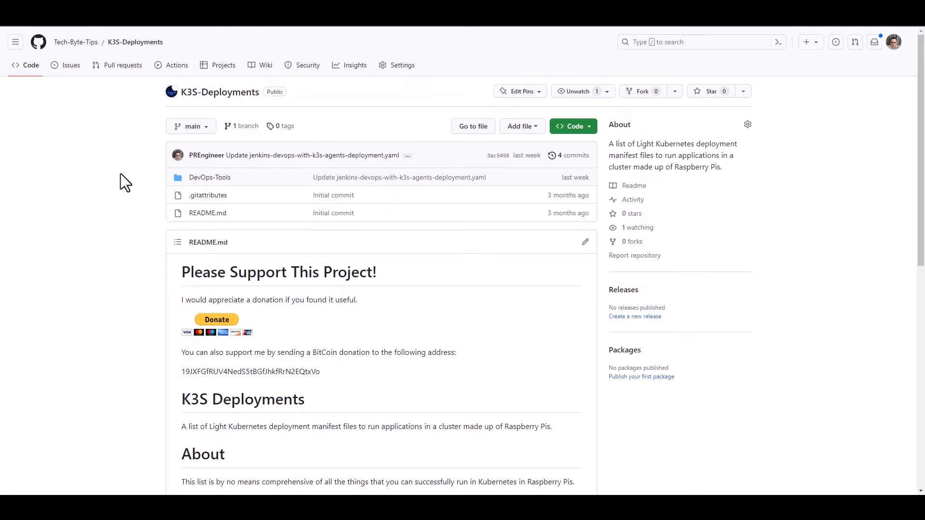
mouse_move(147, 54)
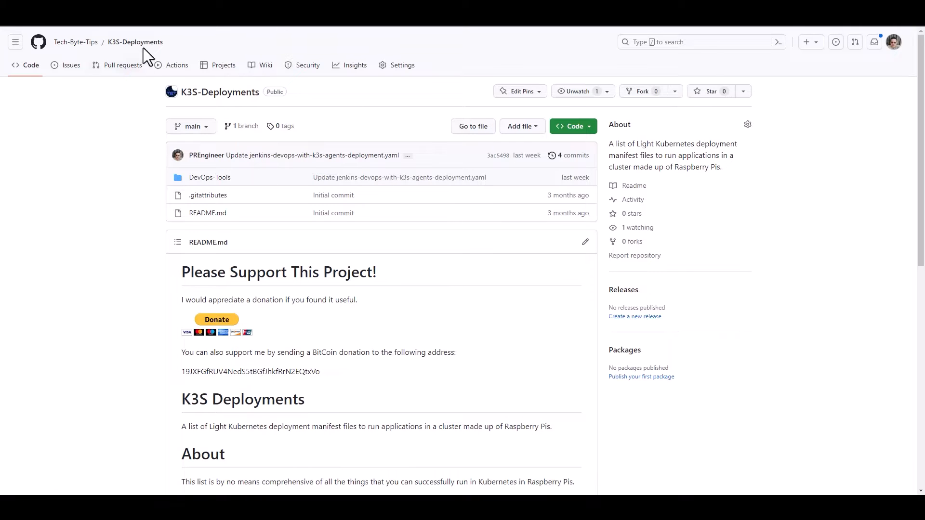
mouse_move(113, 240)
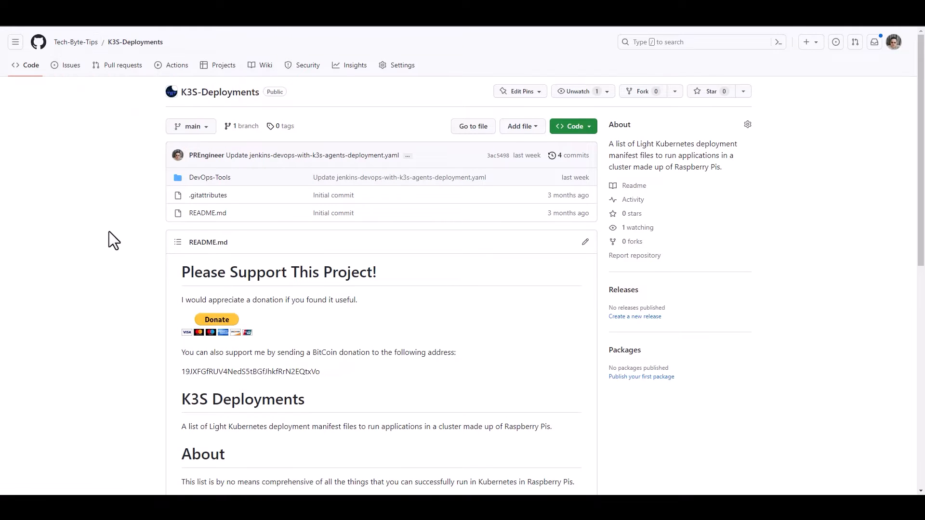
mouse_move(134, 42)
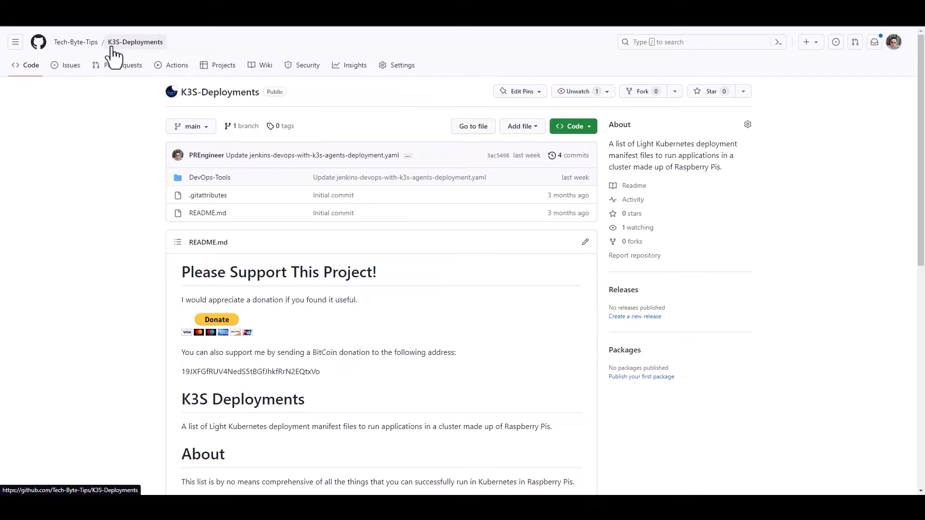
mouse_move(89, 210)
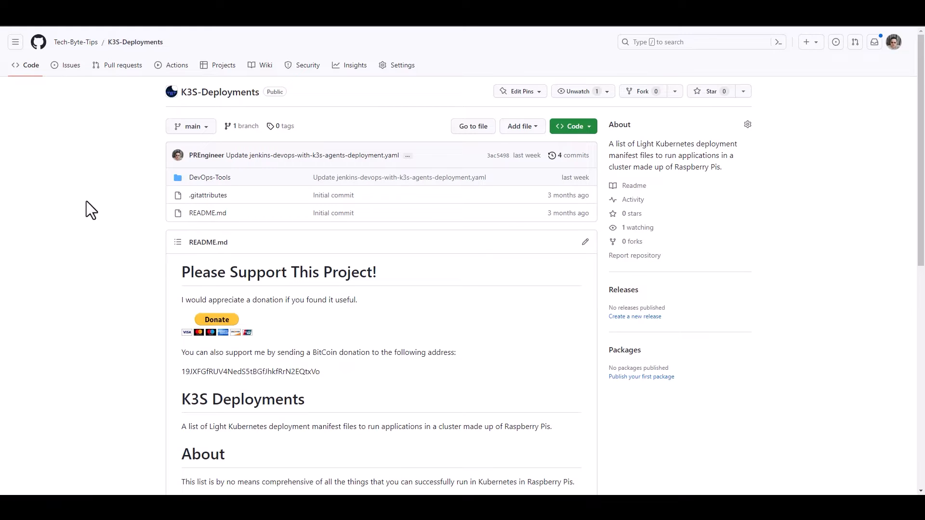
mouse_move(103, 223)
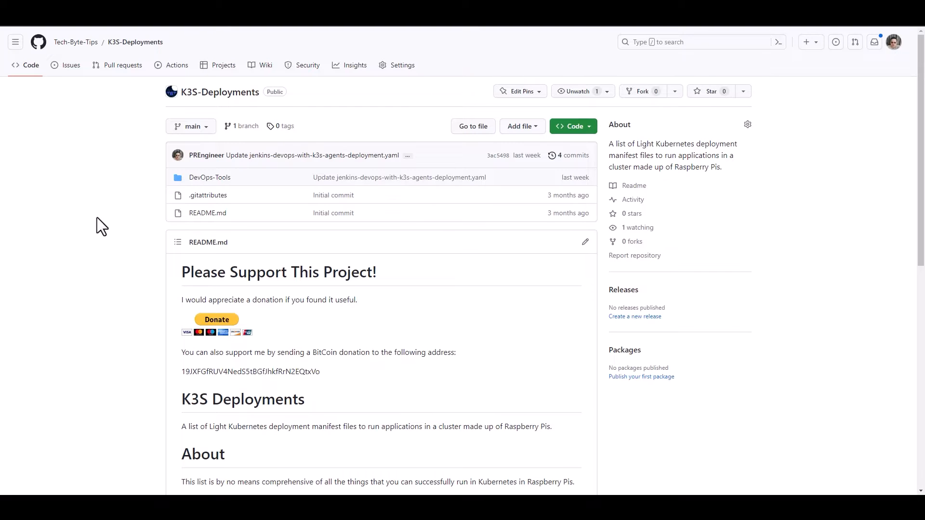
mouse_move(90, 230)
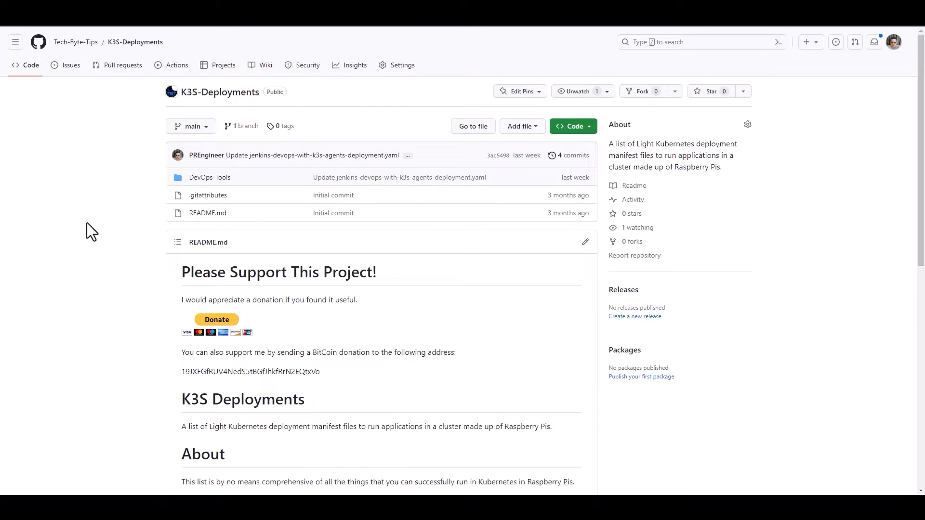
mouse_move(147, 214)
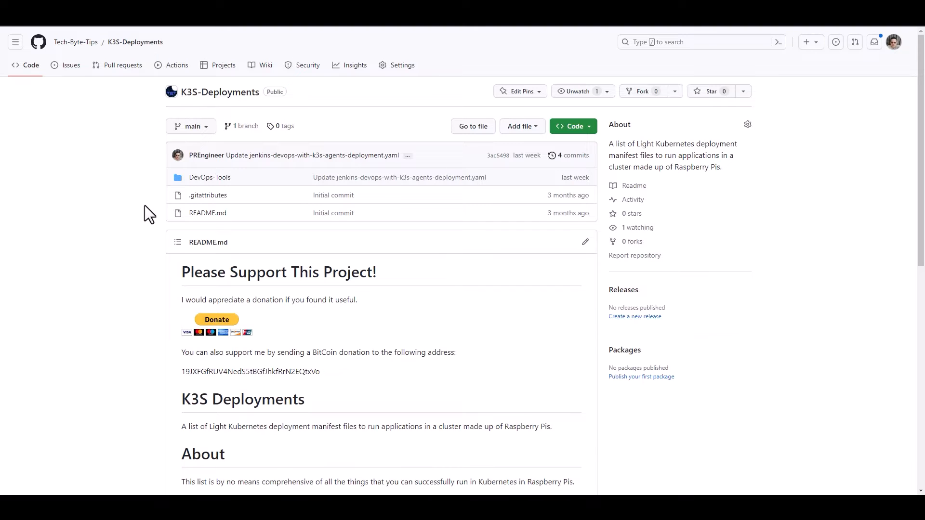
Open the DevOps-Tools folder listing jenkins-deployment.yaml and jenkins-devops-with-k3s-agents-deployment.yaml.
left_click(209, 177)
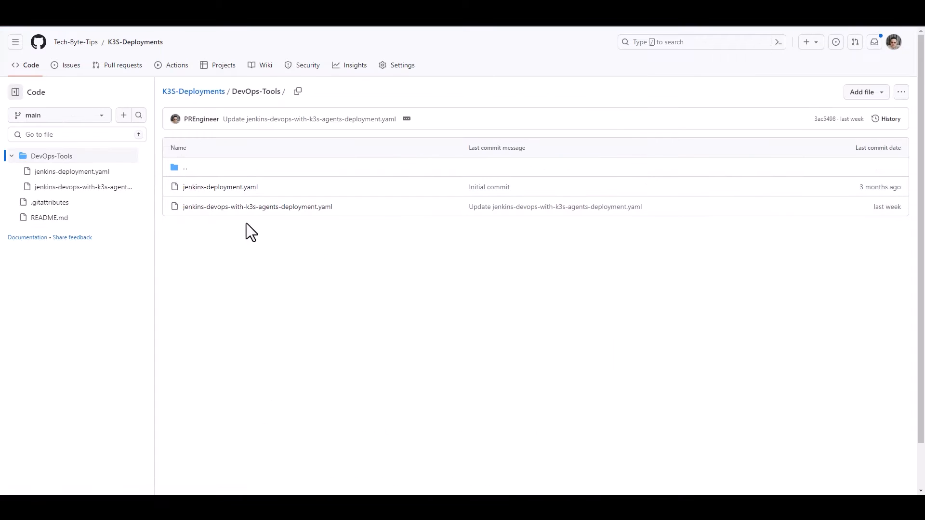
mouse_move(257, 207)
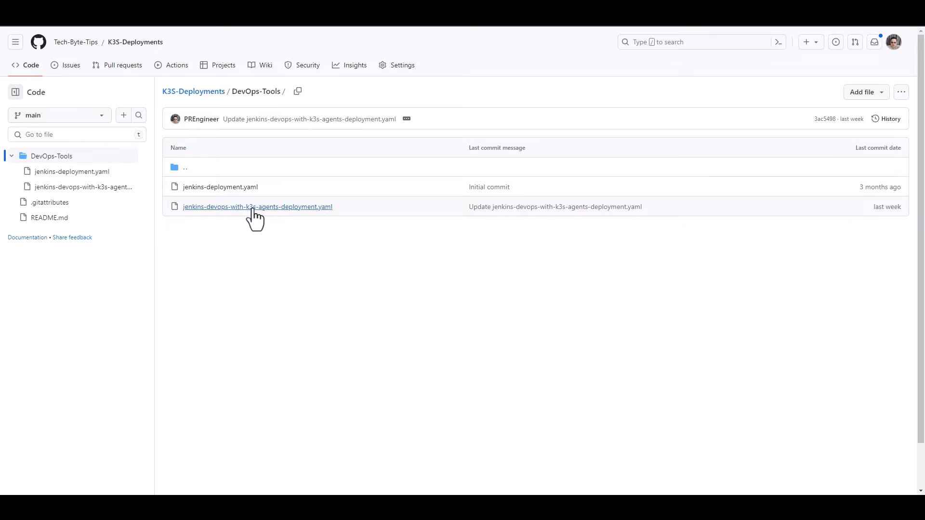
mouse_move(386, 266)
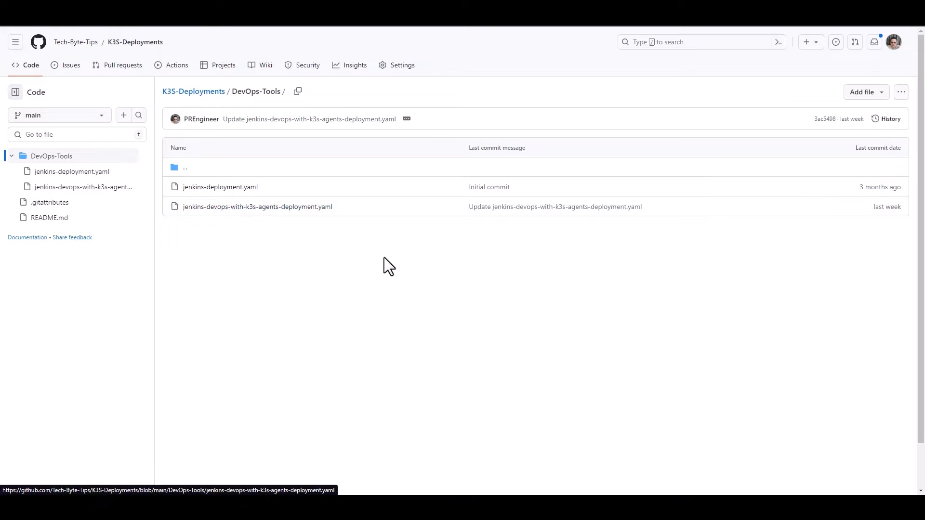
mouse_move(286, 241)
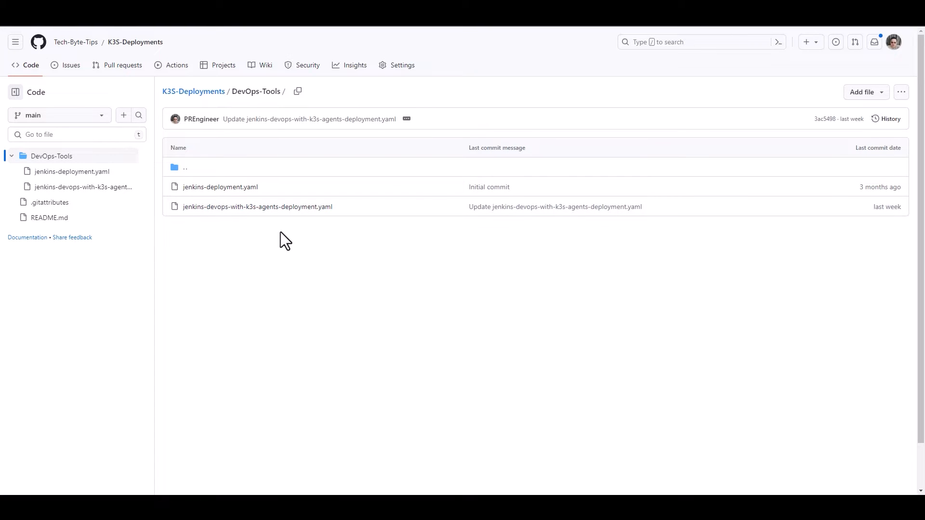
mouse_move(394, 461)
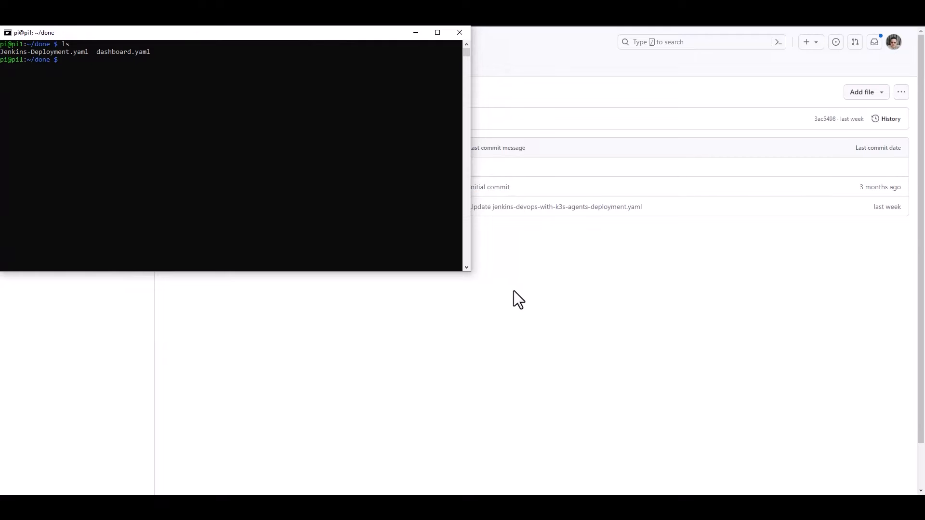
Maximize the Windows Terminal SSH session to the Raspberry Pi.
left_click(437, 32)
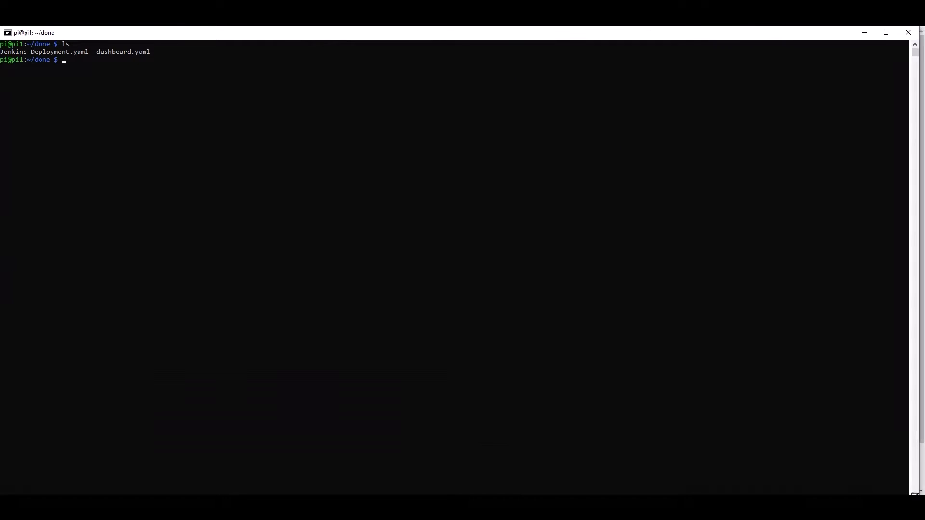
mouse_move(598, 387)
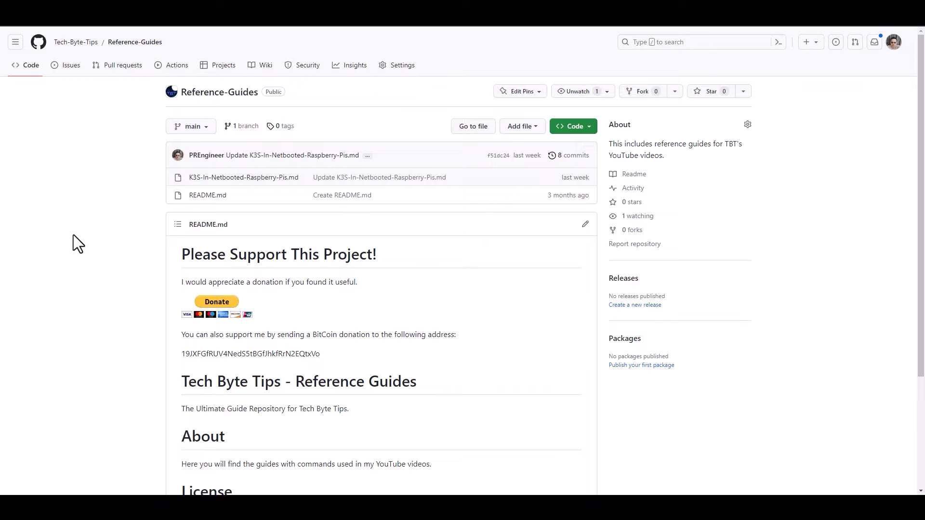
mouse_move(240, 190)
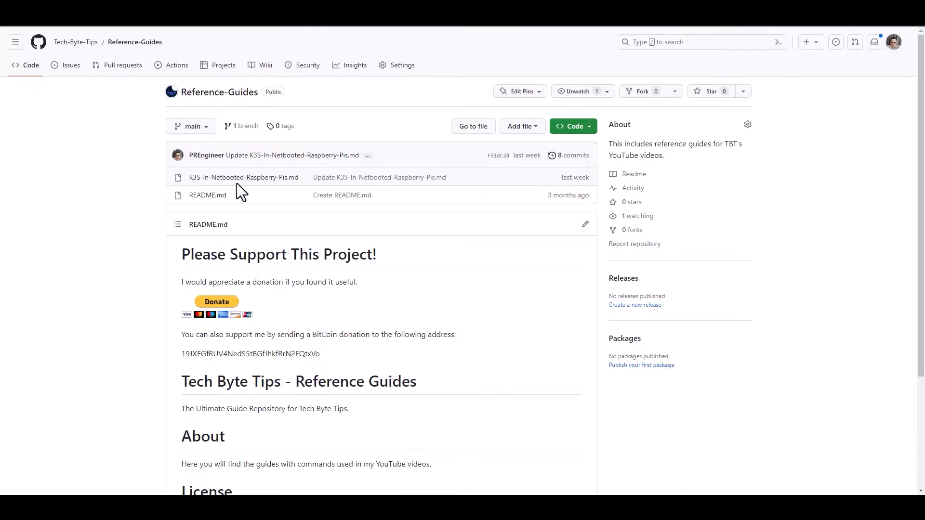
mouse_move(112, 198)
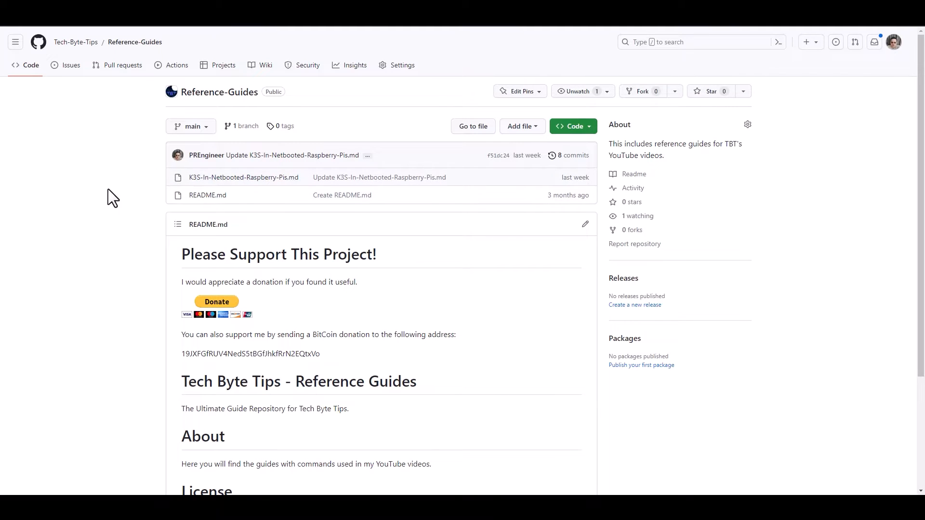
mouse_move(118, 173)
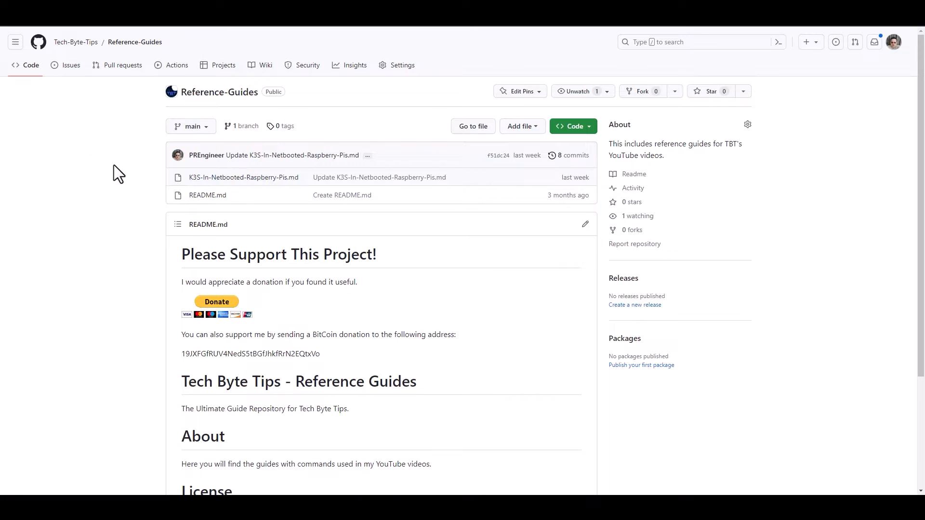
mouse_move(94, 157)
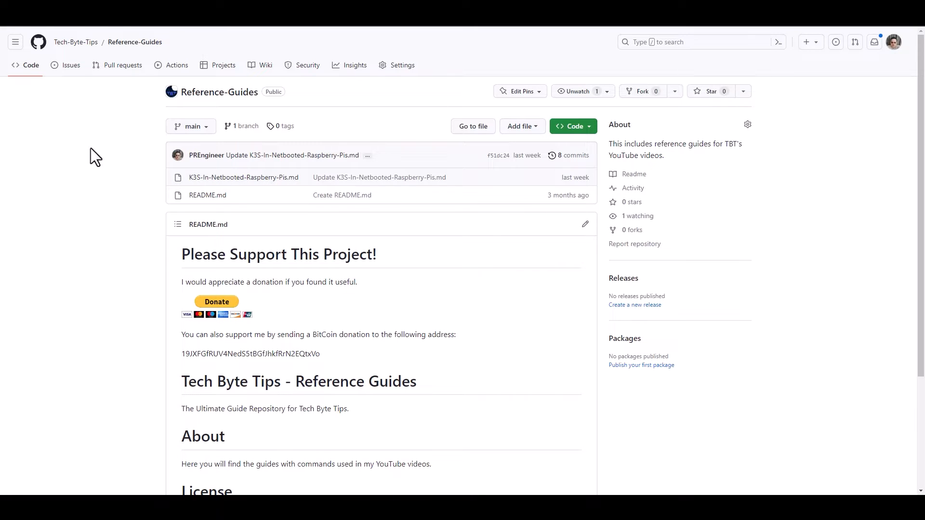
mouse_move(201, 105)
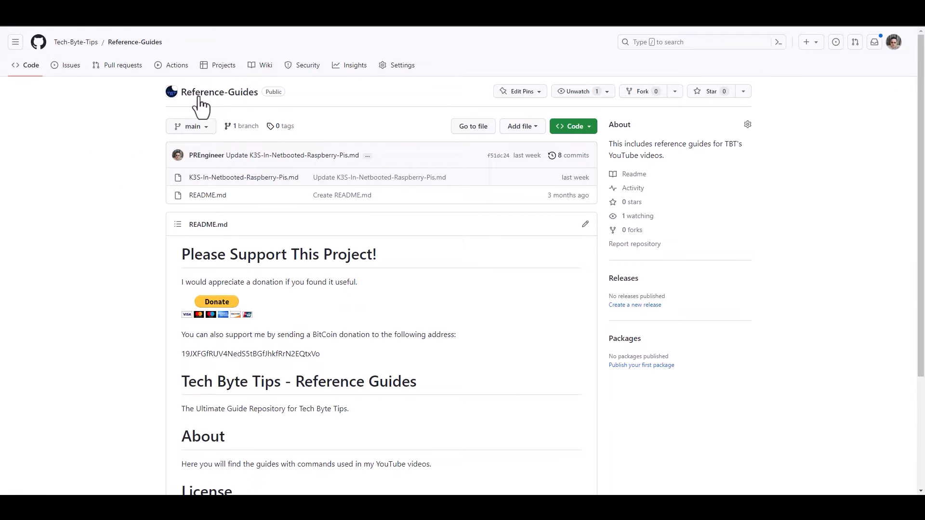
Open K3S-In-Netbooted-Raspberry-Pis.md, glance at its Dashboard section, and return to the top.
left_click(243, 177)
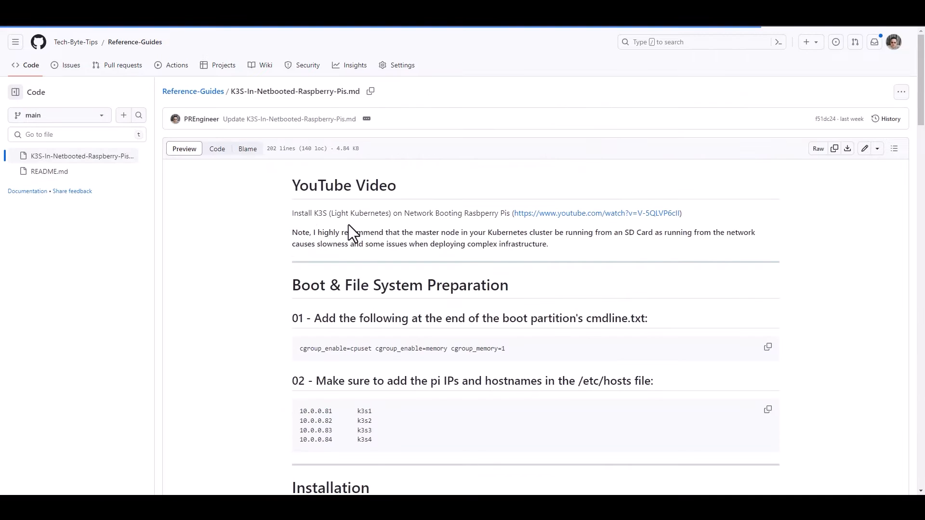
scroll("down", 3)
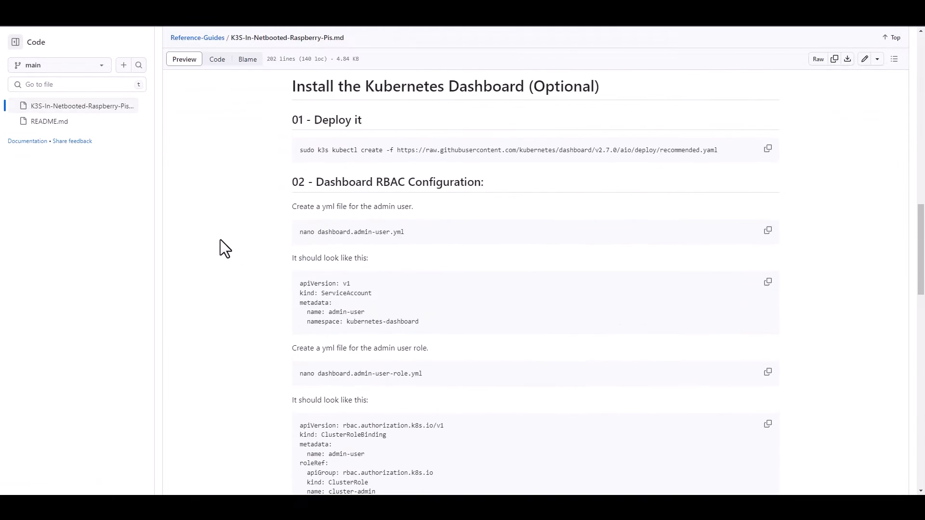
scroll("up", 3)
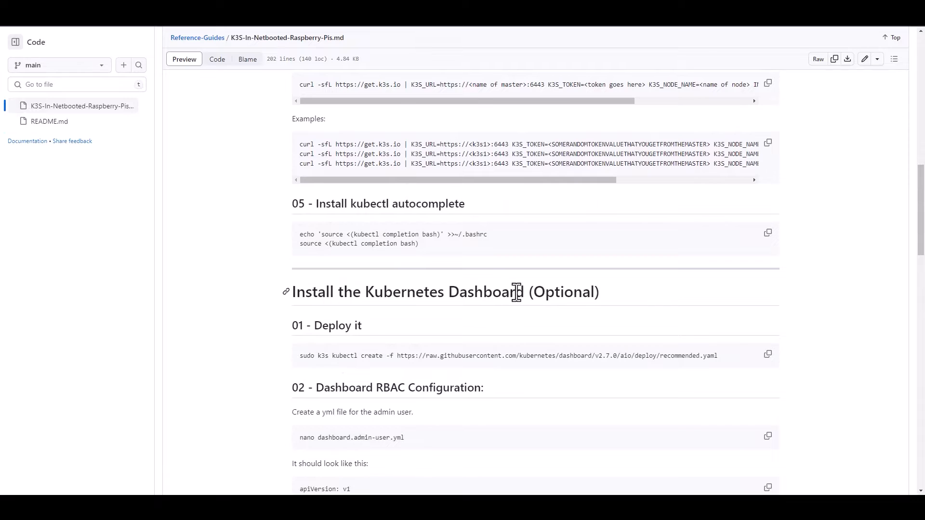
scroll("up", 3)
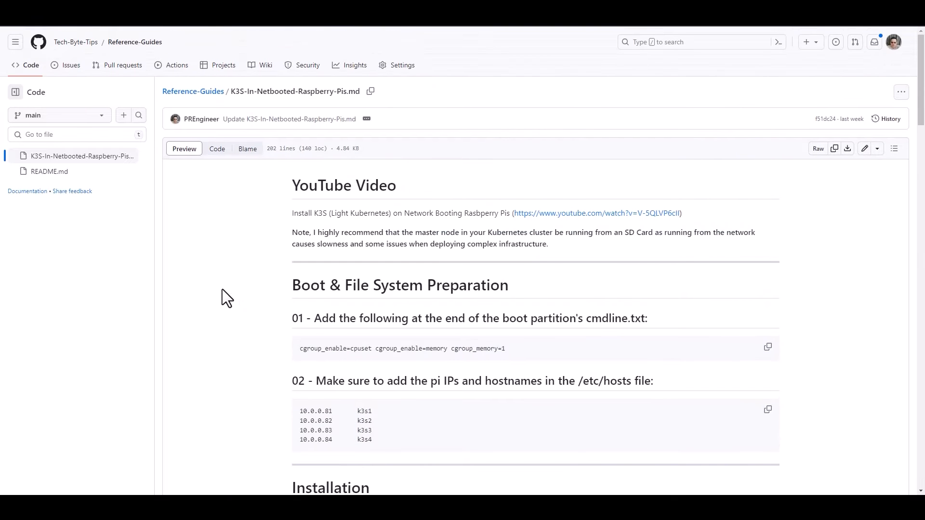
mouse_move(764, 105)
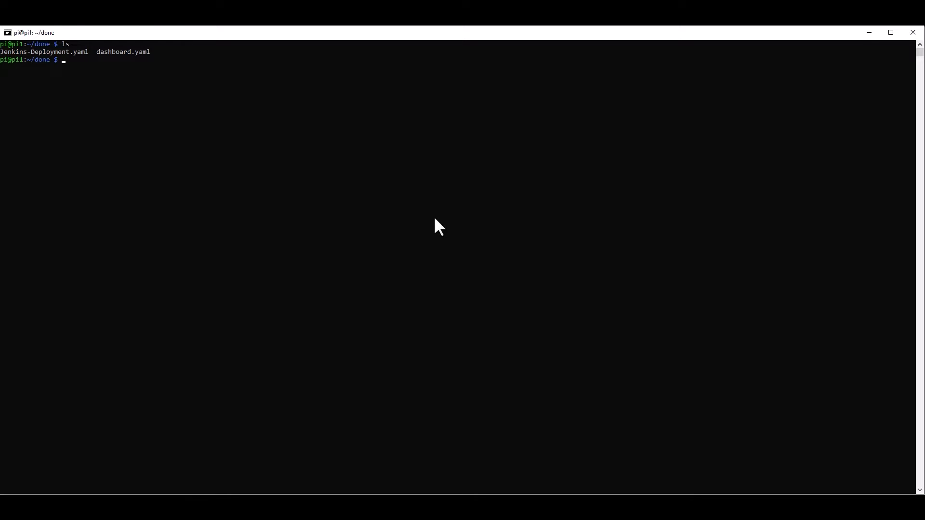
Open Jenkins-Deployment.yaml in nano and scroll through its Role, RoleBinding, PVC and Deployment.
type("nano Jenkins-Deployment.yaml")
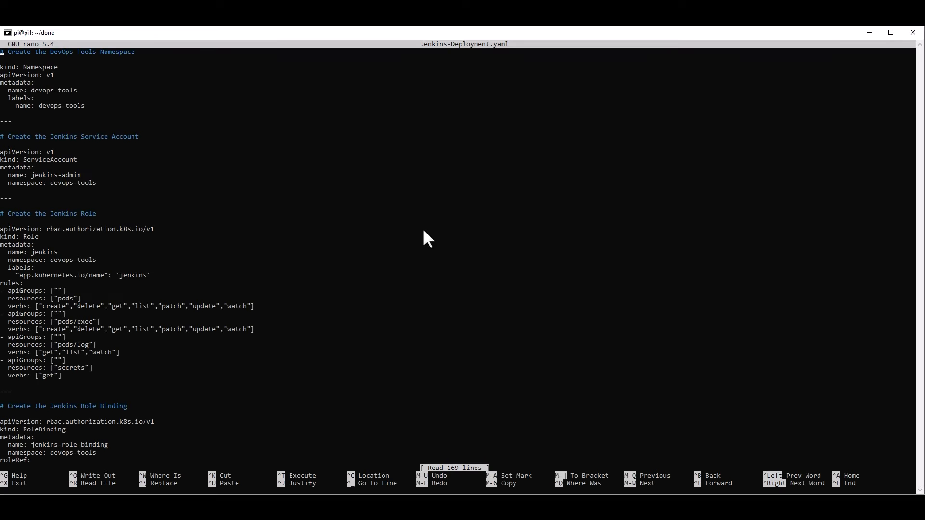
mouse_move(414, 246)
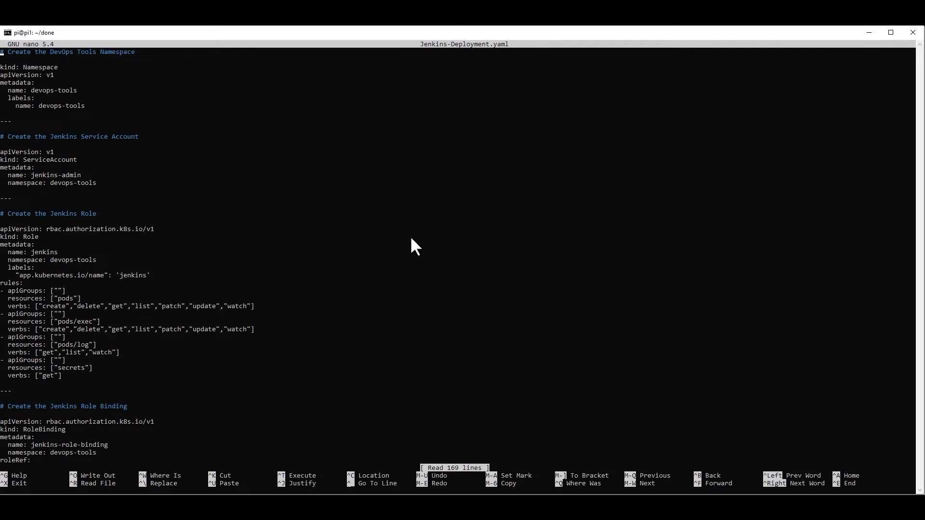
mouse_move(105, 116)
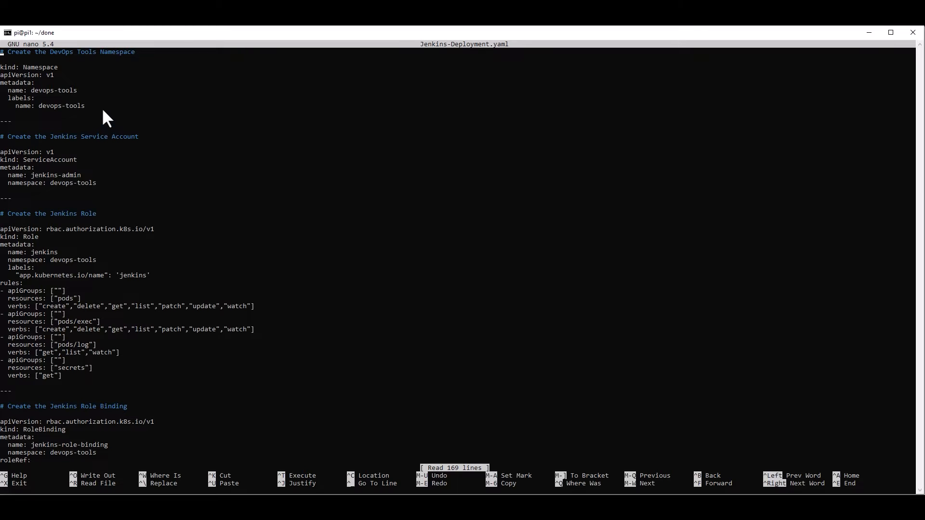
mouse_move(89, 113)
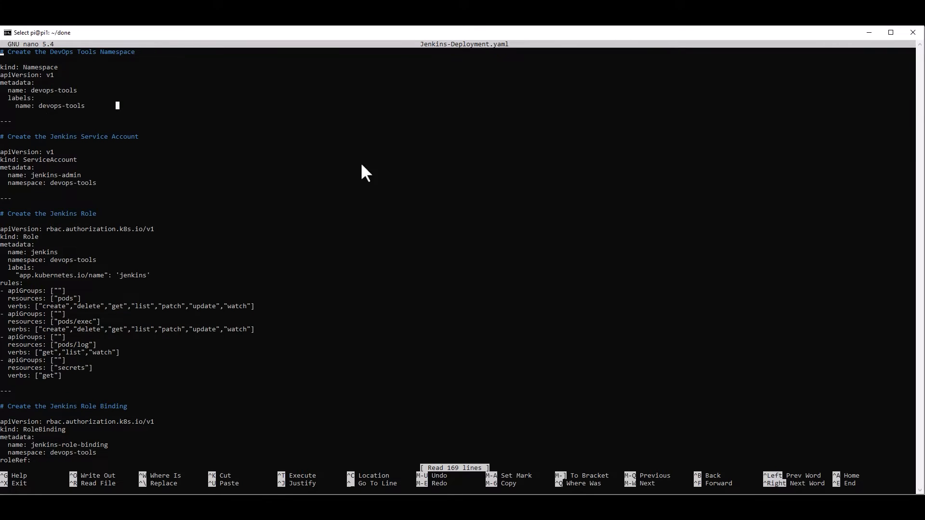
mouse_move(137, 142)
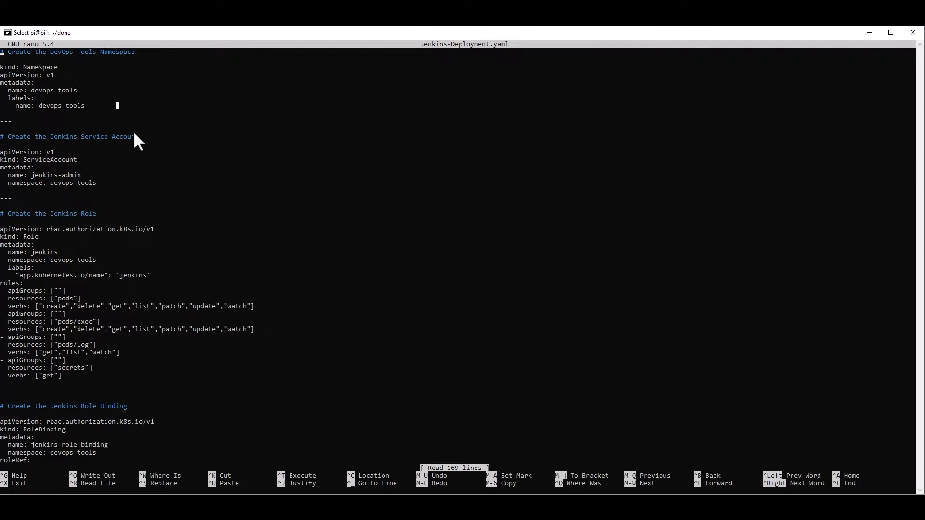
mouse_move(82, 203)
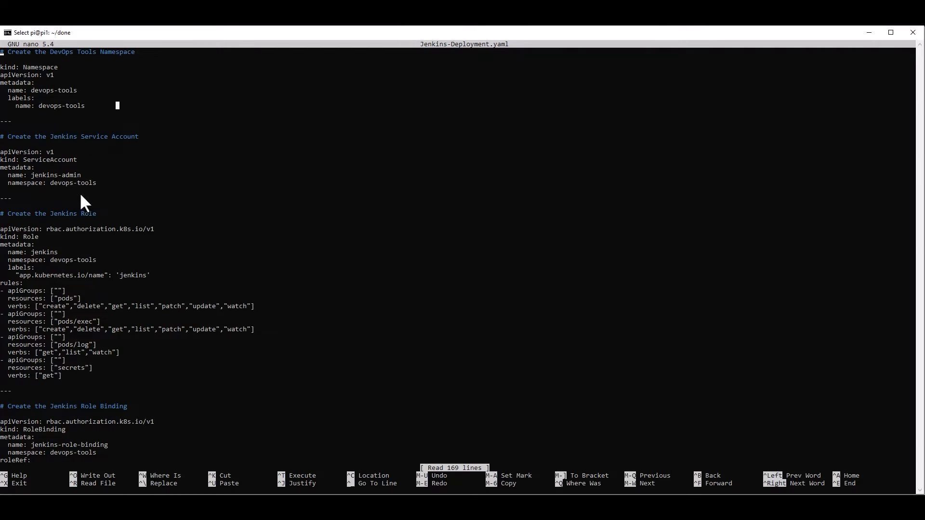
mouse_move(177, 206)
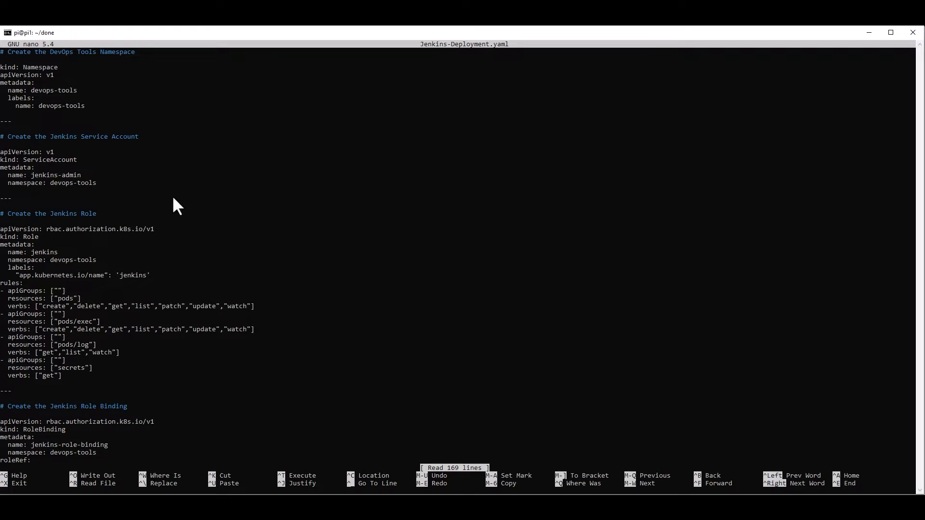
scroll("down", 3)
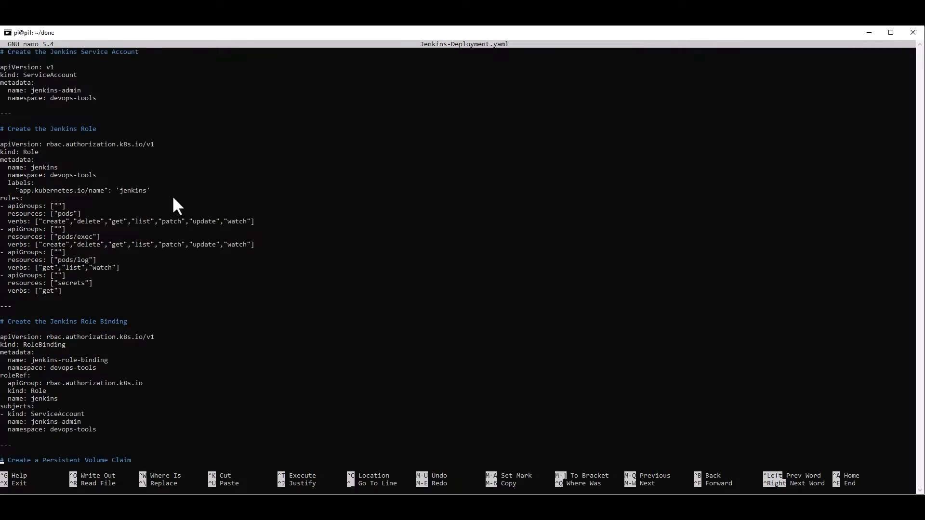
scroll("down", 3)
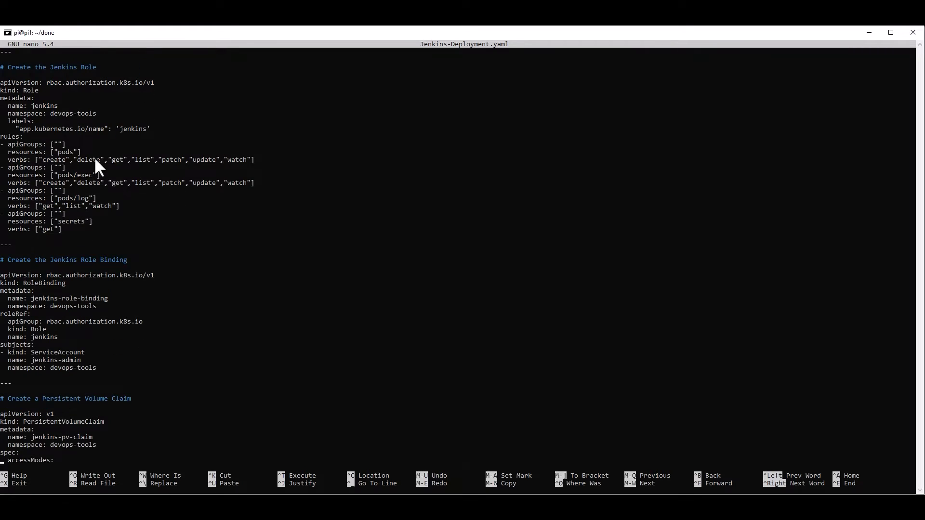
mouse_move(81, 90)
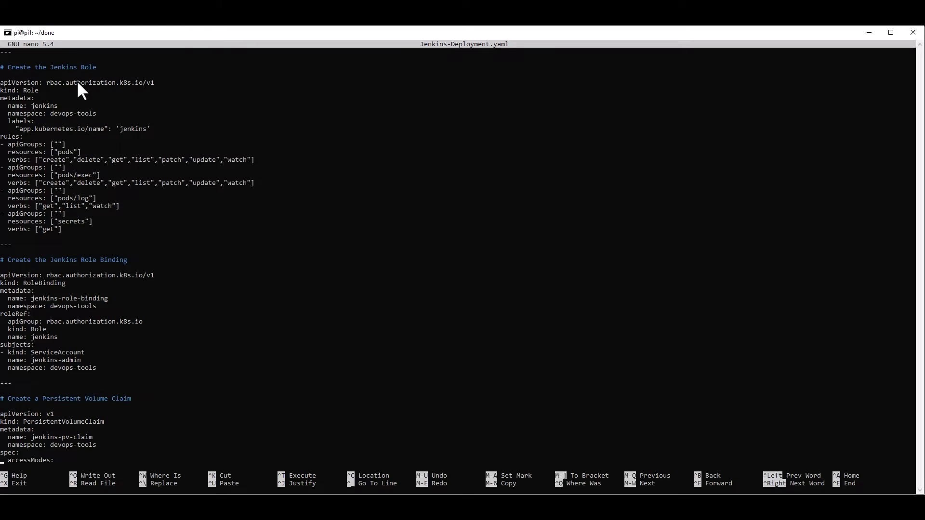
mouse_move(135, 106)
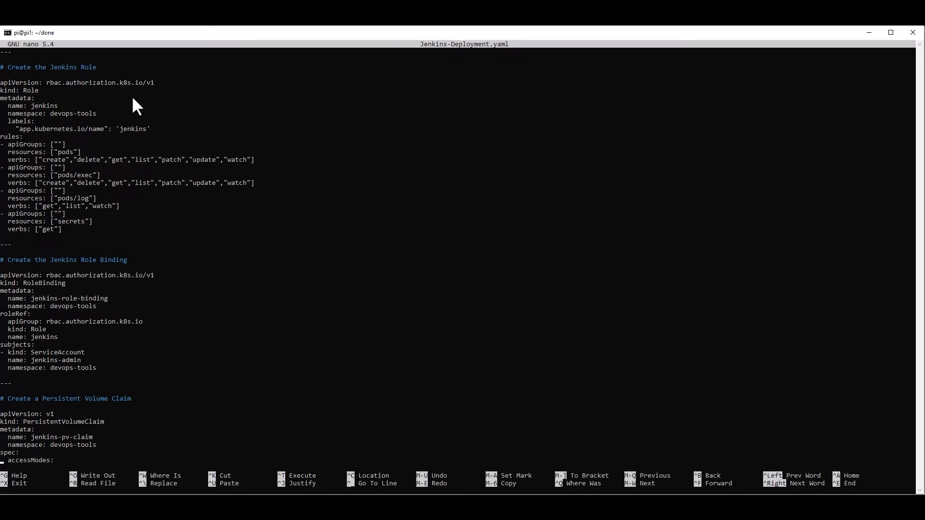
mouse_move(160, 174)
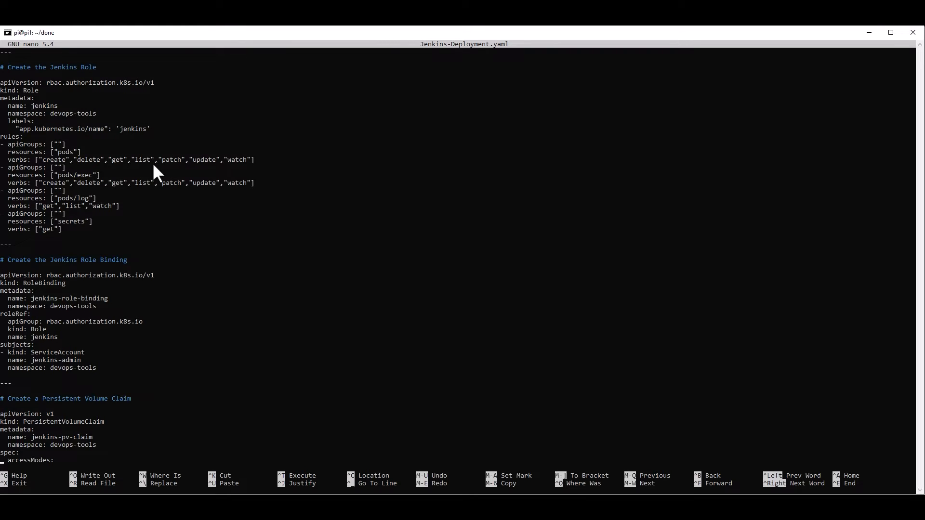
mouse_move(65, 171)
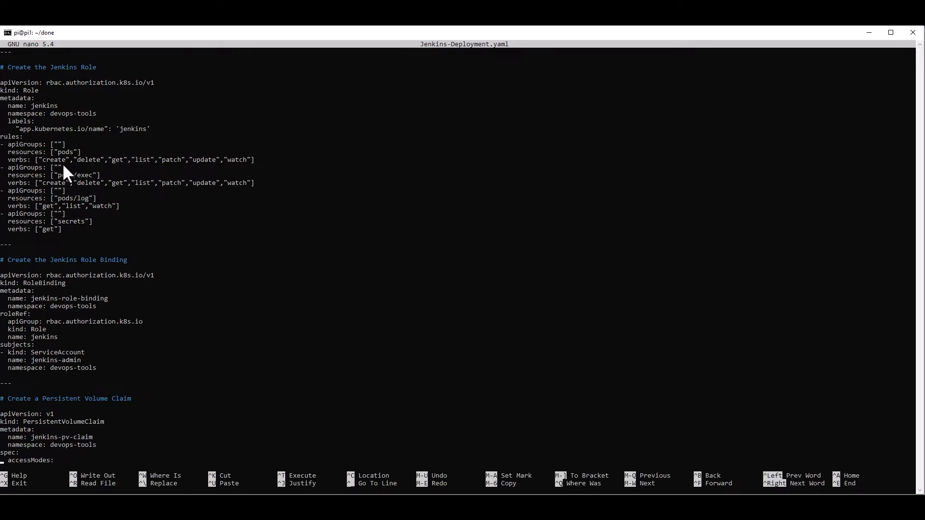
mouse_move(150, 168)
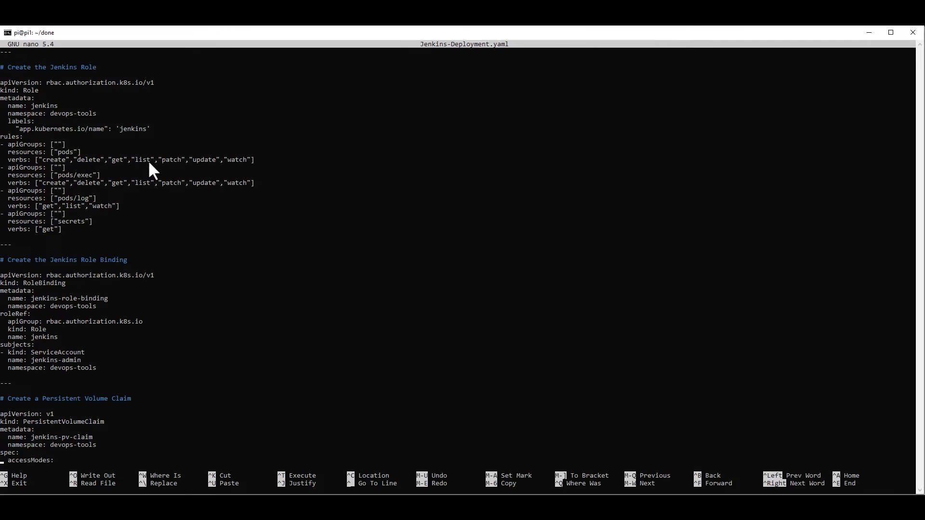
mouse_move(99, 229)
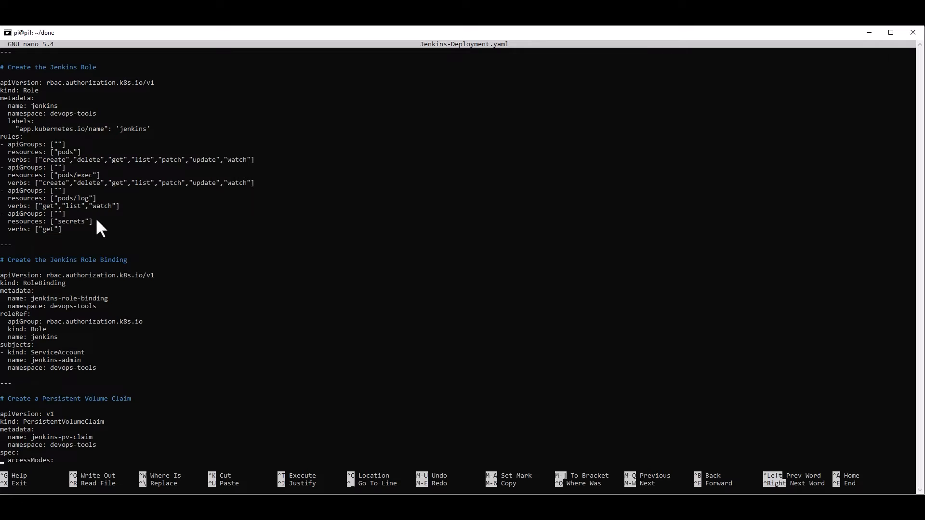
mouse_move(90, 183)
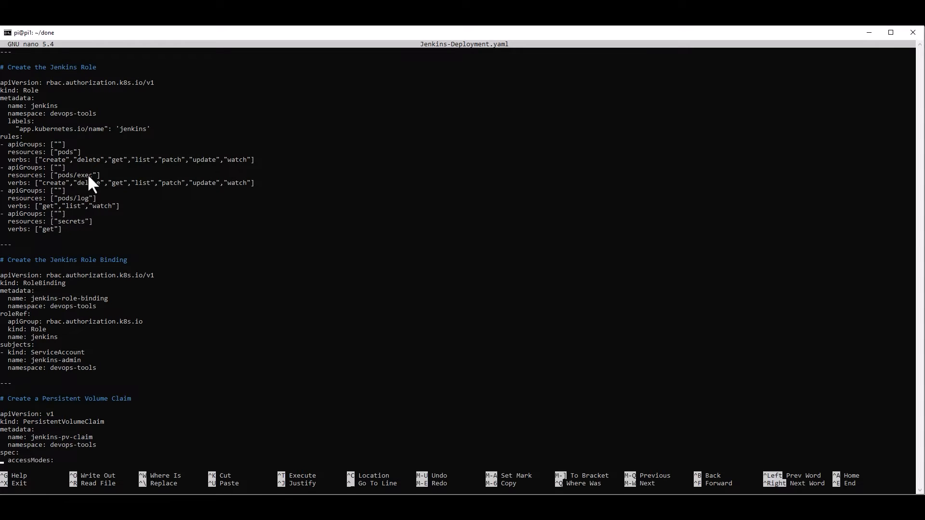
mouse_move(100, 231)
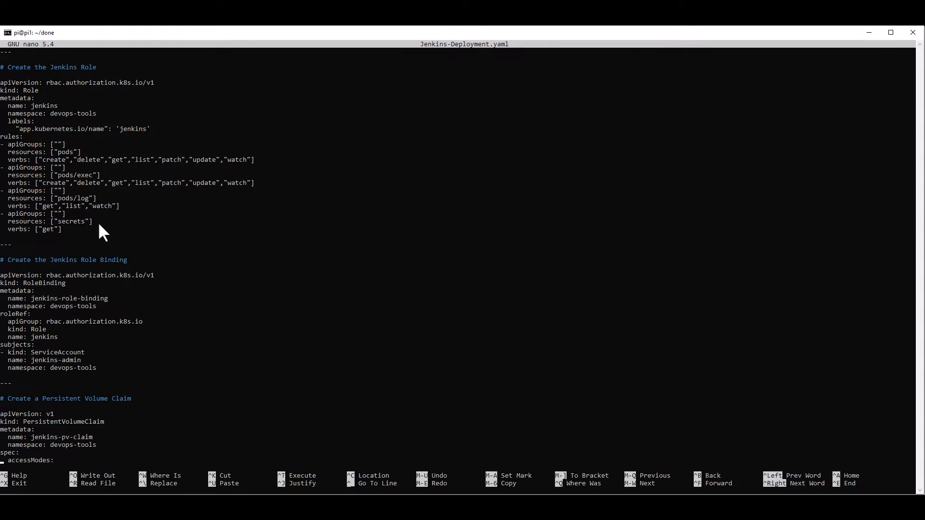
mouse_move(48, 213)
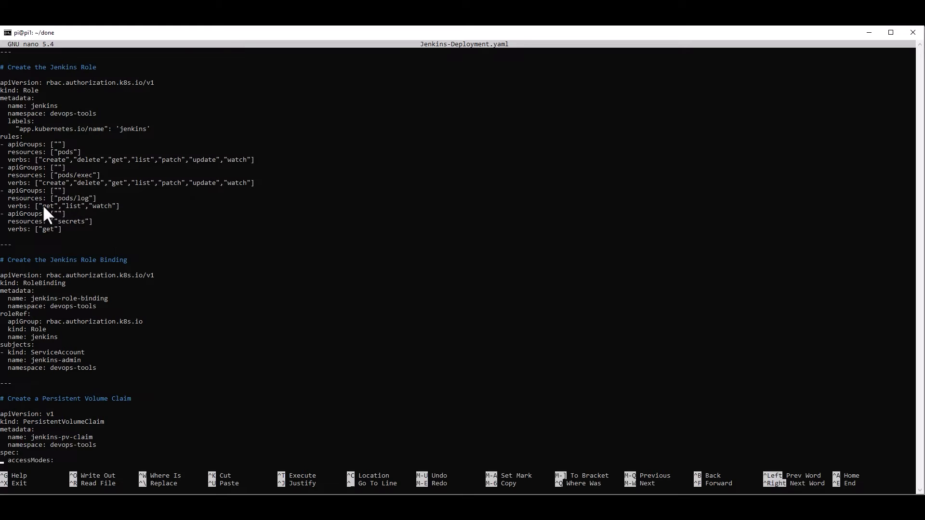
mouse_move(79, 231)
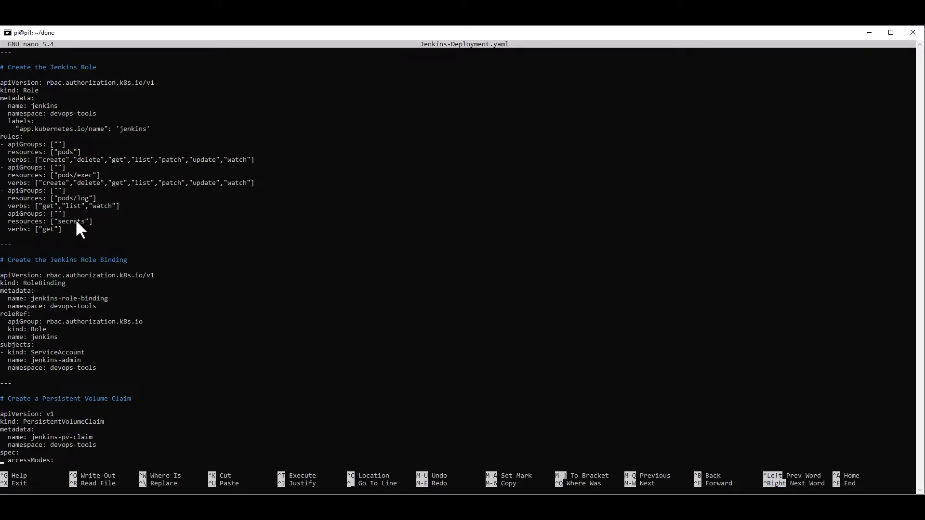
mouse_move(53, 239)
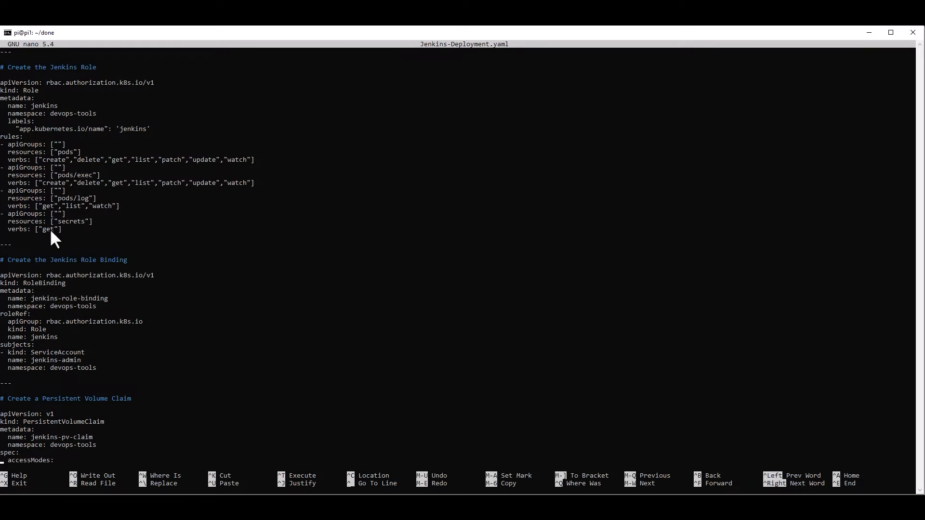
mouse_move(221, 243)
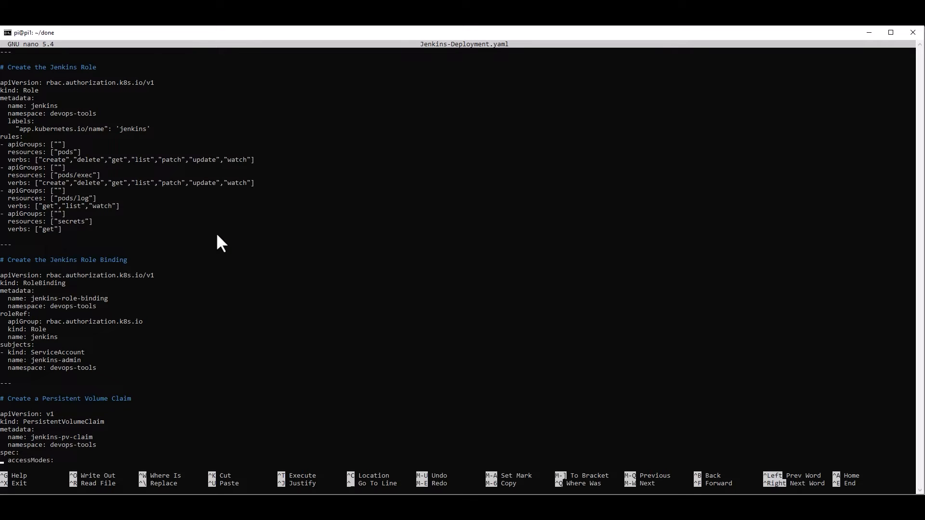
scroll("down", 3)
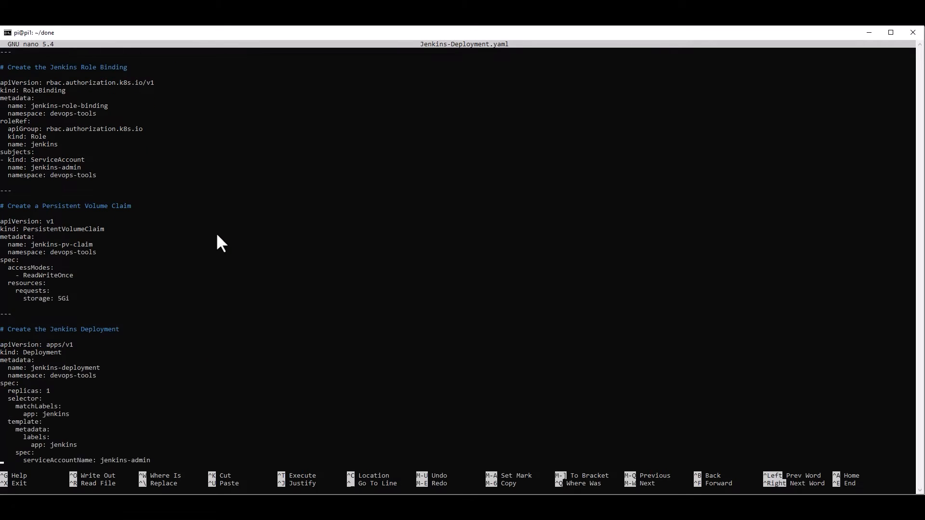
scroll("down", 3)
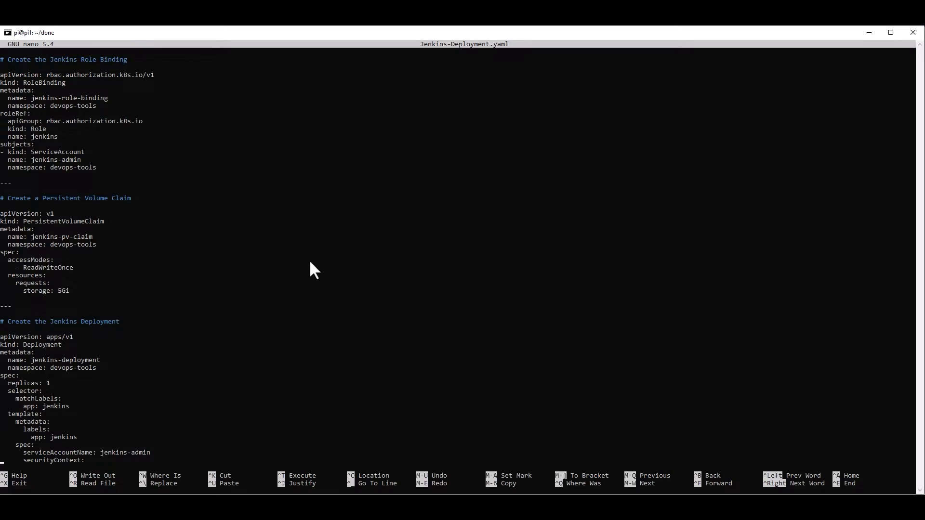
mouse_move(197, 208)
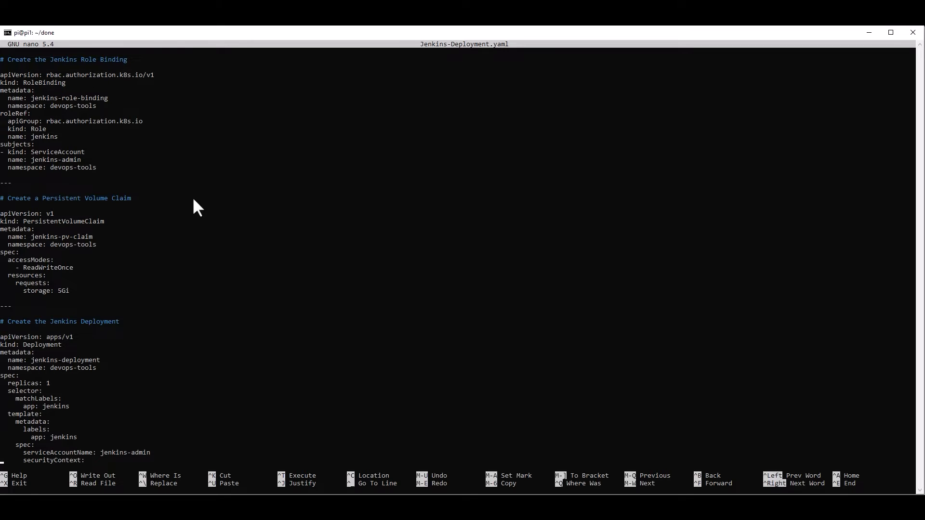
mouse_move(53, 153)
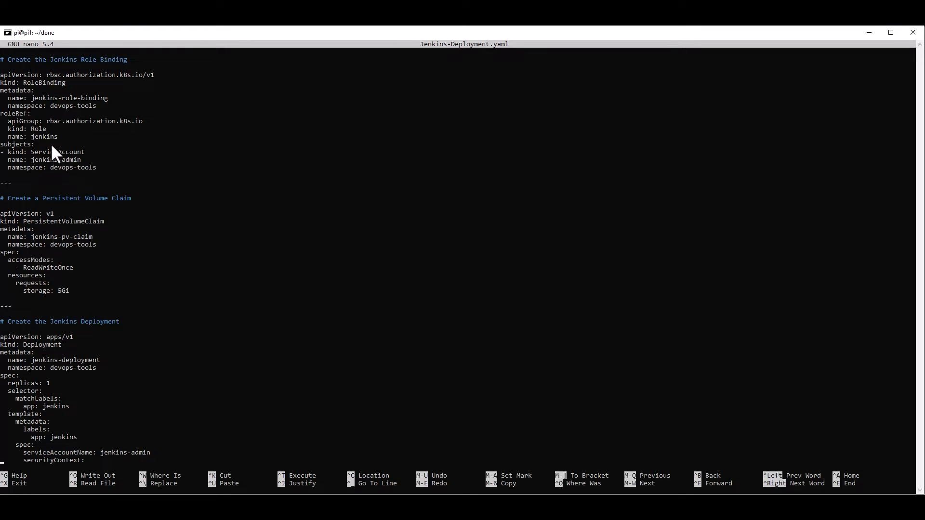
mouse_move(247, 195)
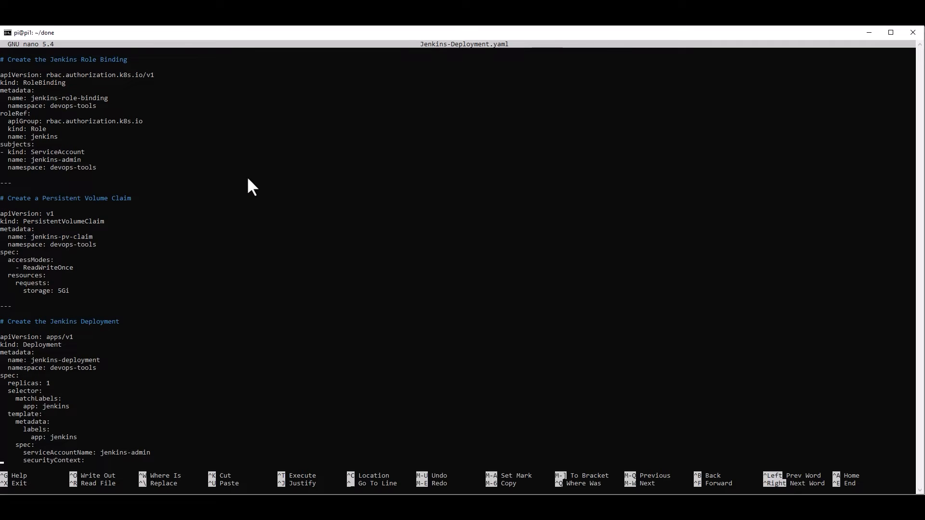
scroll("down", 3)
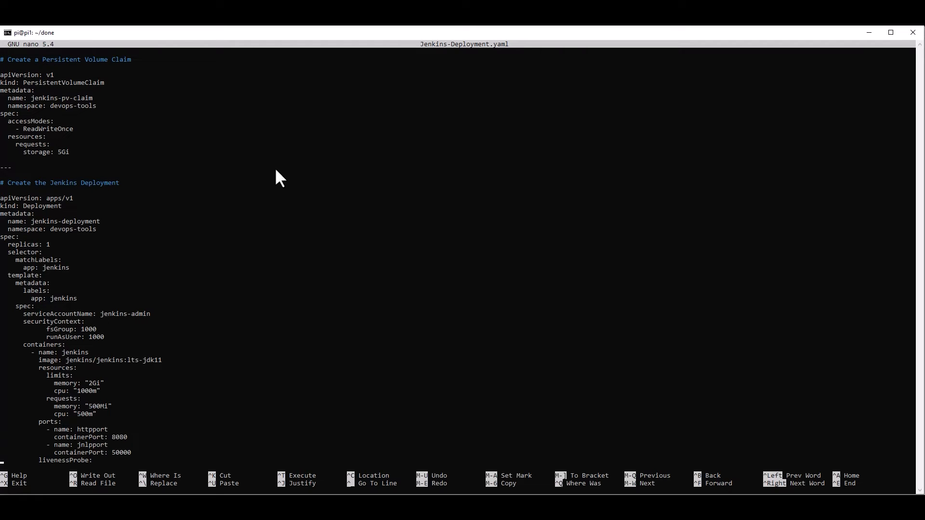
mouse_move(290, 135)
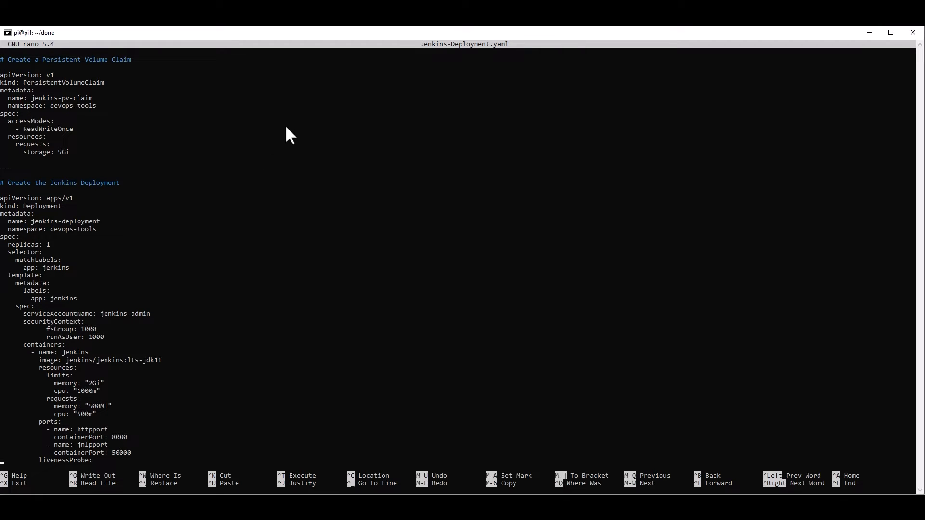
mouse_move(198, 130)
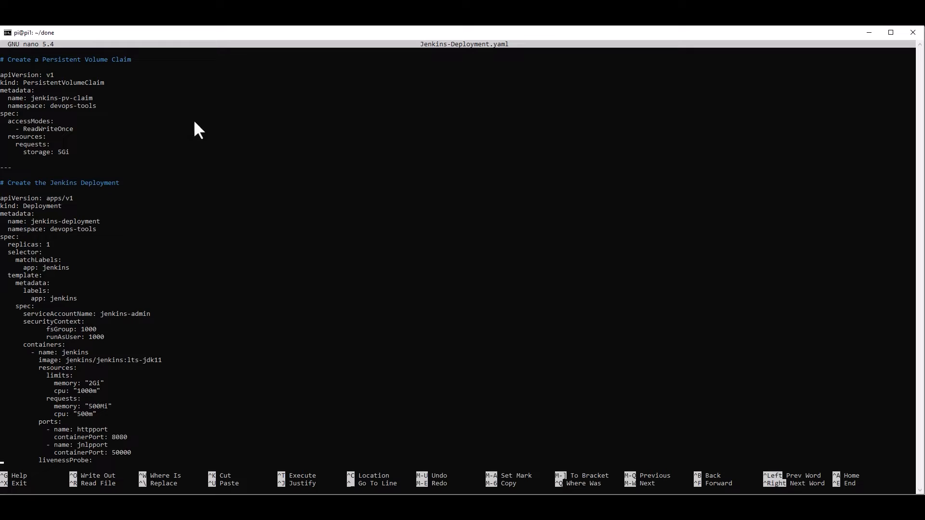
mouse_move(108, 133)
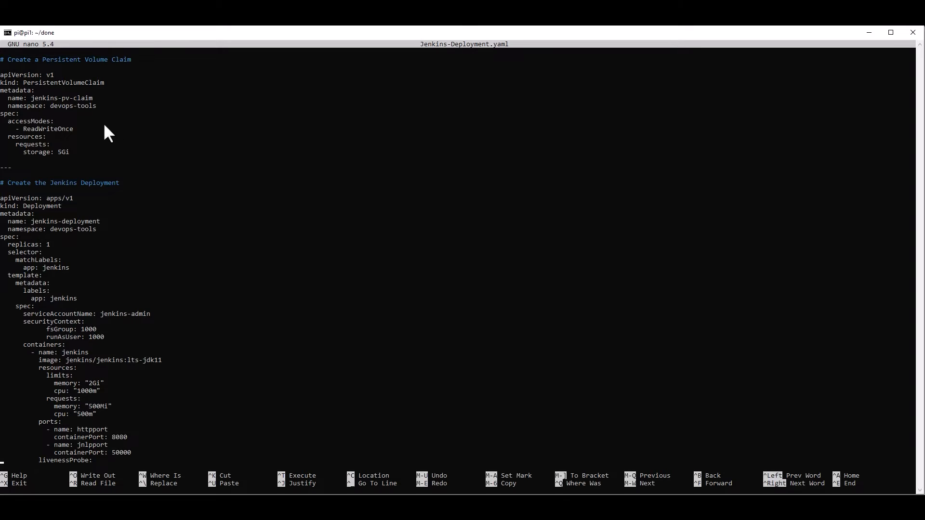
mouse_move(59, 106)
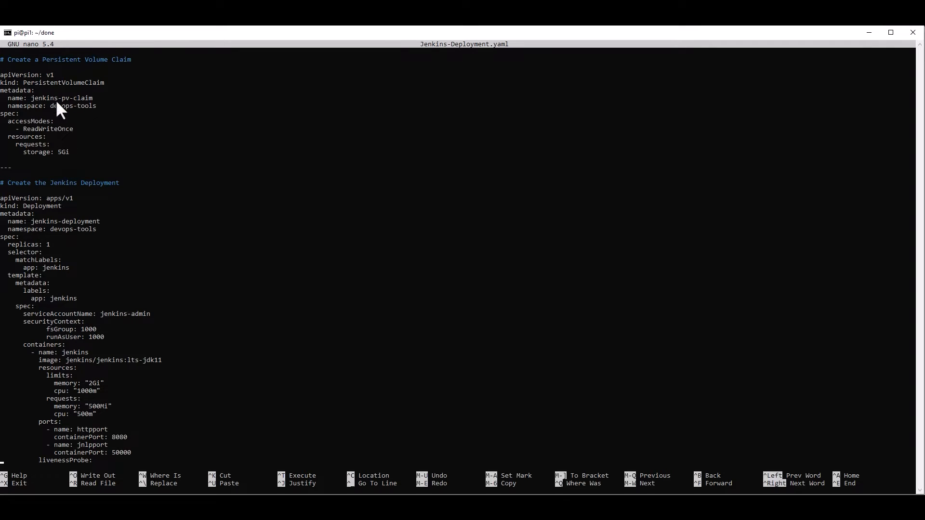
mouse_move(116, 147)
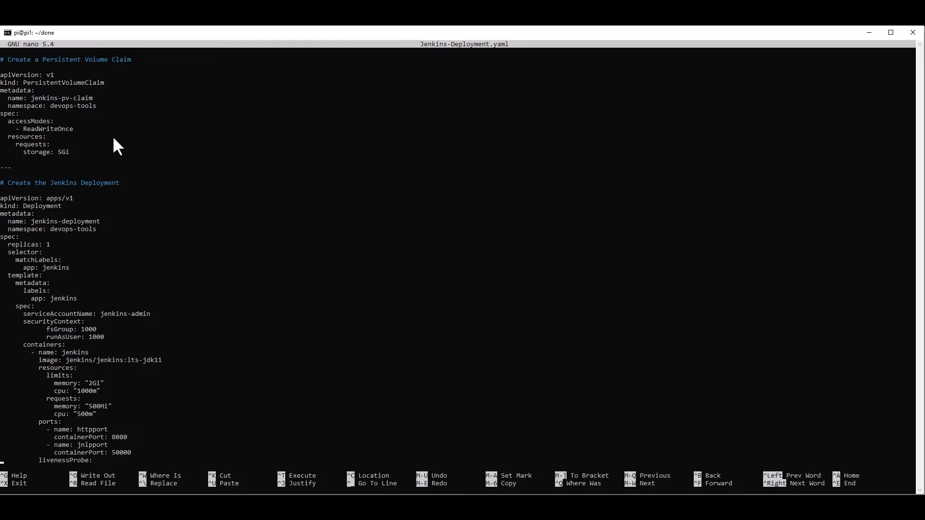
mouse_move(165, 140)
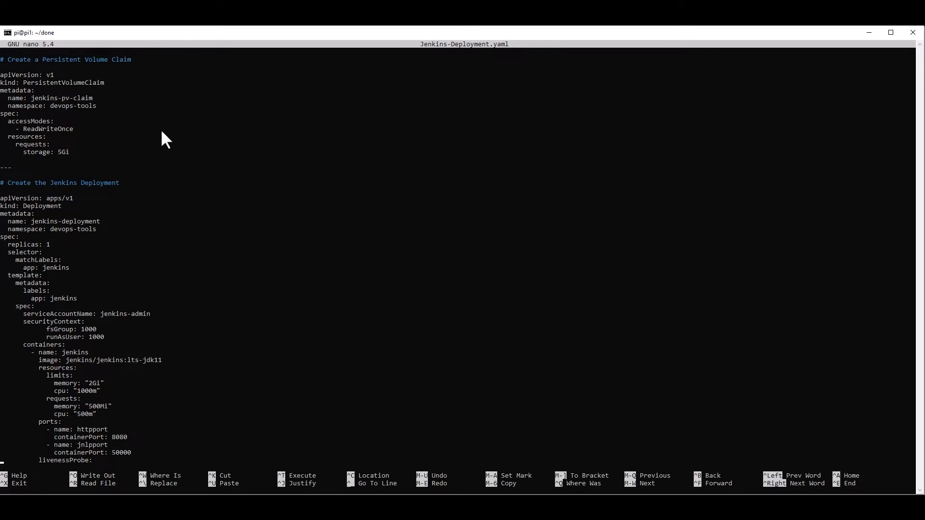
mouse_move(163, 146)
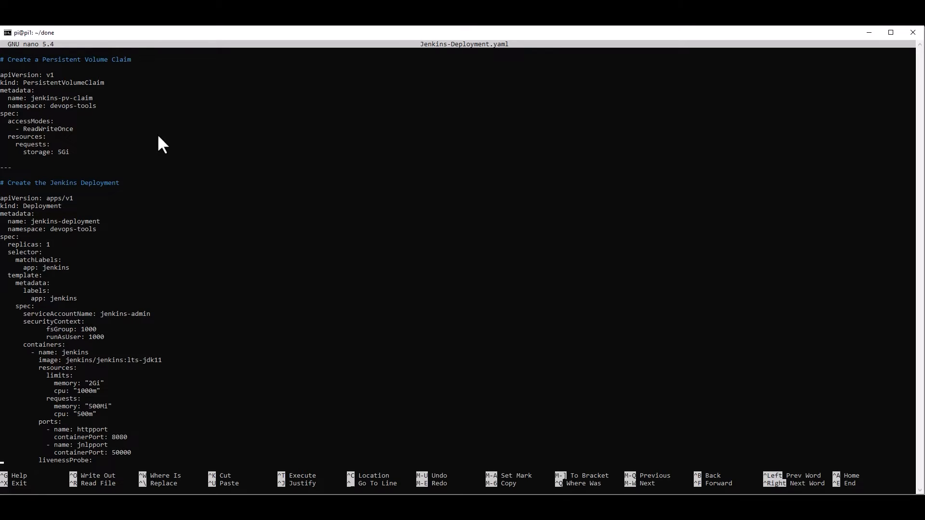
mouse_move(89, 131)
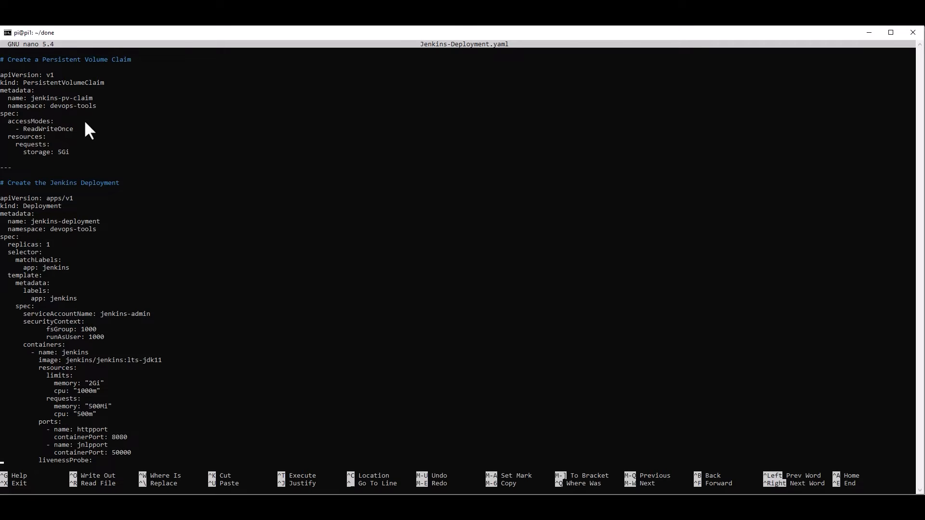
mouse_move(171, 134)
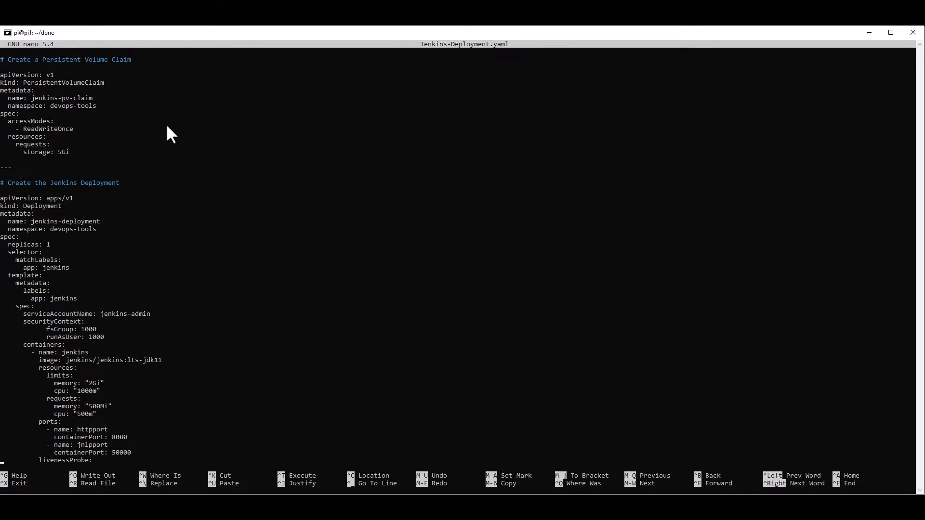
mouse_move(178, 157)
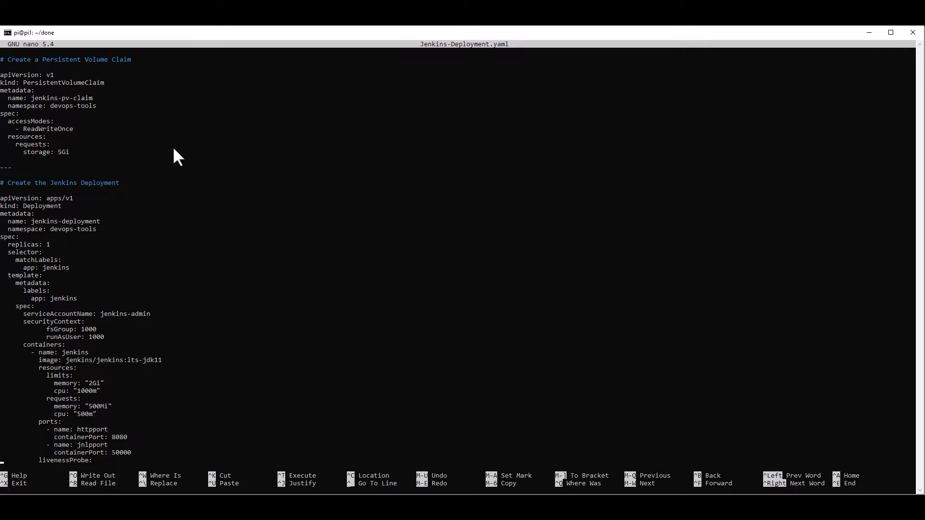
scroll("down", 3)
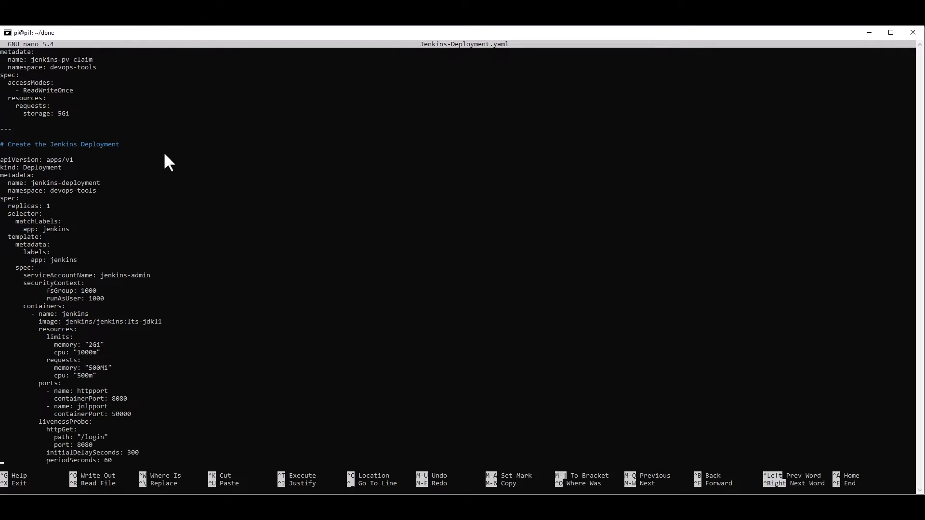
scroll("down", 3)
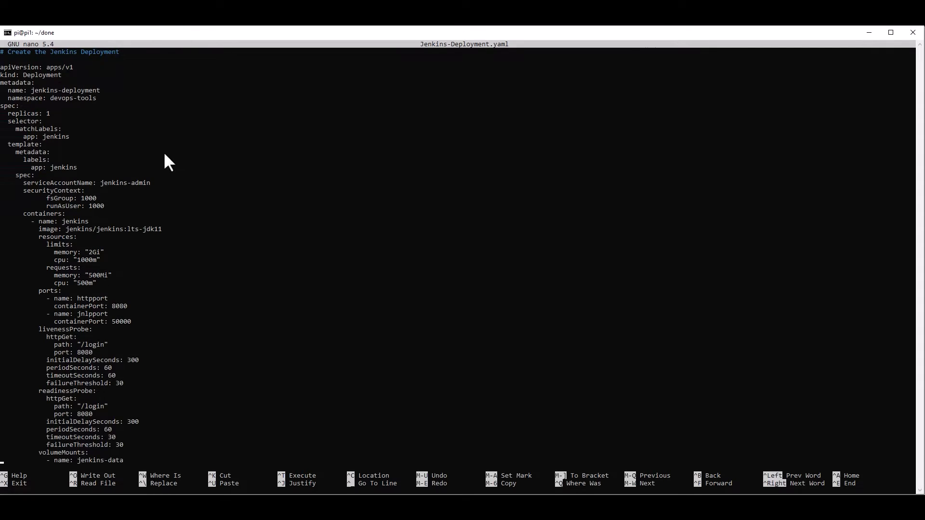
mouse_move(45, 110)
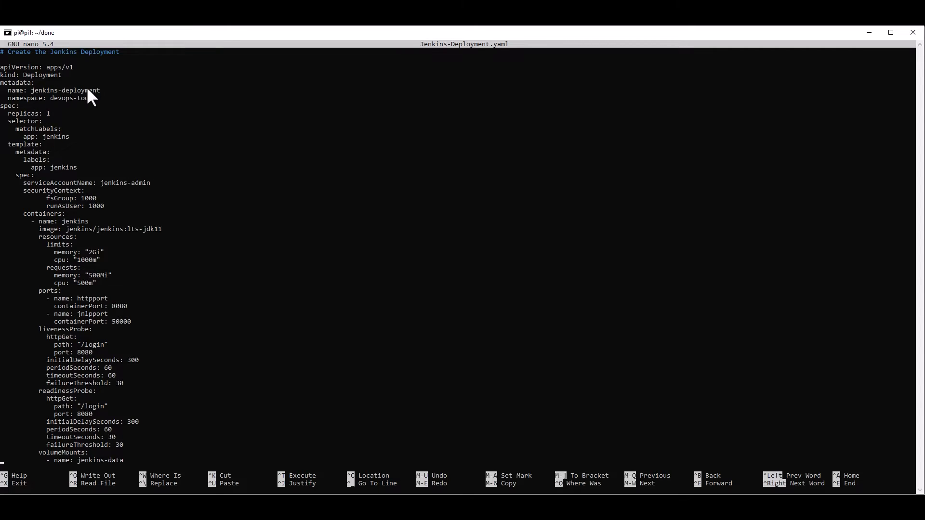
mouse_move(97, 106)
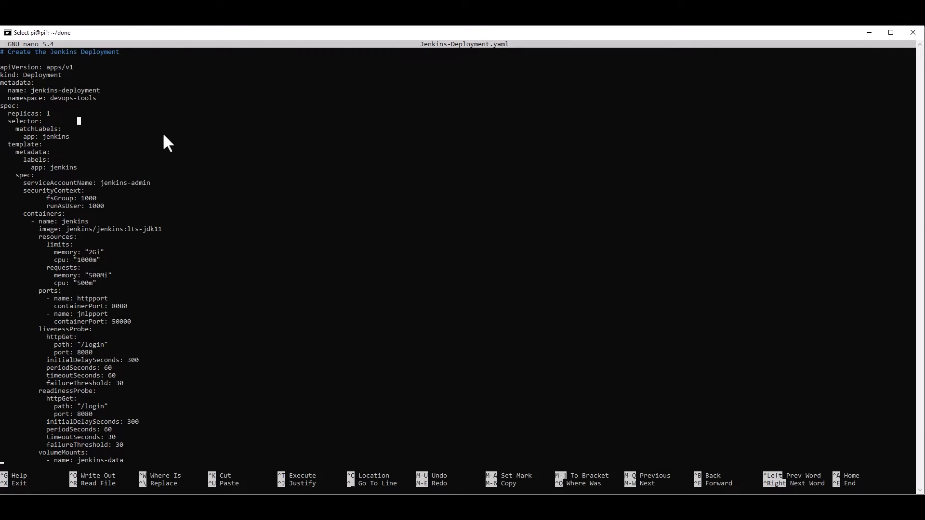
scroll("down", 3)
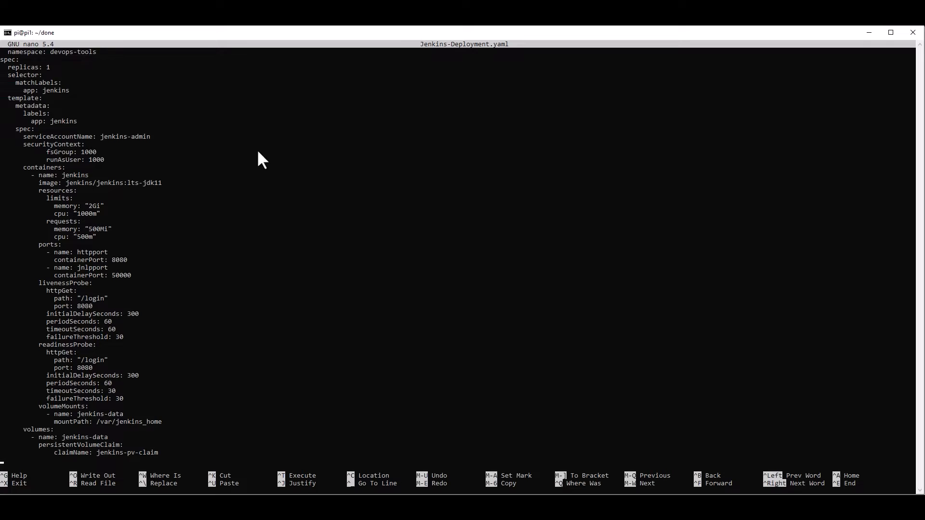
scroll("down", 3)
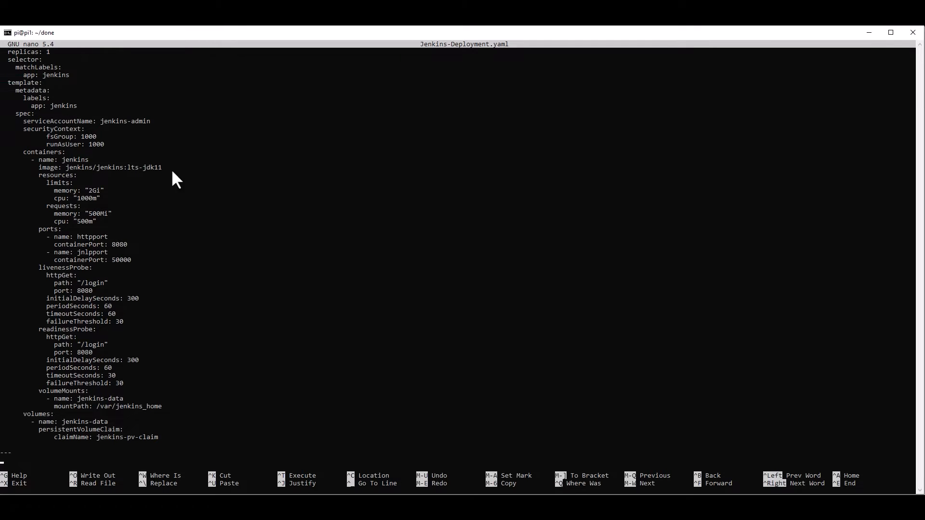
double_click(112, 167)
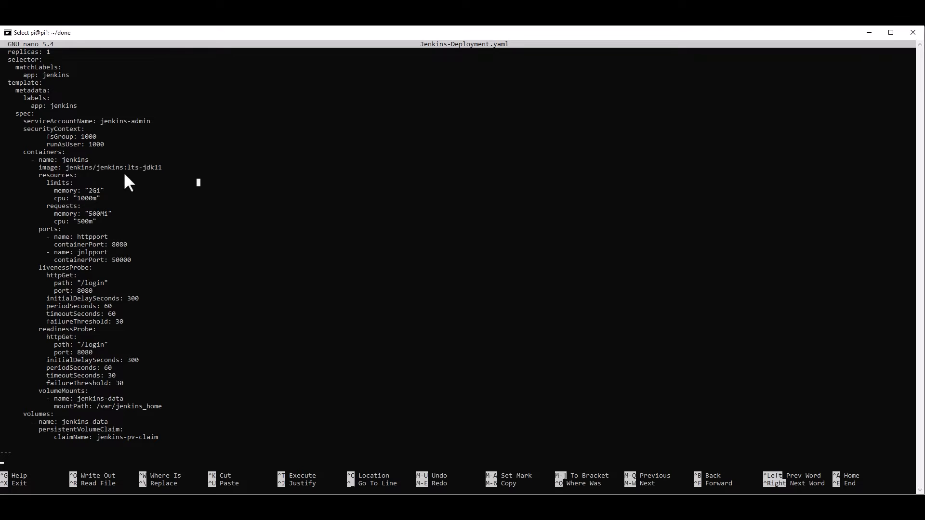
mouse_move(138, 179)
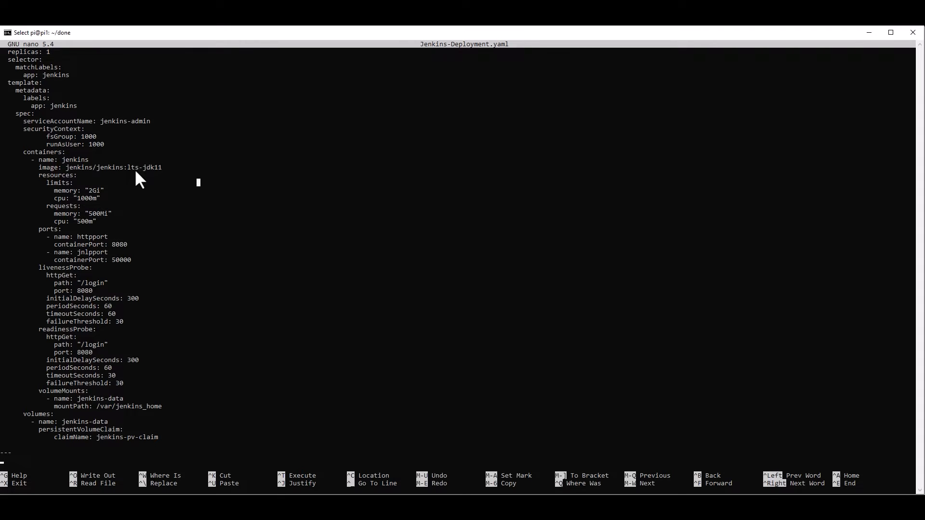
mouse_move(106, 129)
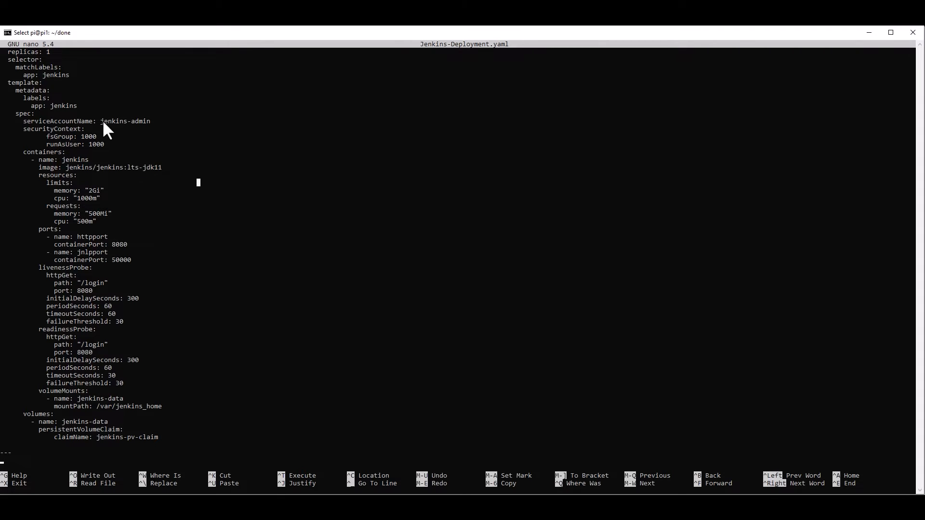
mouse_move(186, 162)
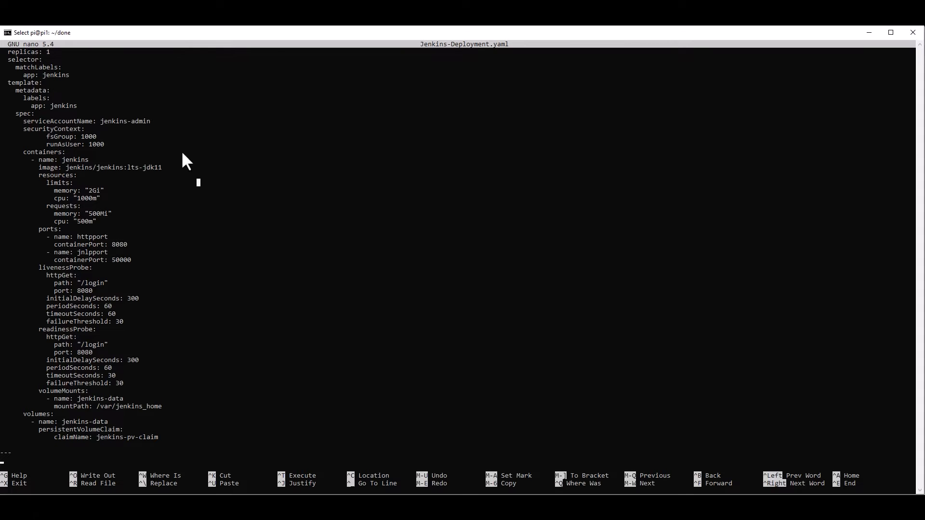
scroll("down", 3)
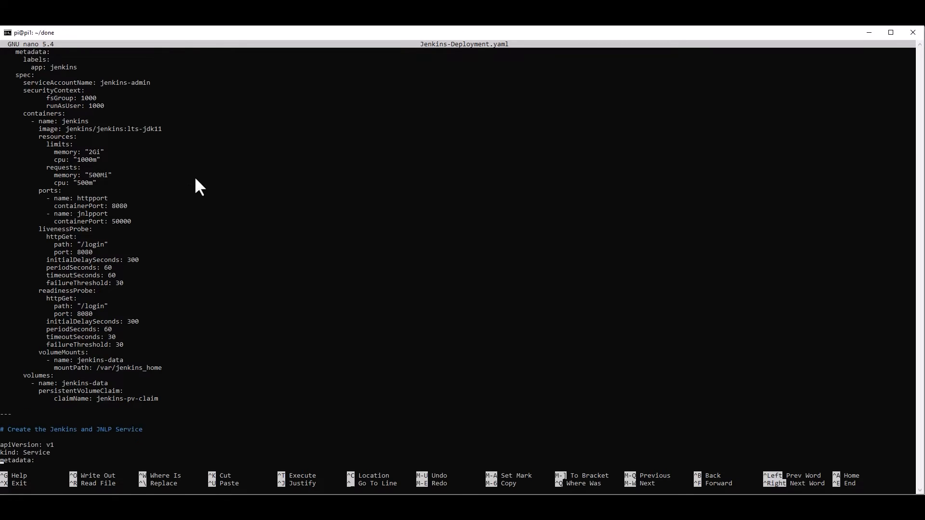
scroll("down", 3)
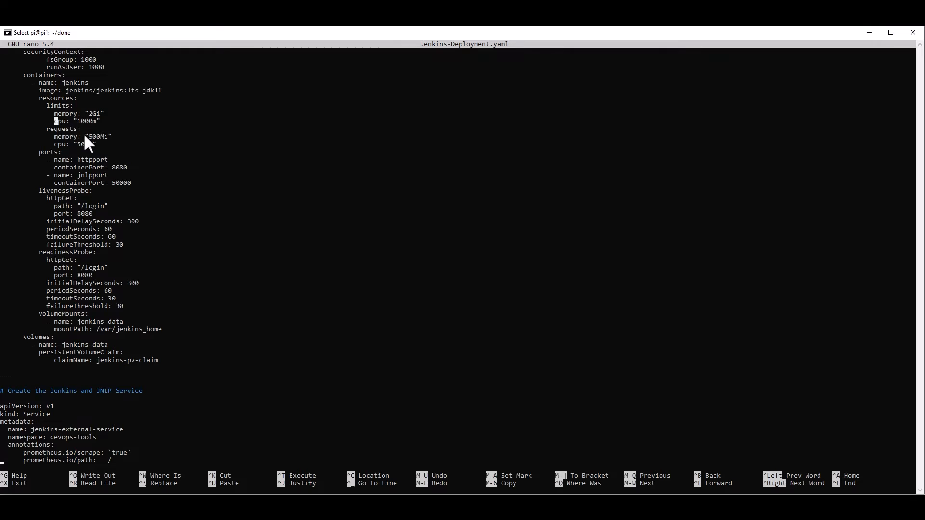
type("0m")
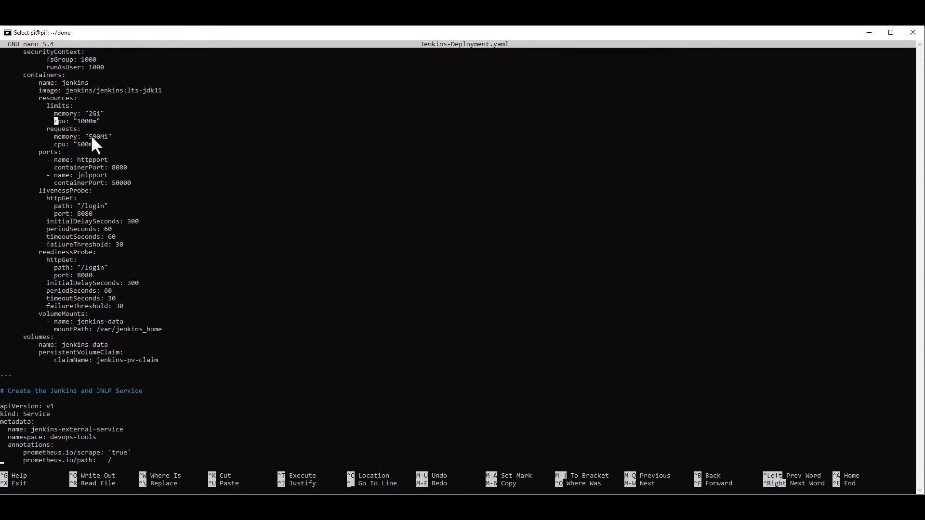
mouse_move(198, 179)
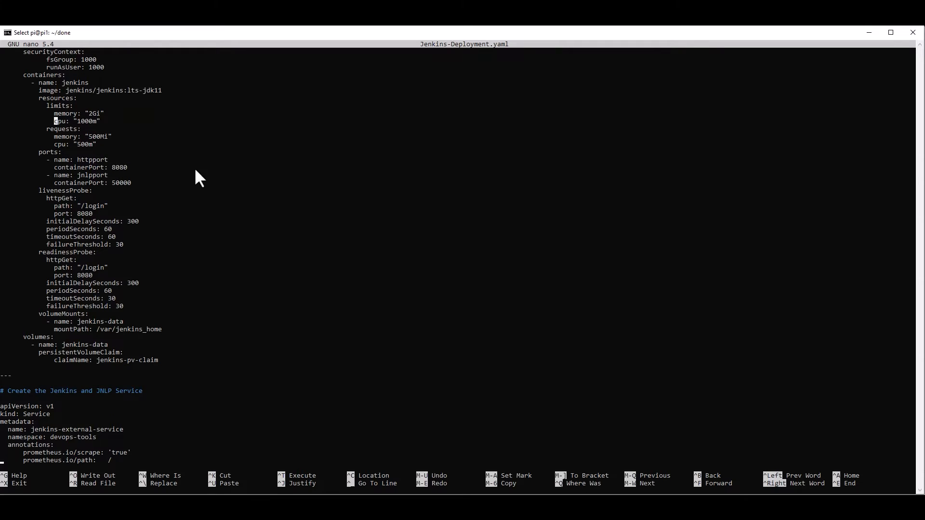
mouse_move(116, 176)
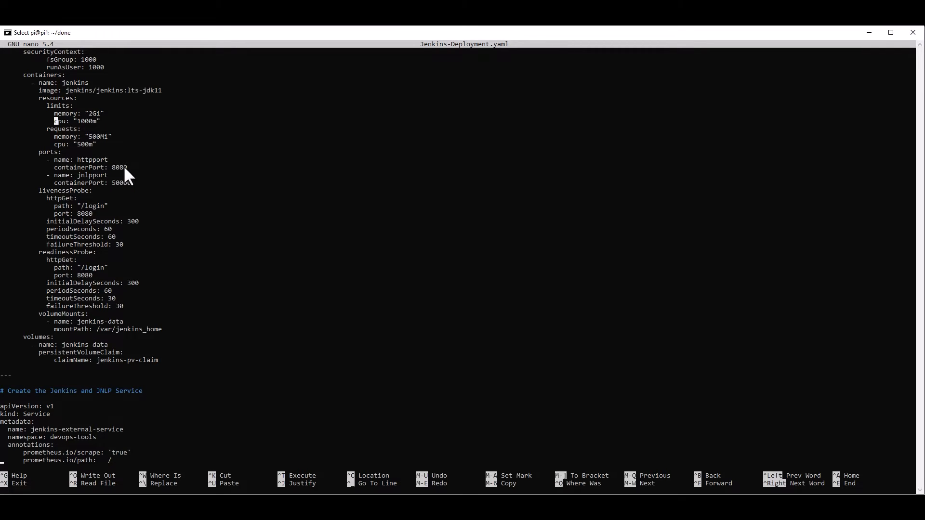
mouse_move(129, 194)
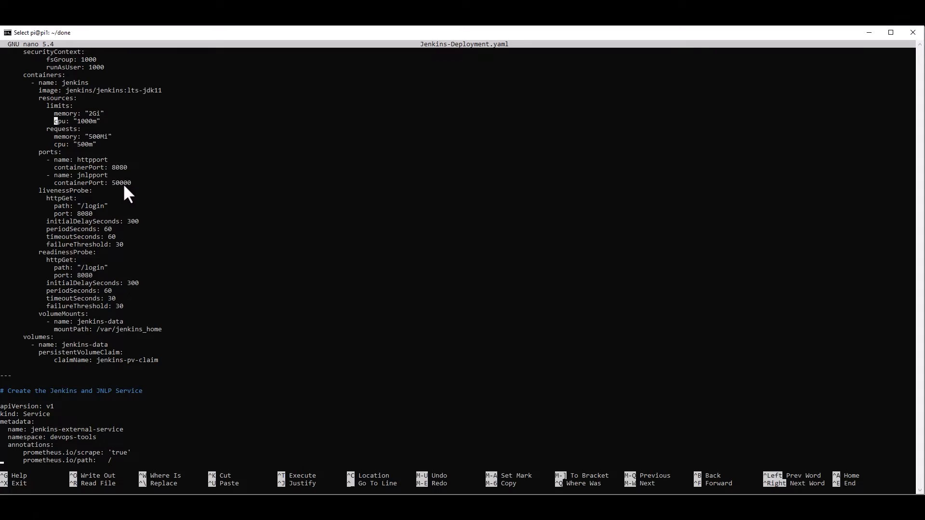
mouse_move(83, 189)
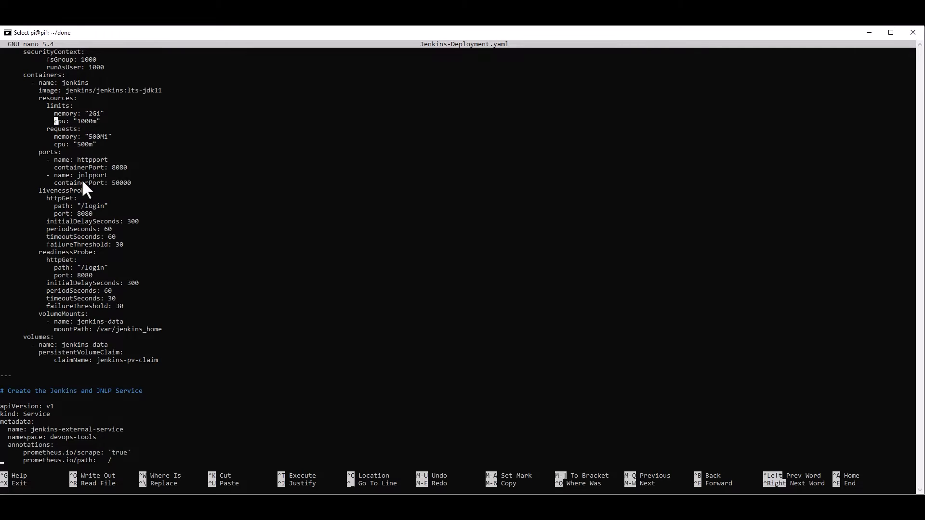
mouse_move(205, 197)
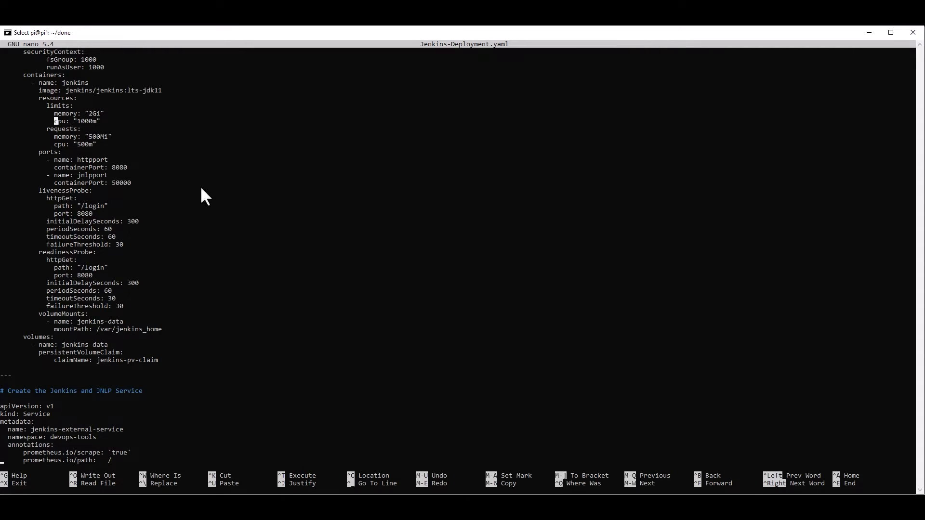
Review the Service section with httpport, jnlpport and load balancer ingress IP 10.0.0.80.
scroll("down", 3)
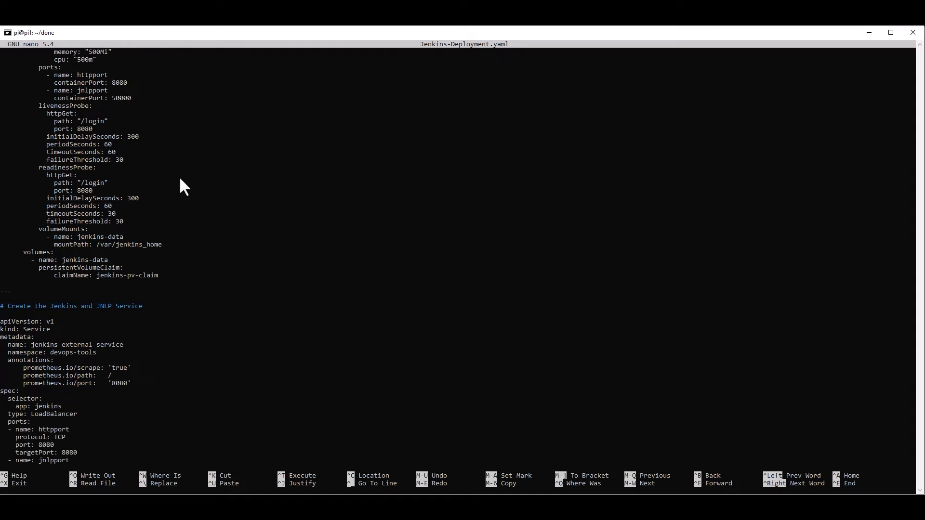
scroll("down", 3)
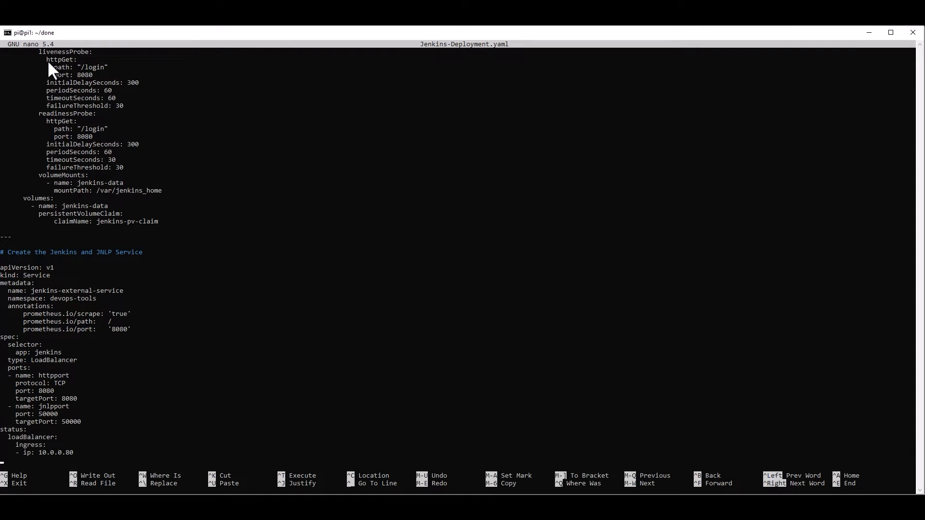
mouse_move(135, 106)
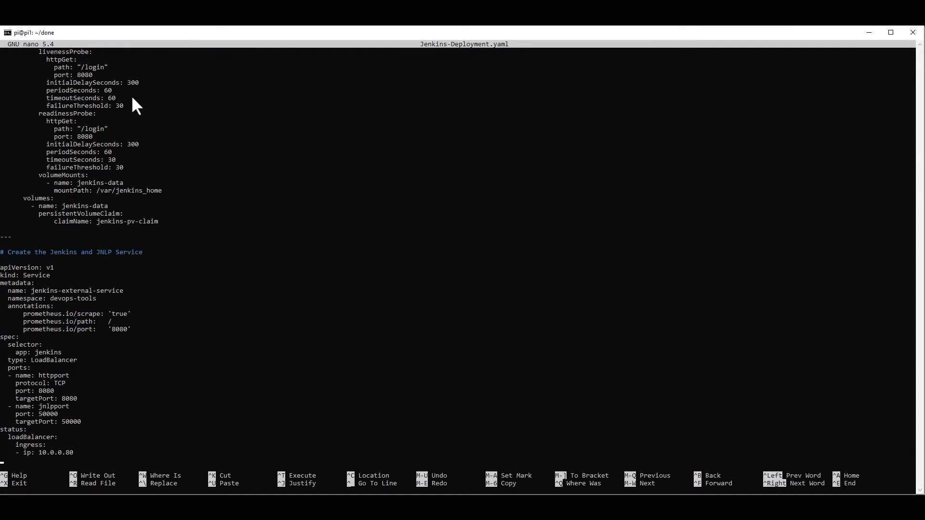
mouse_move(97, 71)
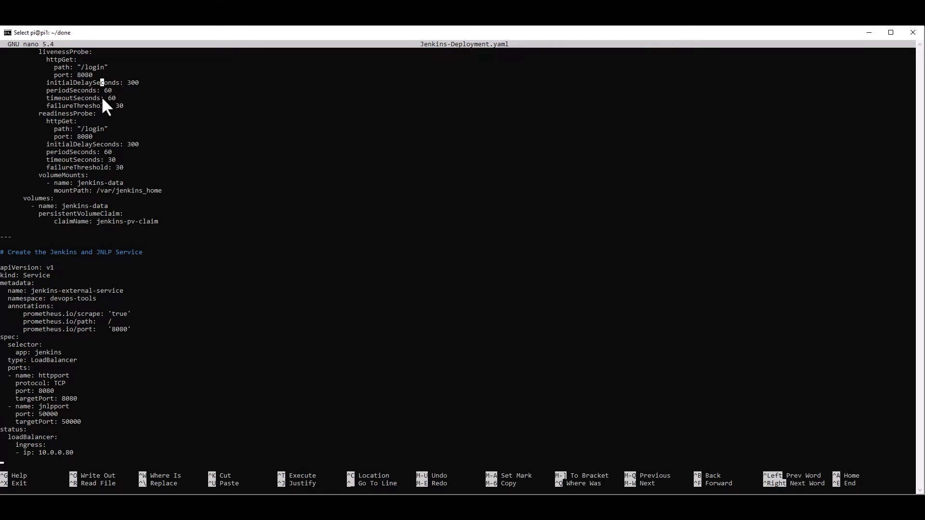
mouse_move(118, 188)
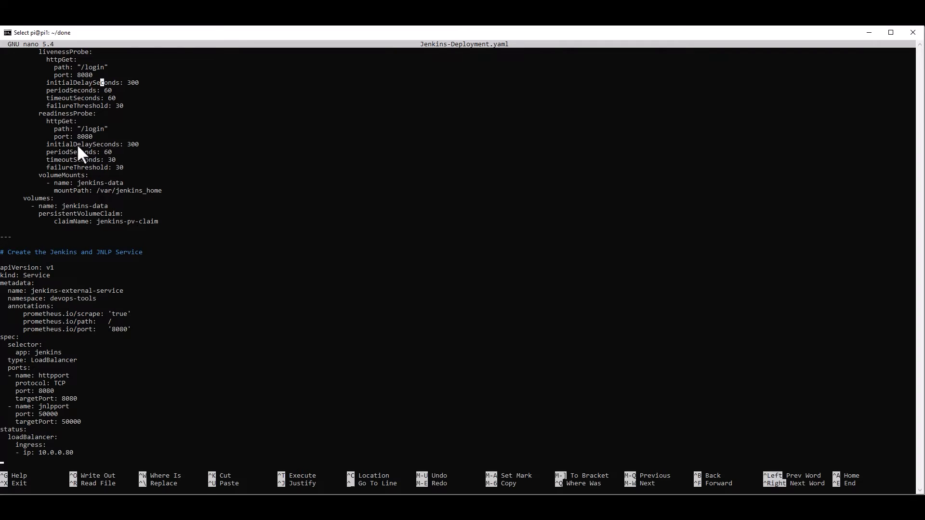
mouse_move(114, 197)
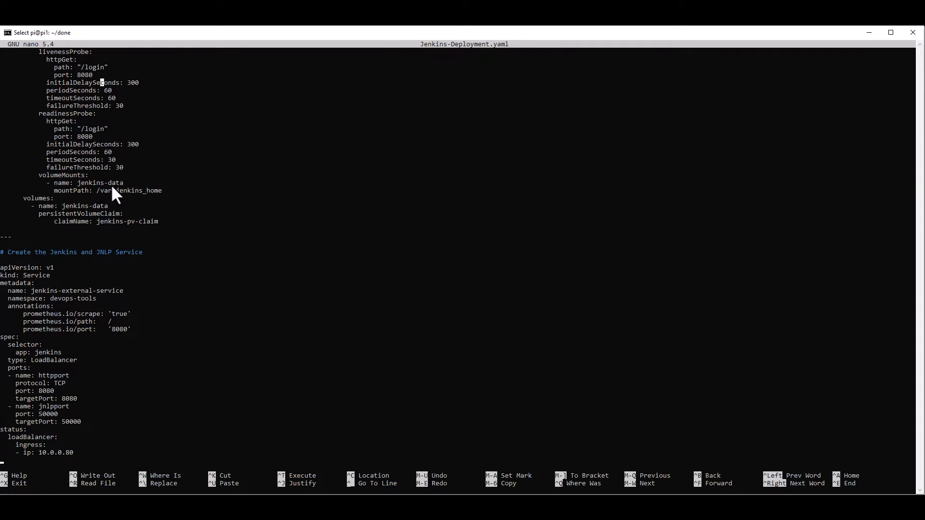
mouse_move(86, 189)
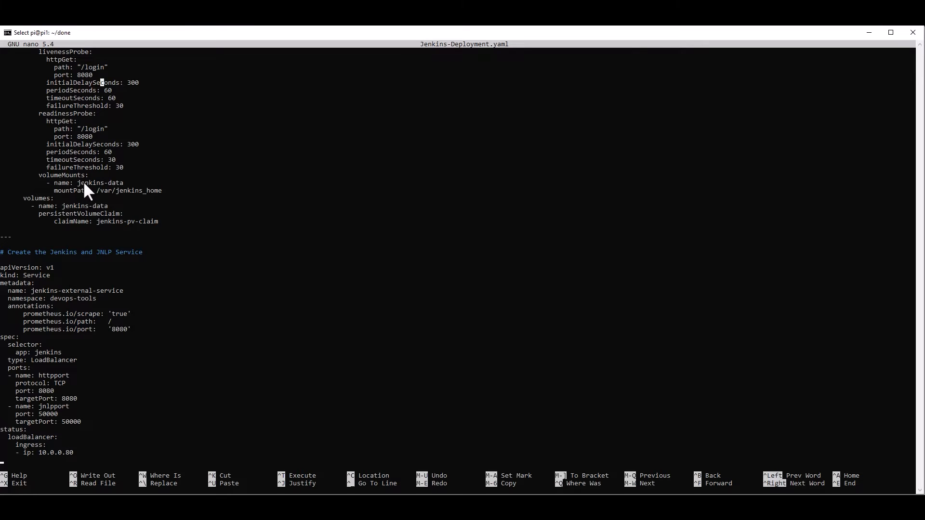
double_click(101, 182)
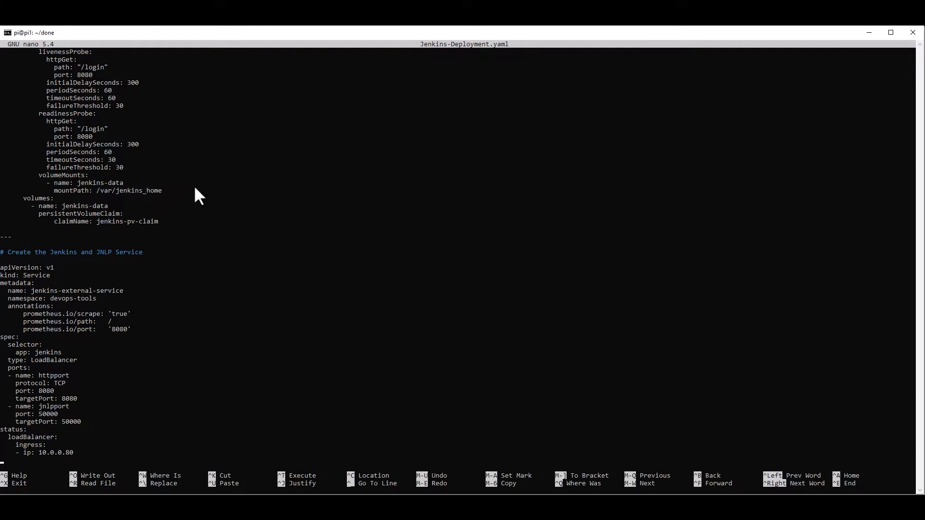
mouse_move(168, 258)
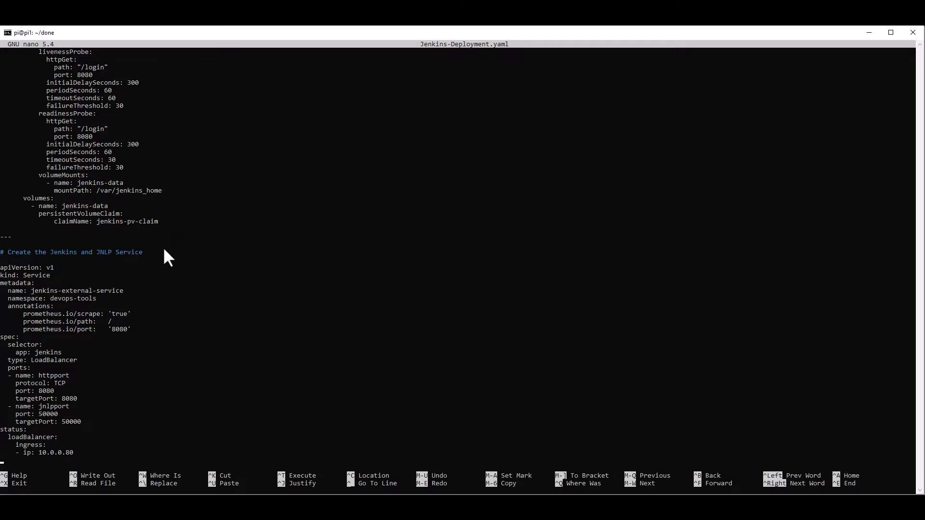
mouse_move(112, 262)
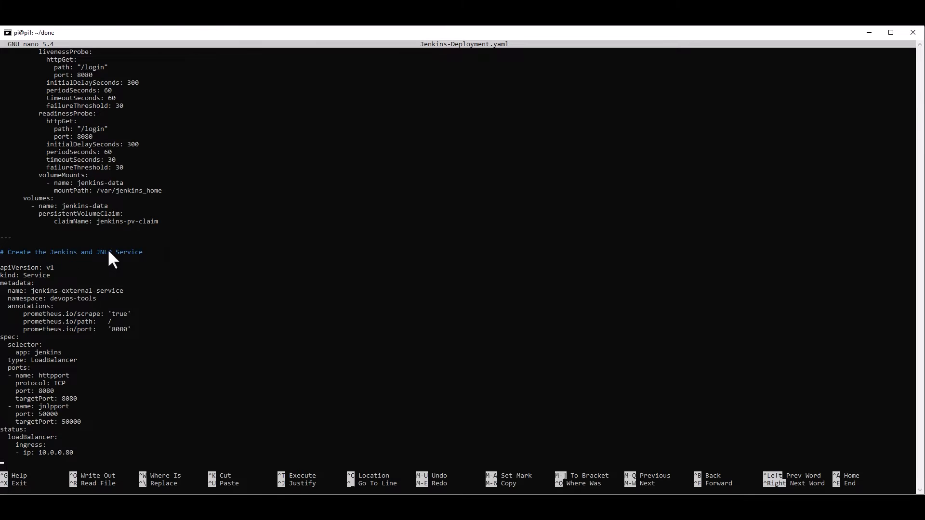
mouse_move(179, 286)
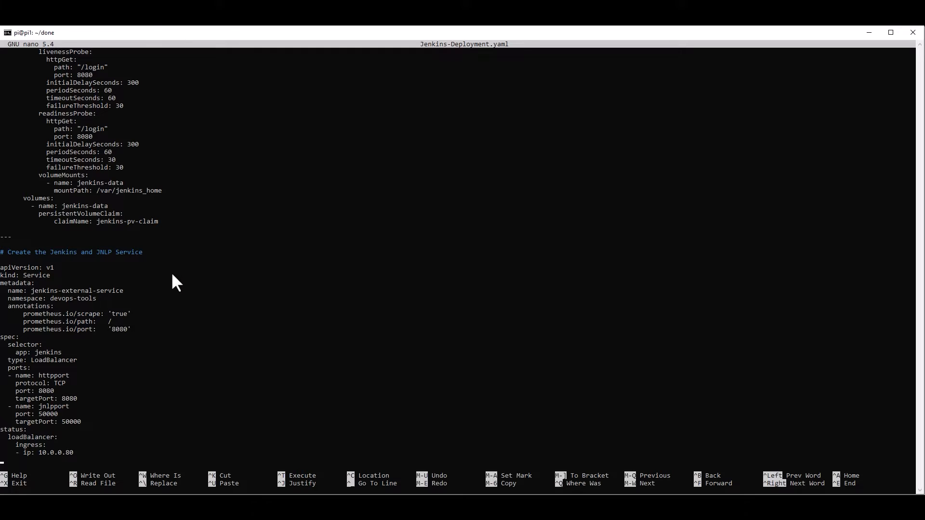
mouse_move(137, 310)
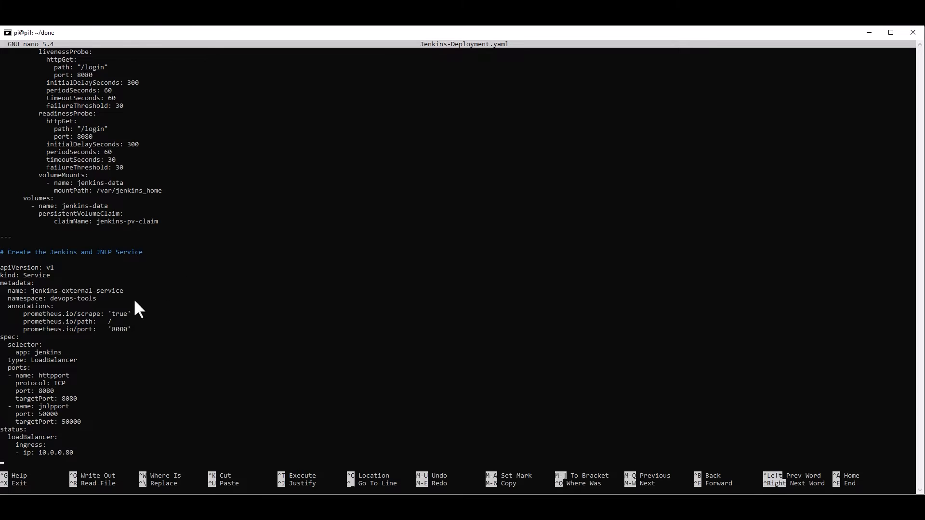
mouse_move(191, 285)
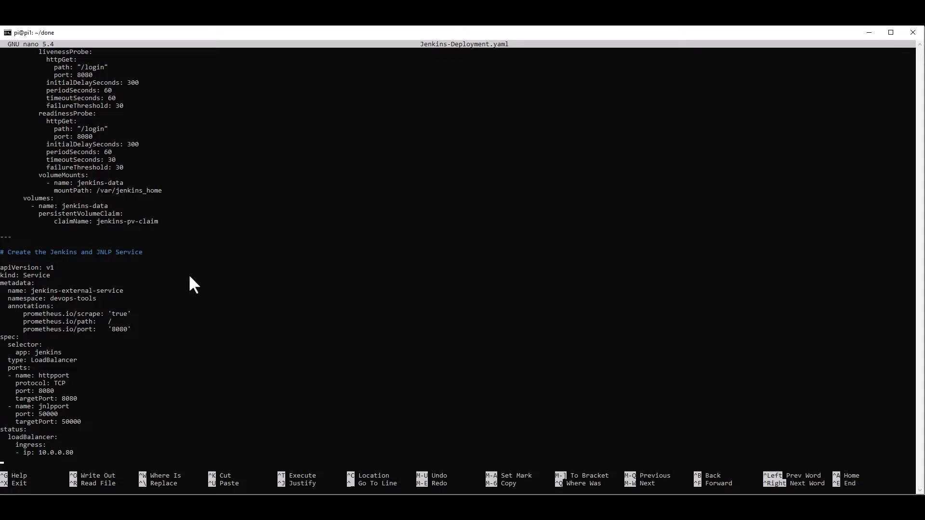
mouse_move(87, 412)
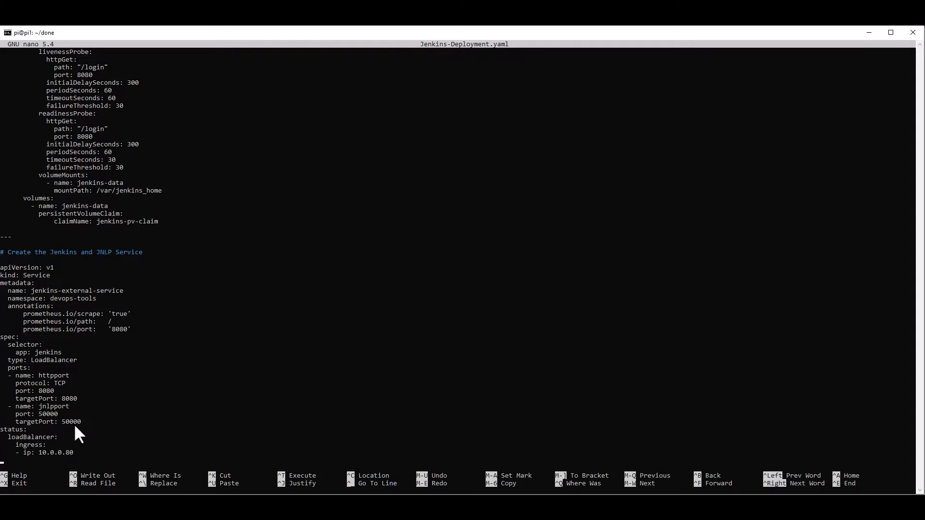
mouse_move(70, 459)
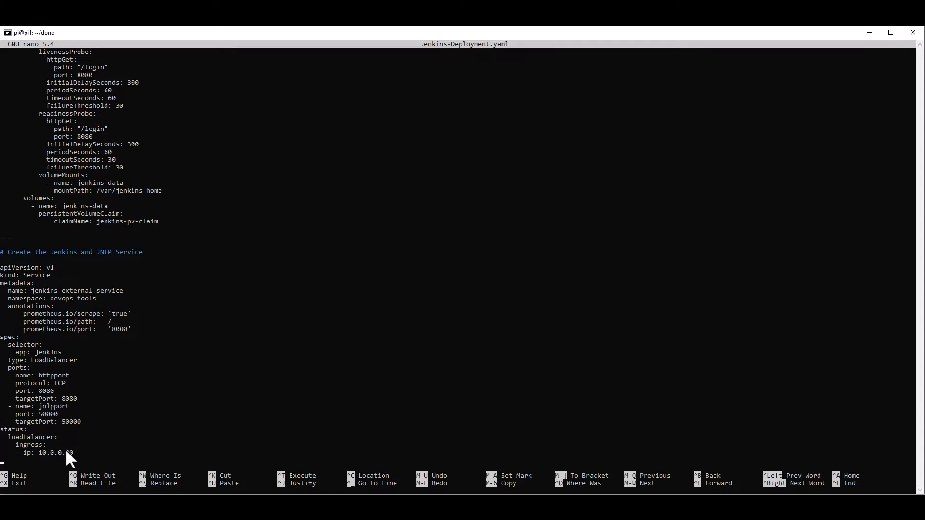
mouse_move(294, 293)
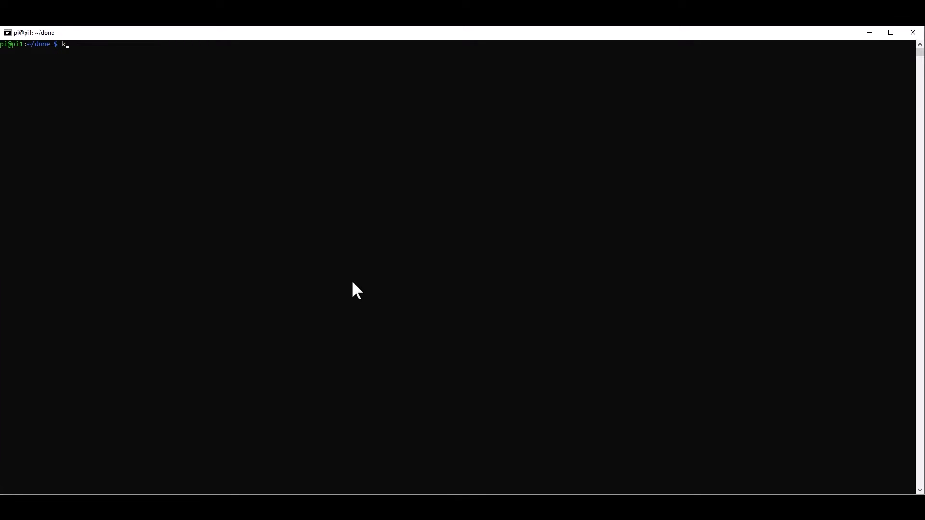
Apply Jenkins-Deployment.yaml with kubectl, reconfiguring jenkins-deployment and jenkins-external-service.
type("ubectl")
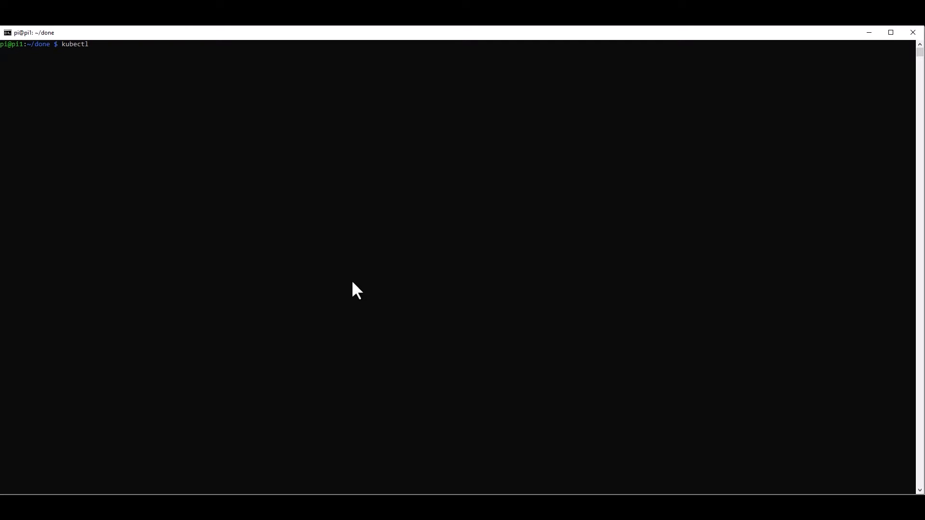
type("create")
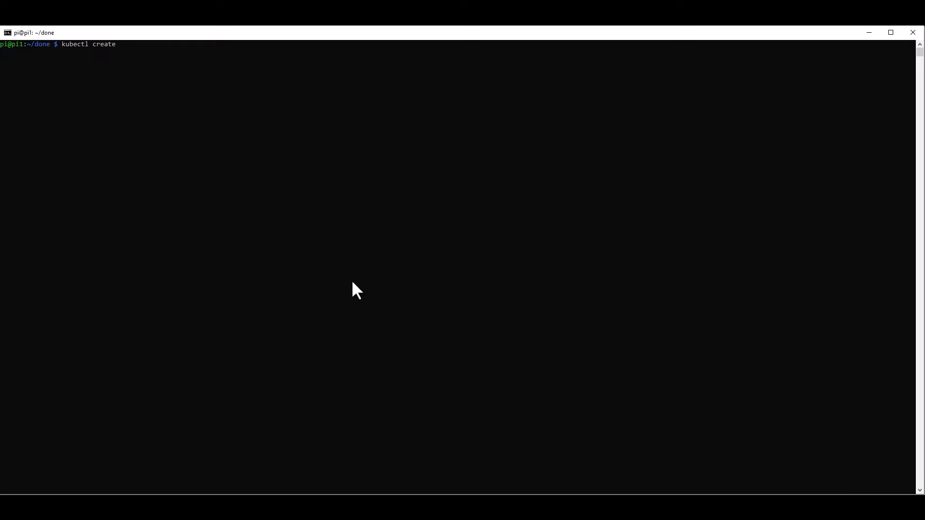
type("app")
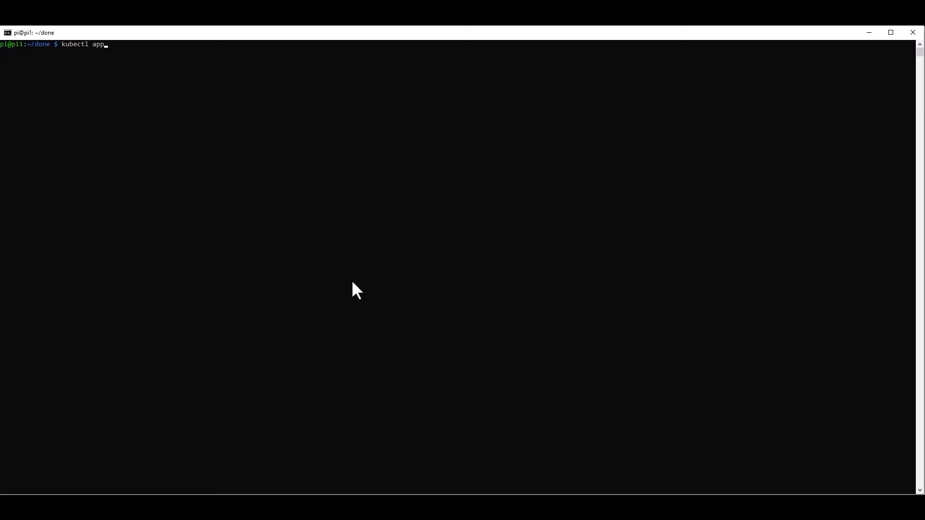
type("ly -f")
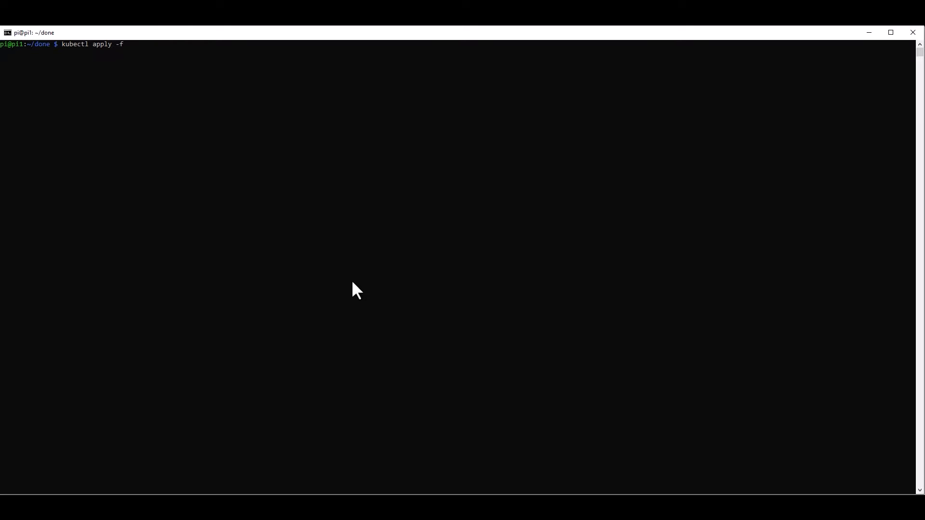
type("Jenkins-Deployment.yaml")
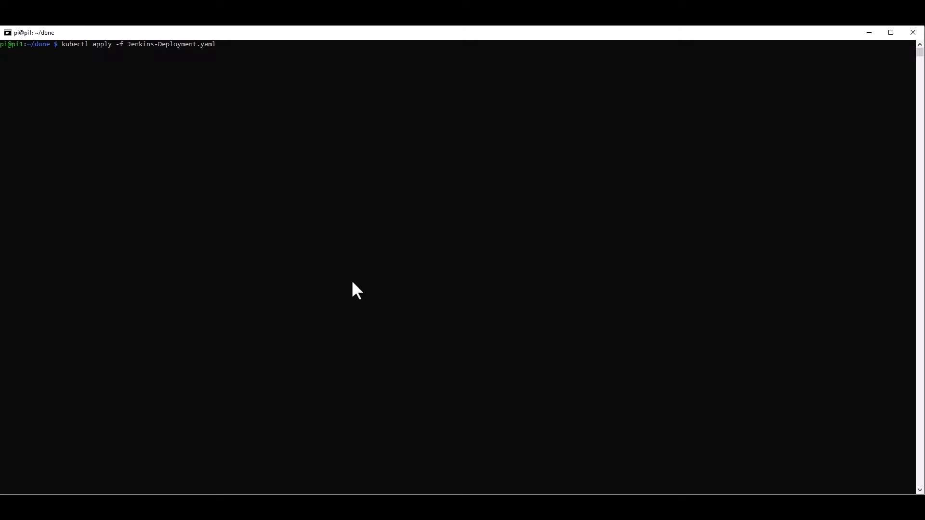
key("Return")
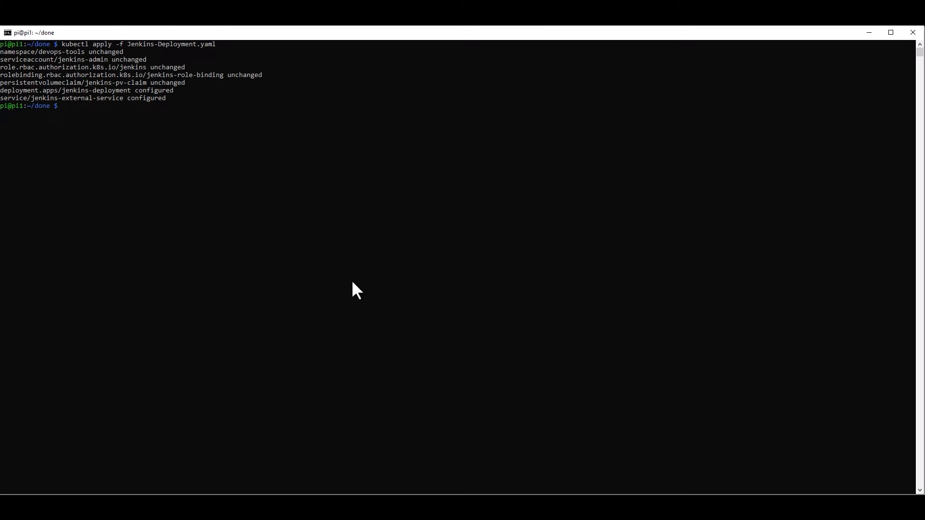
Clear the terminal output.
type("clear")
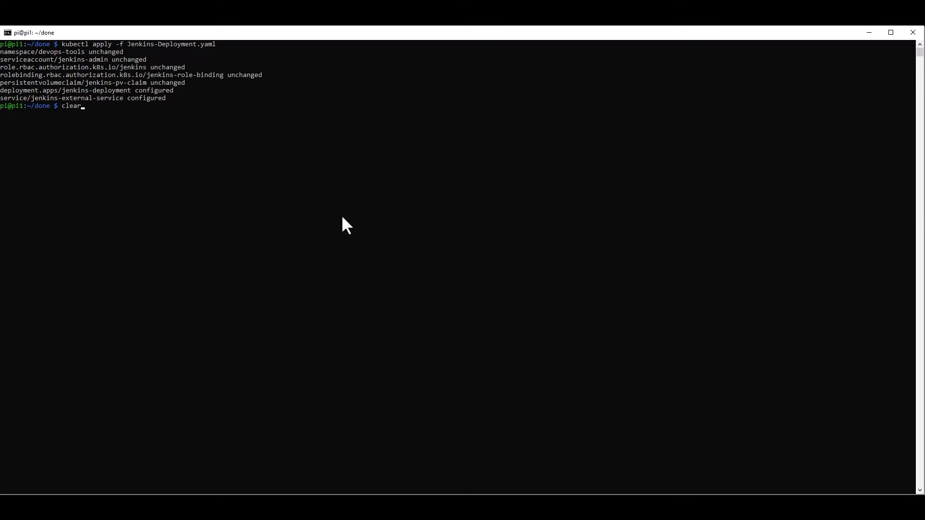
key("Return")
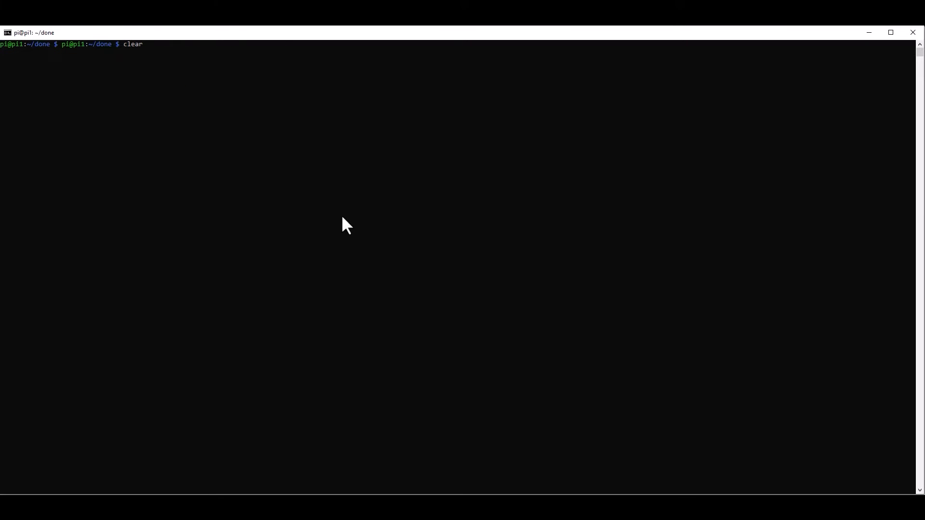
key("Return")
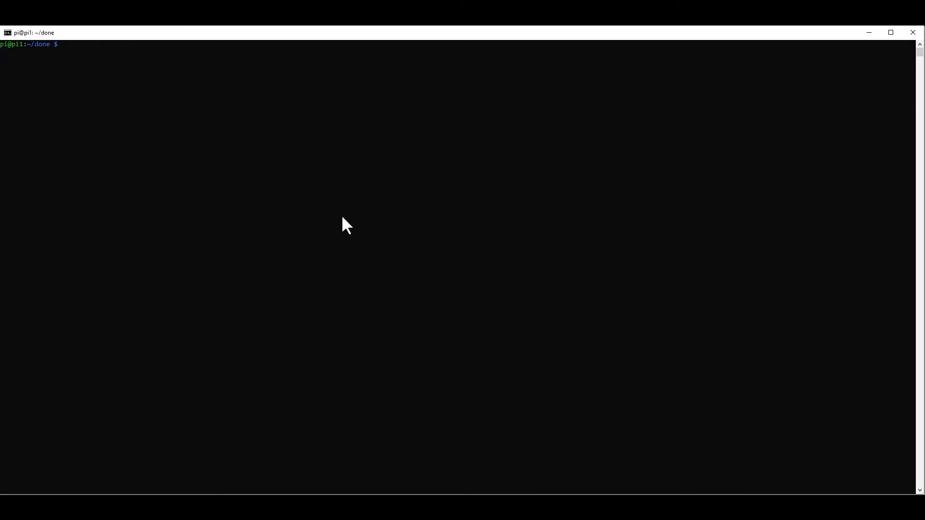
Run kubectl get all -n devops-tools to see the Jenkins pod and LoadBalancer service.
type("kub")
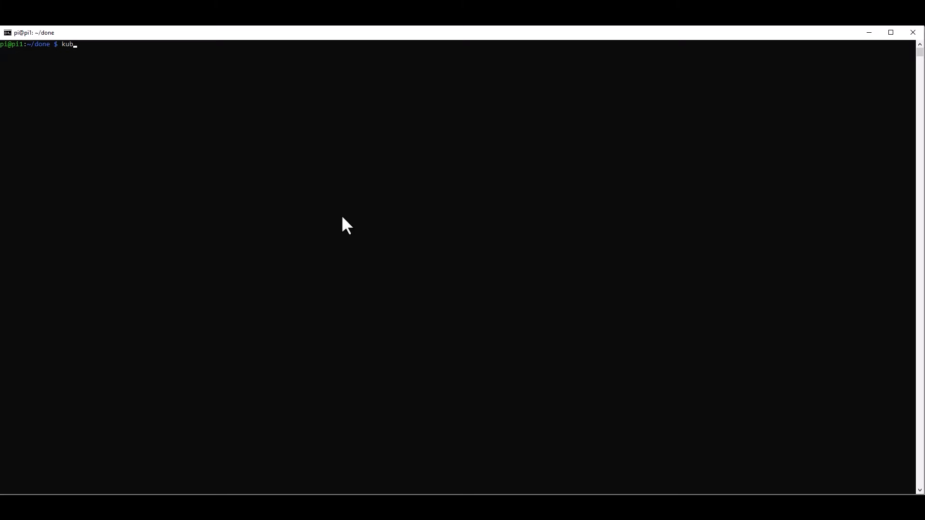
type("ectl get")
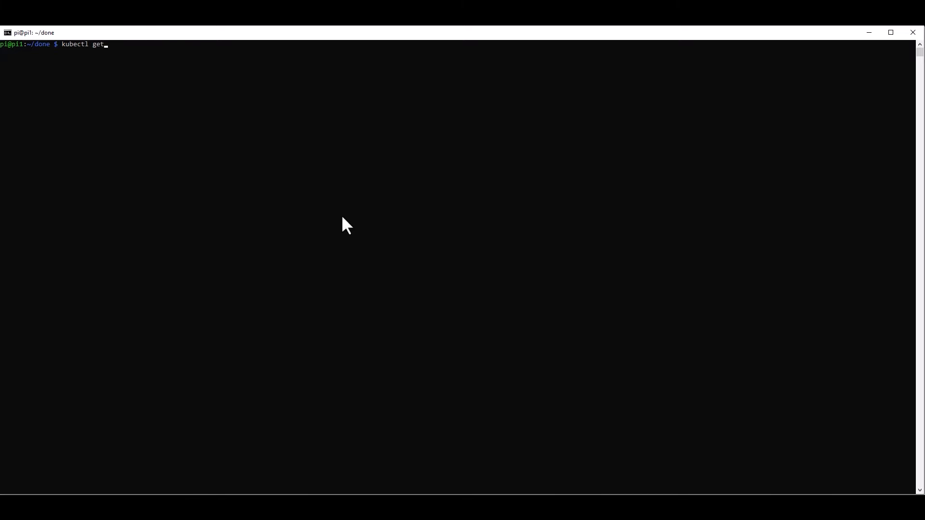
type("all -n dev")
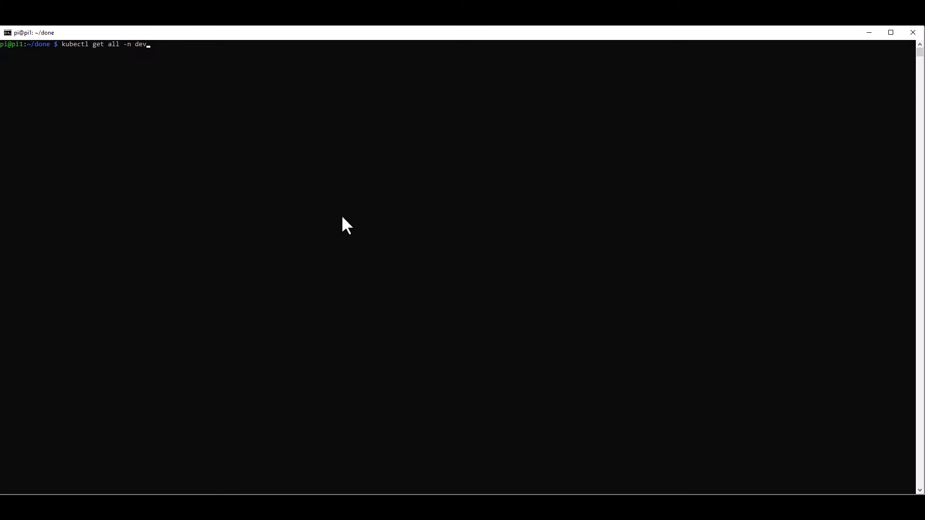
type("ops-tools")
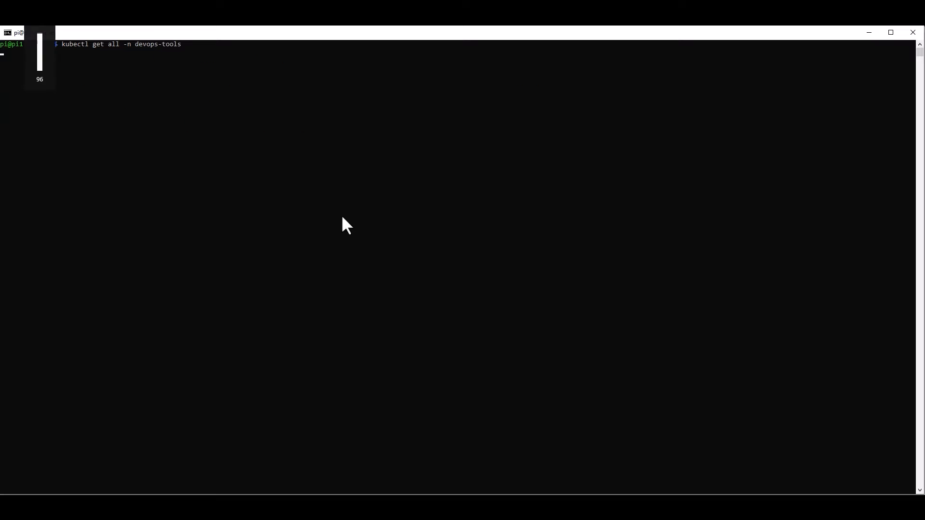
key("Return")
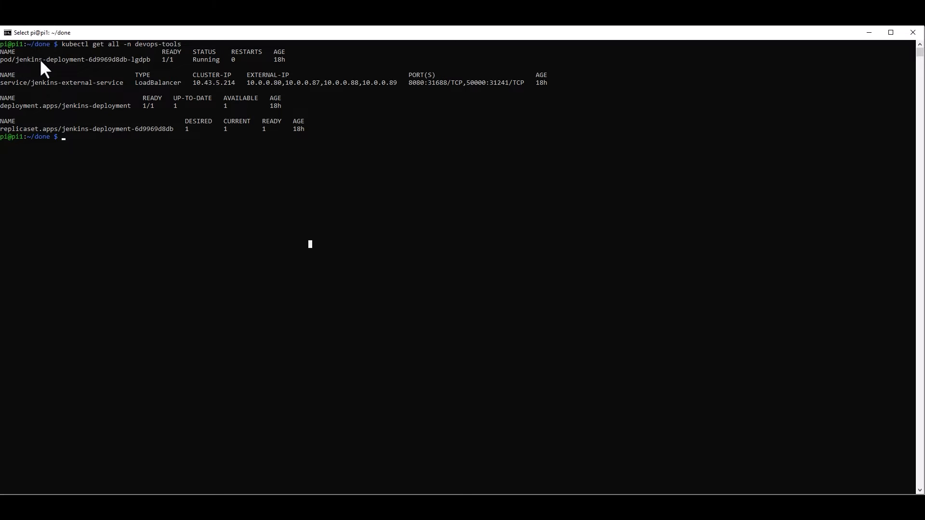
mouse_move(54, 95)
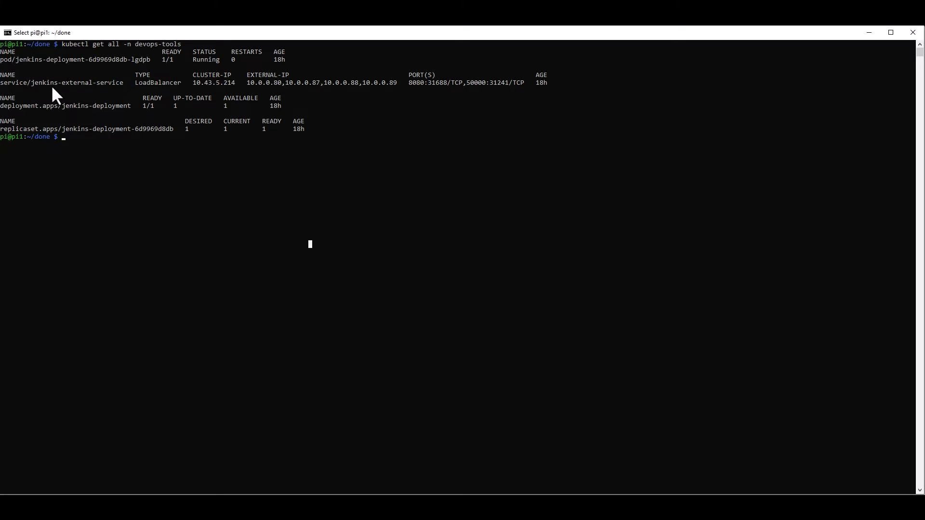
mouse_move(117, 94)
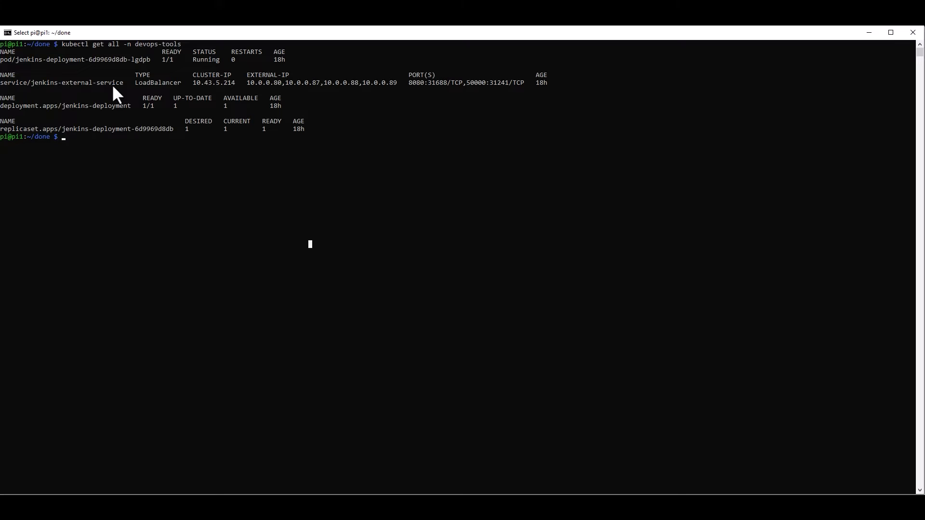
mouse_move(141, 121)
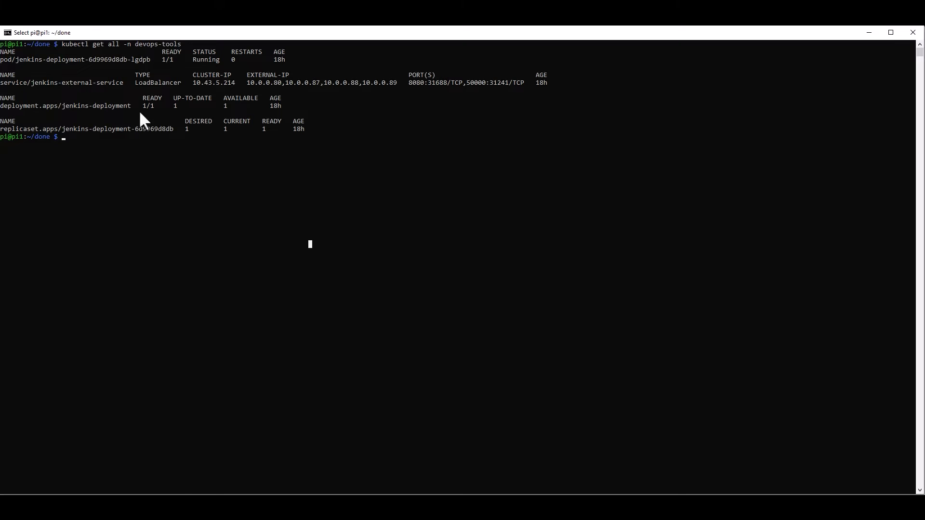
mouse_move(213, 113)
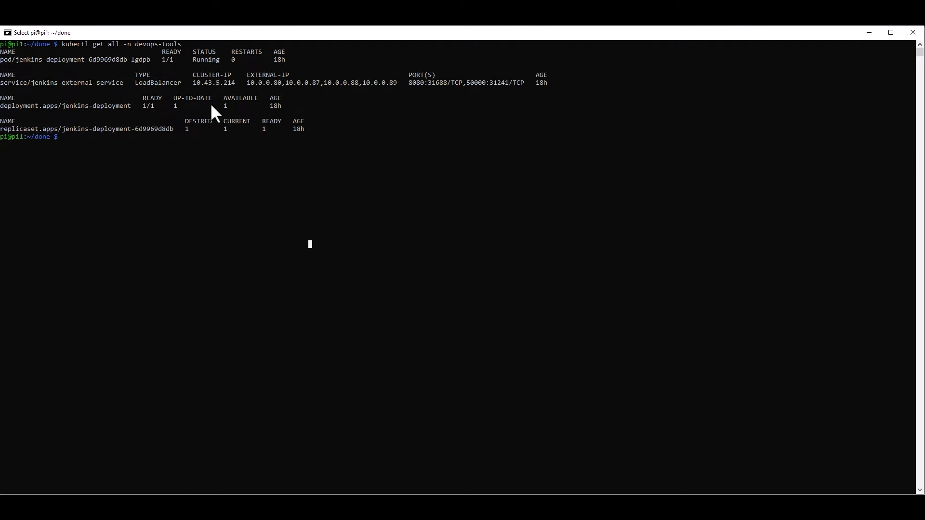
mouse_move(130, 140)
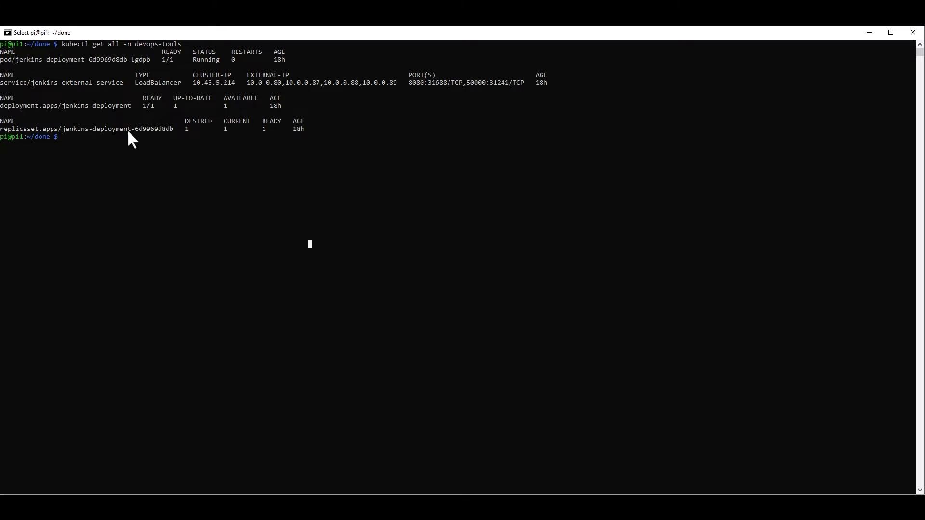
mouse_move(347, 263)
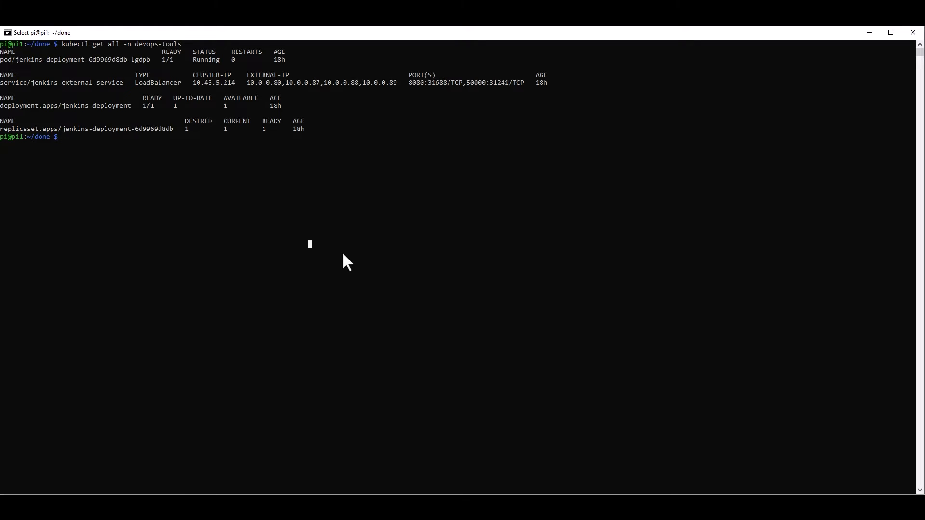
mouse_move(383, 266)
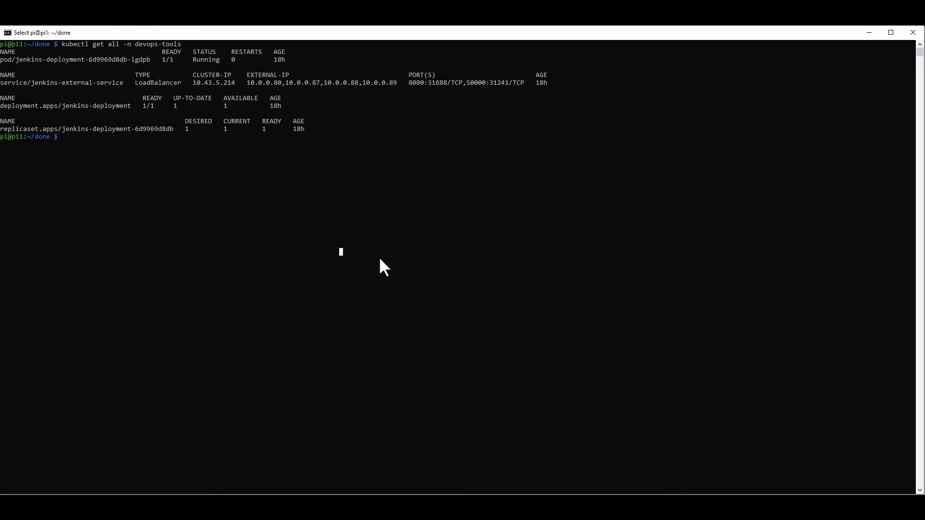
mouse_move(854, 279)
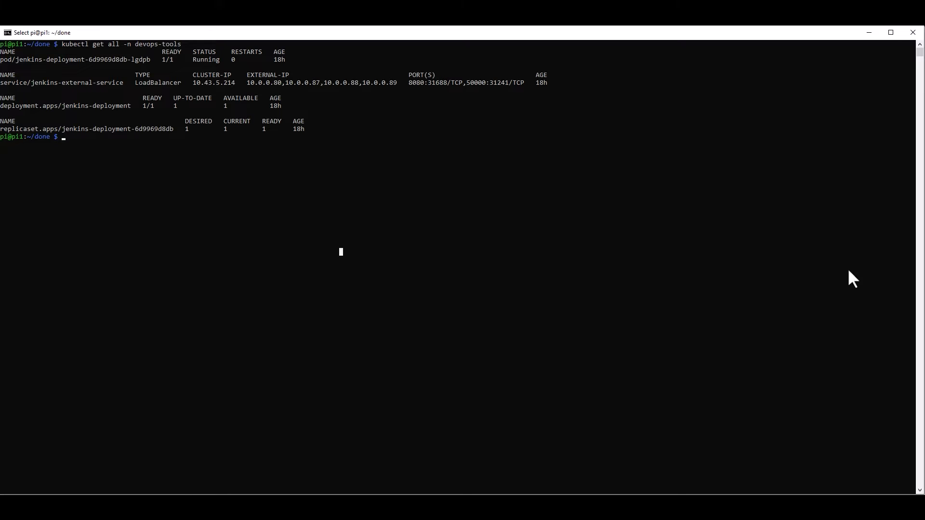
mouse_move(708, 282)
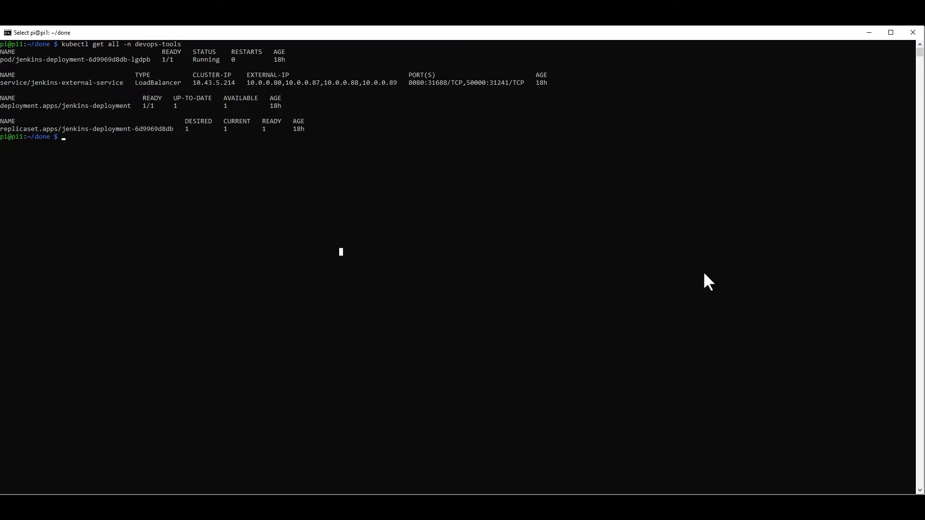
mouse_move(543, 271)
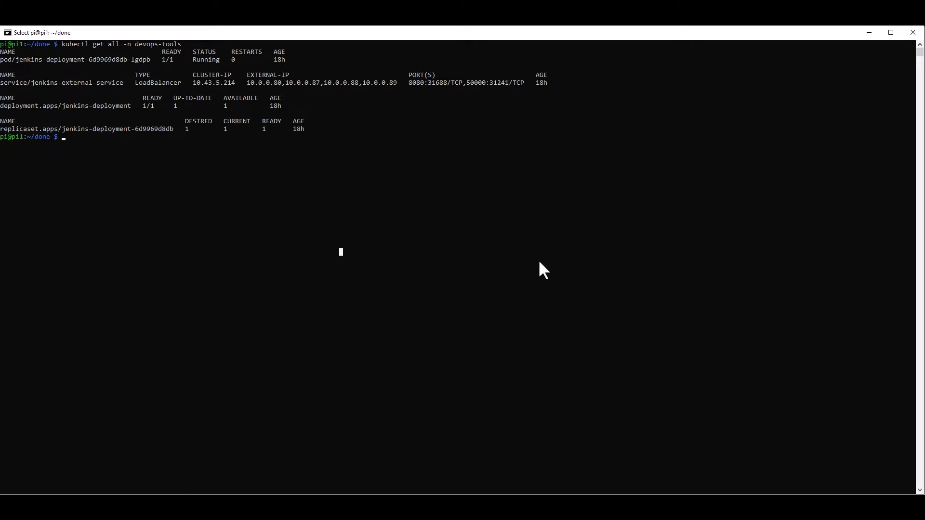
Move up to the home directory and run ./getToken to print a dashboard token.
type("cd.")
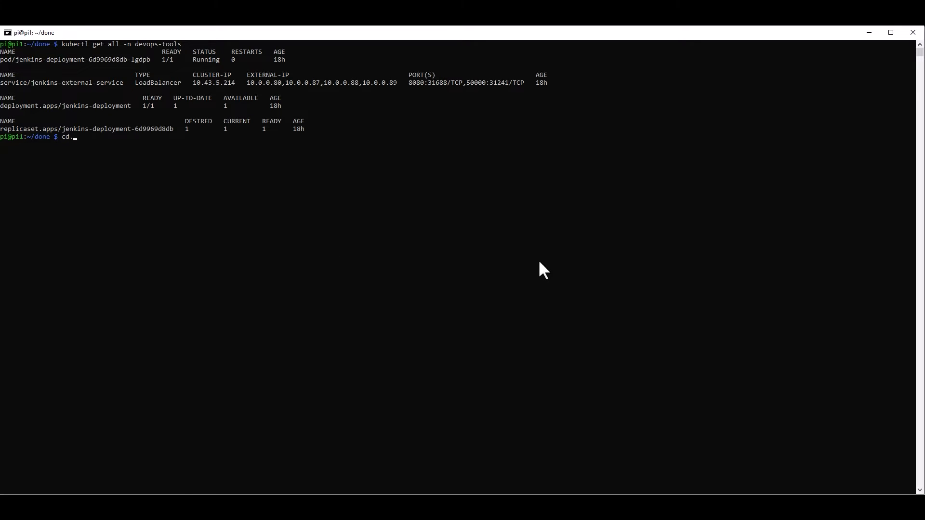
key("Return")
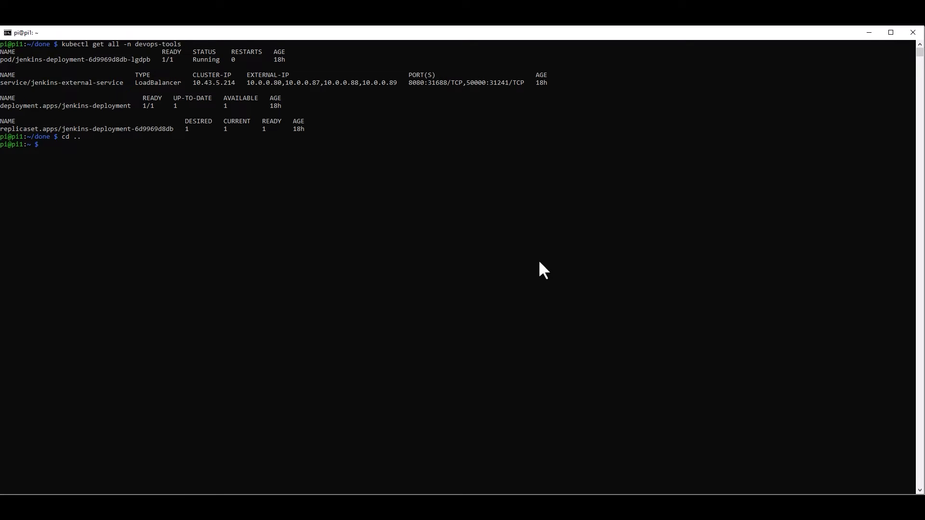
type("./getToken")
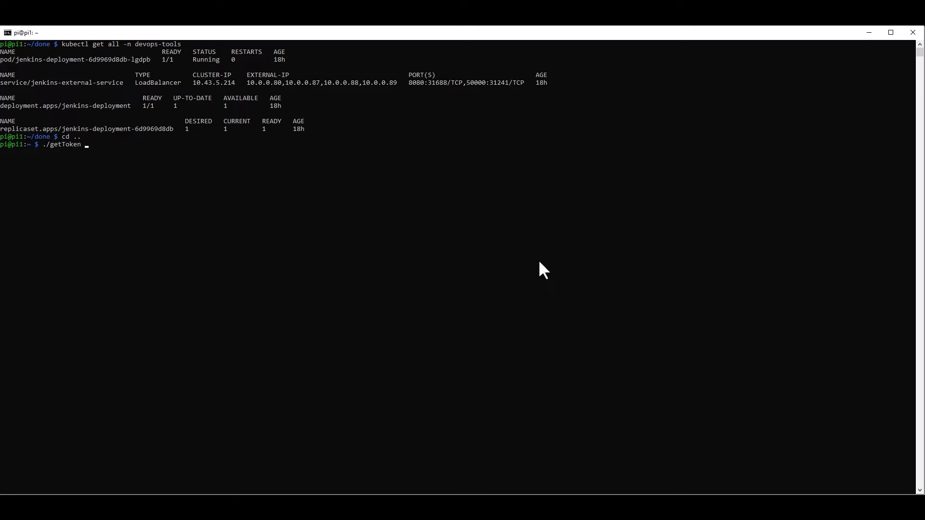
key("Return")
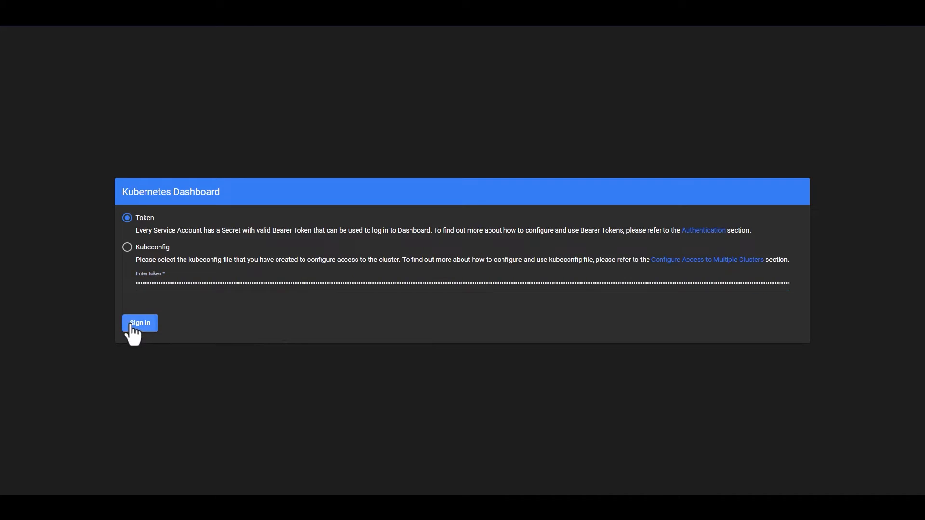
Sign in with the token and browse devops-tools workloads: jenkins-deployment, its pod and replica set.
left_click(140, 323)
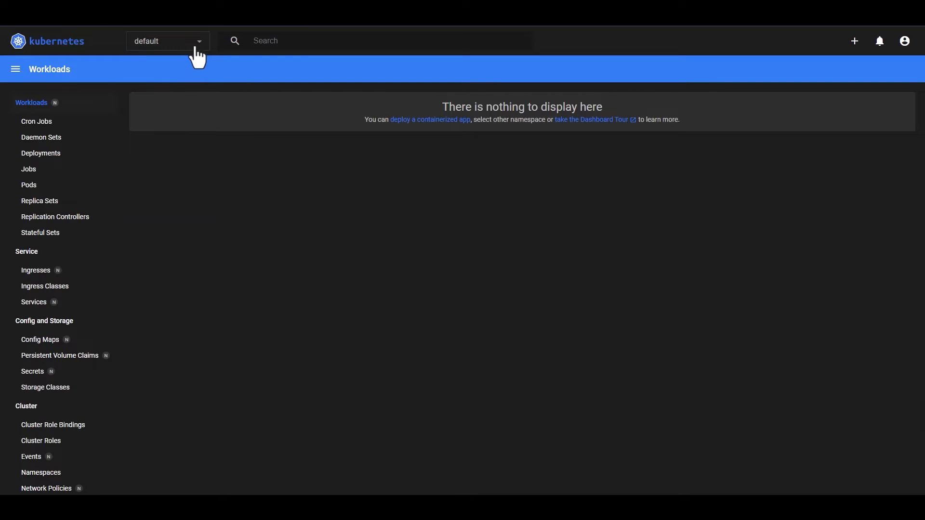
left_click(167, 41)
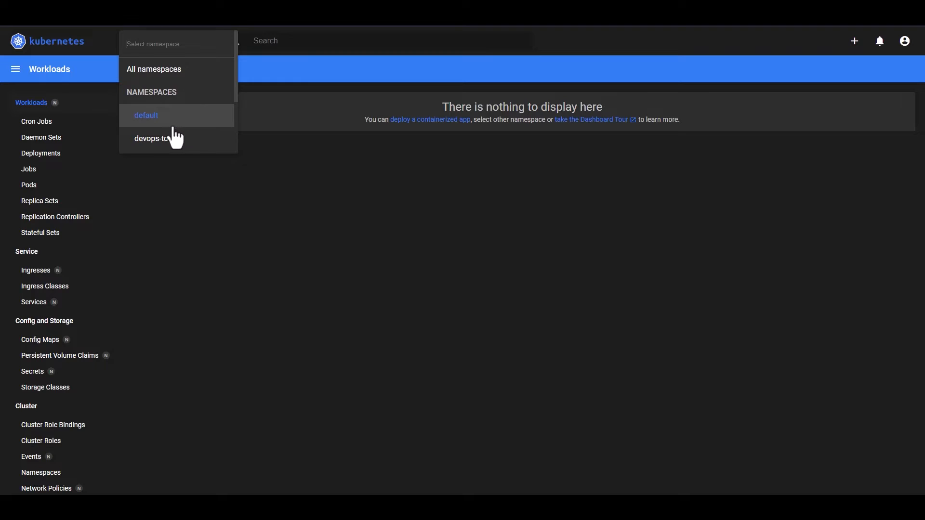
left_click(154, 139)
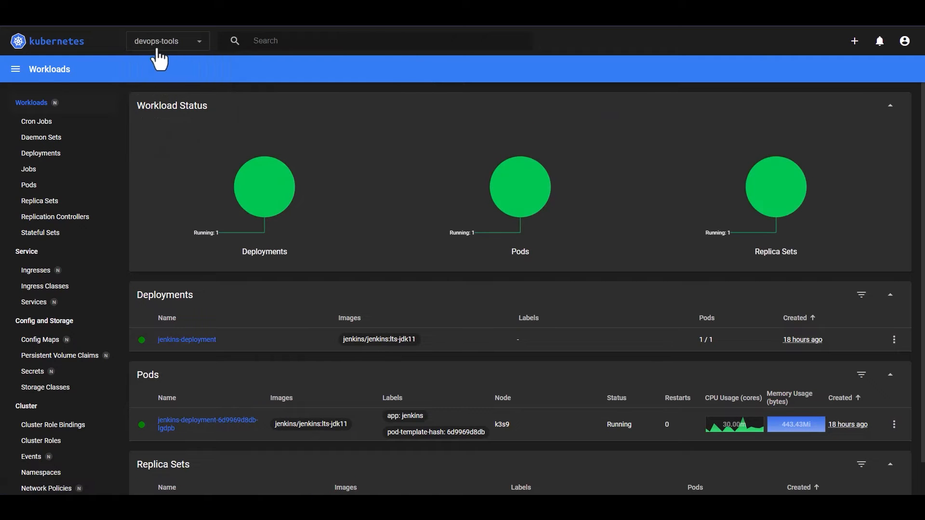
mouse_move(180, 53)
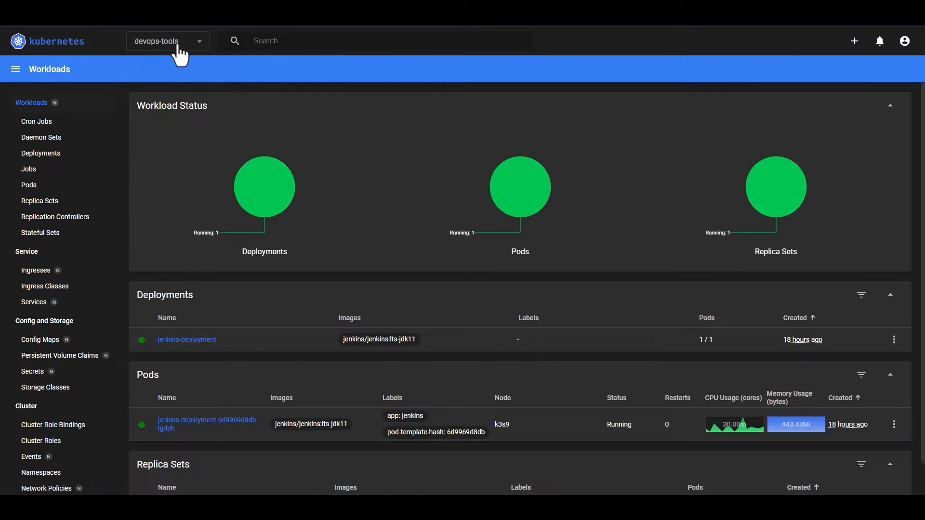
mouse_move(620, 227)
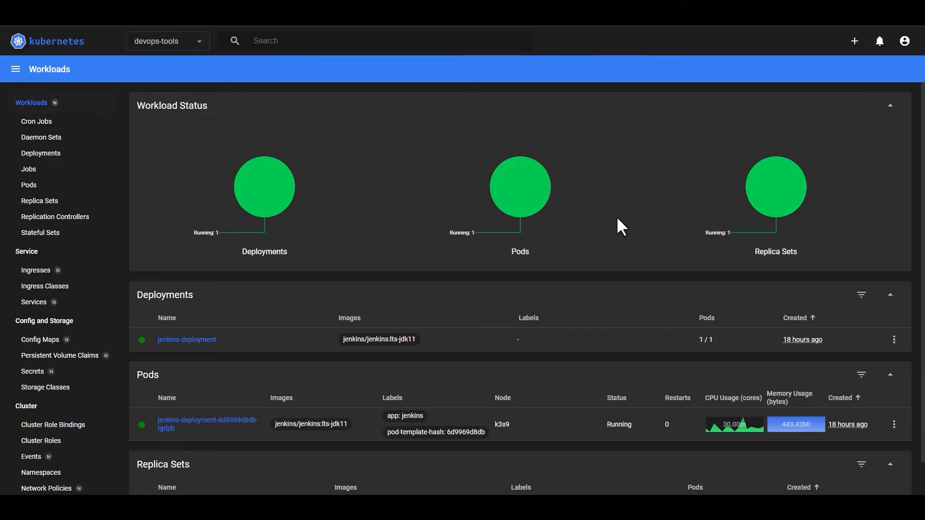
mouse_move(262, 195)
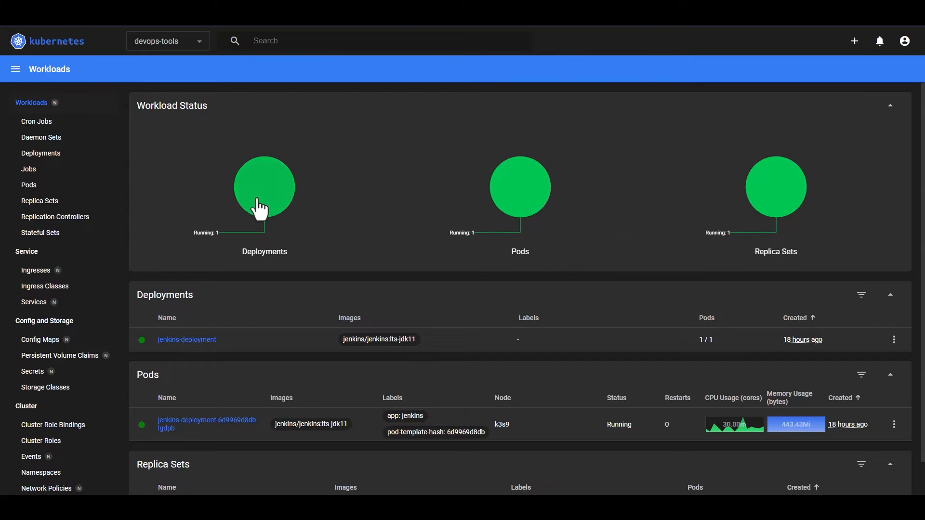
mouse_move(632, 200)
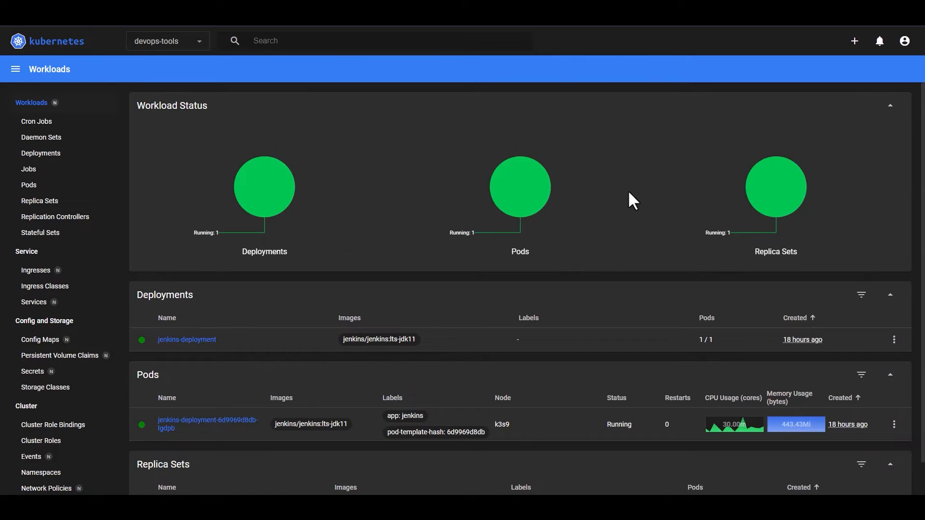
scroll("down", 3)
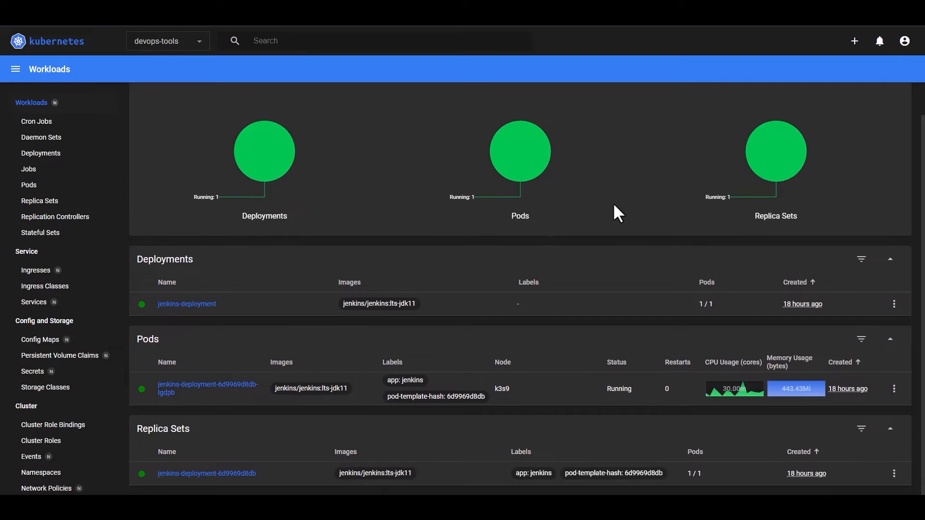
mouse_move(802, 407)
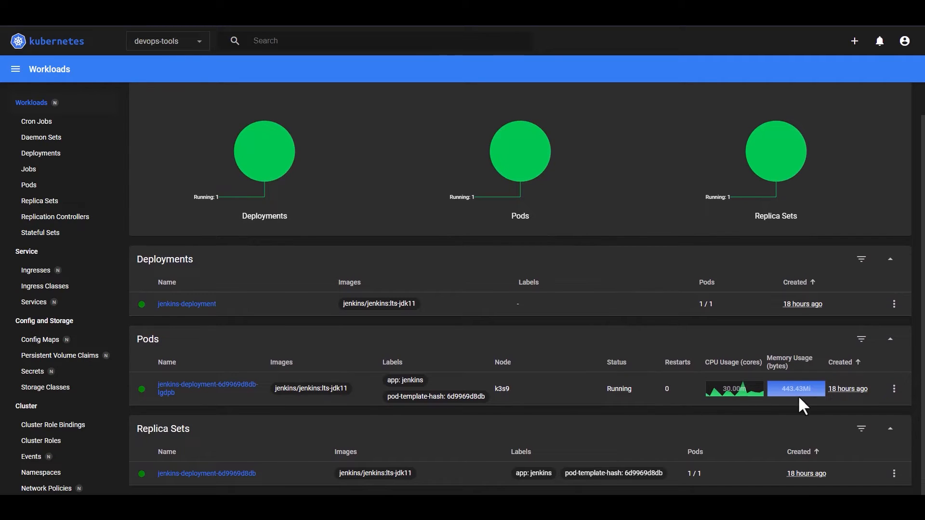
mouse_move(546, 396)
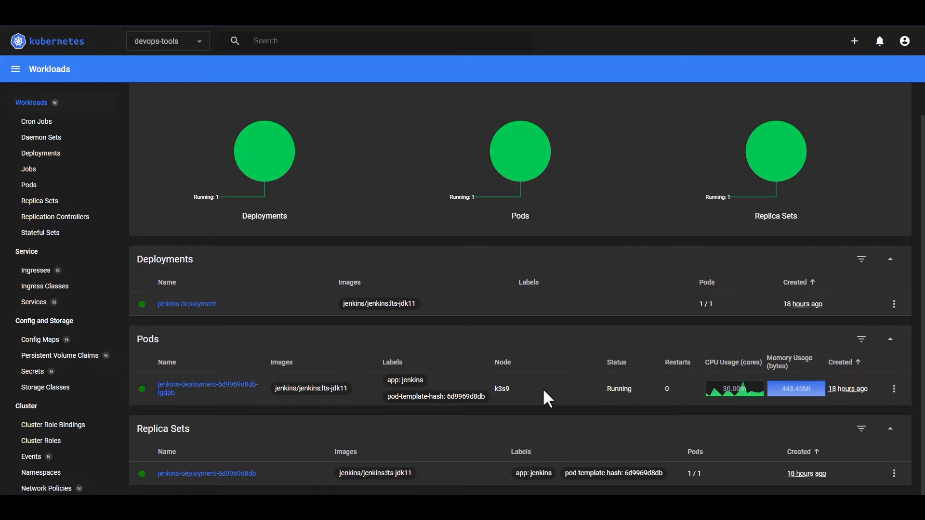
mouse_move(517, 405)
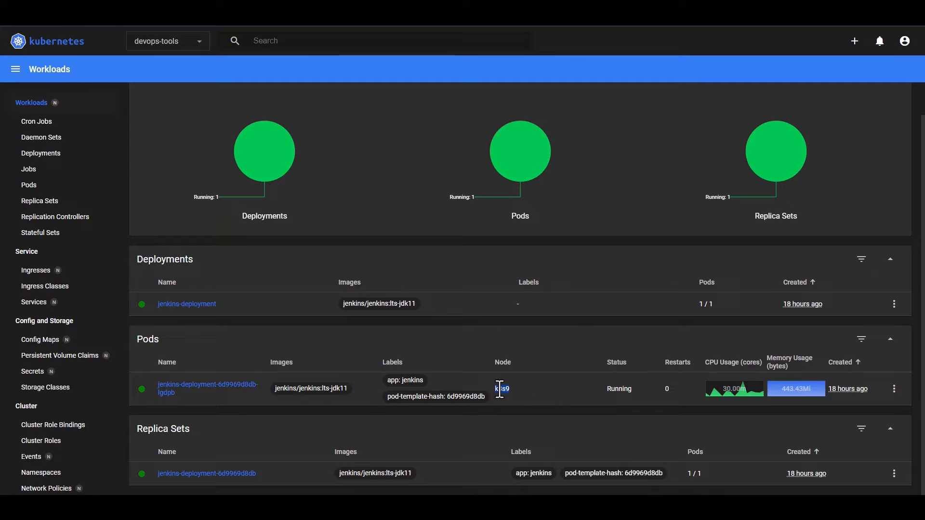
mouse_move(516, 396)
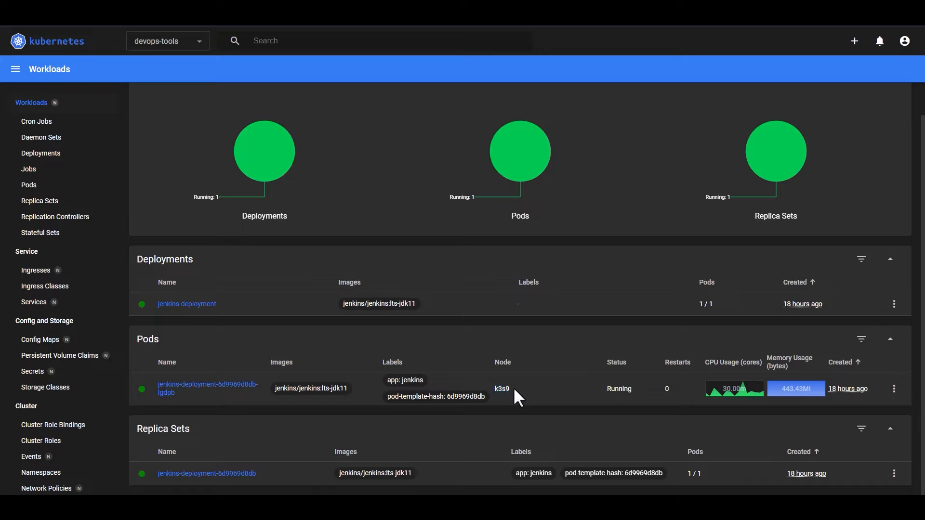
scroll("up", 3)
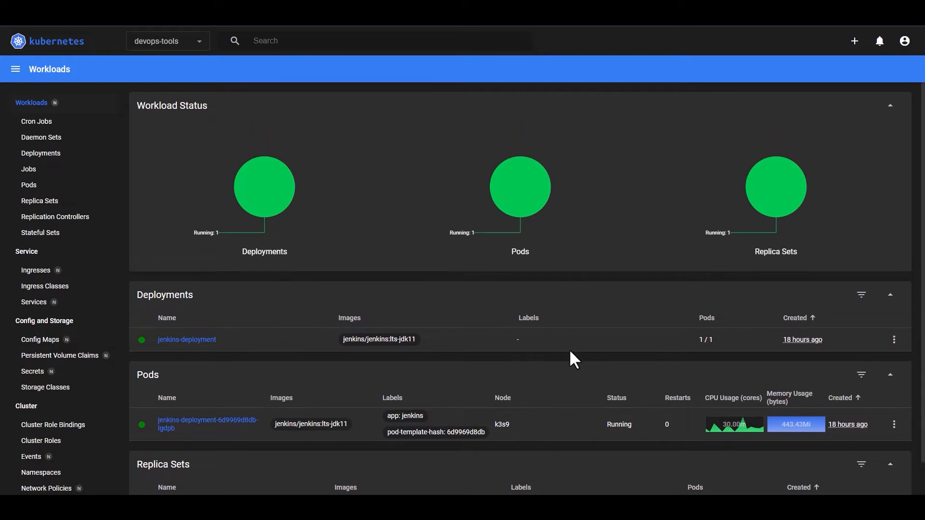
mouse_move(682, 119)
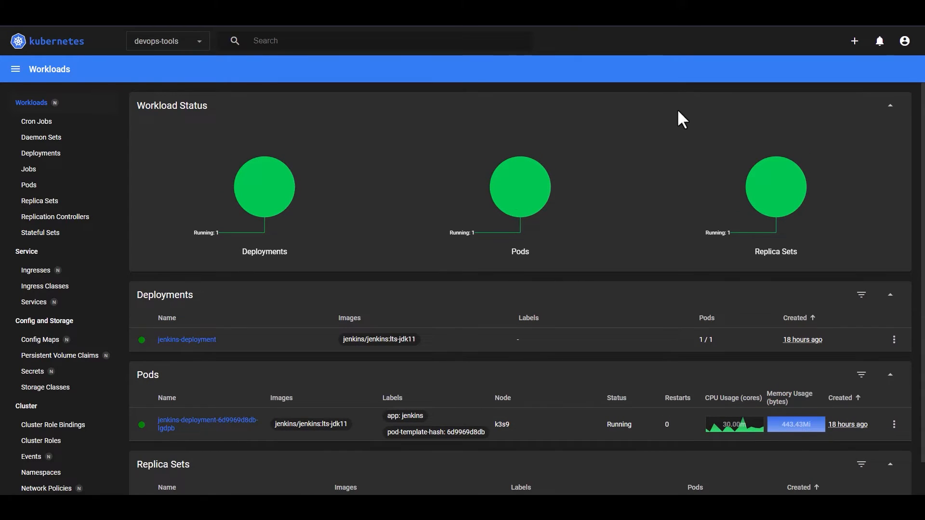
mouse_move(707, 106)
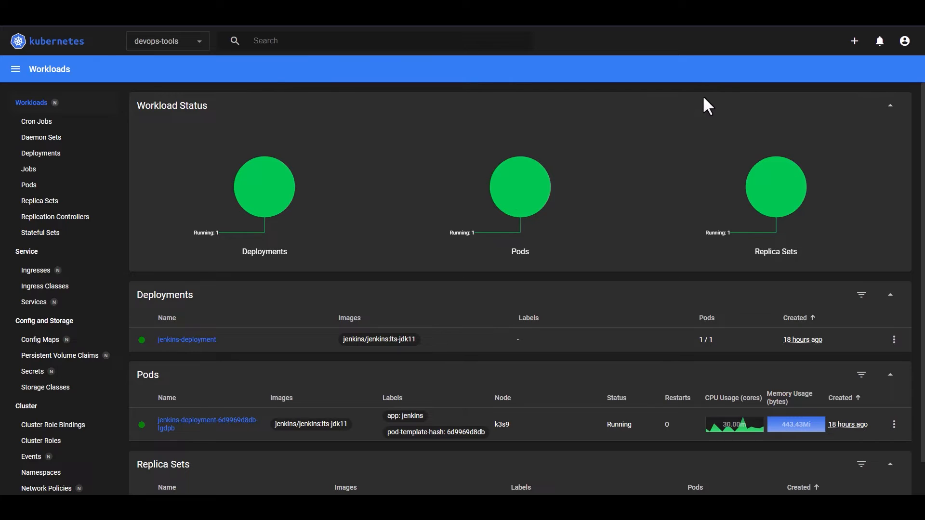
mouse_move(707, 73)
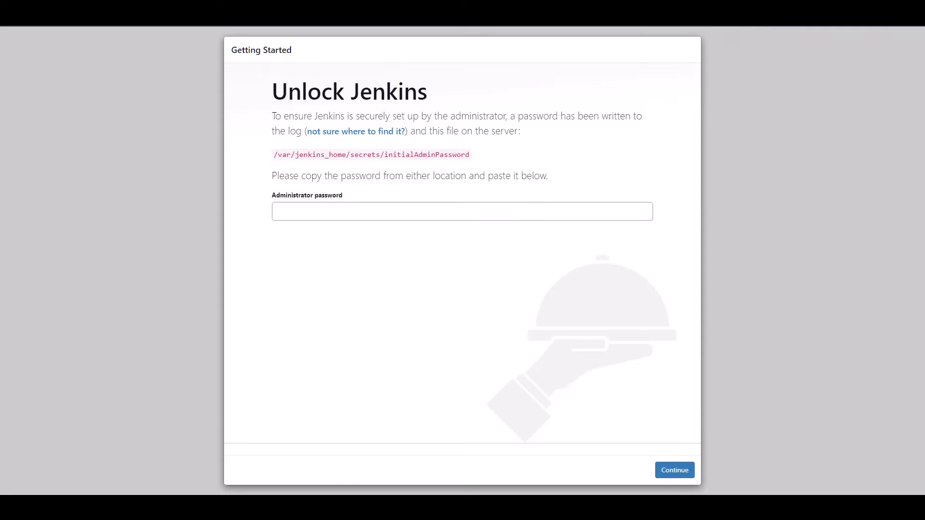
mouse_move(405, 100)
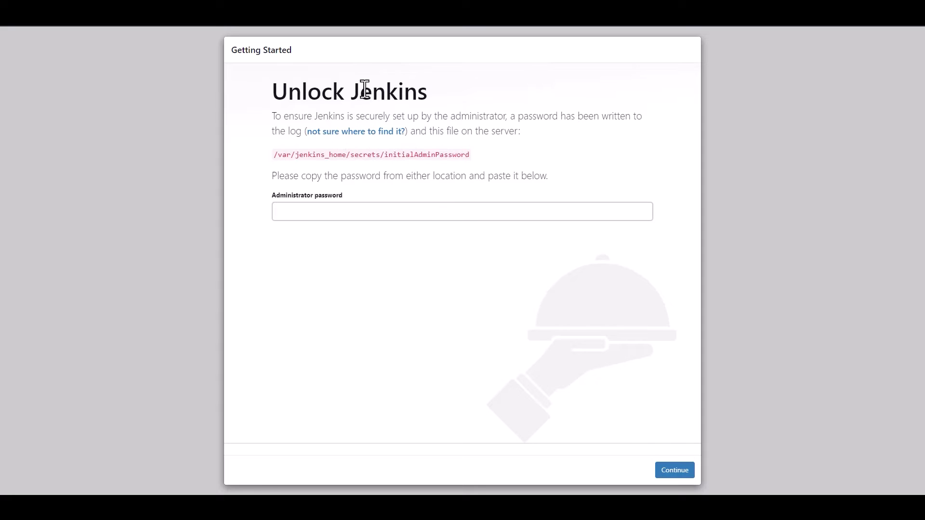
mouse_move(482, 362)
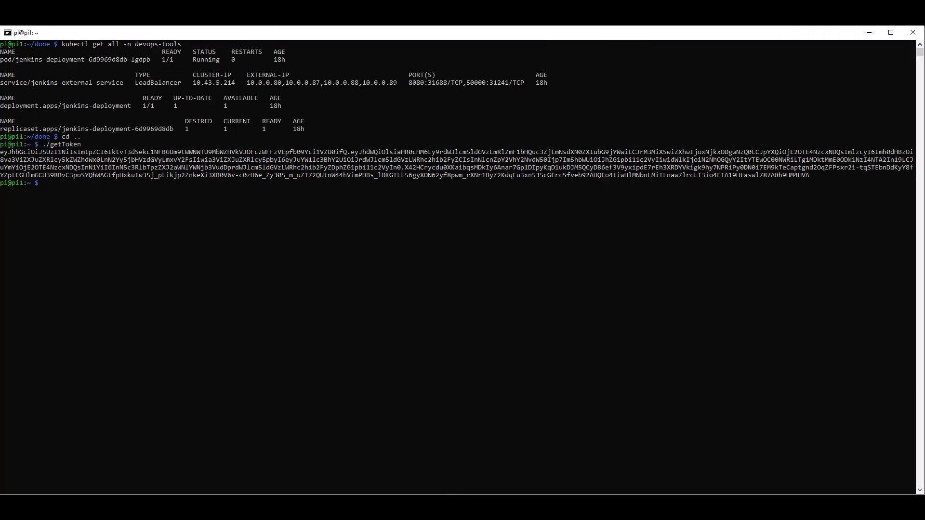
Clear the screen, fetch the Jenkins pod logs in devops-tools, and select the admin password.
type("clear\\")
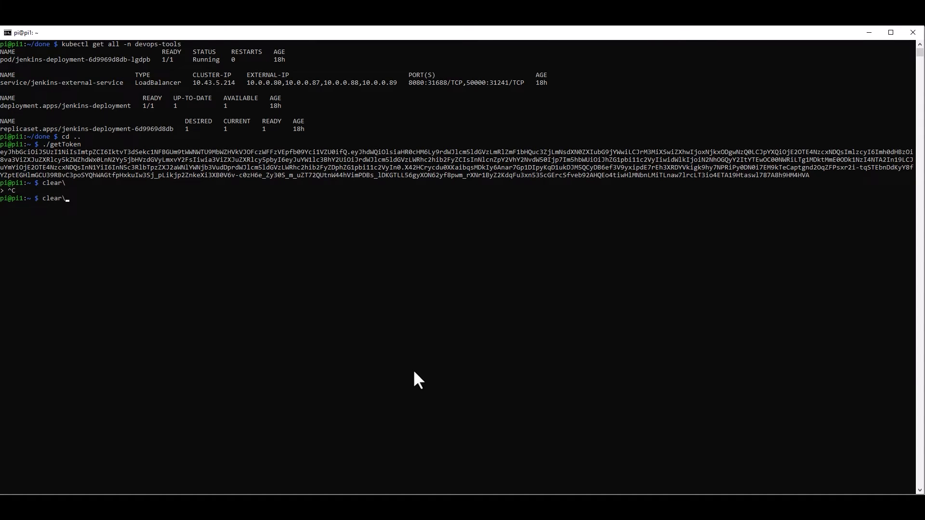
key("Return")
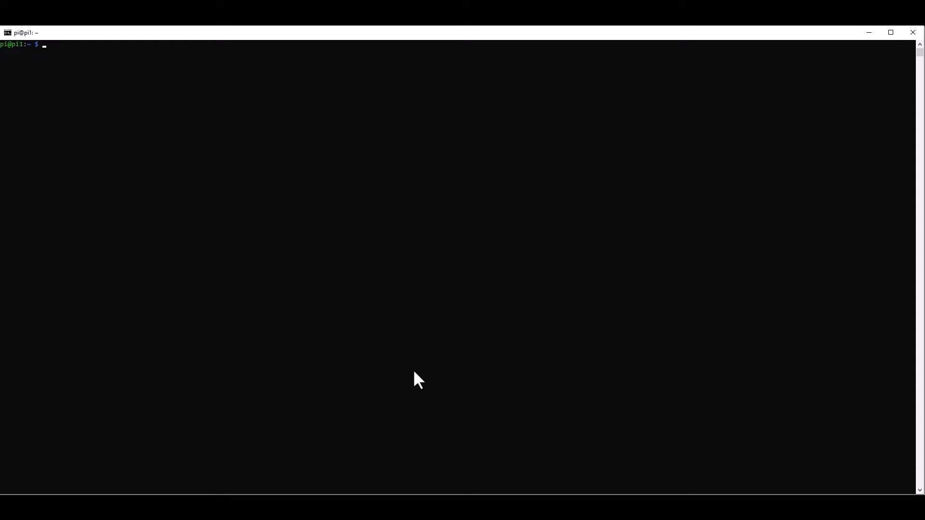
type("kubectl logs")
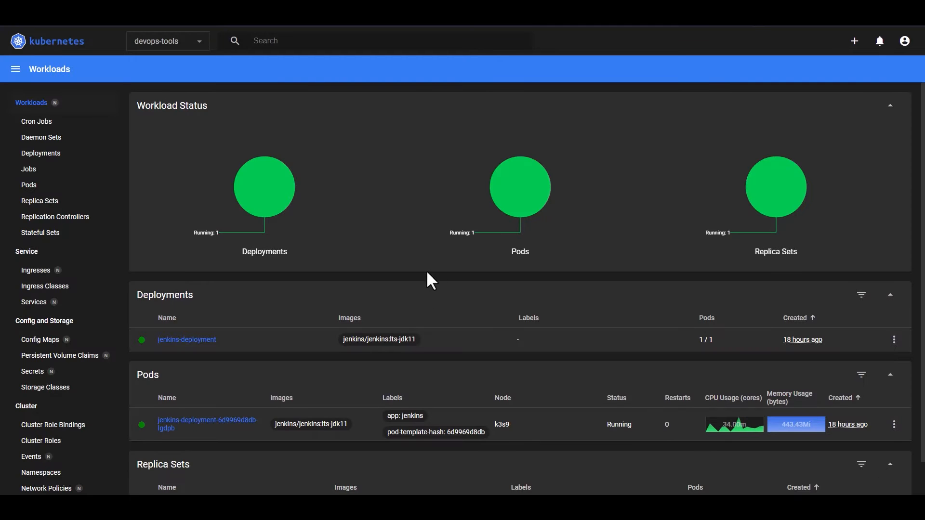
scroll("down", 3)
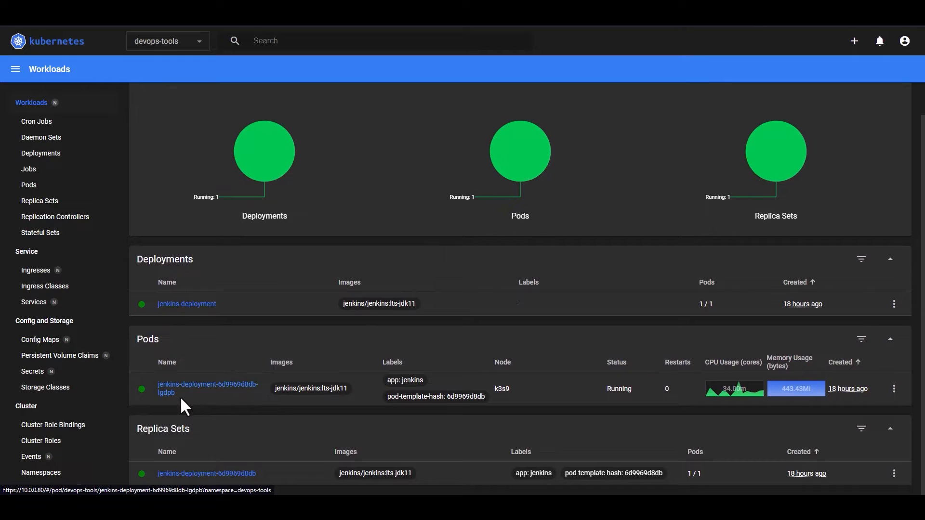
mouse_move(235, 392)
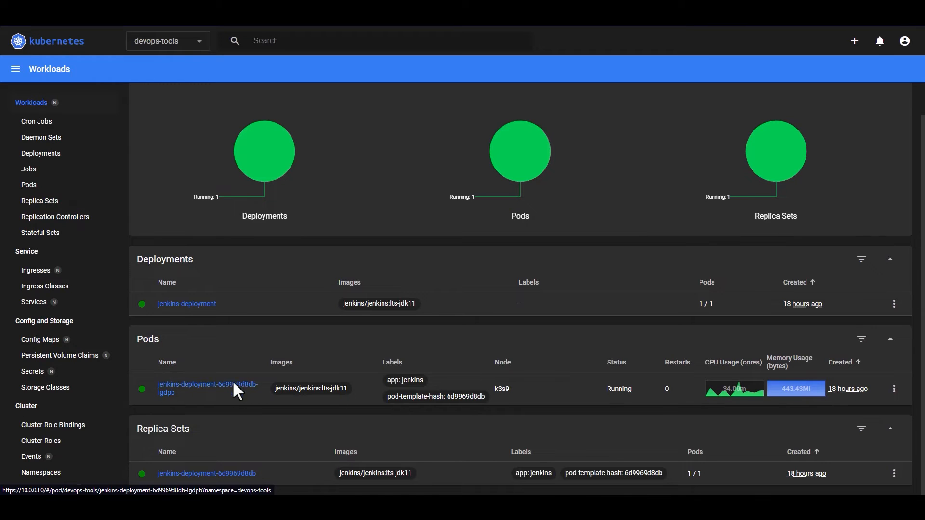
left_click(206, 388)
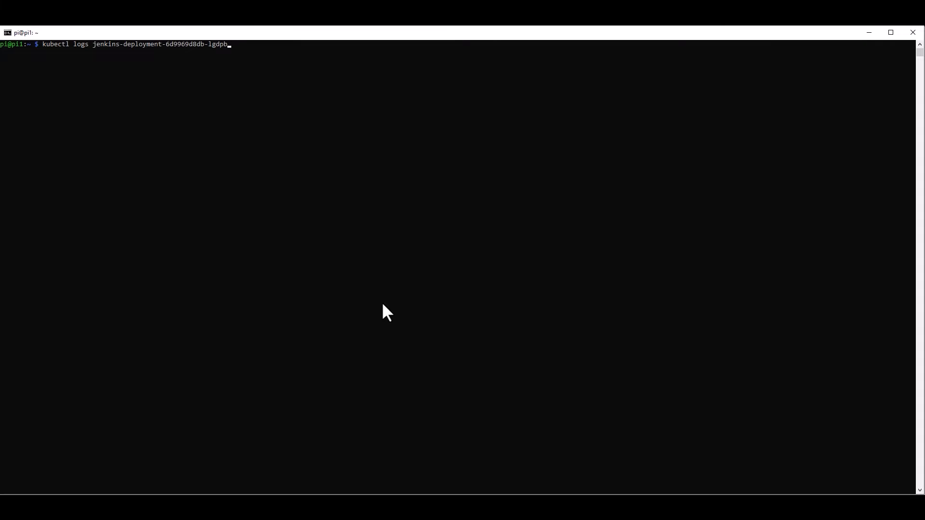
key("Return")
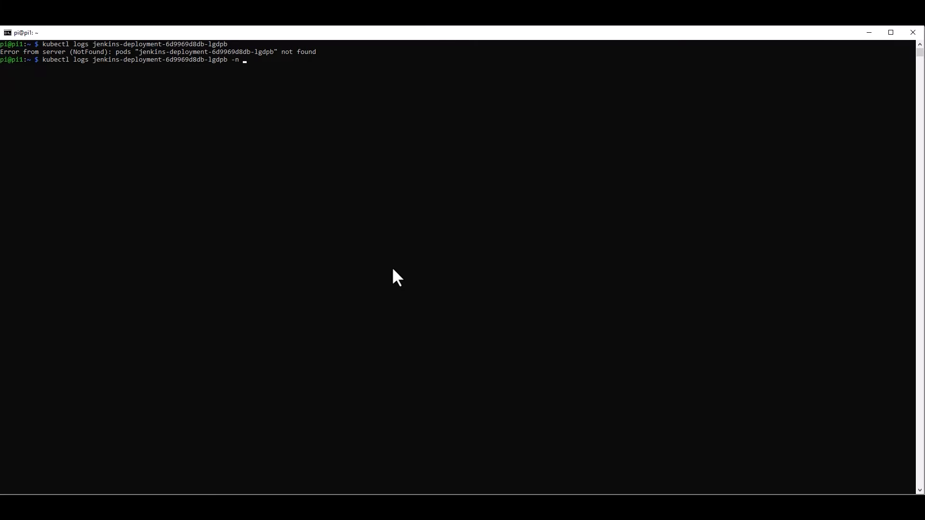
type("devops-tools")
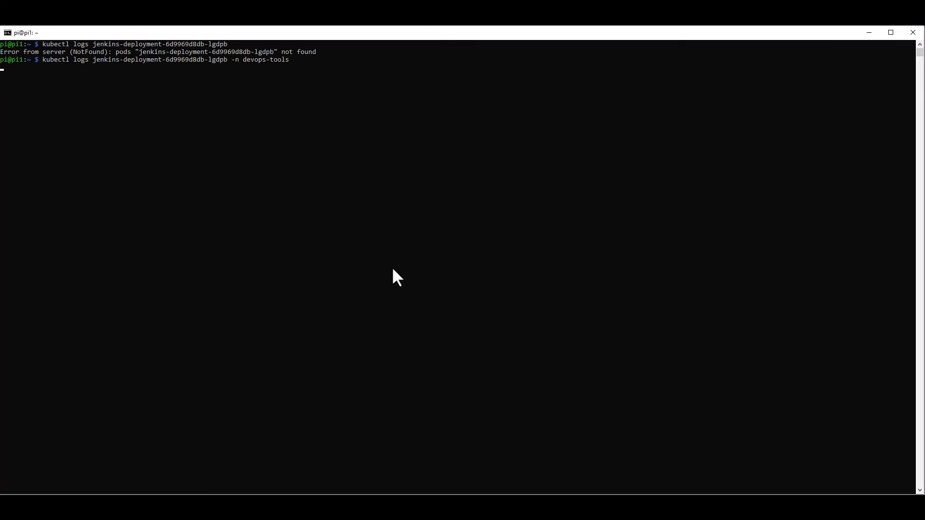
key("Return")
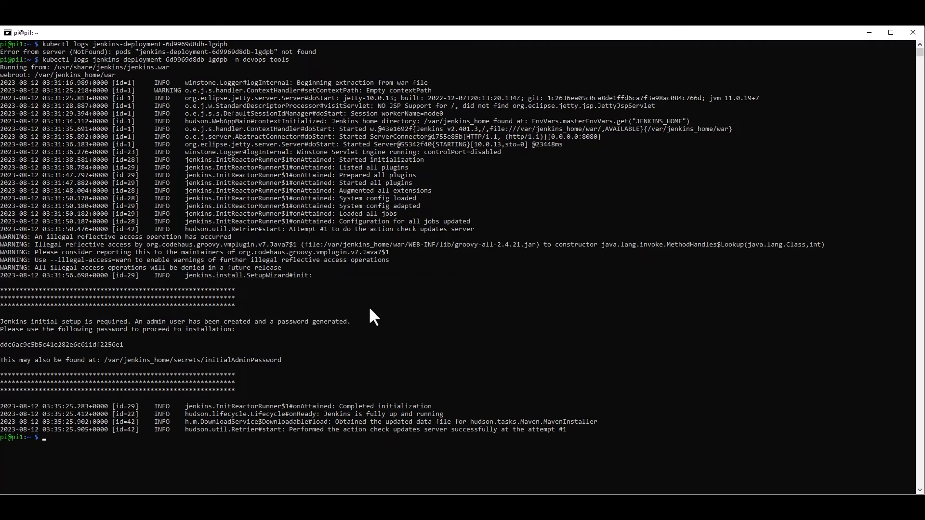
mouse_move(90, 370)
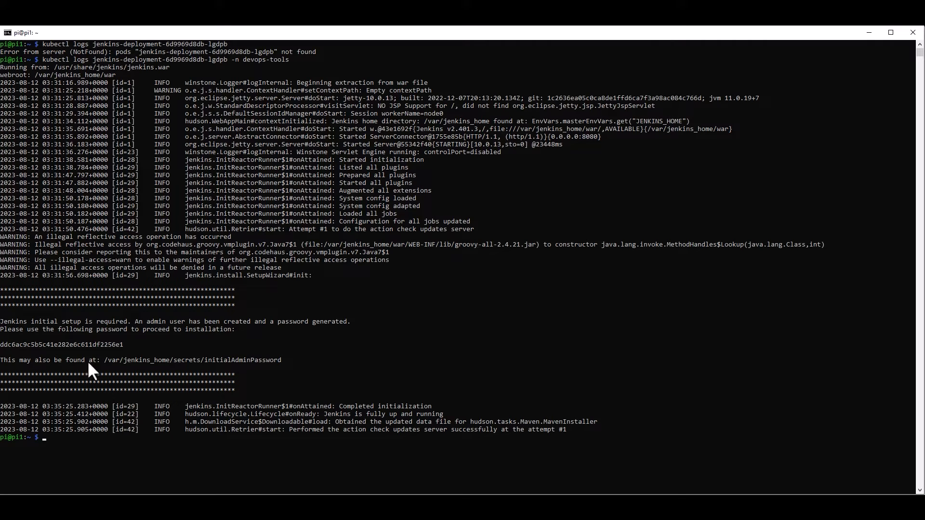
double_click(61, 344)
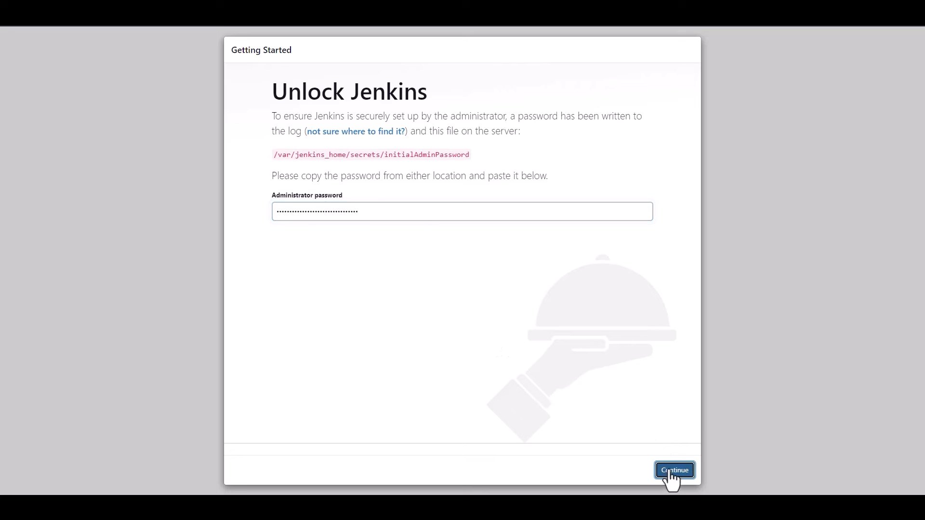
Submit the administrator password to unlock Jenkins and decline the browser's save-password prompt.
left_click(674, 470)
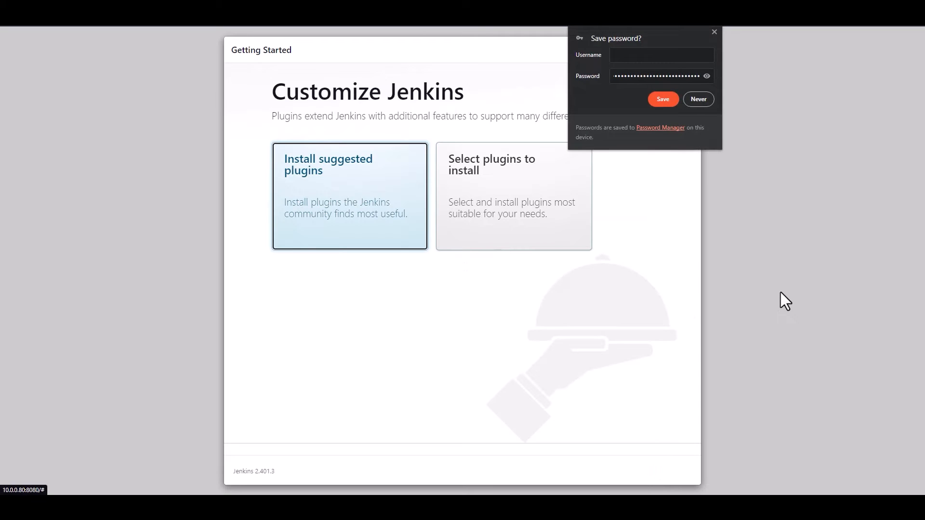
left_click(698, 98)
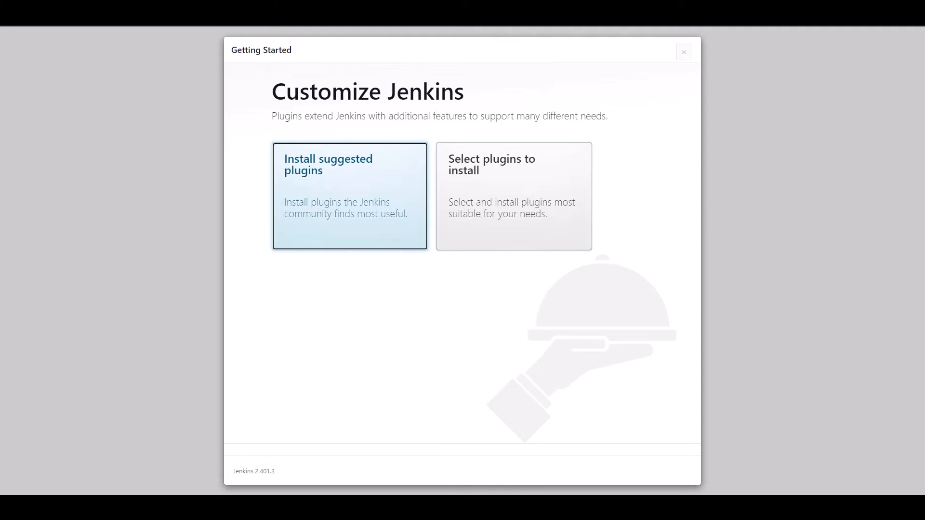
mouse_move(349, 188)
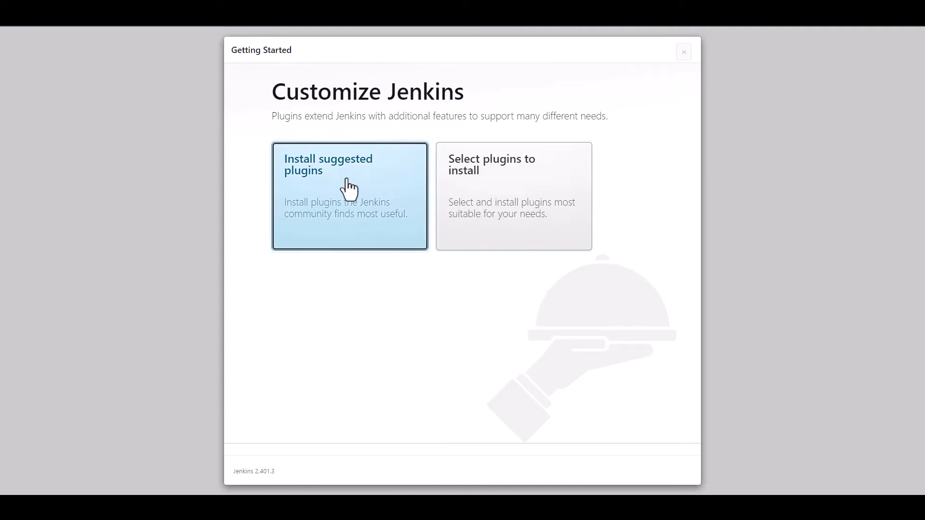
Choose 'Install suggested plugins' and let the plugin download and installation run.
left_click(349, 196)
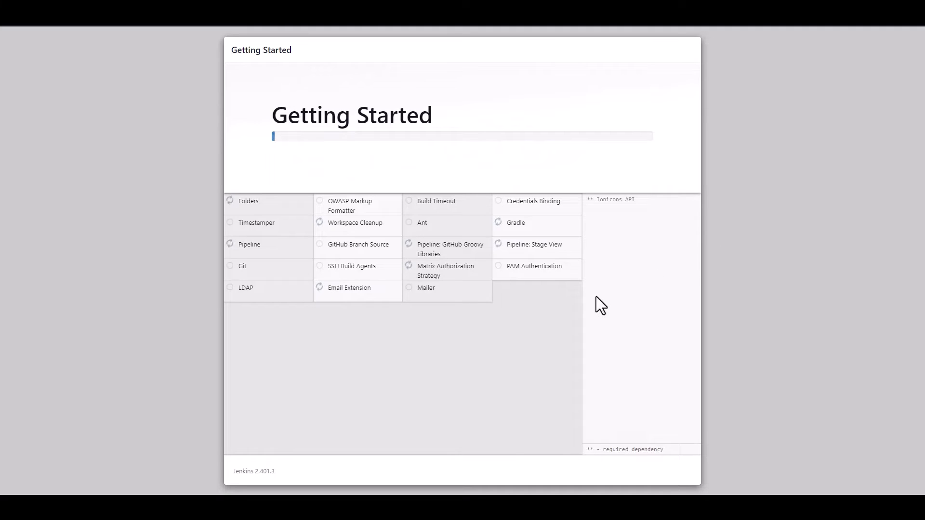
left_click(248, 200)
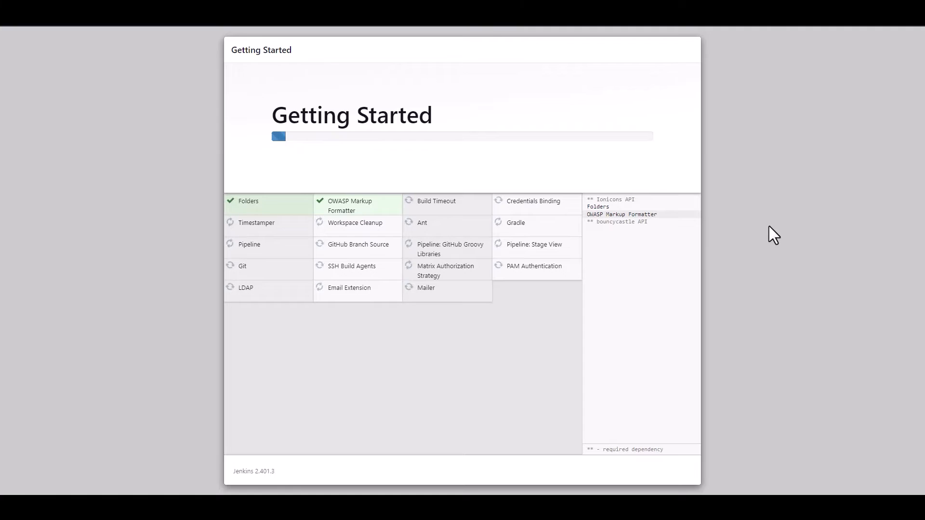
mouse_move(751, 220)
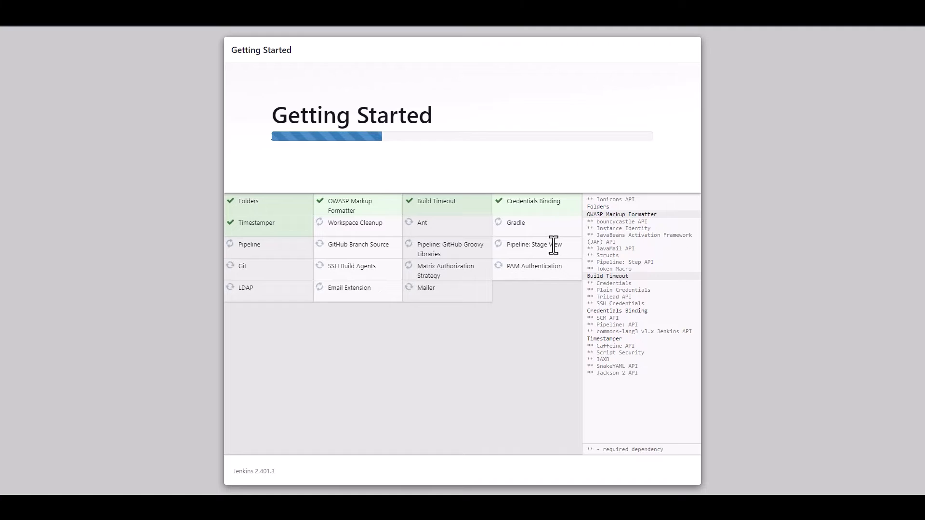
mouse_move(476, 258)
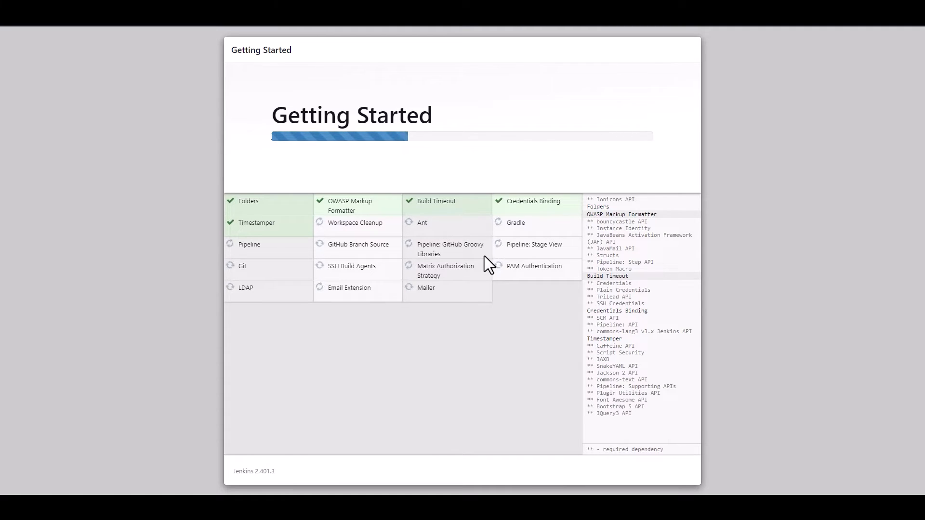
mouse_move(452, 324)
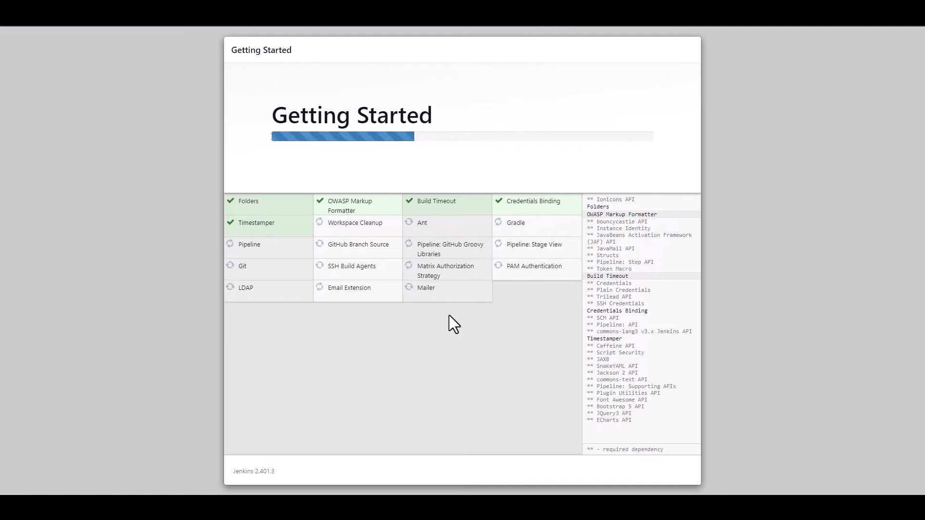
mouse_move(500, 367)
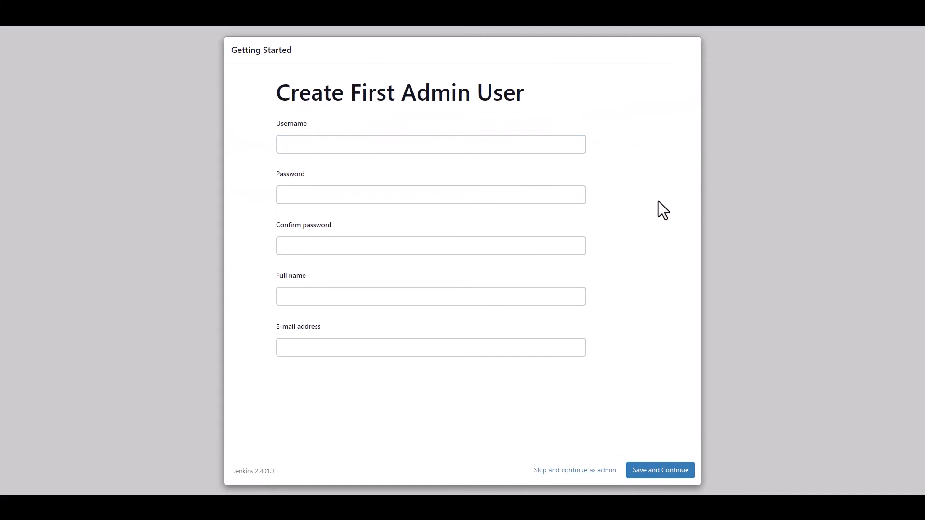
mouse_move(648, 214)
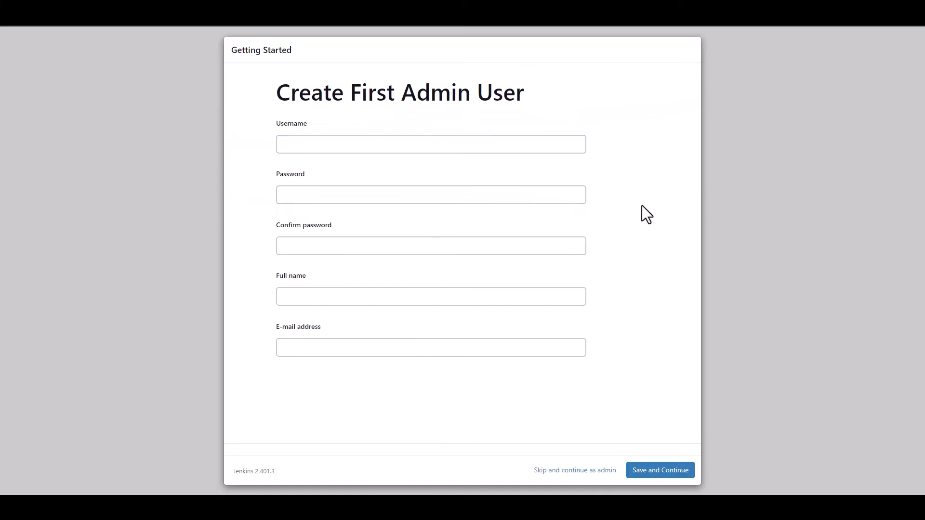
type("username")
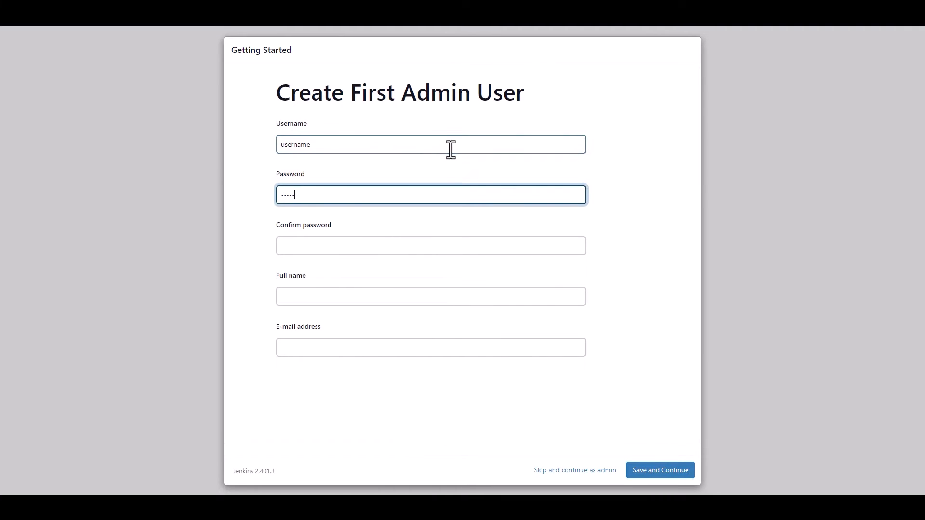
left_click(430, 247)
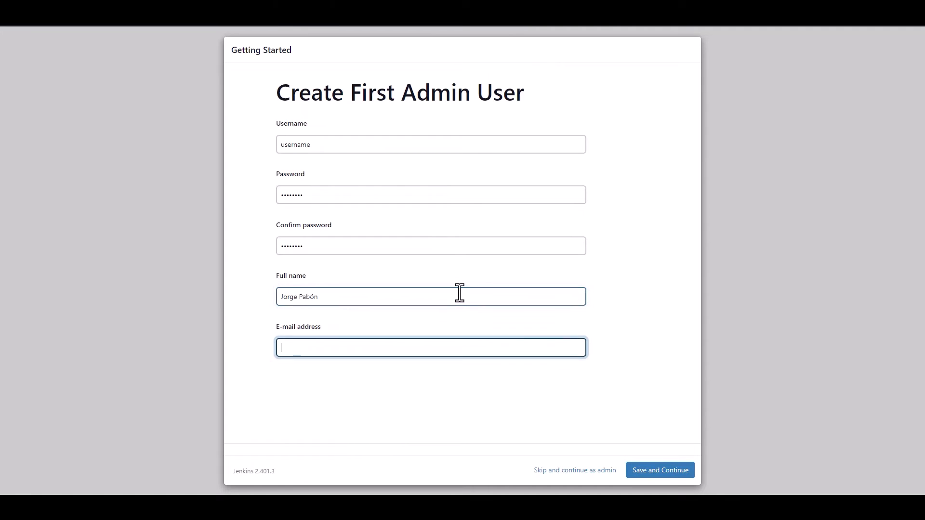
mouse_move(647, 252)
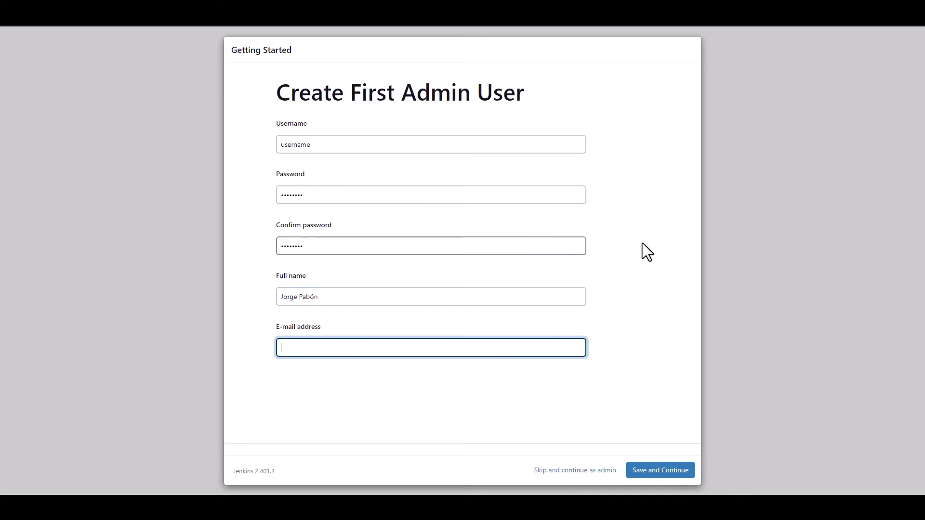
type("e-mail@")
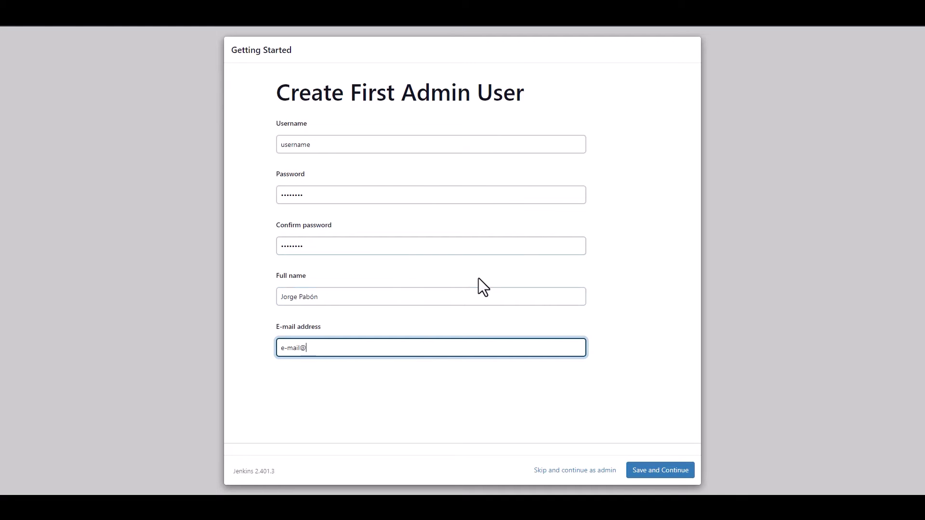
type("o")
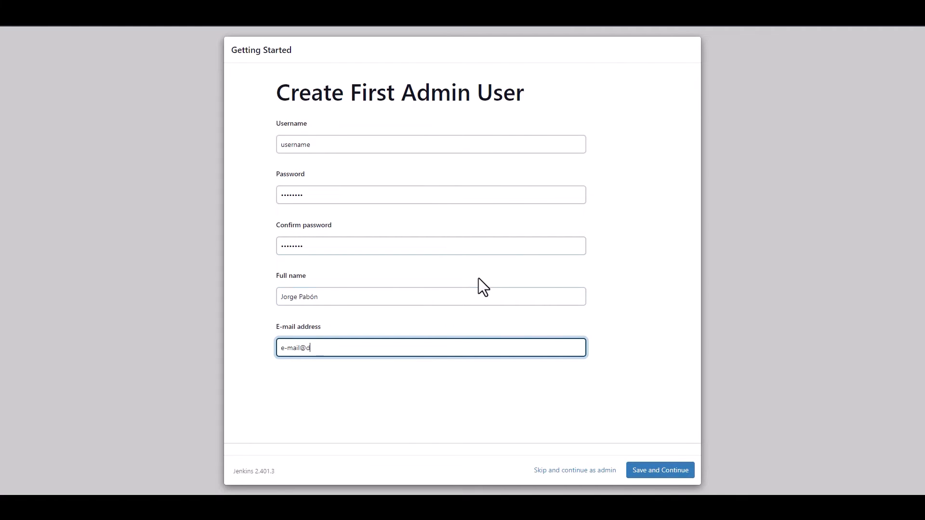
type("omain.com")
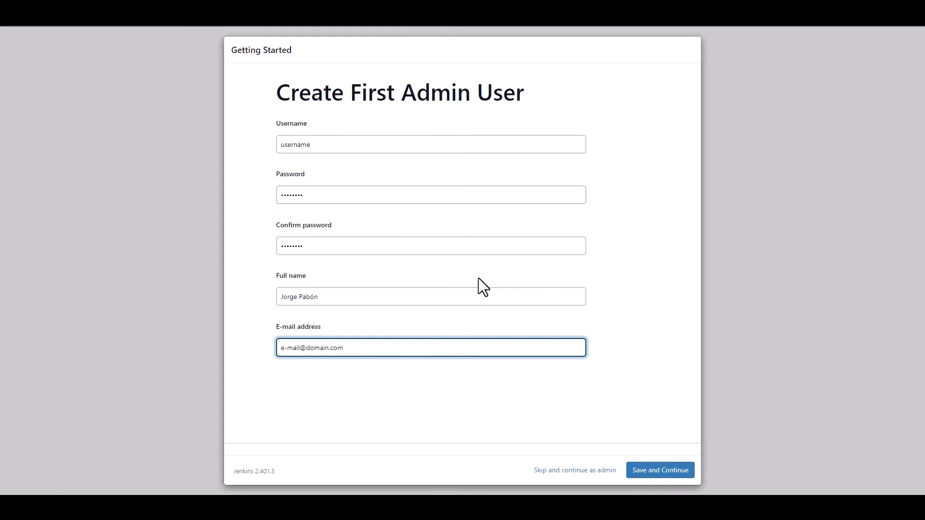
type("email@domain.com")
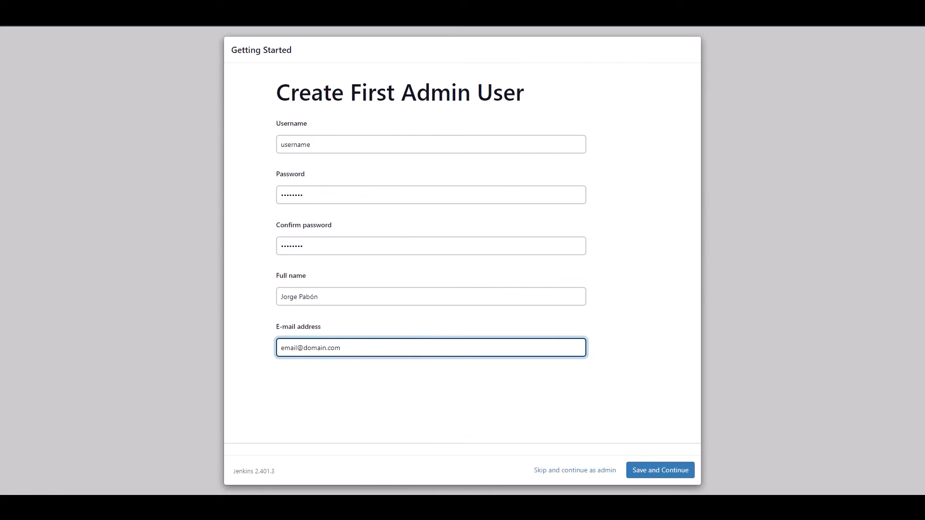
Save the admin user, accept the proposed Jenkins URL, and finish setup.
left_click(659, 471)
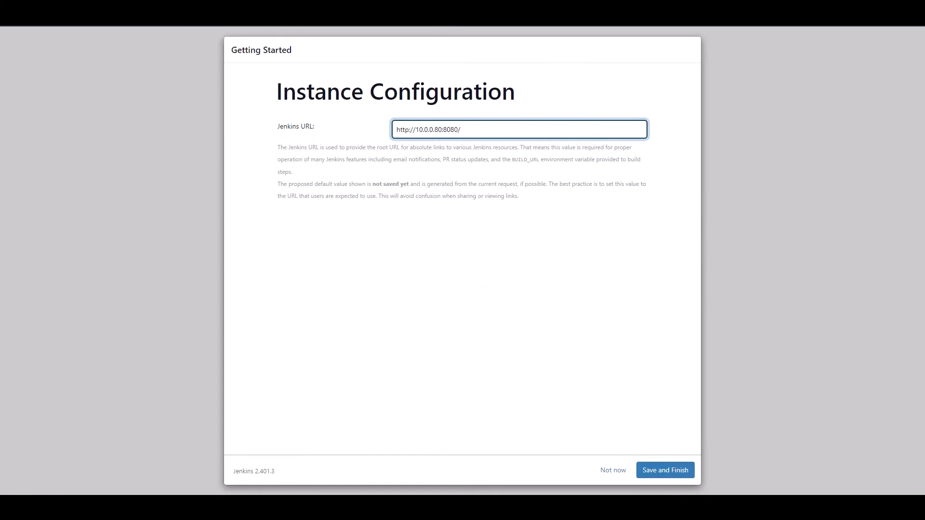
mouse_move(313, 137)
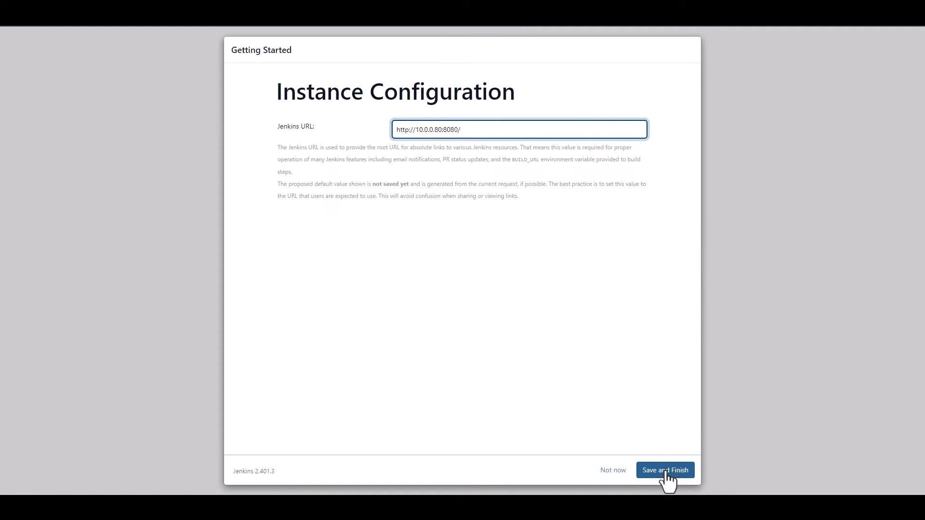
left_click(665, 470)
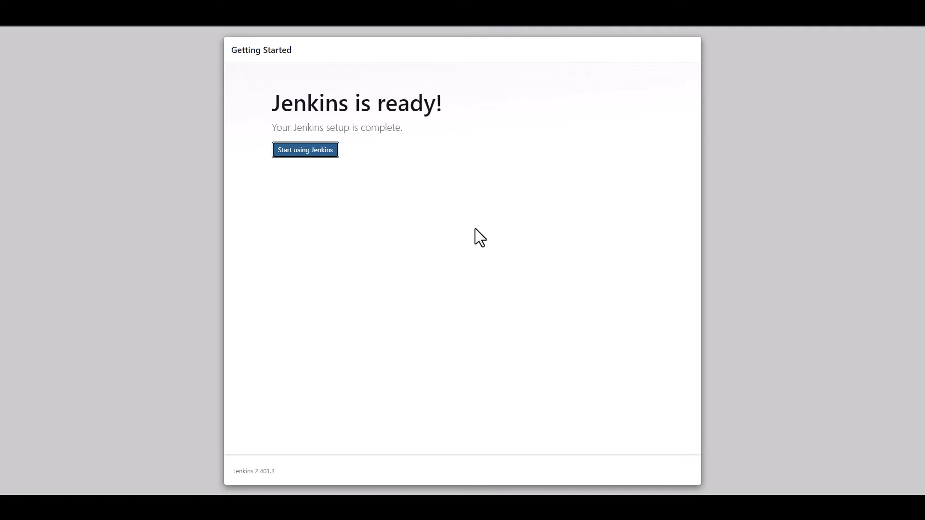
Start using Jenkins and follow the security notification's 'Set up cloud' link.
left_click(305, 149)
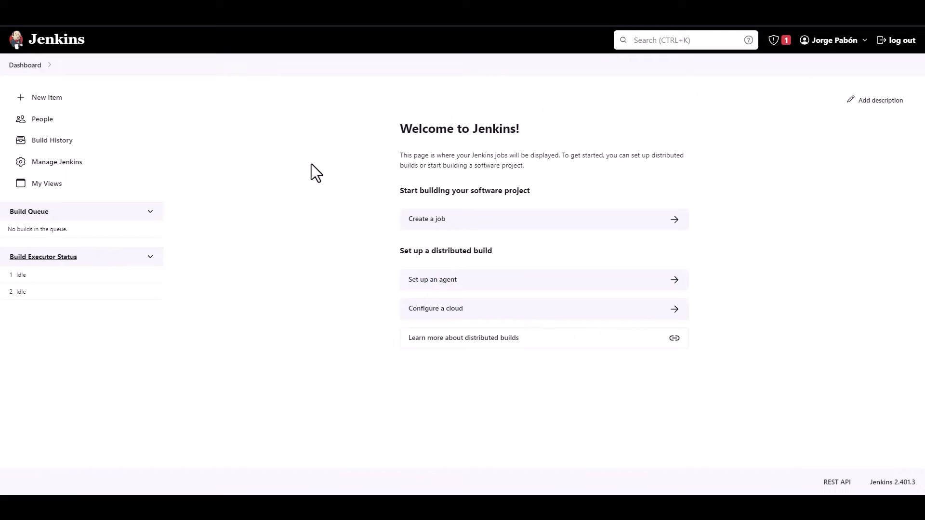
left_click(778, 40)
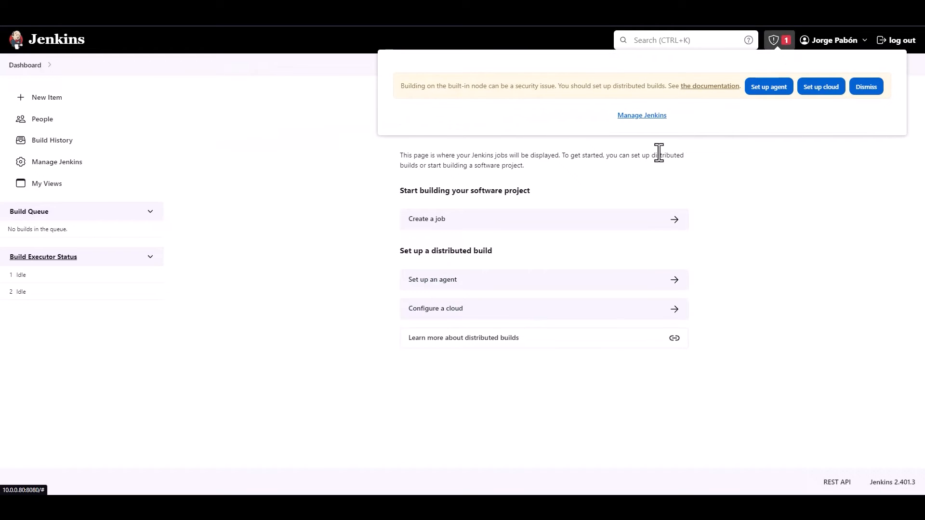
mouse_move(475, 105)
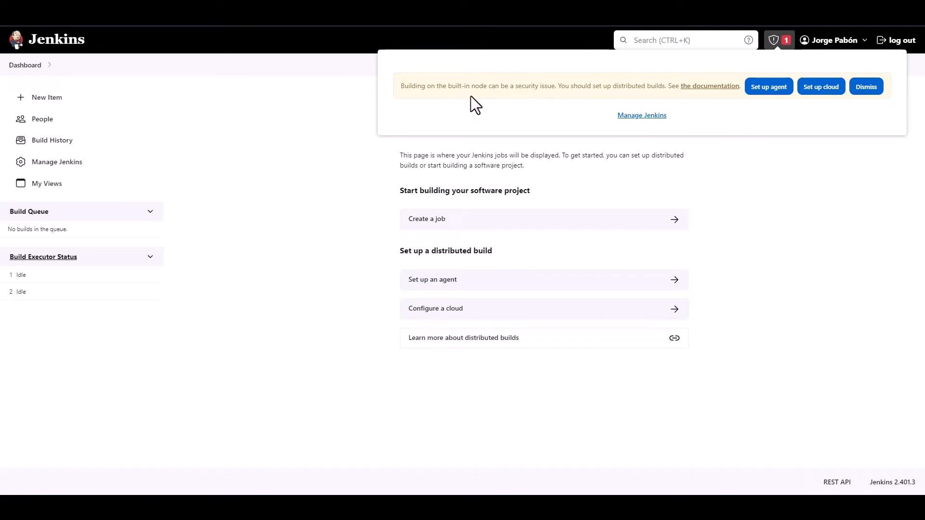
mouse_move(523, 89)
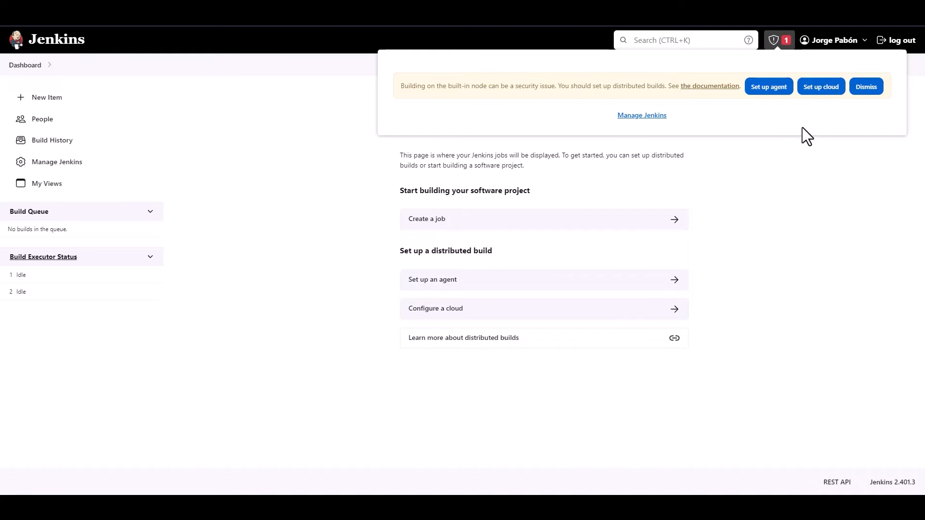
mouse_move(846, 130)
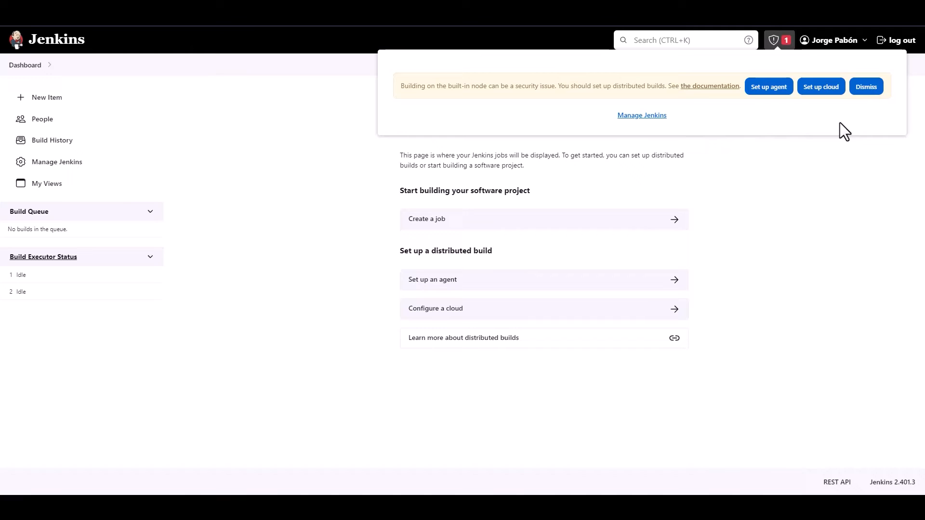
mouse_move(796, 110)
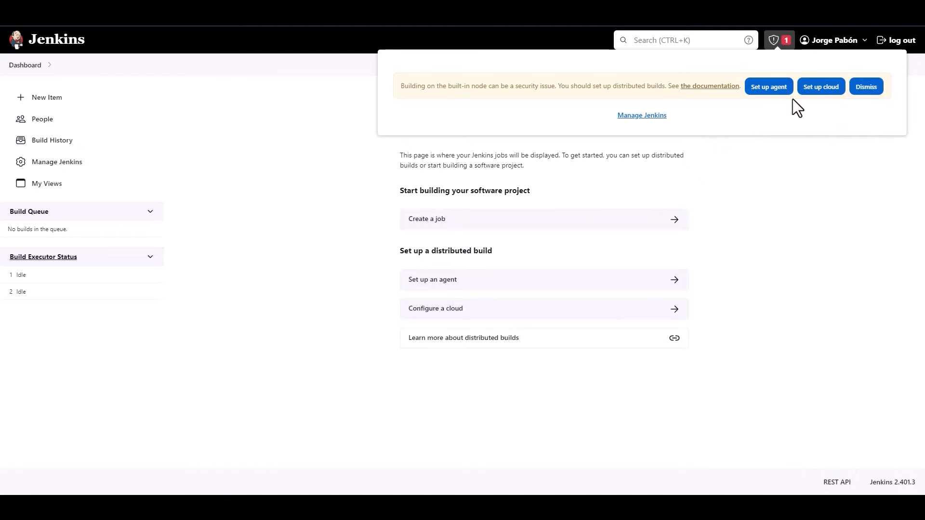
mouse_move(821, 86)
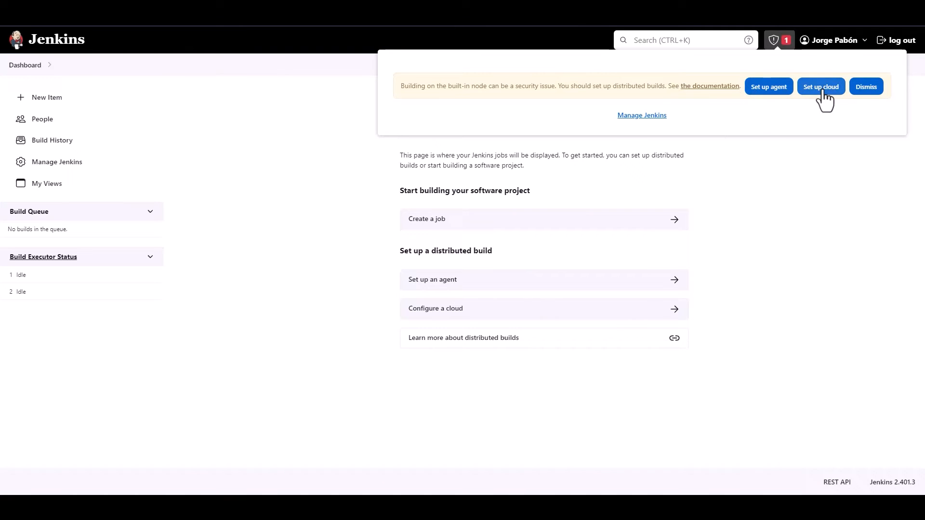
mouse_move(831, 113)
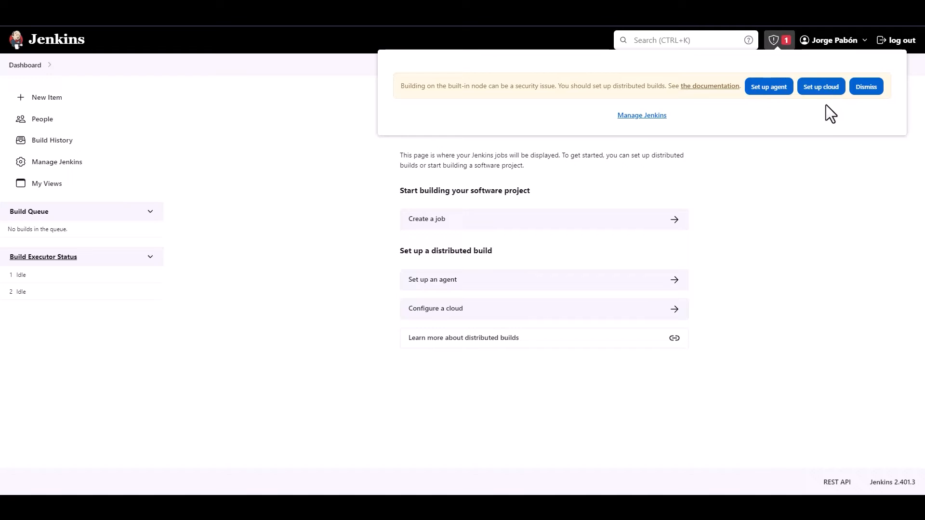
mouse_move(821, 86)
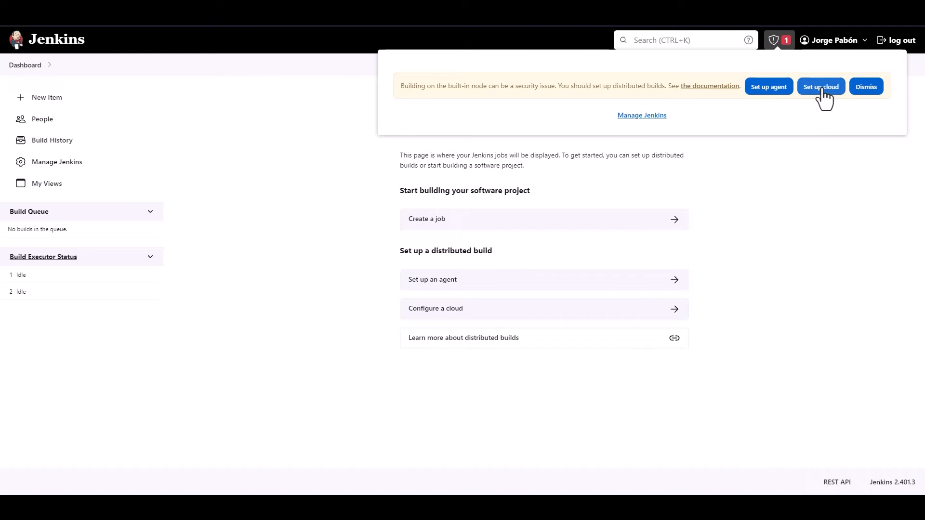
left_click(821, 87)
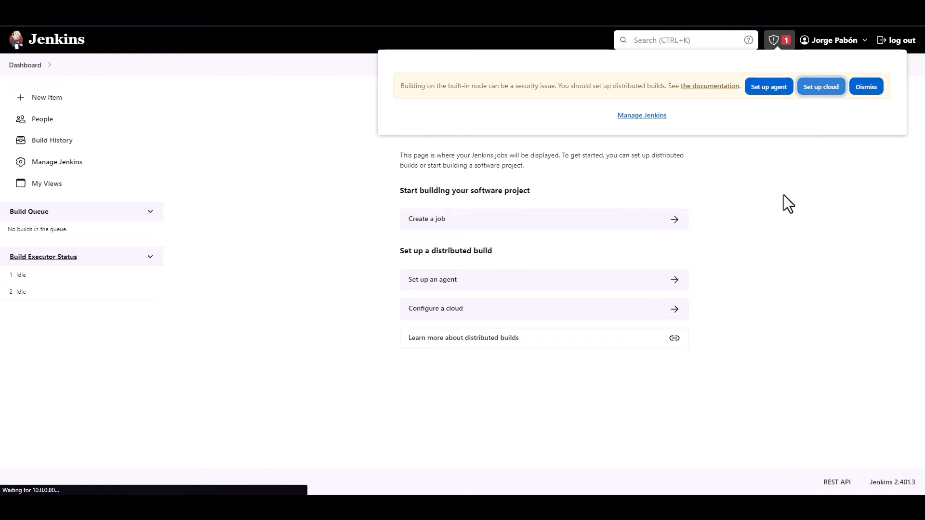
left_click(820, 86)
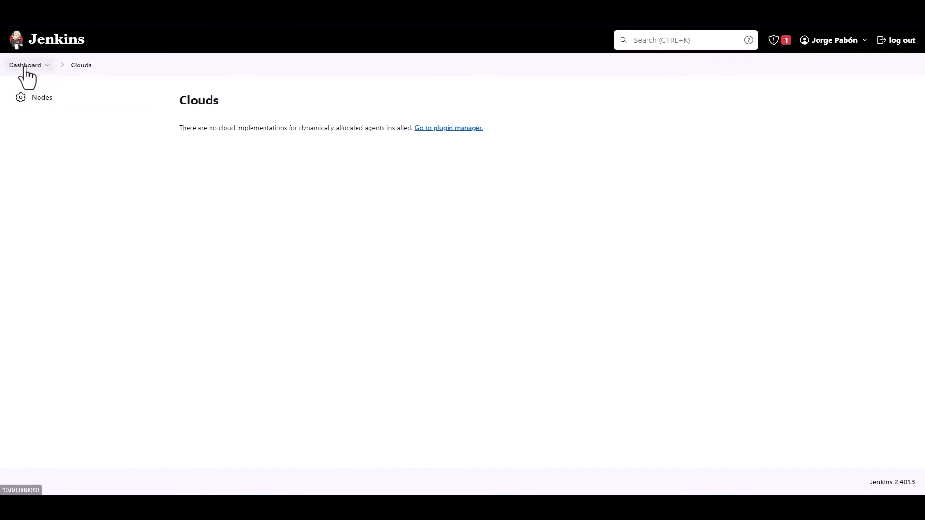
left_click(24, 65)
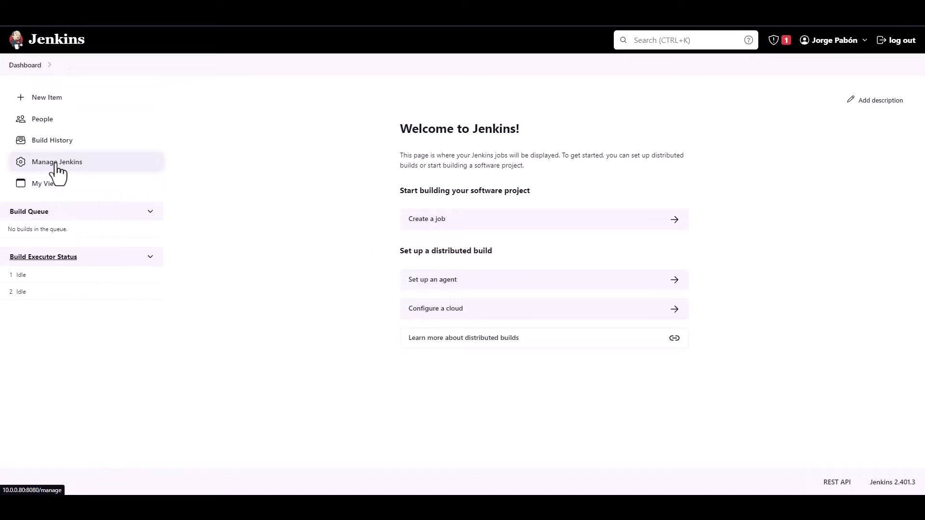
mouse_move(662, 233)
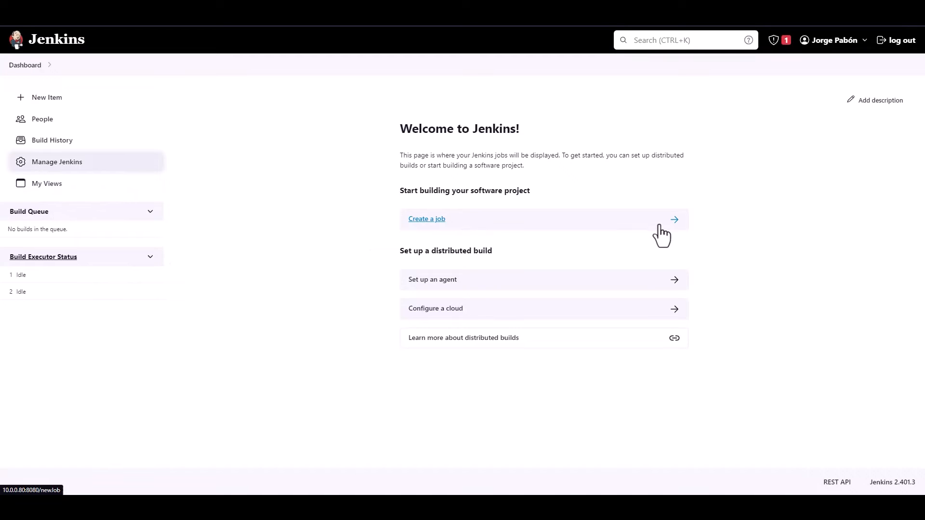
mouse_move(867, 202)
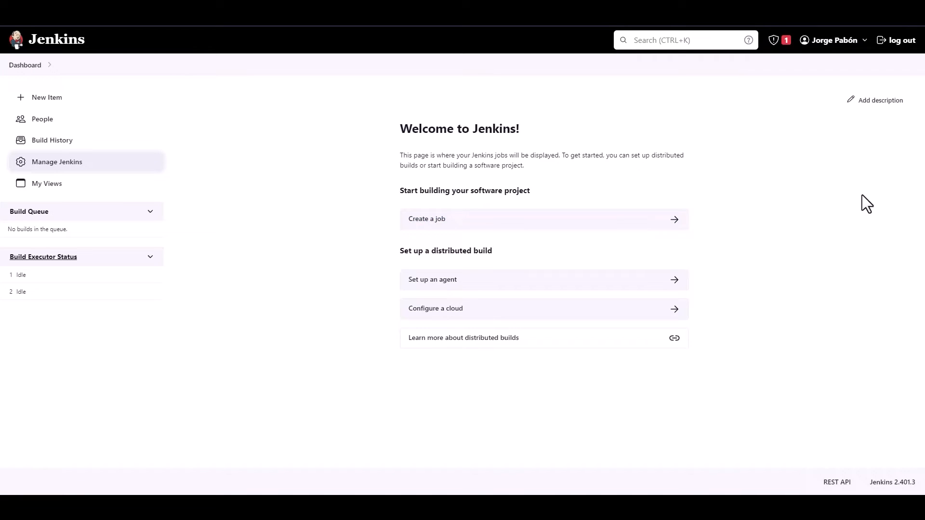
left_click(57, 162)
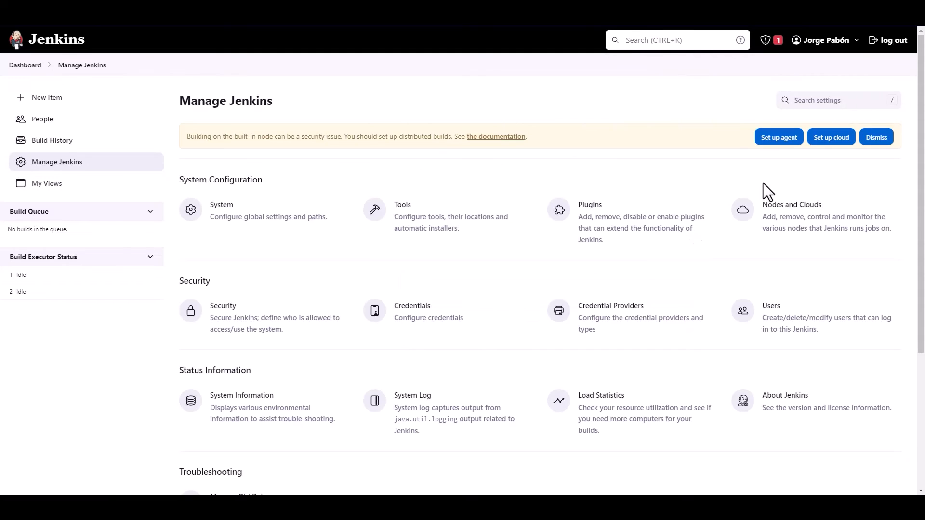
left_click(791, 205)
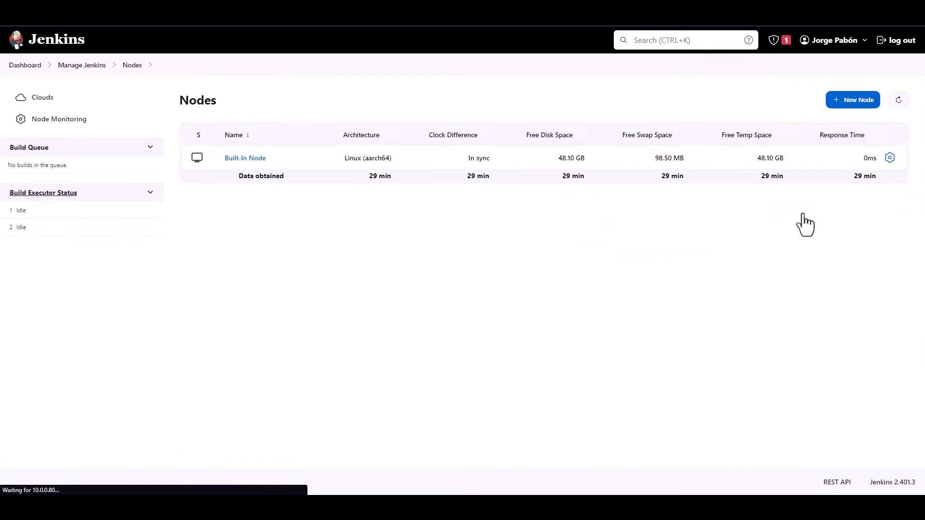
left_click(42, 97)
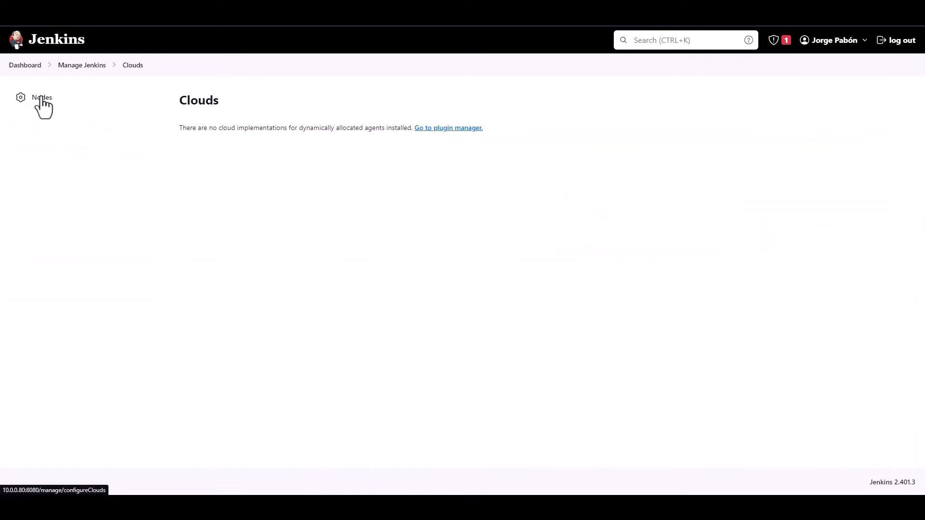
mouse_move(444, 150)
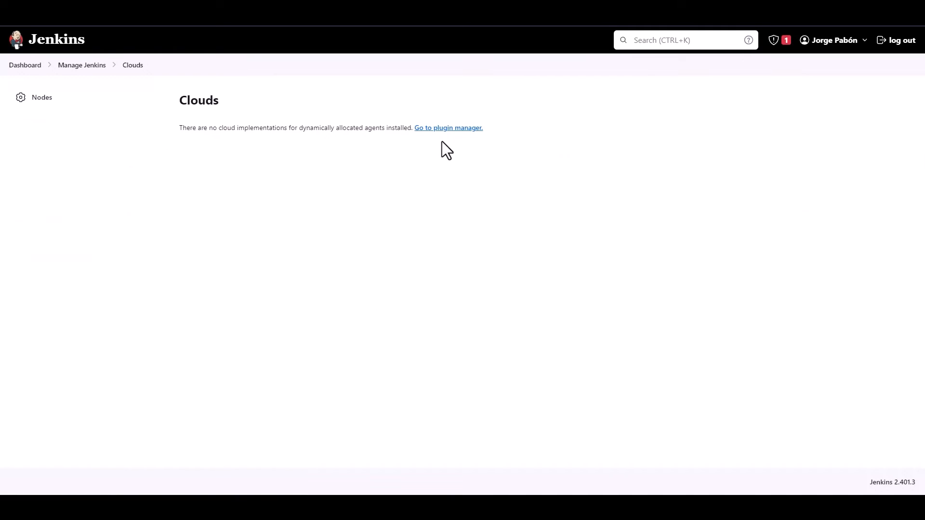
mouse_move(289, 144)
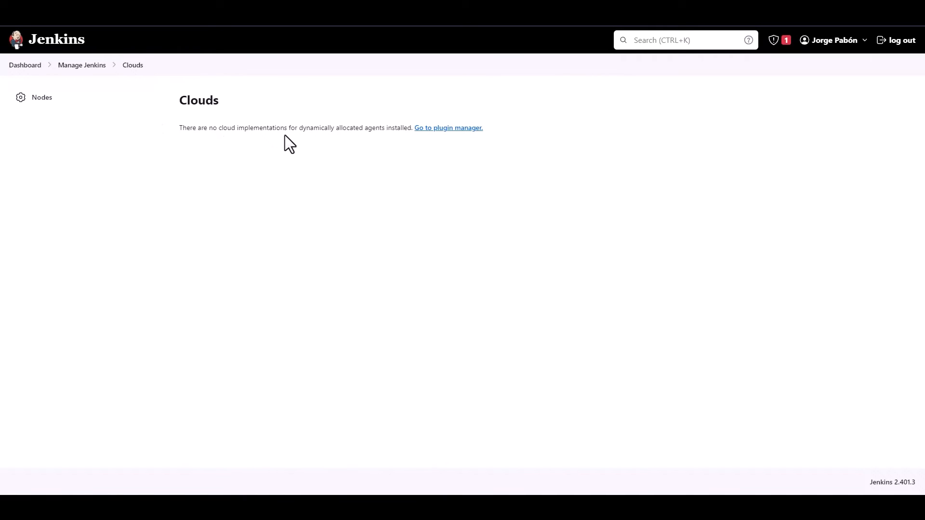
In the plugin manager, search Available plugins for 'kubernetes' and tick Kubernetes.
left_click(447, 128)
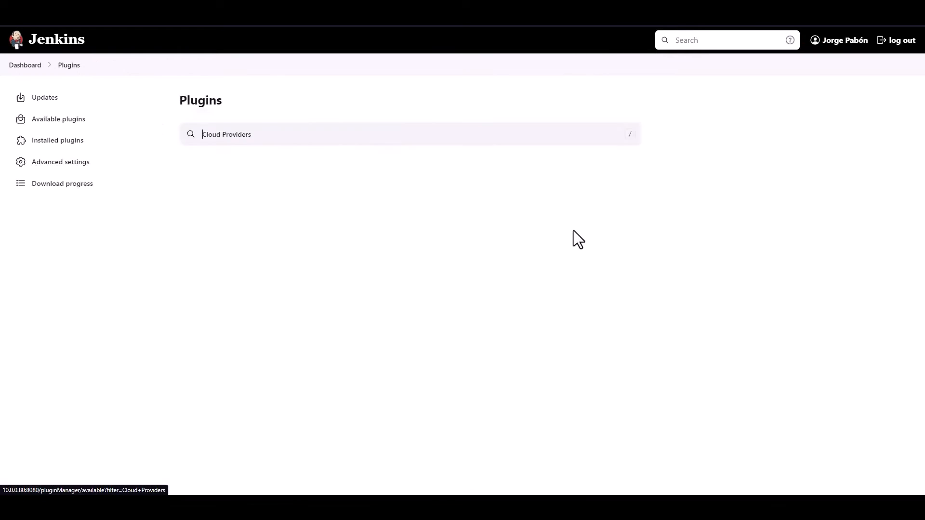
left_click(57, 119)
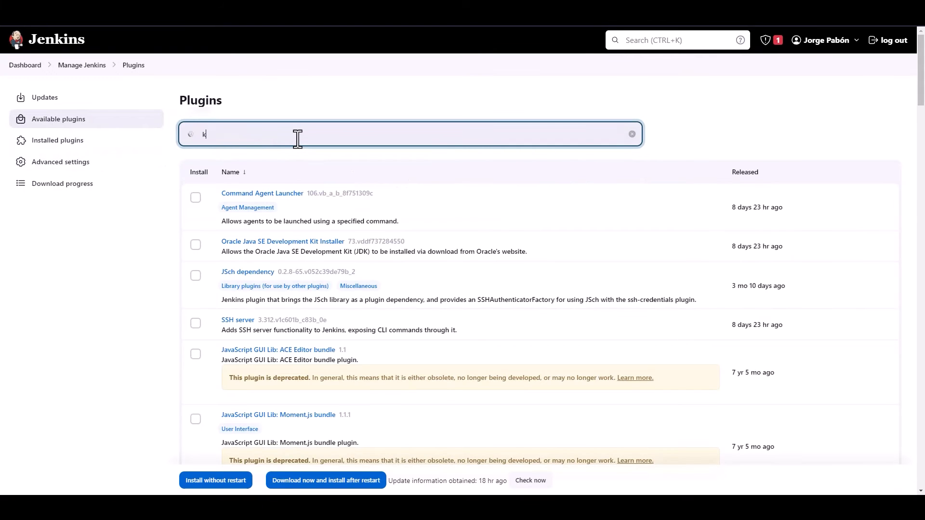
type("ubernetes")
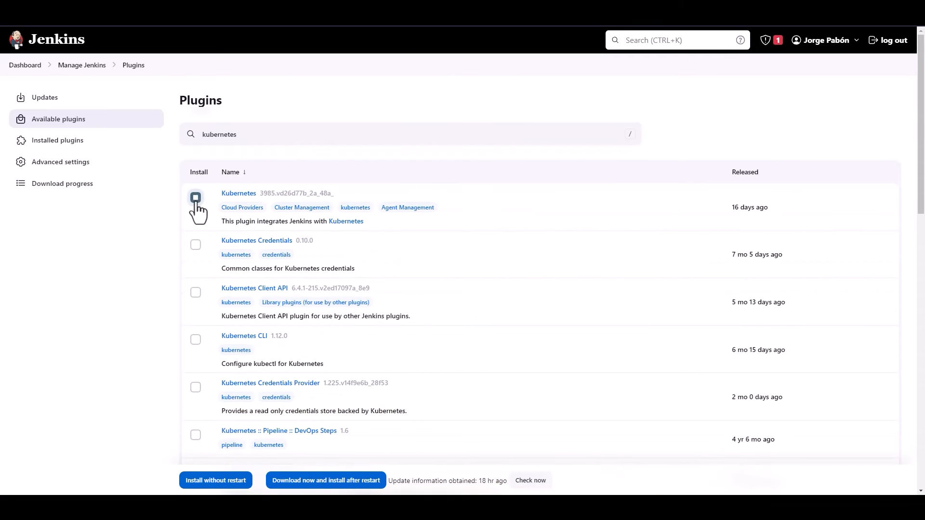
left_click(195, 198)
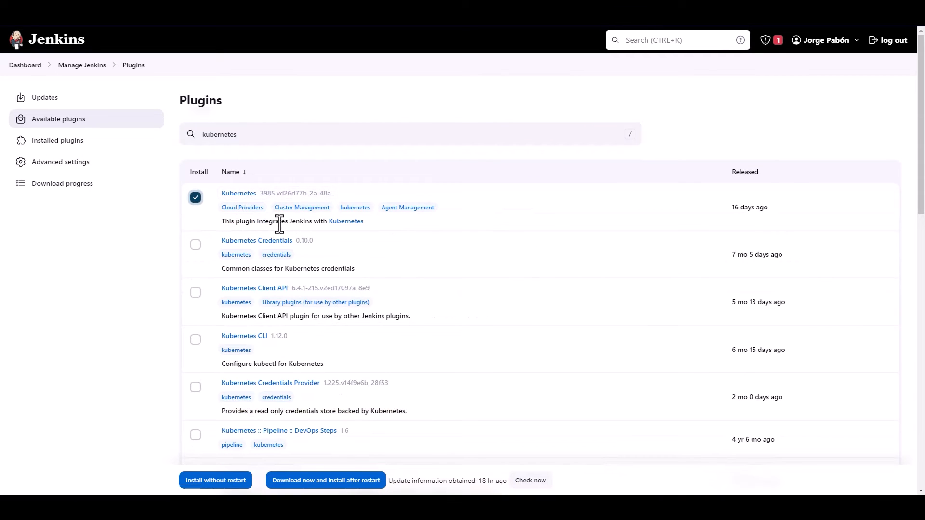
mouse_move(438, 241)
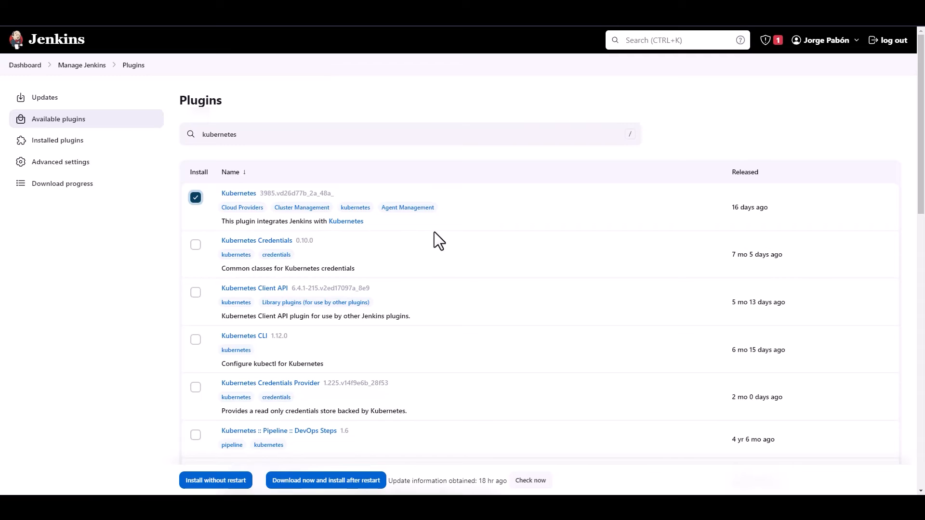
scroll("down", 3)
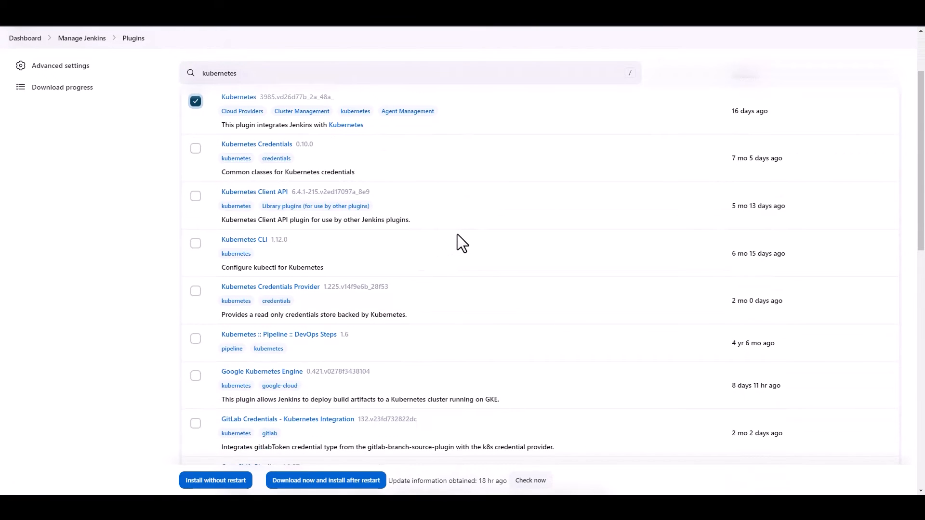
scroll("down", 3)
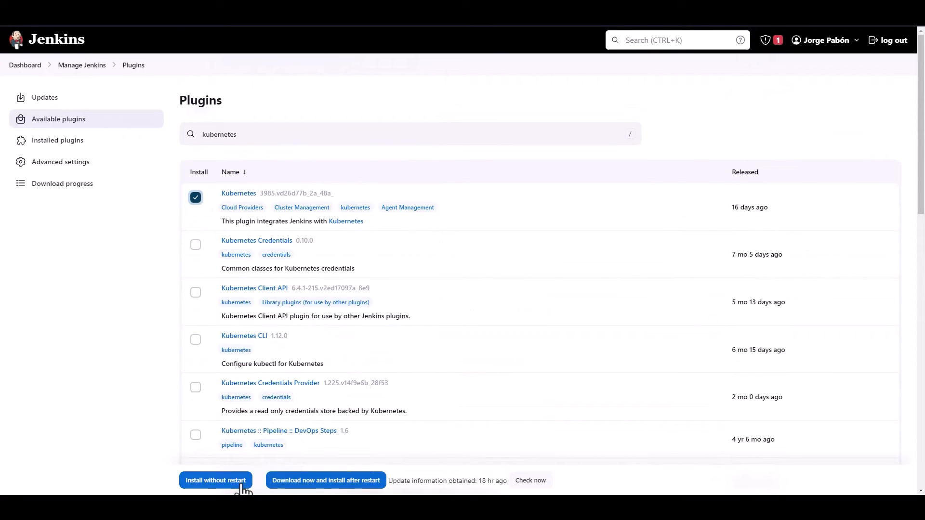
Install the Kubernetes plugin without restart, restarting Jenkins once installation completes.
left_click(215, 480)
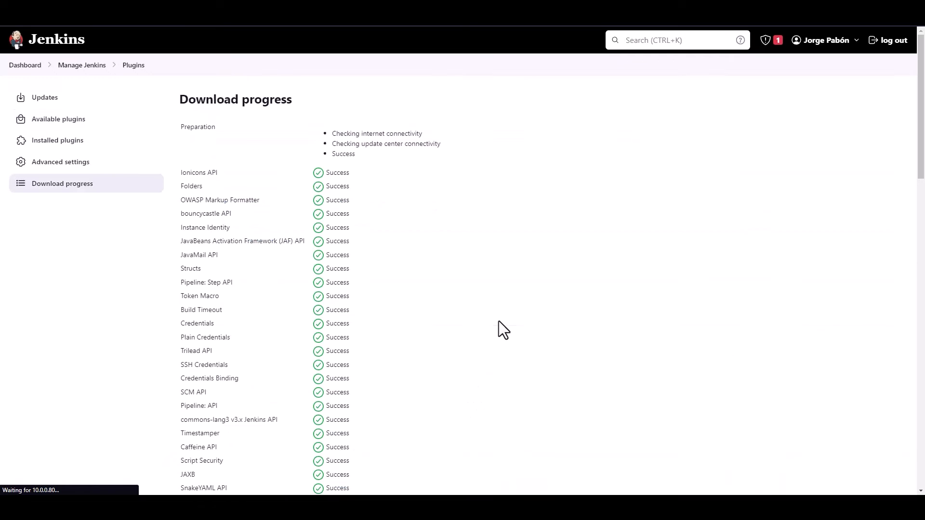
scroll("down", 3)
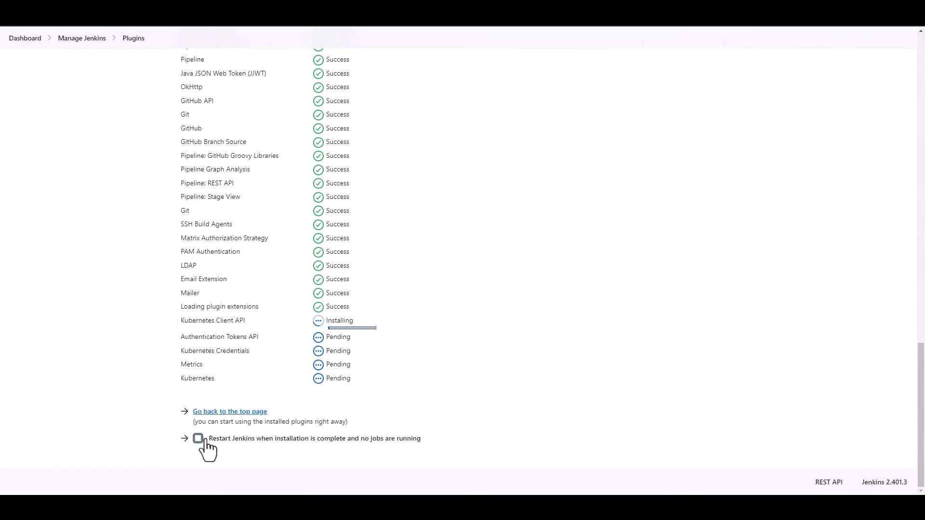
scroll("up", 3)
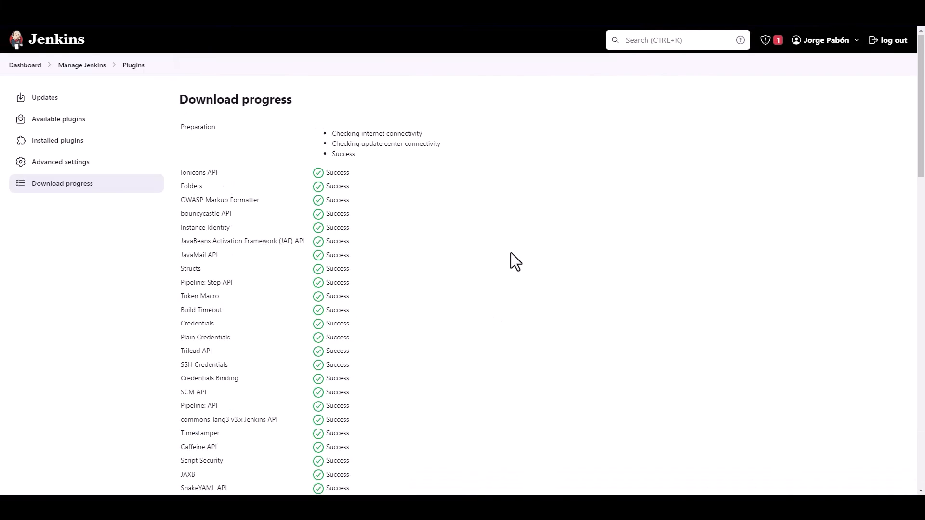
scroll("down", 3)
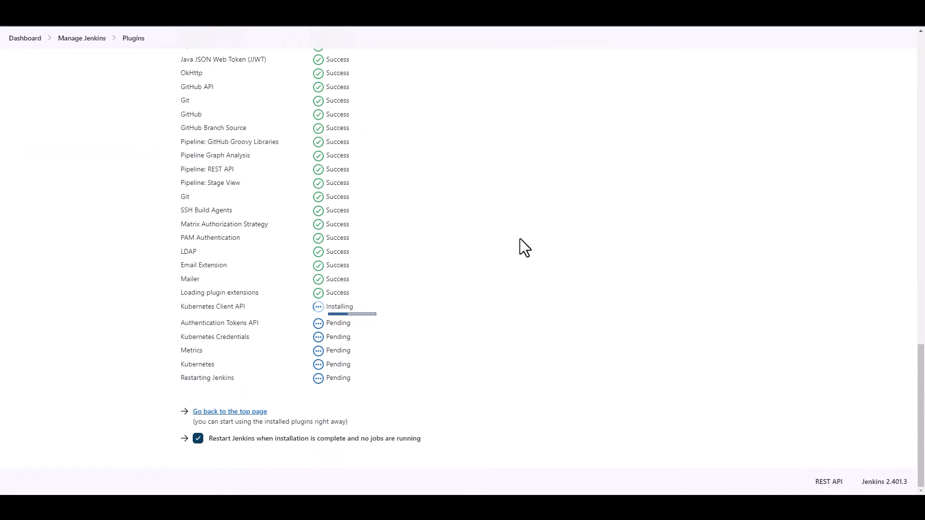
mouse_move(893, 214)
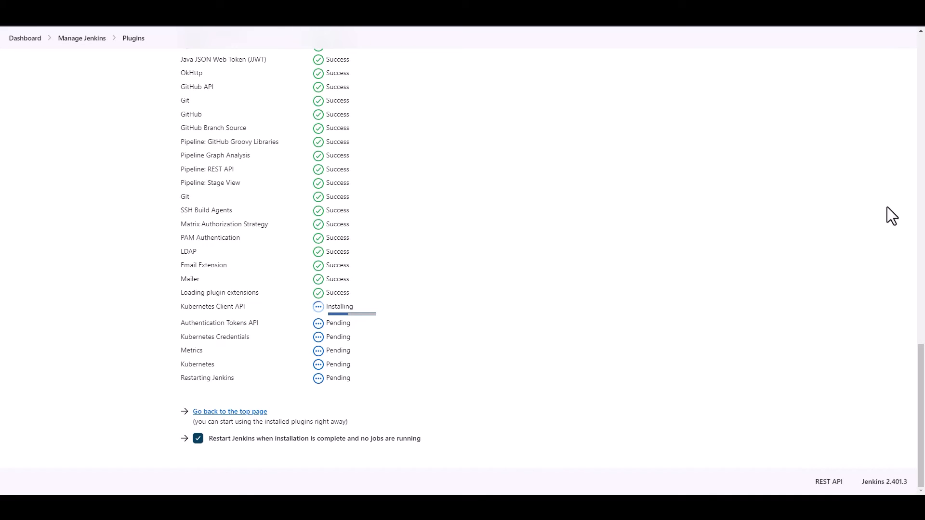
mouse_move(546, 247)
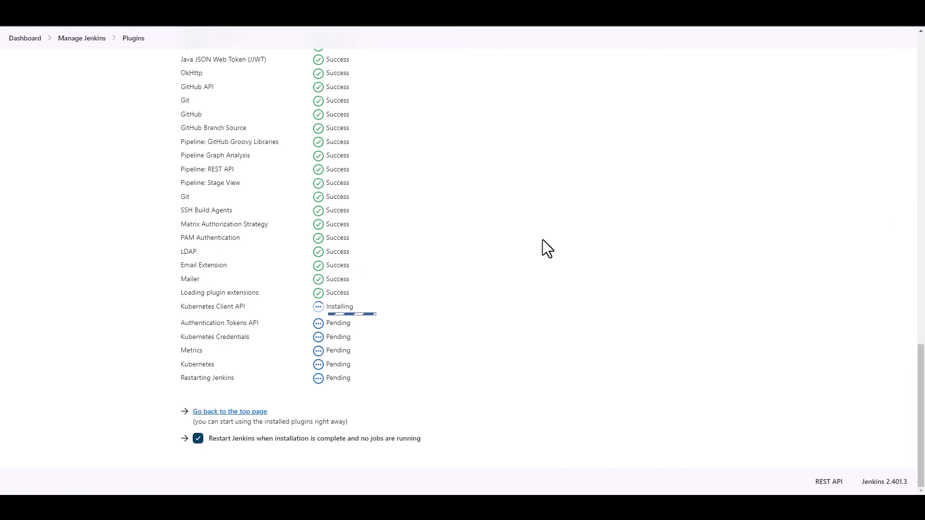
scroll("up", 3)
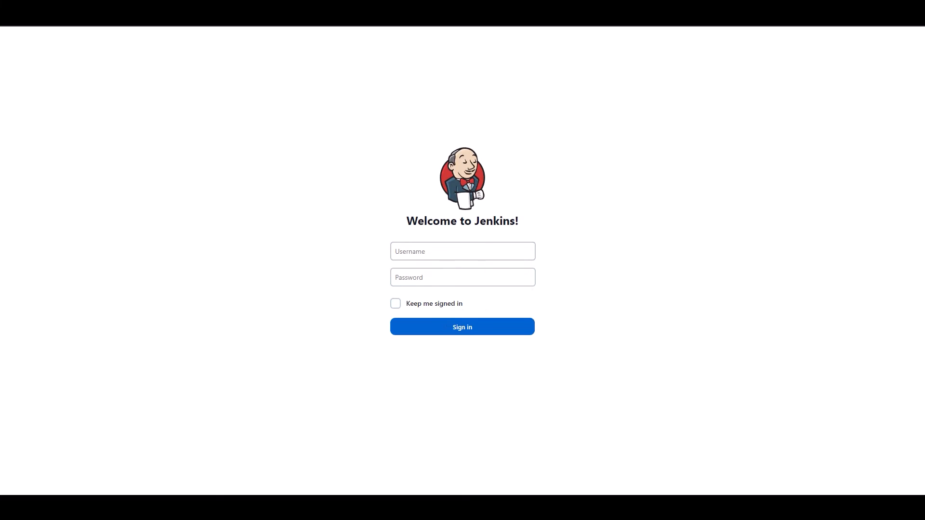
Go to Manage Jenkins, dismiss the reverse proxy warning, and open Nodes and Clouds.
left_click(462, 327)
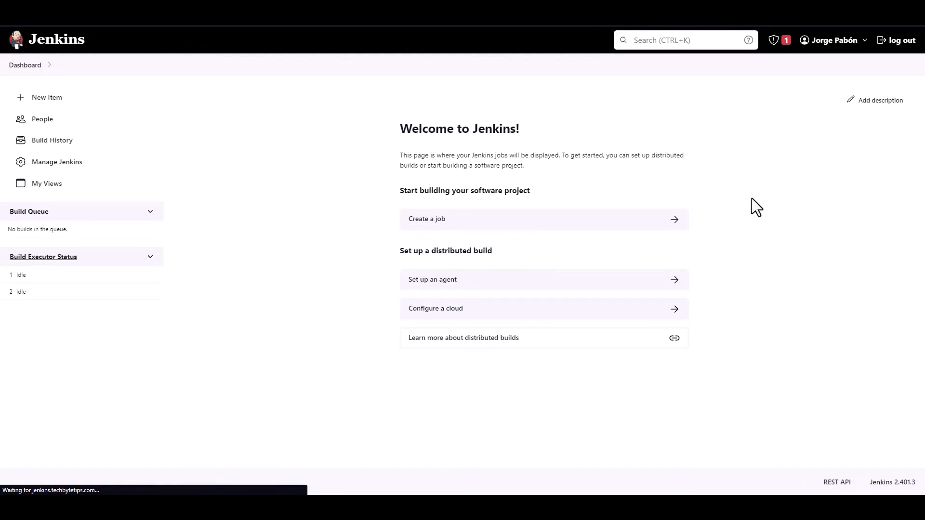
mouse_move(280, 224)
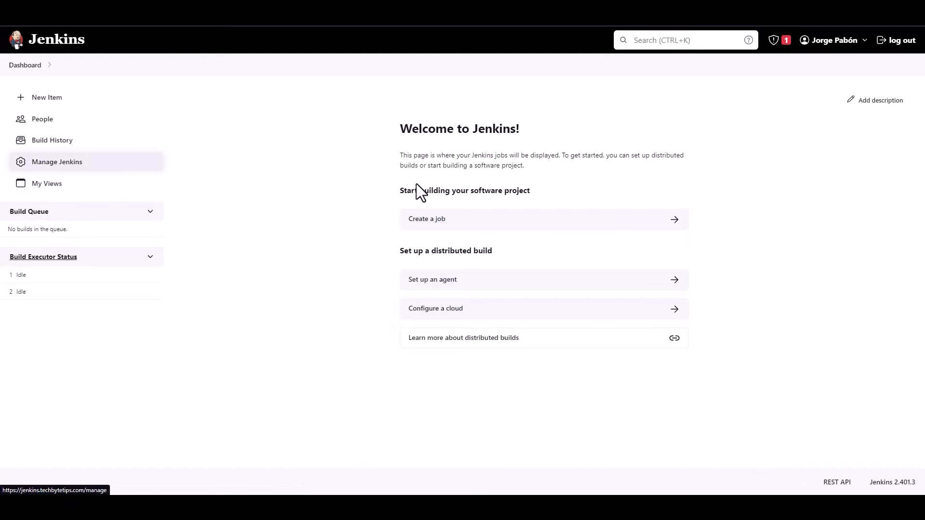
mouse_move(756, 221)
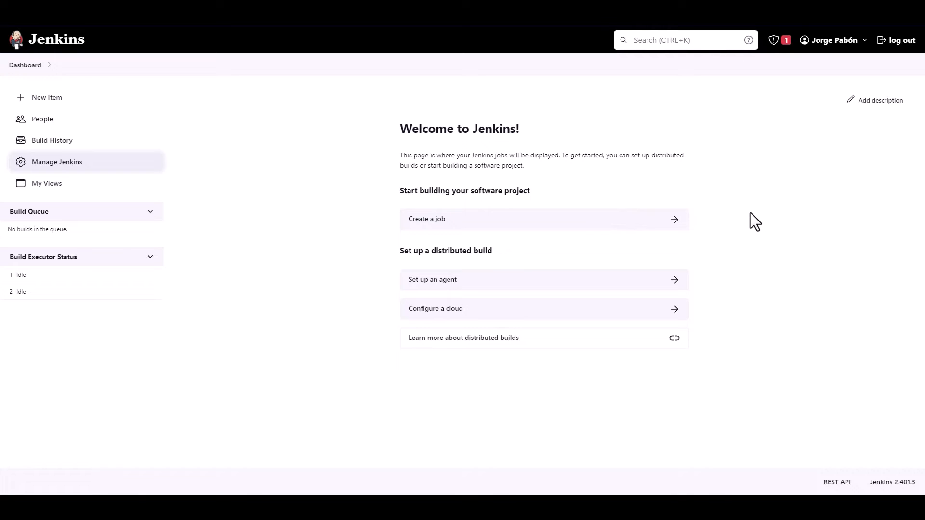
left_click(57, 162)
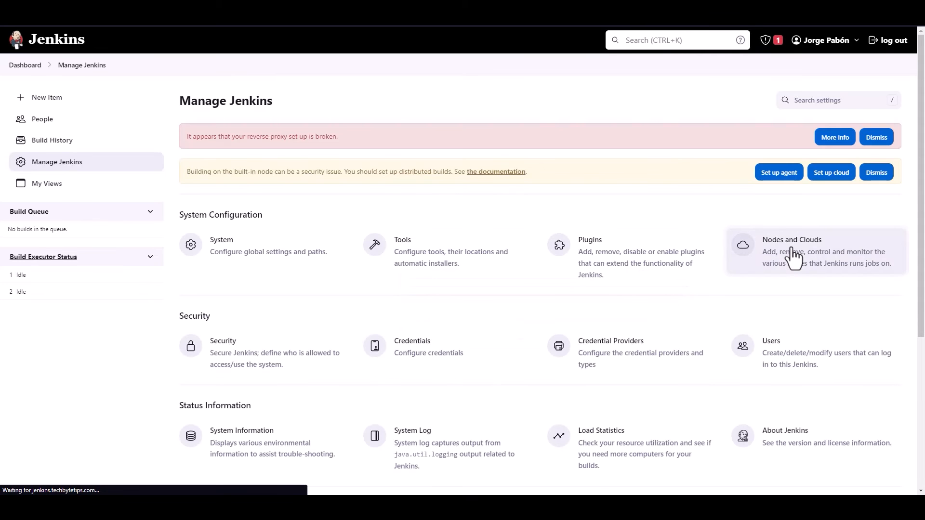
left_click(875, 136)
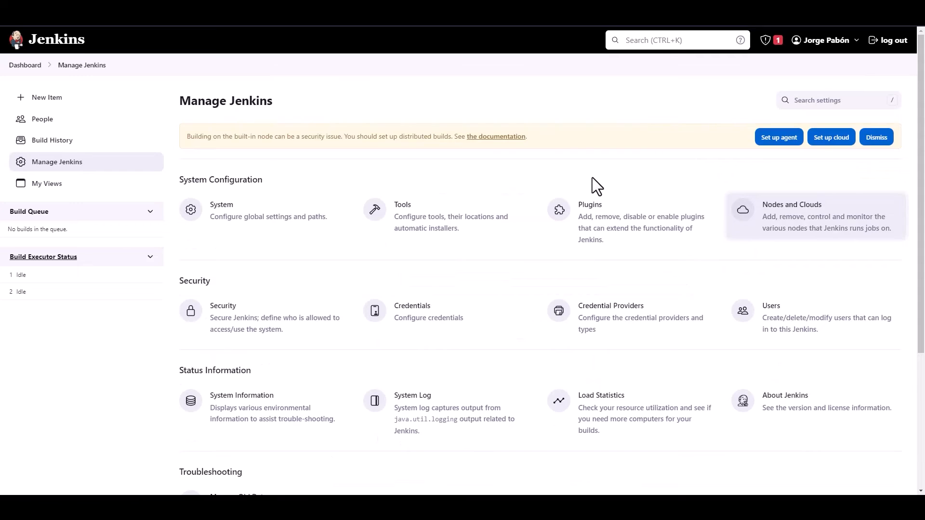
left_click(792, 205)
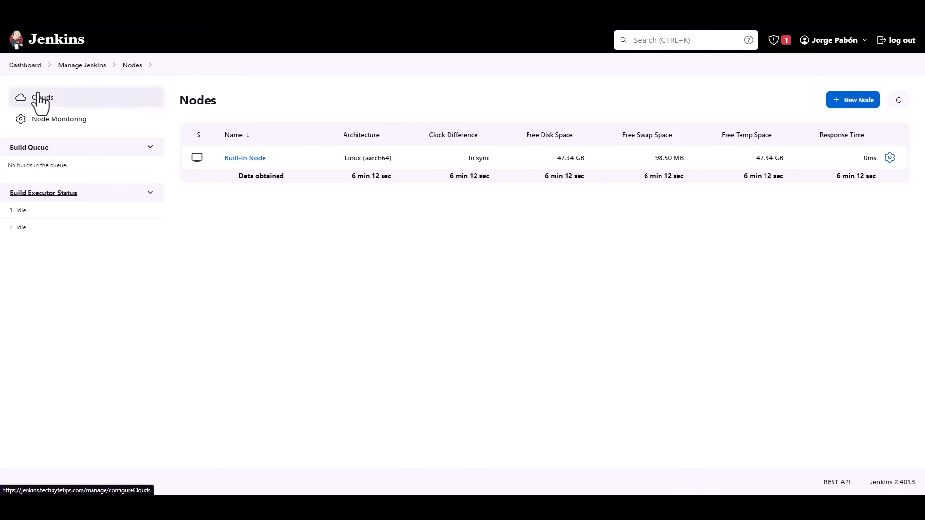
mouse_move(286, 230)
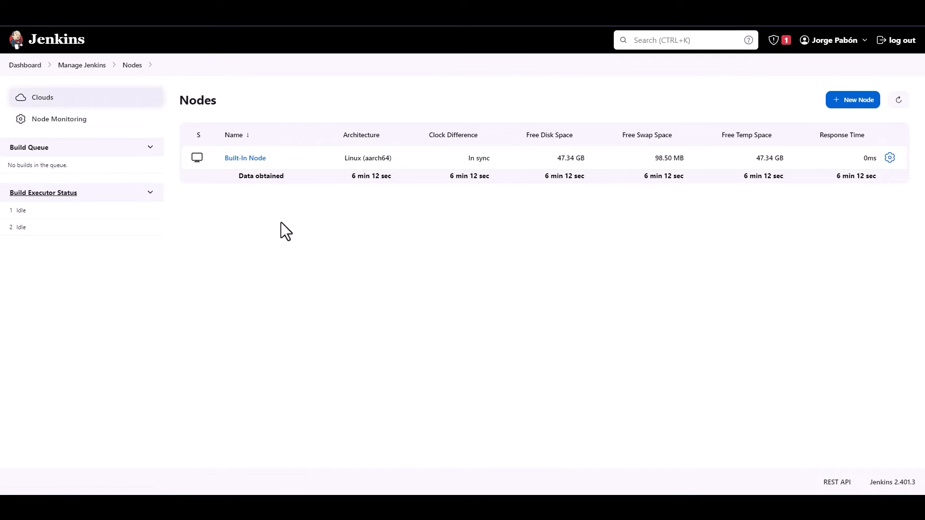
mouse_move(382, 244)
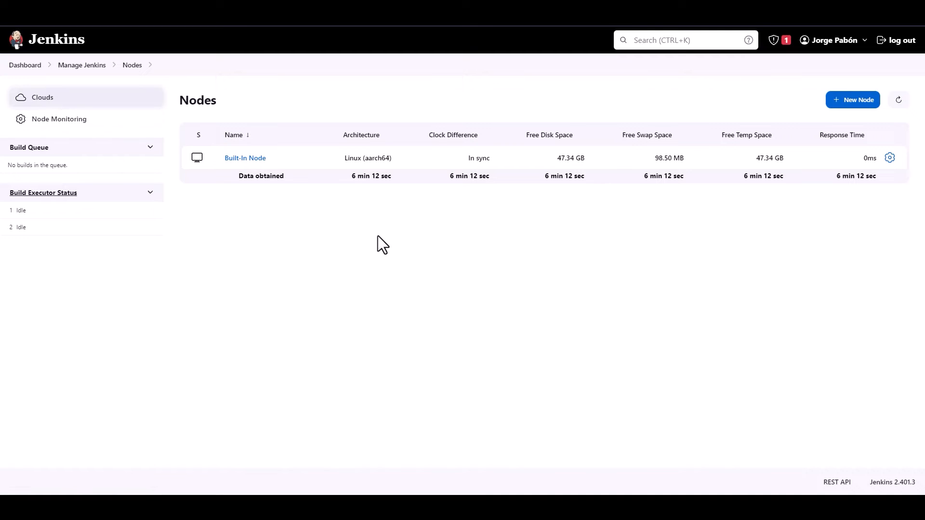
Add a Kubernetes cloud named kubernetes and enter devops-tools as its namespace.
left_click(42, 97)
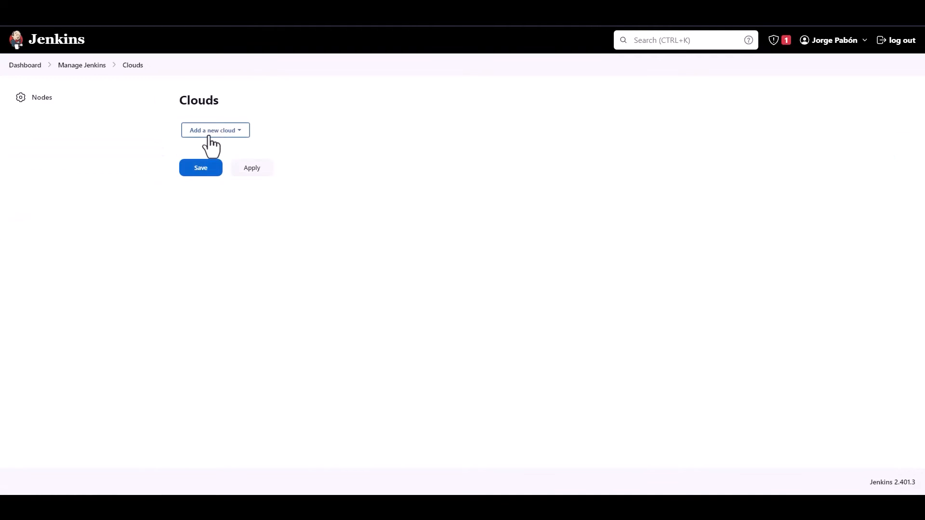
mouse_move(235, 179)
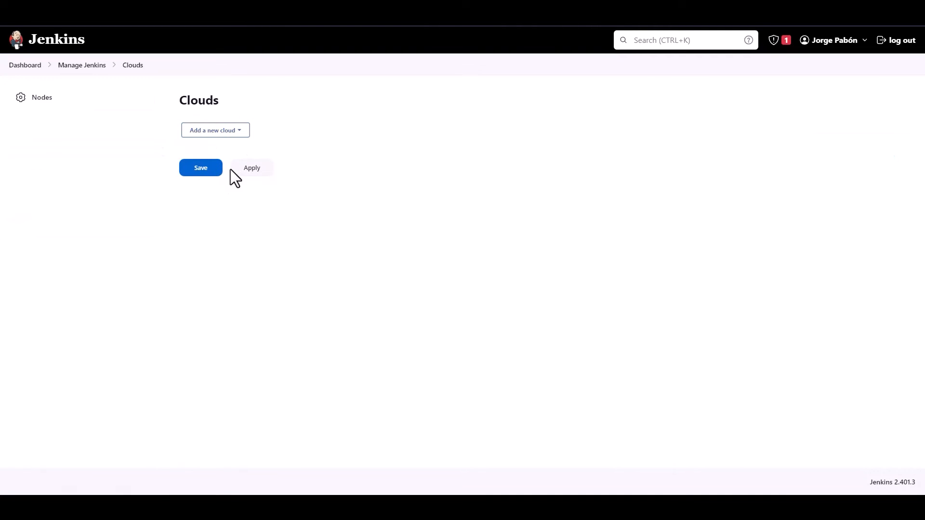
mouse_move(410, 233)
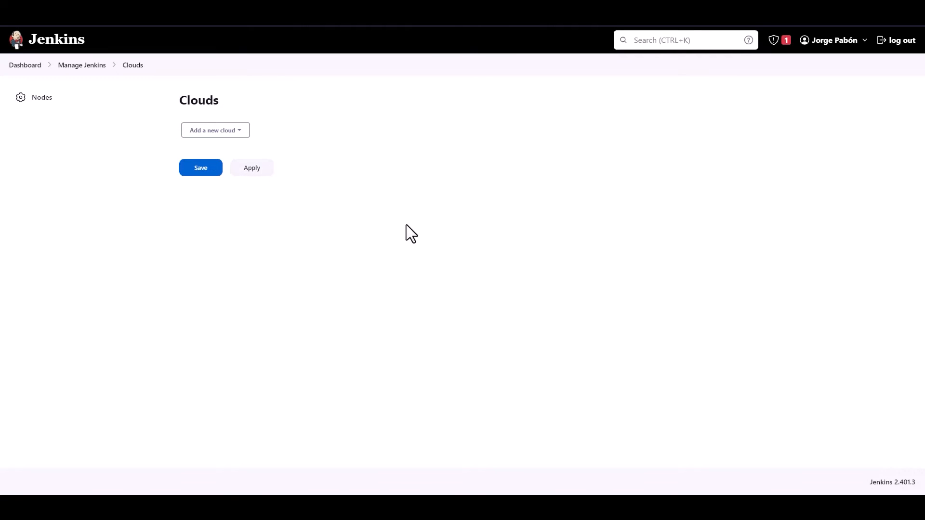
left_click(215, 130)
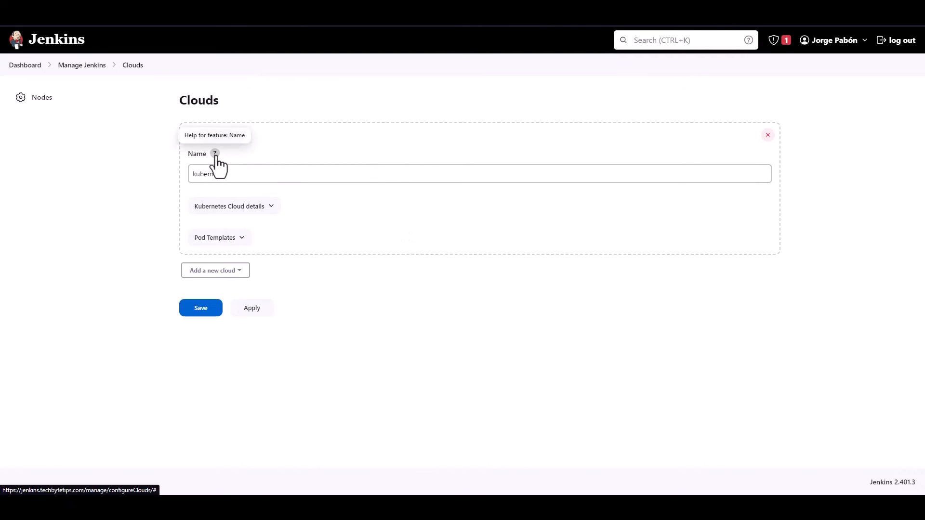
left_click(229, 205)
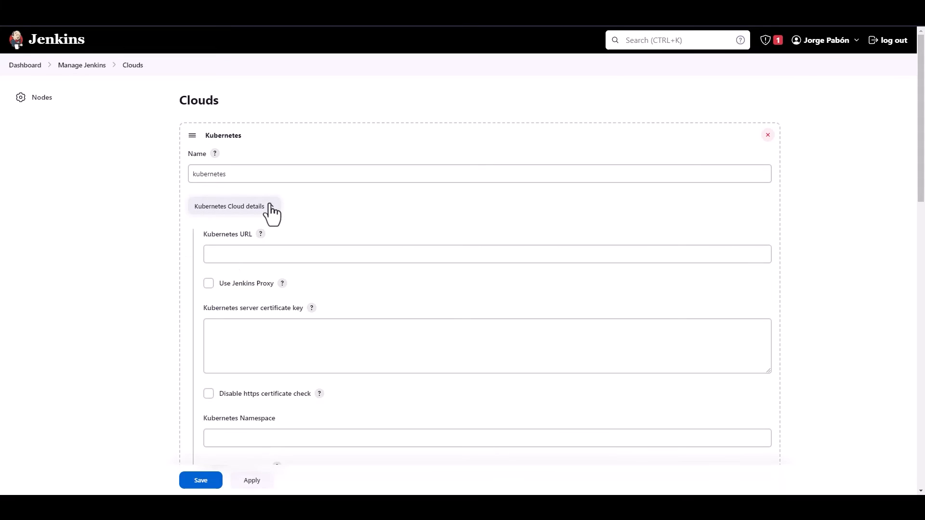
scroll("down", 3)
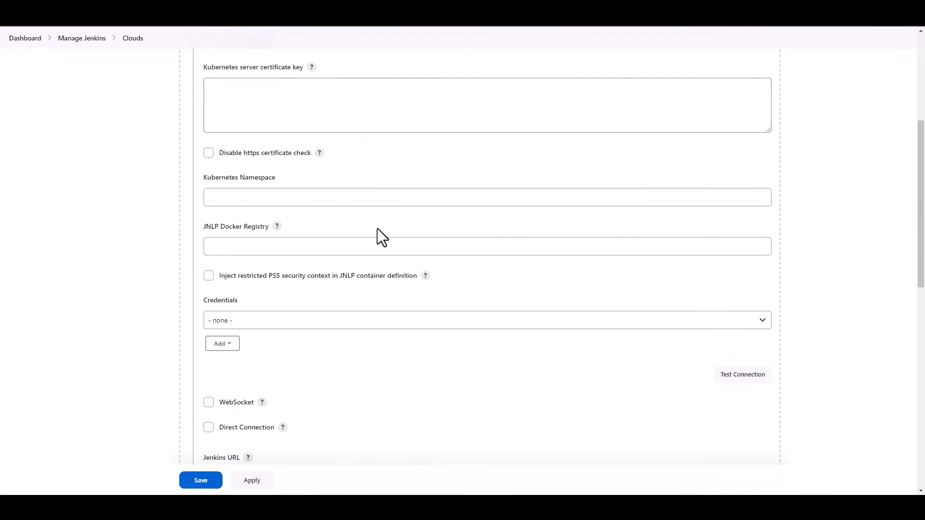
scroll("down", 3)
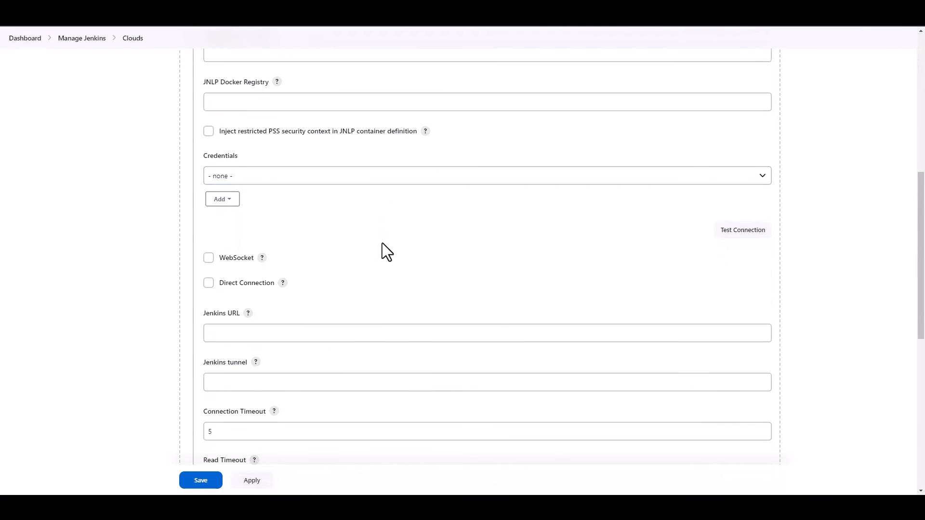
scroll("down", 3)
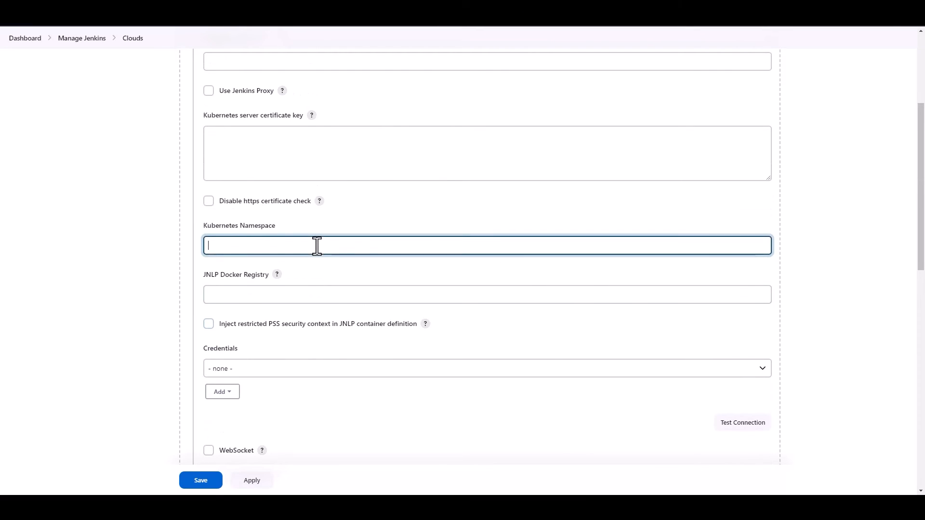
type("devopstools")
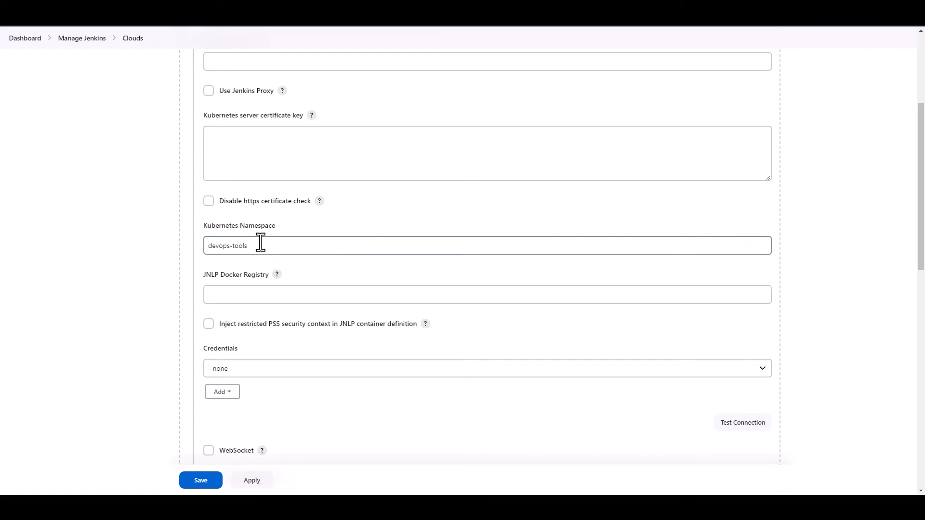
Run Test Connection until it reports Connected to Kubernetes v1.27.4+k3s1.
left_click(742, 422)
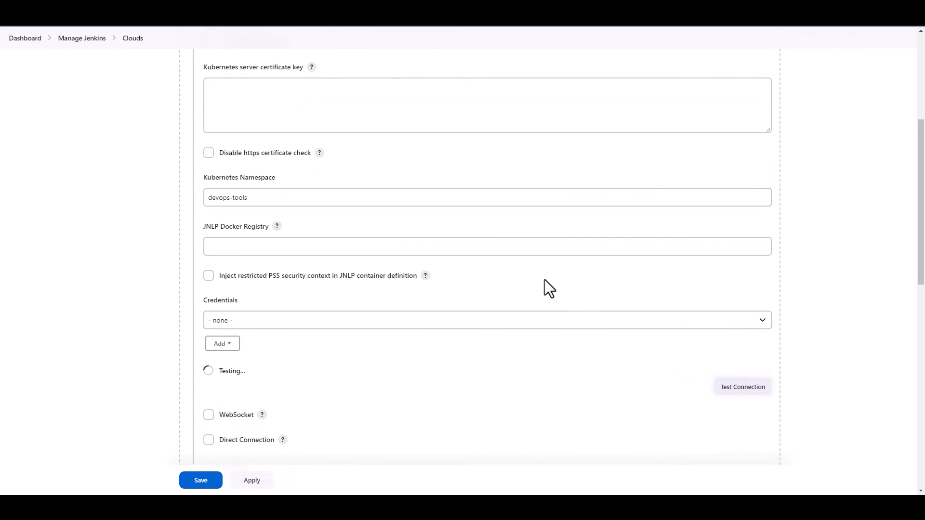
scroll("down", 3)
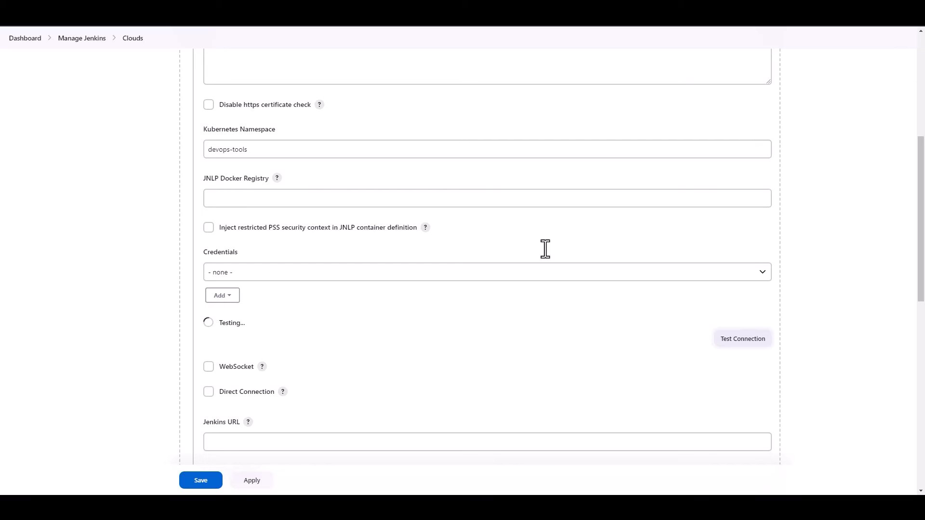
mouse_move(524, 272)
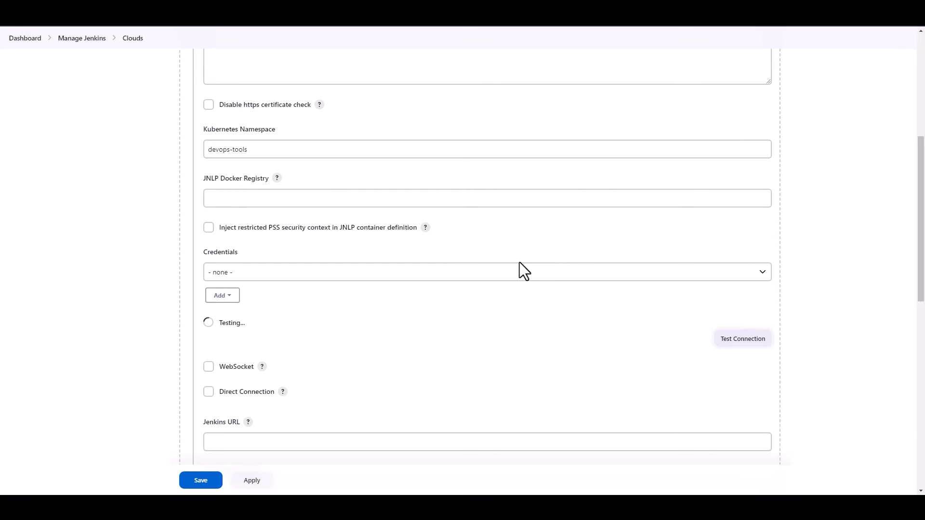
left_click(742, 338)
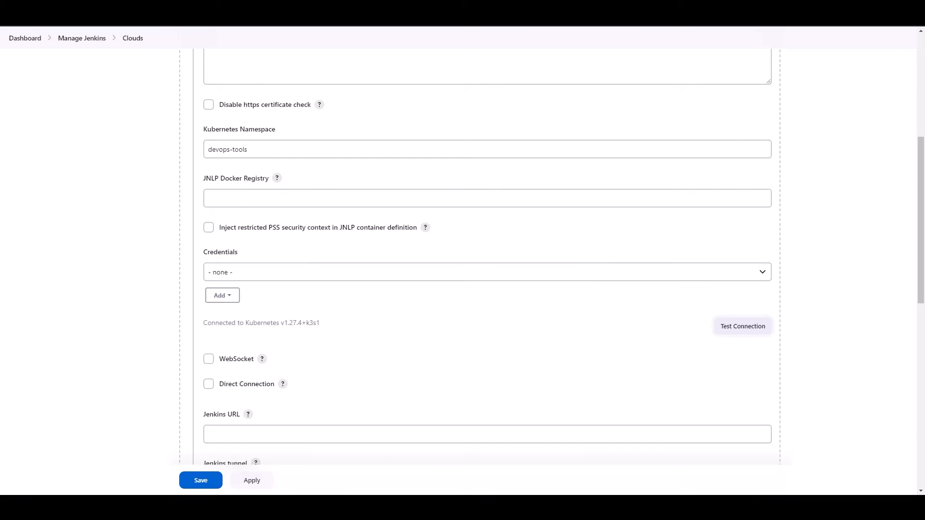
mouse_move(480, 272)
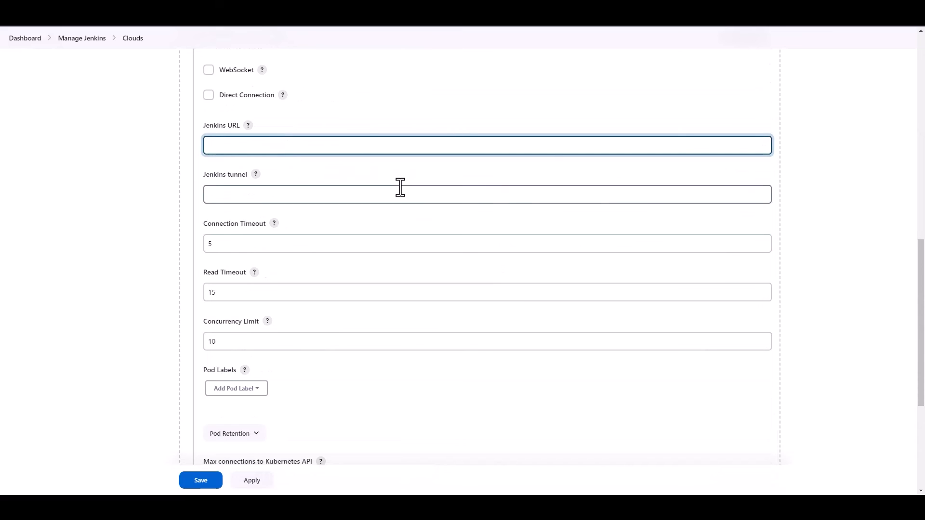
type("http")
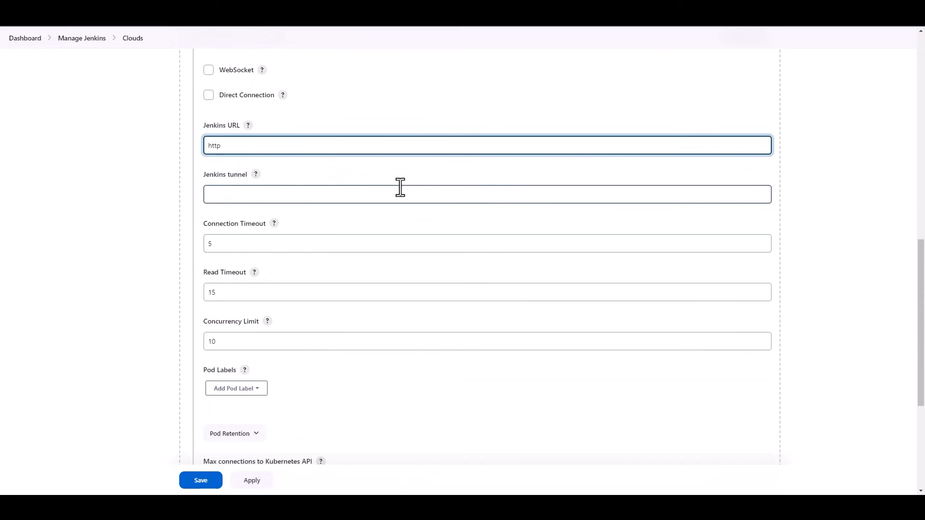
type("://10.0.0")
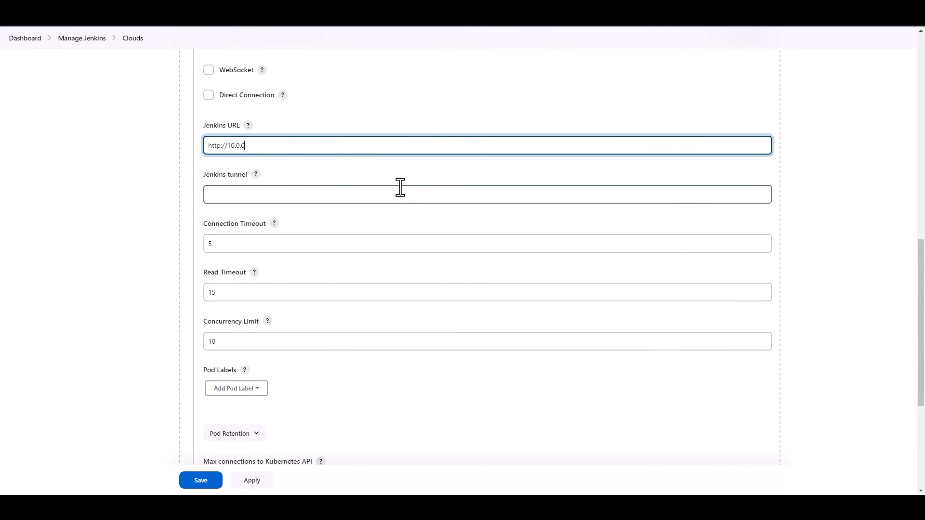
type(".8")
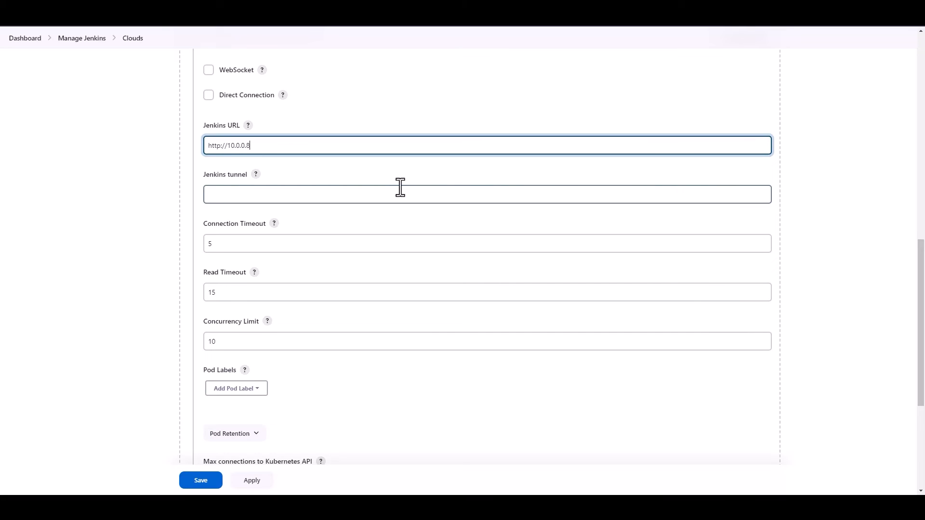
type("0:")
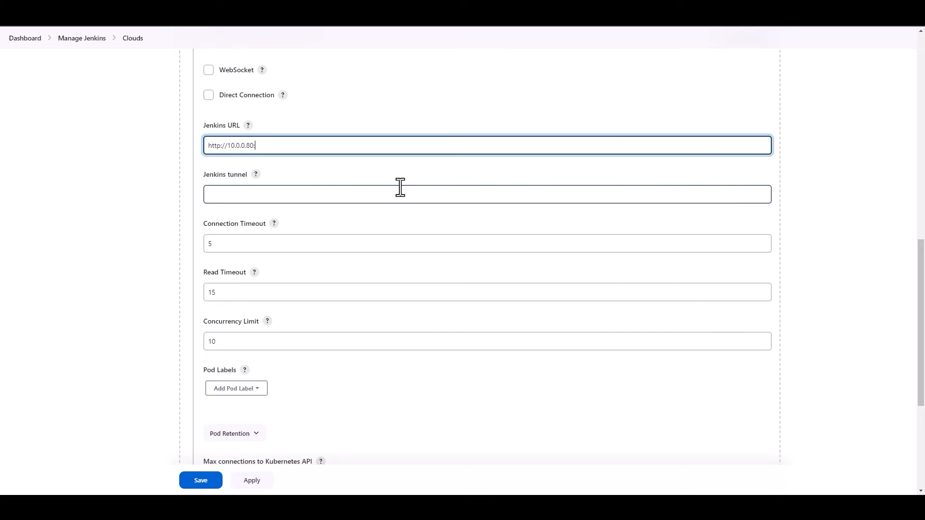
type("8080")
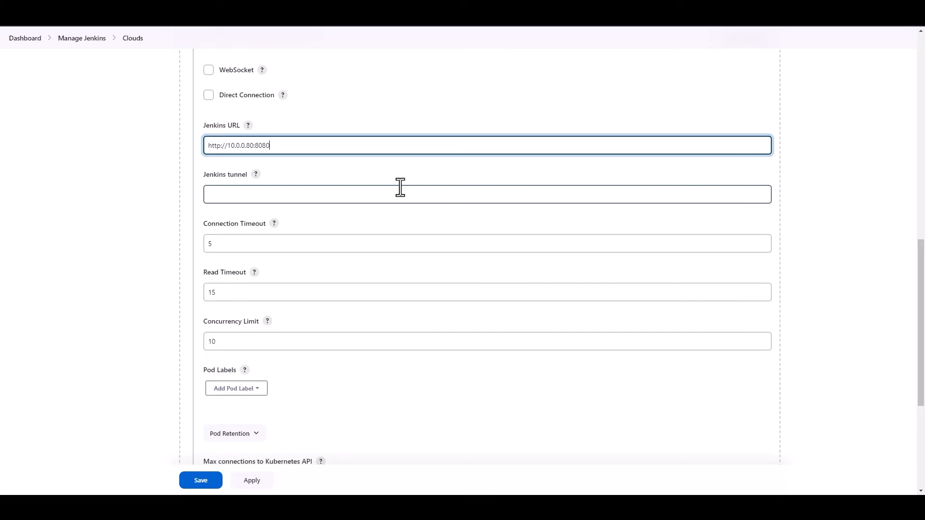
mouse_move(385, 196)
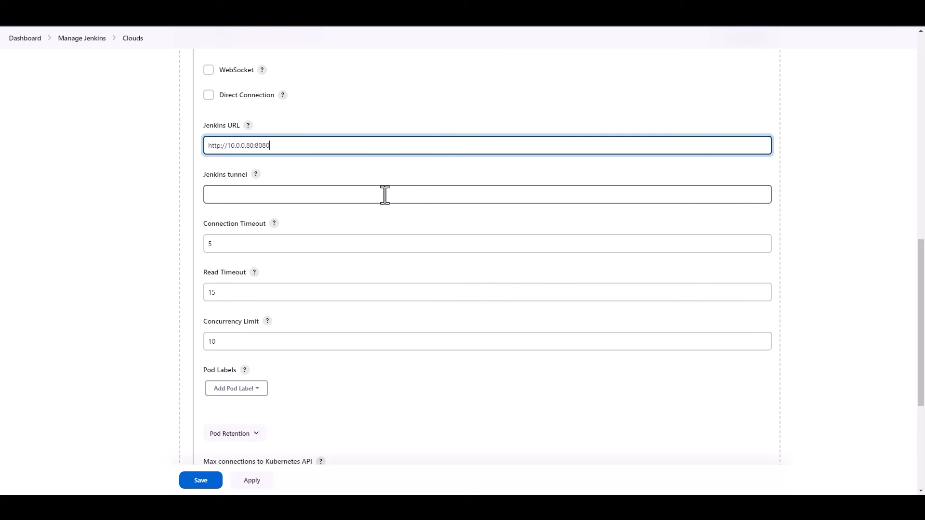
mouse_move(389, 204)
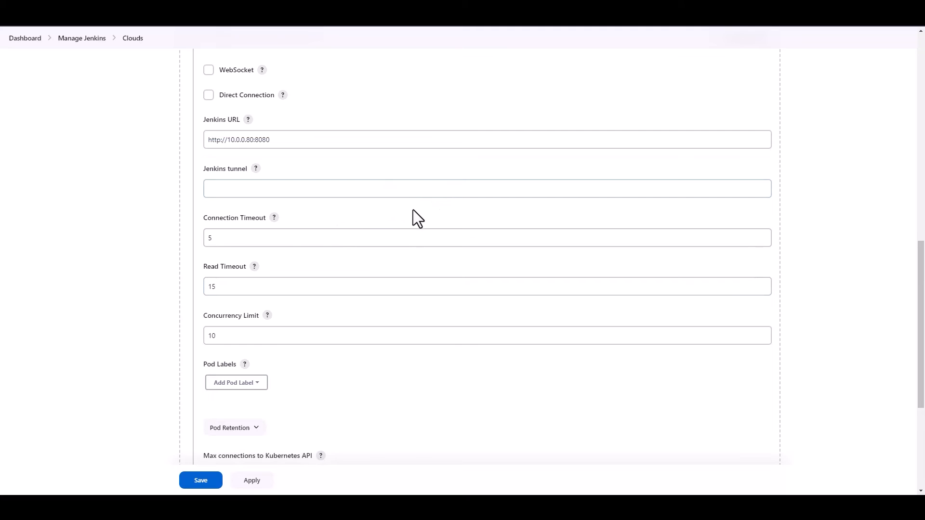
Add a key-value pod label with key 'jenkins' and value 'agent'.
scroll("down", 3)
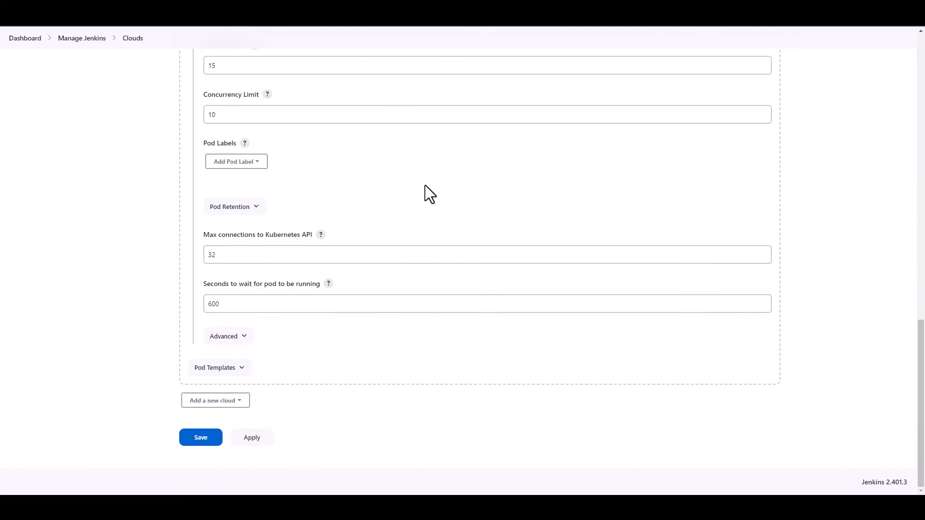
left_click(236, 161)
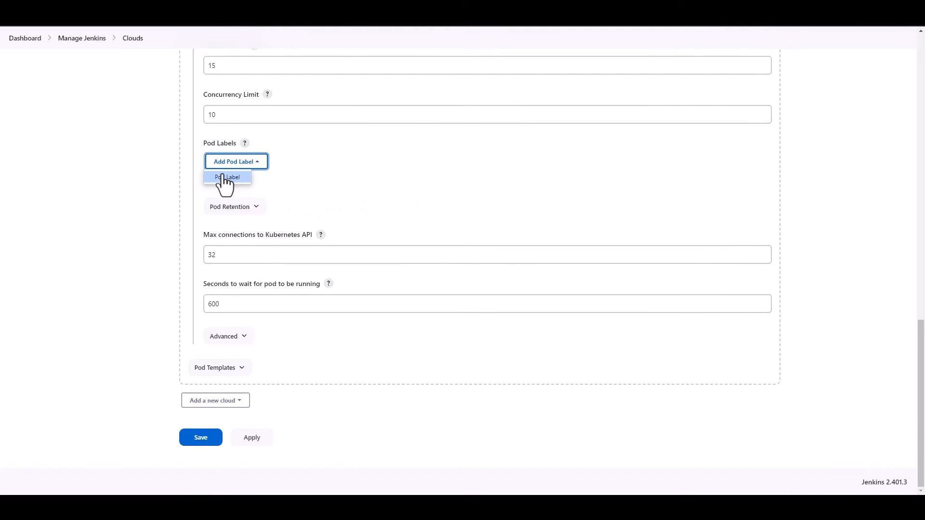
left_click(228, 176)
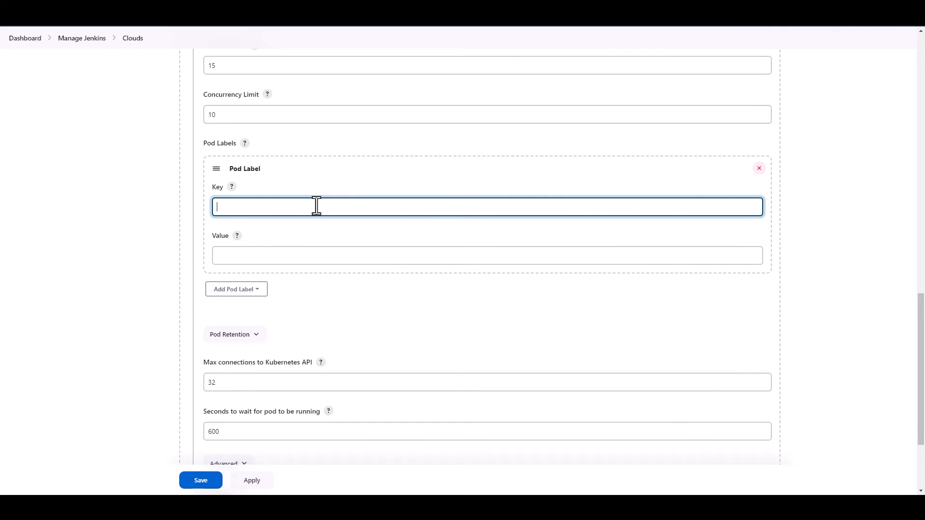
type("jenkins")
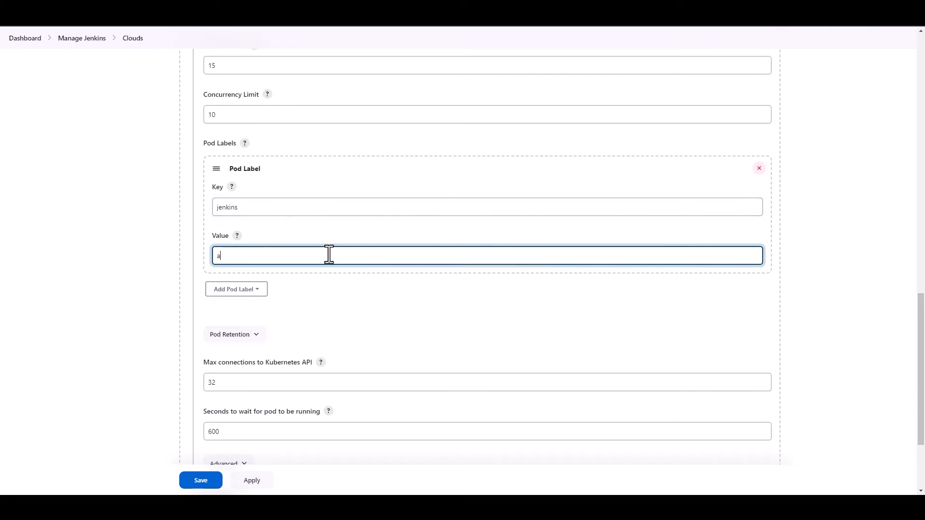
type("gent")
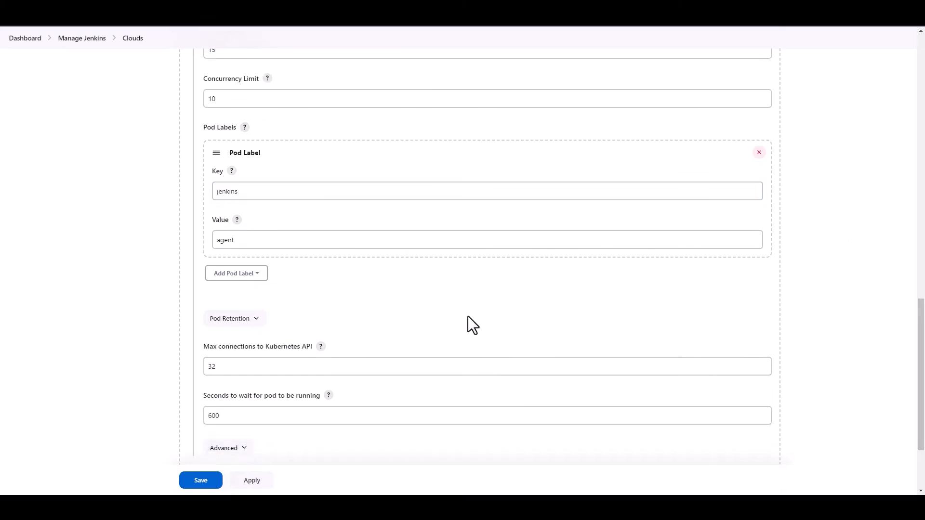
scroll("down", 3)
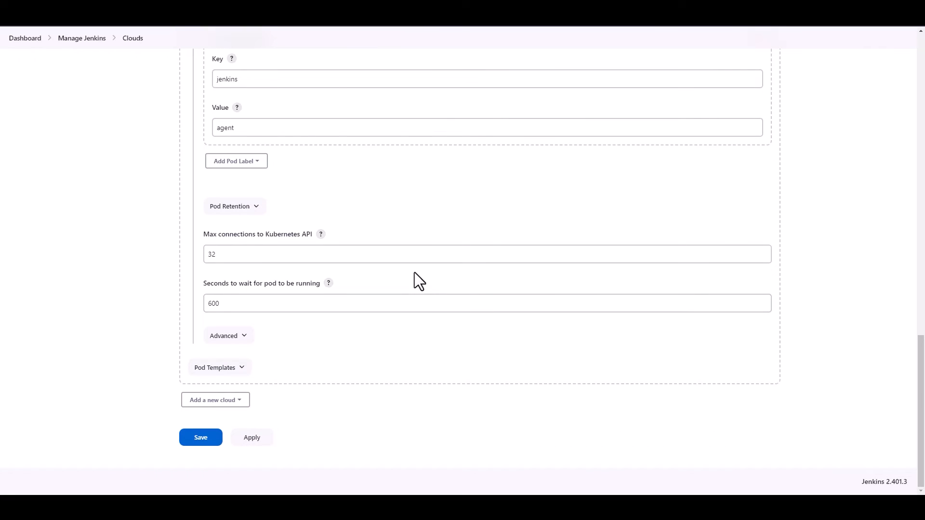
Add a new pod template named 'kube-agent' to the Kubernetes cloud.
left_click(216, 368)
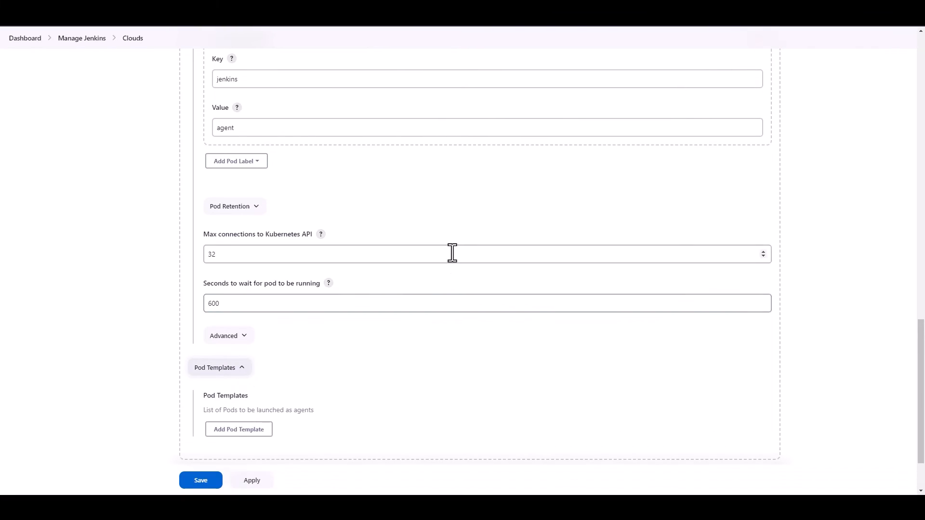
scroll("down", 3)
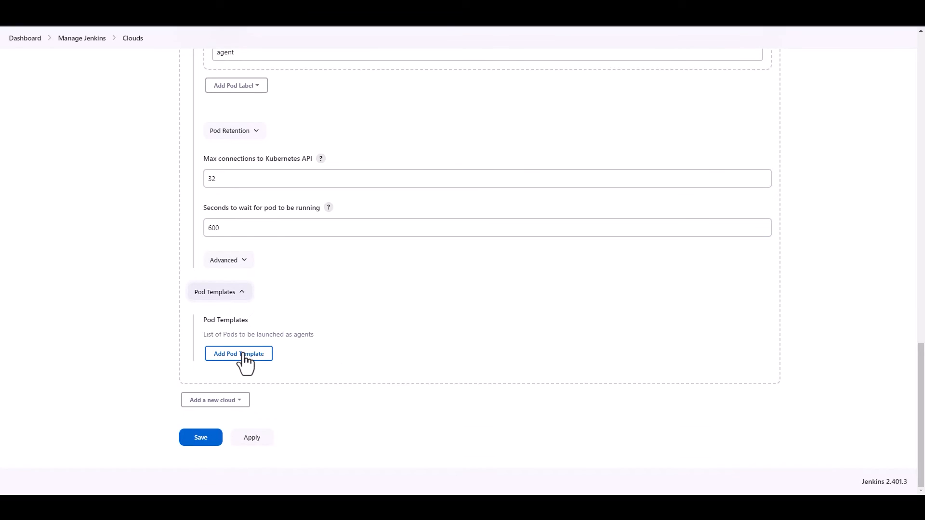
left_click(239, 354)
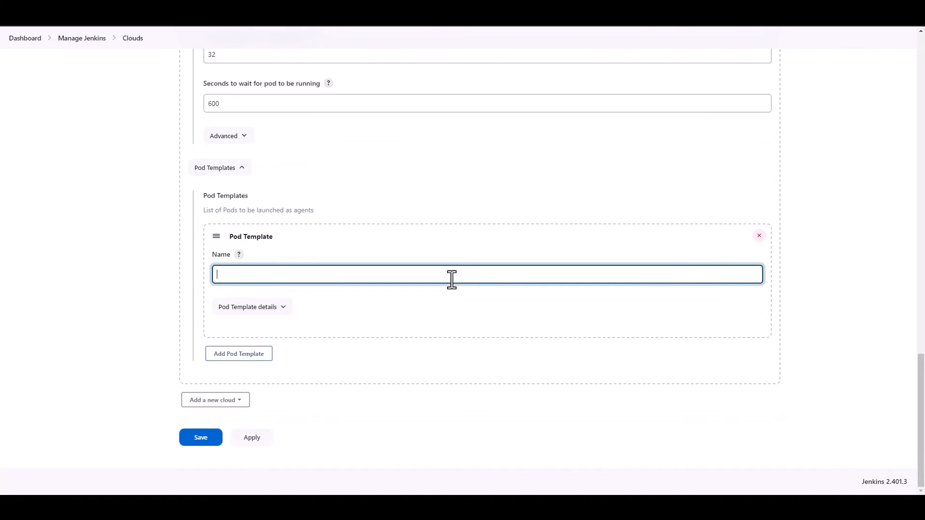
type("kube-agent")
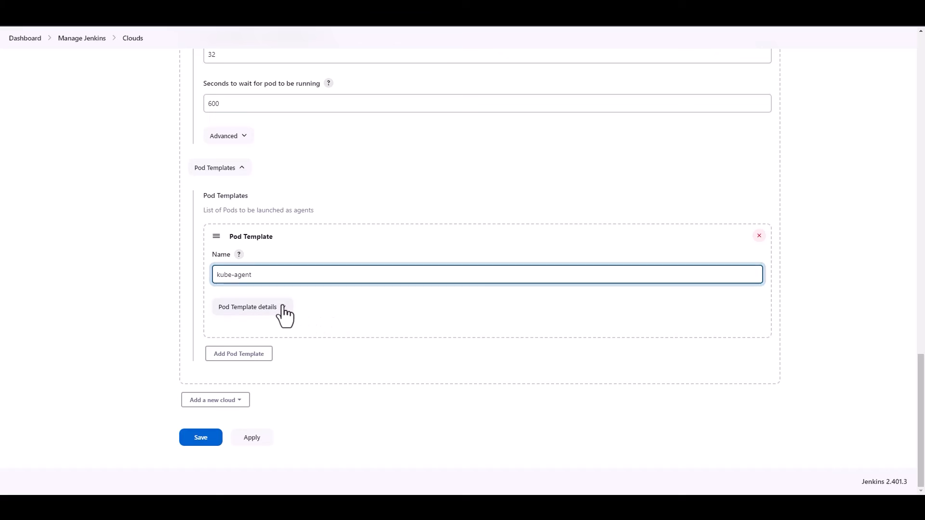
Set the kube-agent template's namespace to devops-tools and its label to kubeagent.
left_click(248, 307)
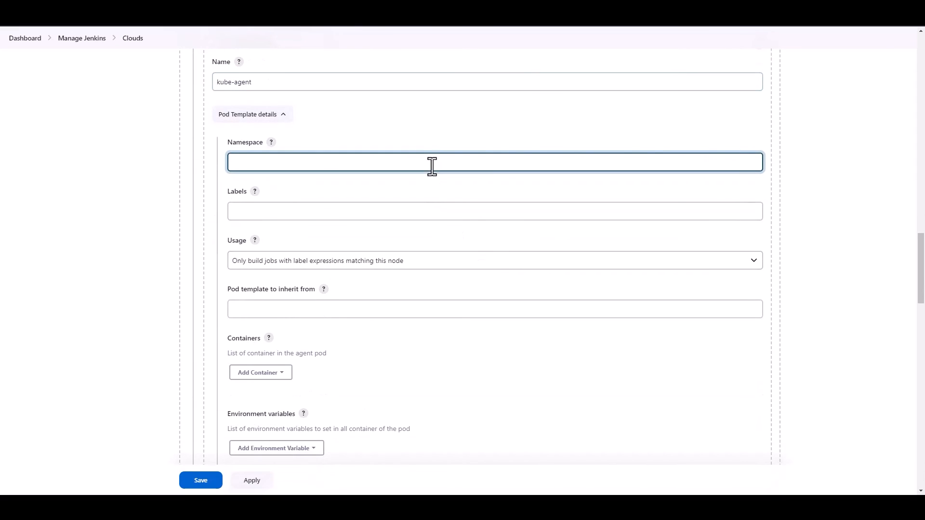
type("devops-")
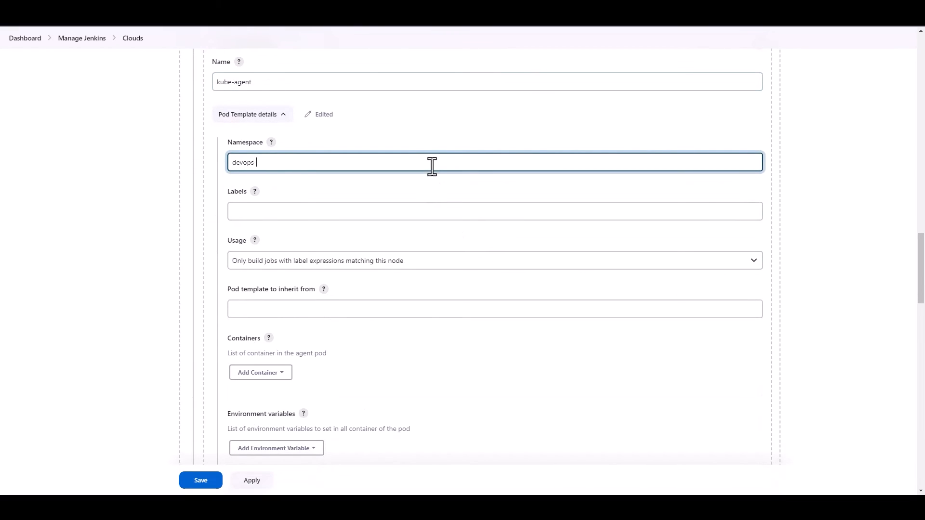
type("tools")
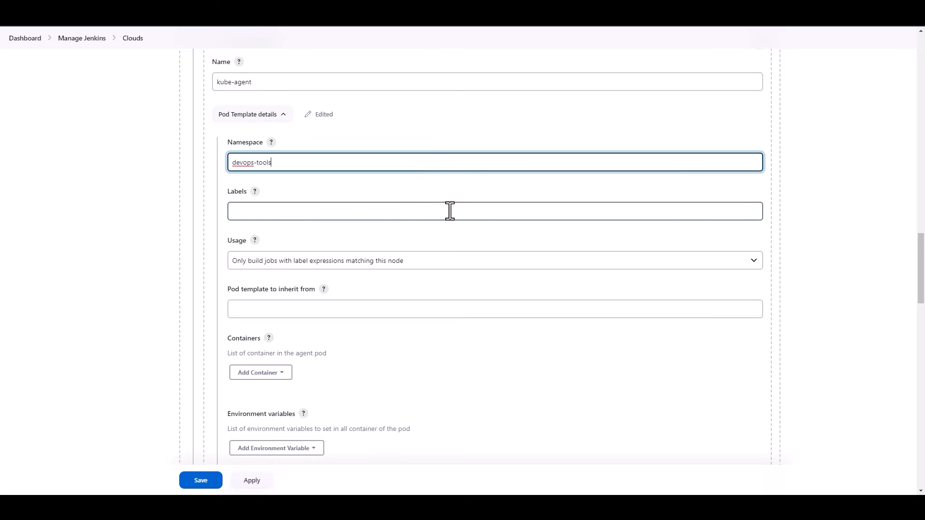
type("ku")
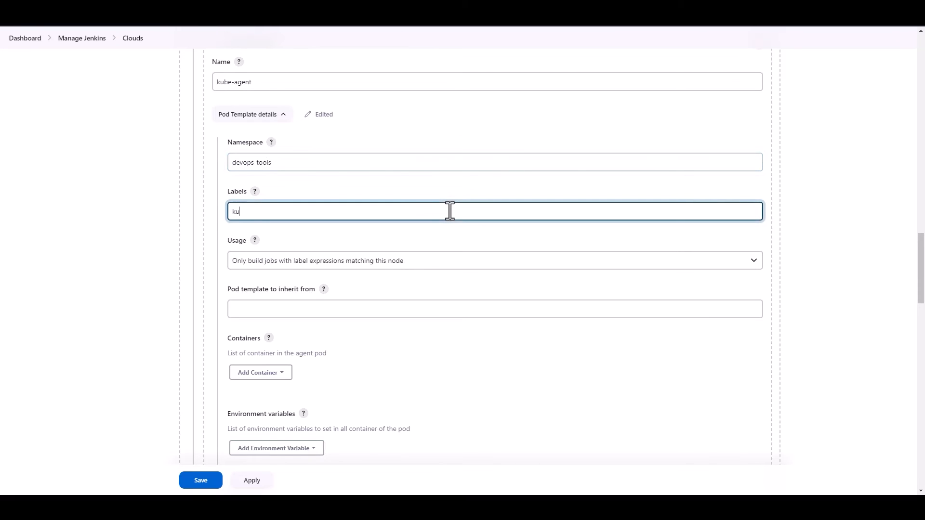
type("beagent")
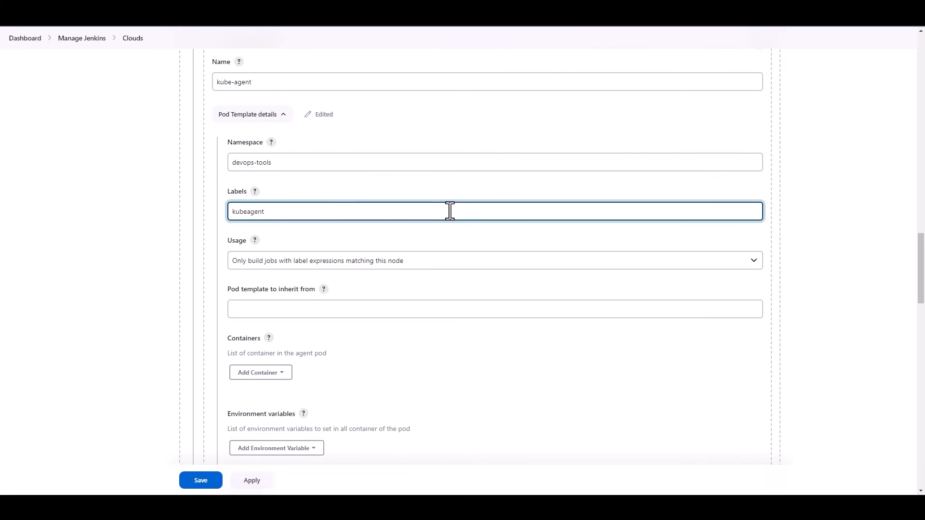
scroll("down", 3)
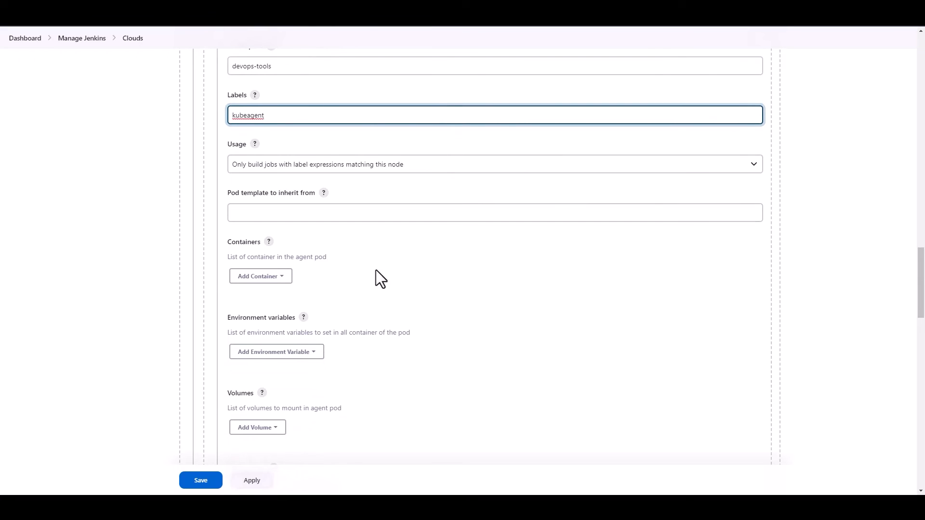
scroll("down", 3)
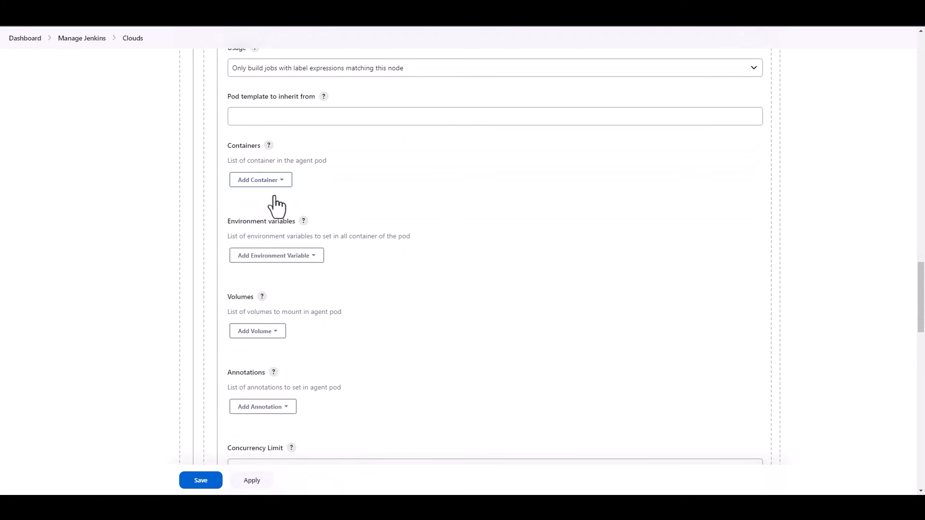
Add a container template named jnlp using image jenkins/inbound-agent:latest.
left_click(259, 179)
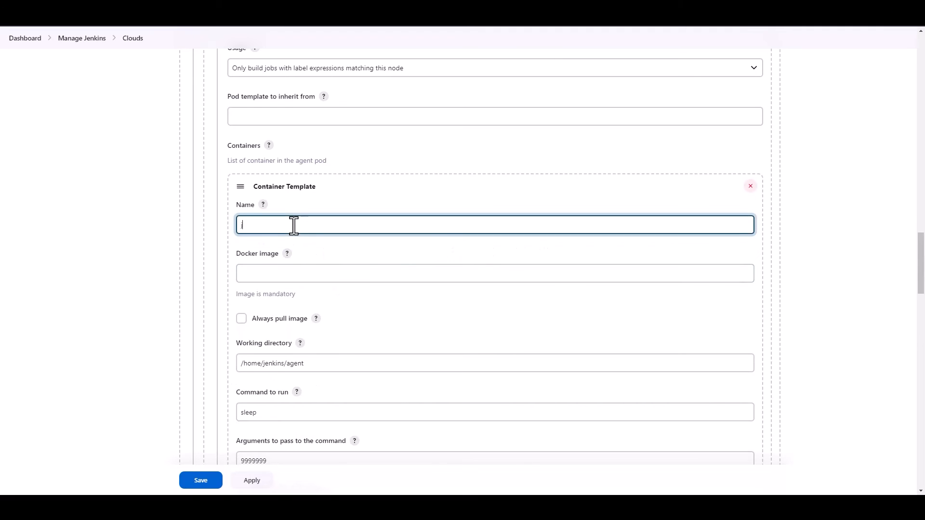
type("jnlp")
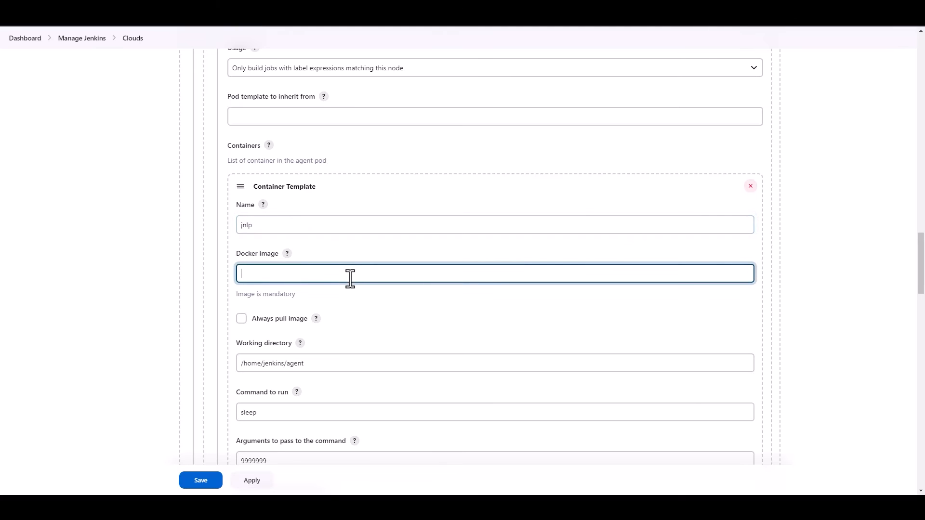
type("jenkins/")
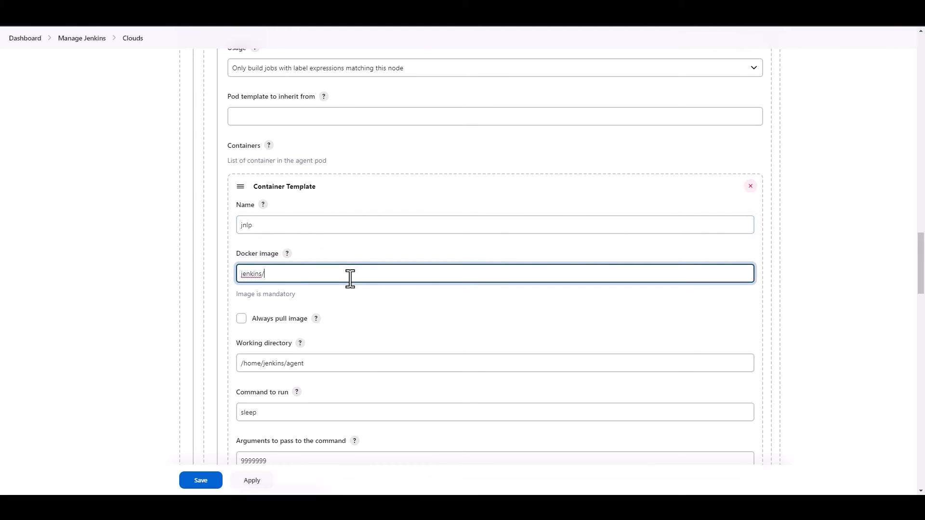
type("inbound-ag")
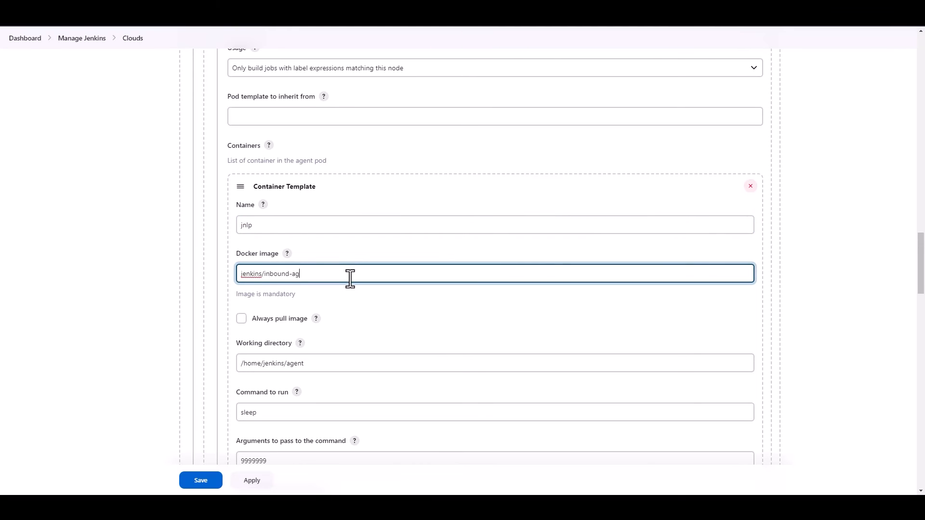
type("ent:la")
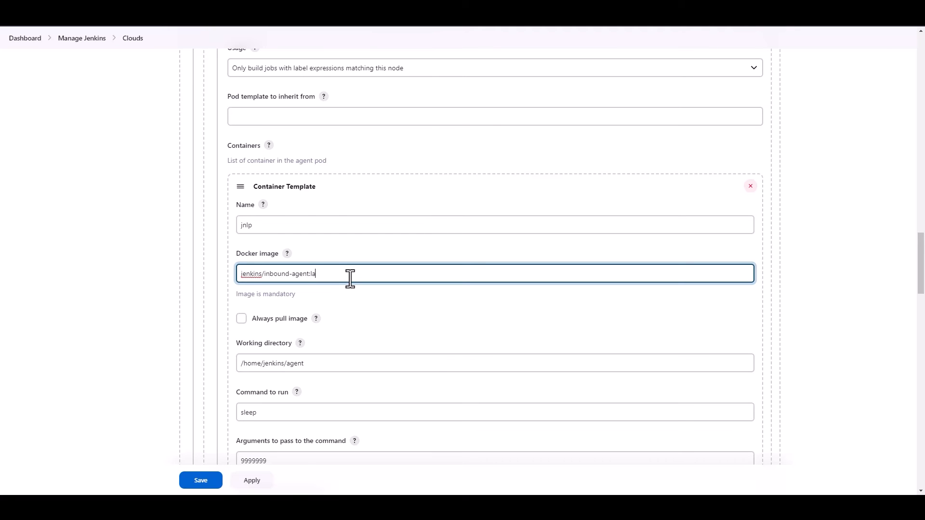
type("test")
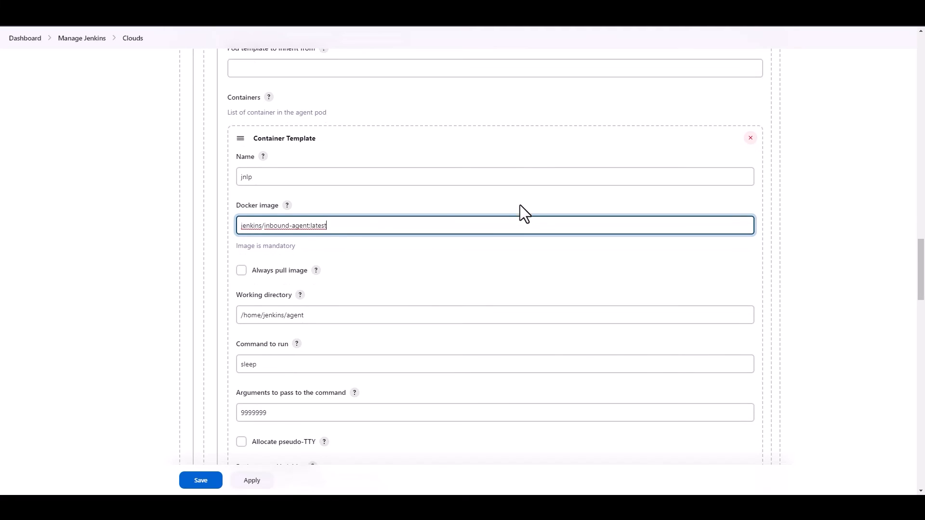
scroll("down", 3)
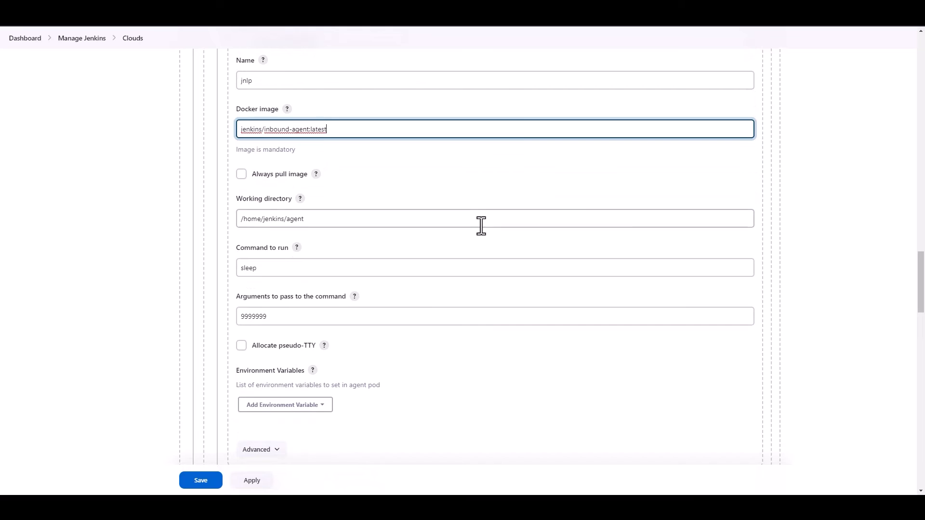
scroll("down", 3)
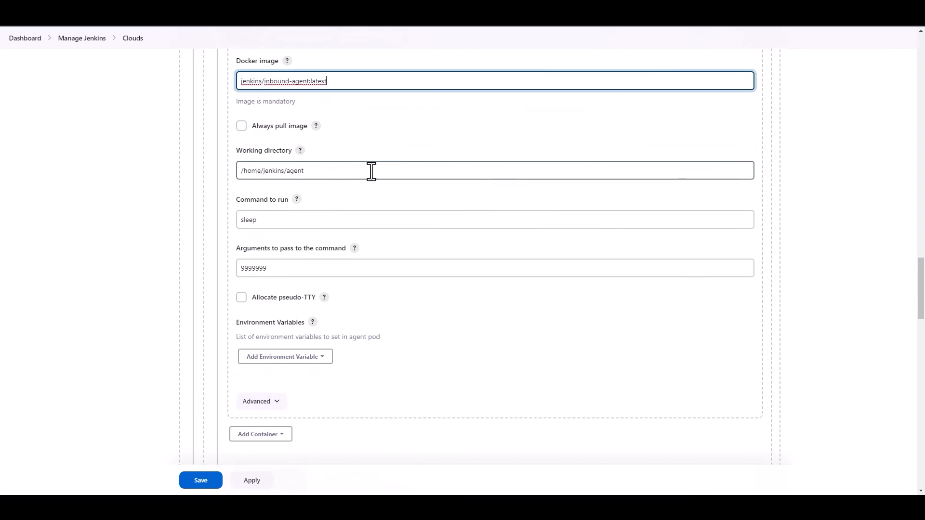
scroll("down", 3)
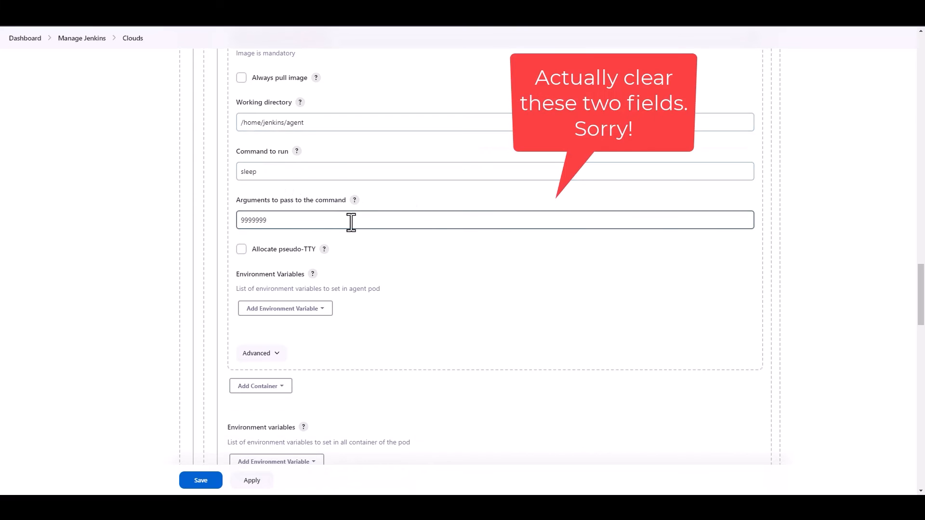
mouse_move(402, 245)
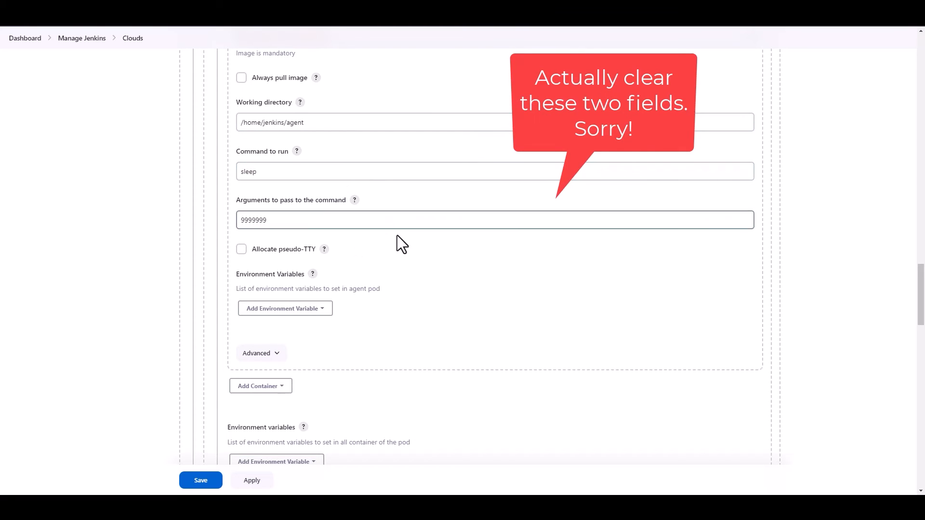
scroll("down", 3)
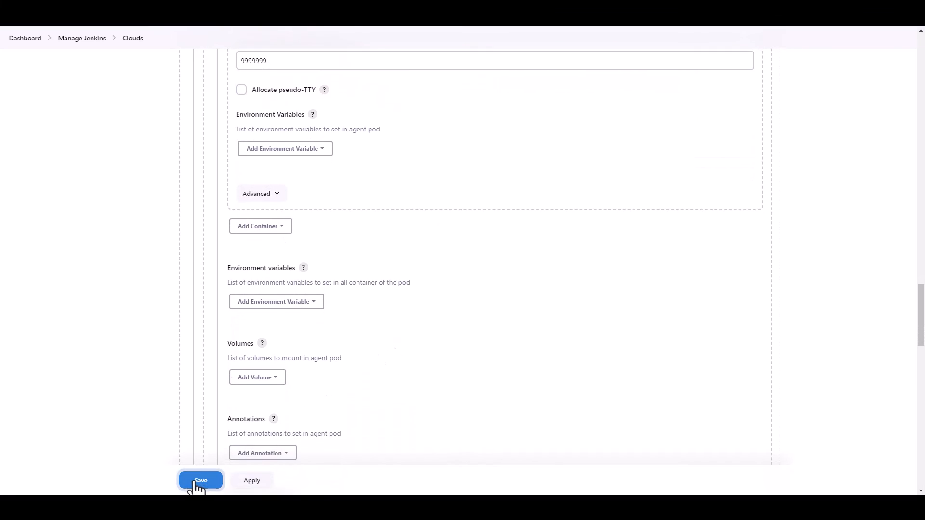
left_click(200, 480)
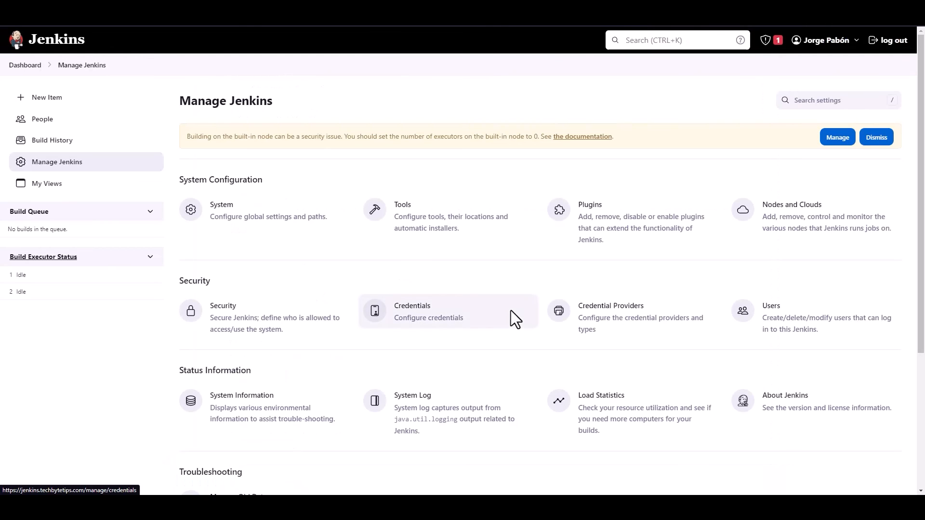
left_click(791, 205)
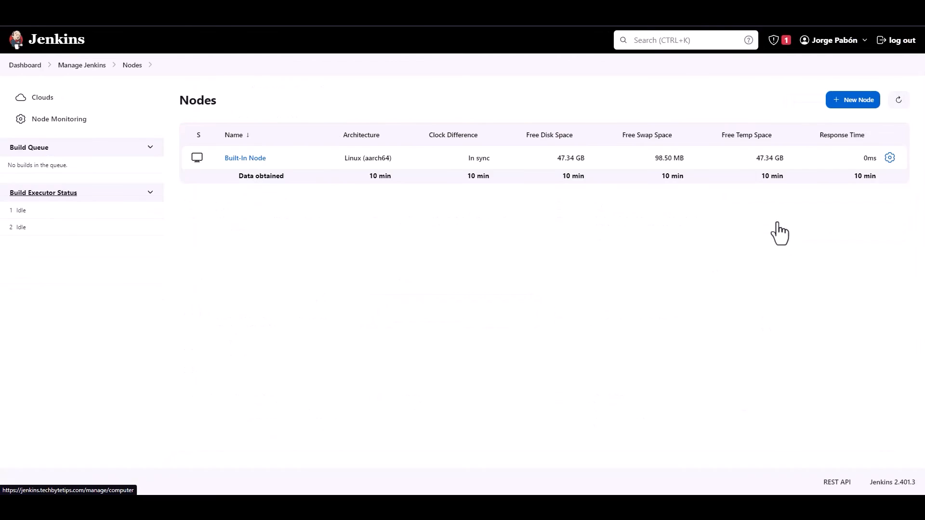
mouse_move(379, 219)
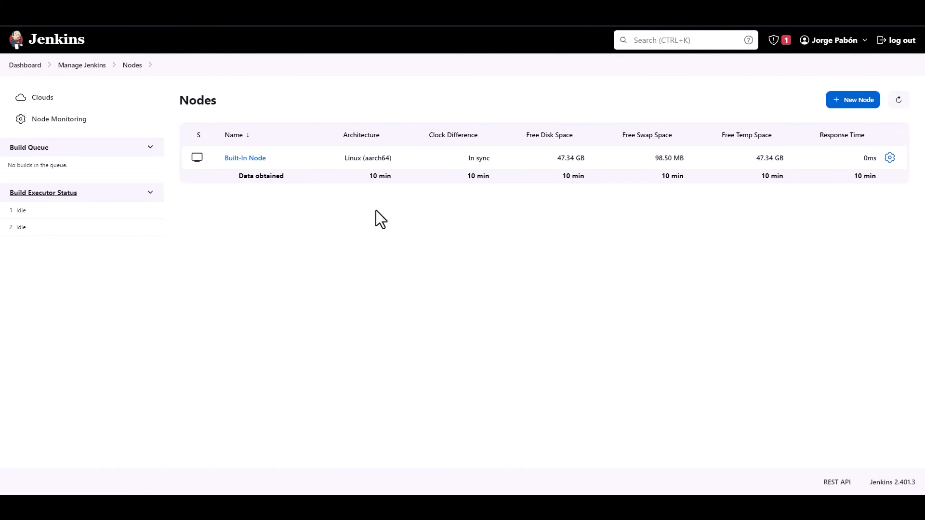
left_click(779, 39)
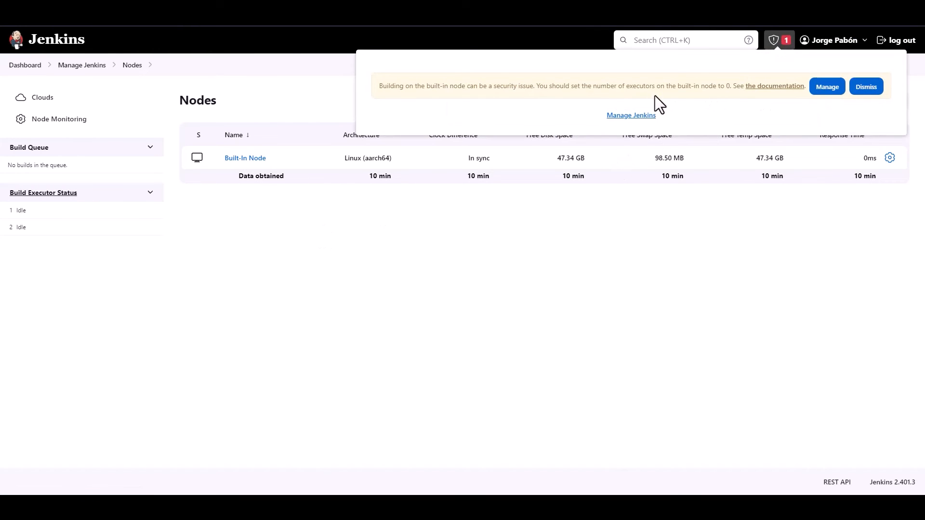
mouse_move(706, 103)
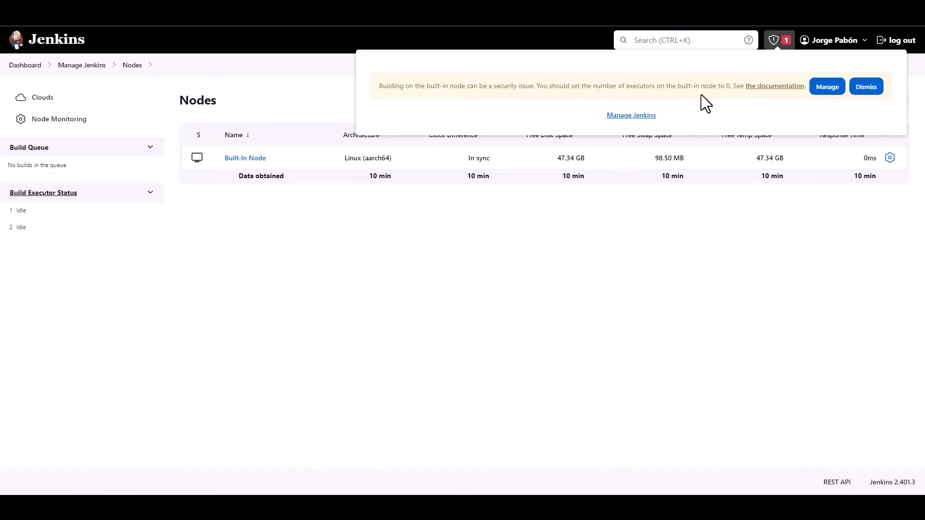
mouse_move(832, 148)
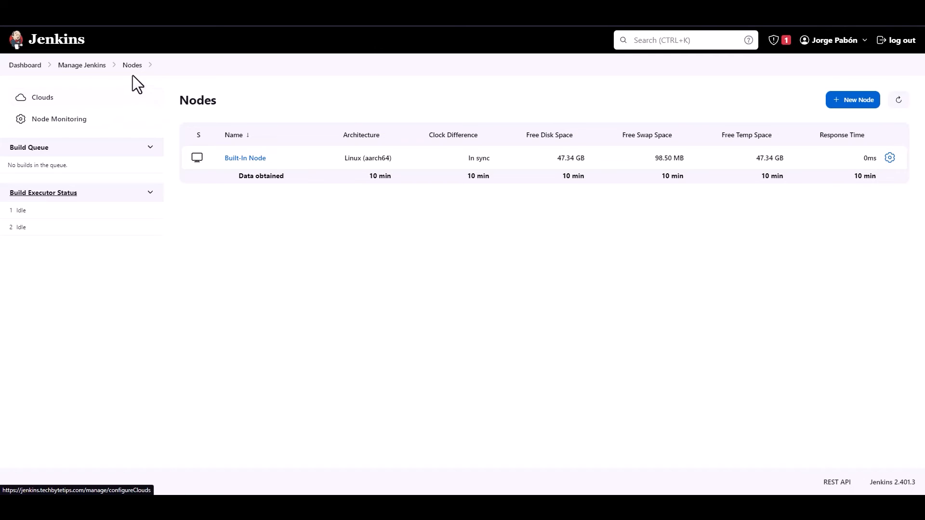
Set the Built-In Node's number of executors to 0 and save it.
left_click(81, 65)
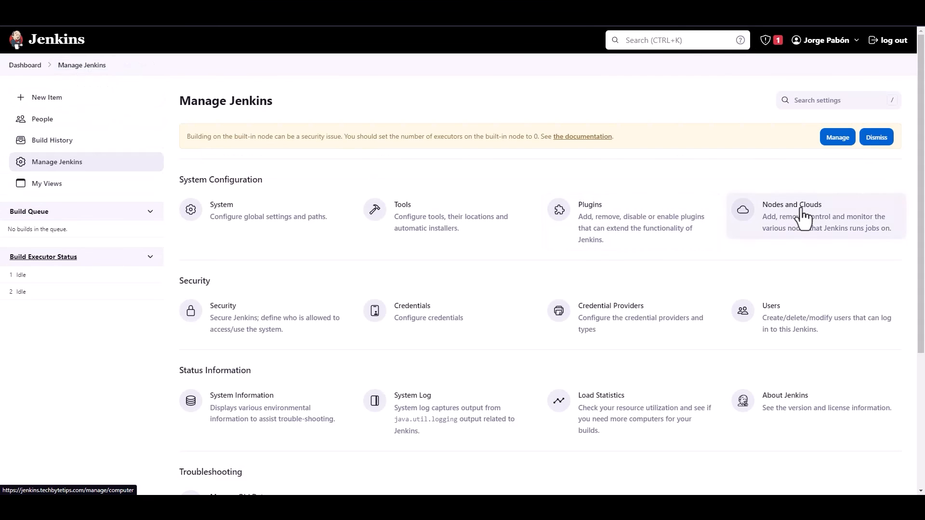
left_click(791, 205)
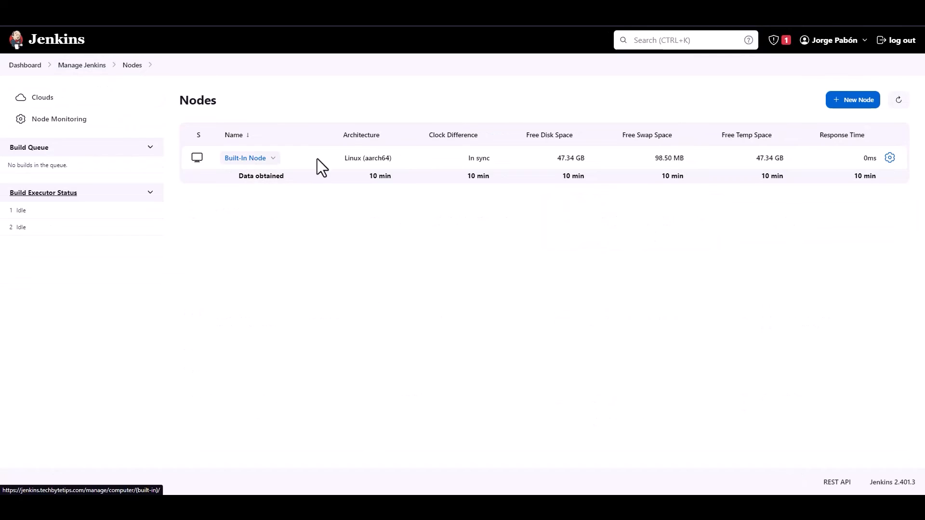
mouse_move(890, 157)
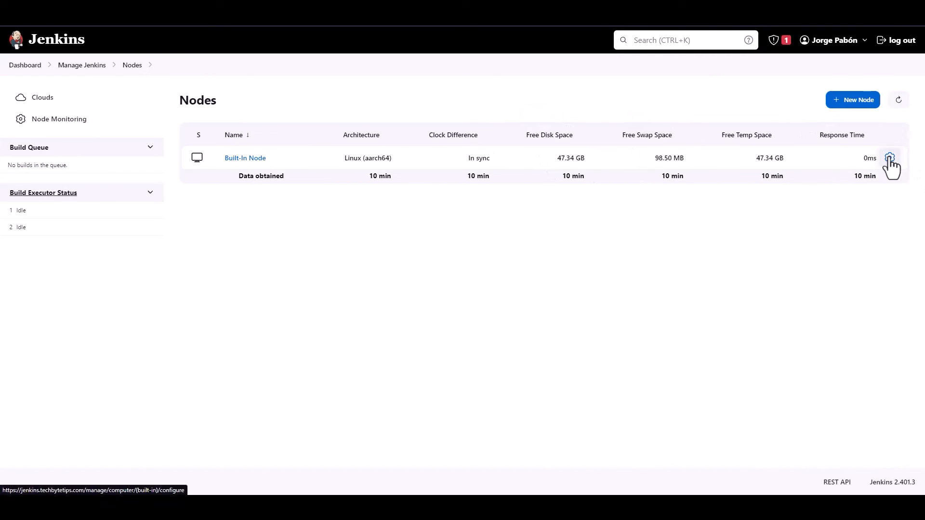
left_click(892, 159)
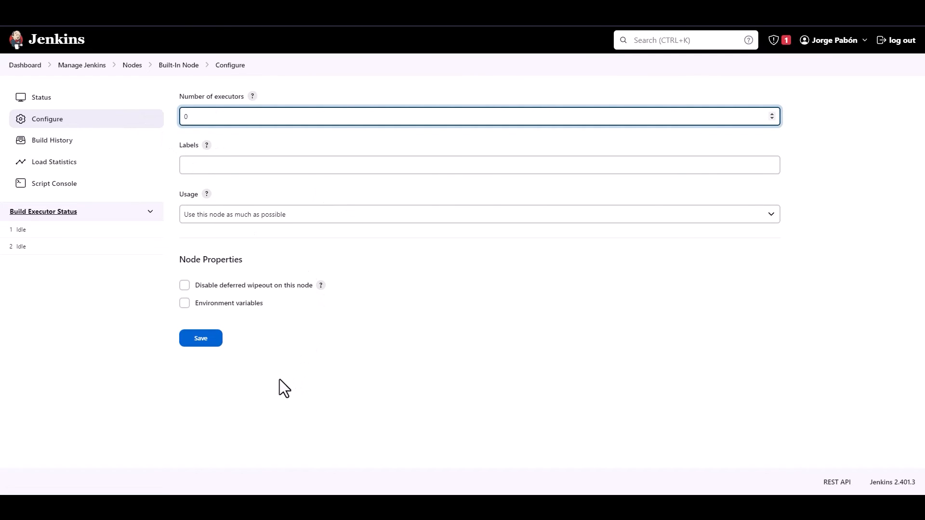
left_click(200, 338)
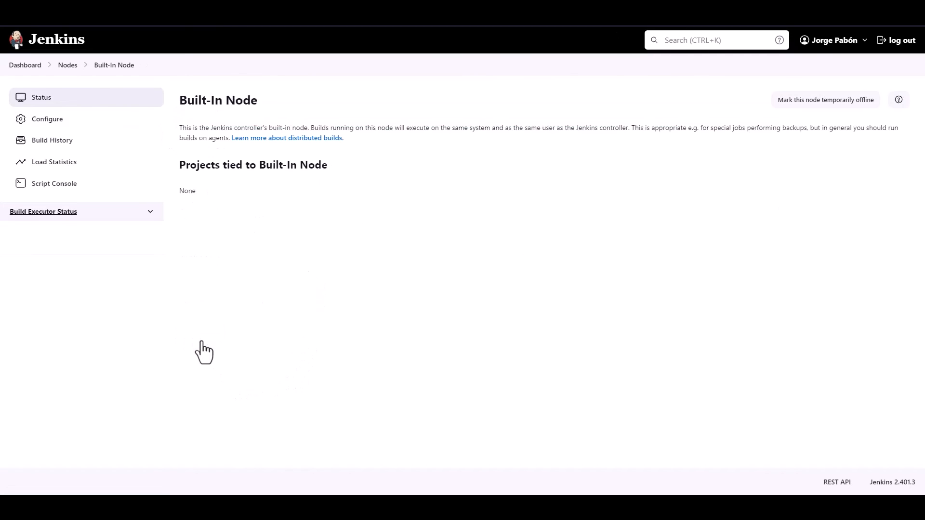
mouse_move(198, 166)
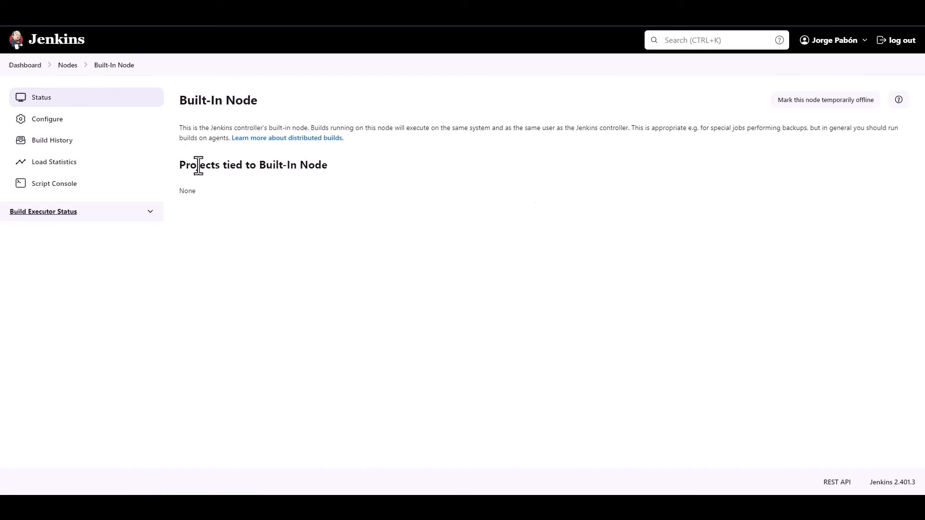
Return to the Jenkins Dashboard through the breadcrumb.
left_click(25, 65)
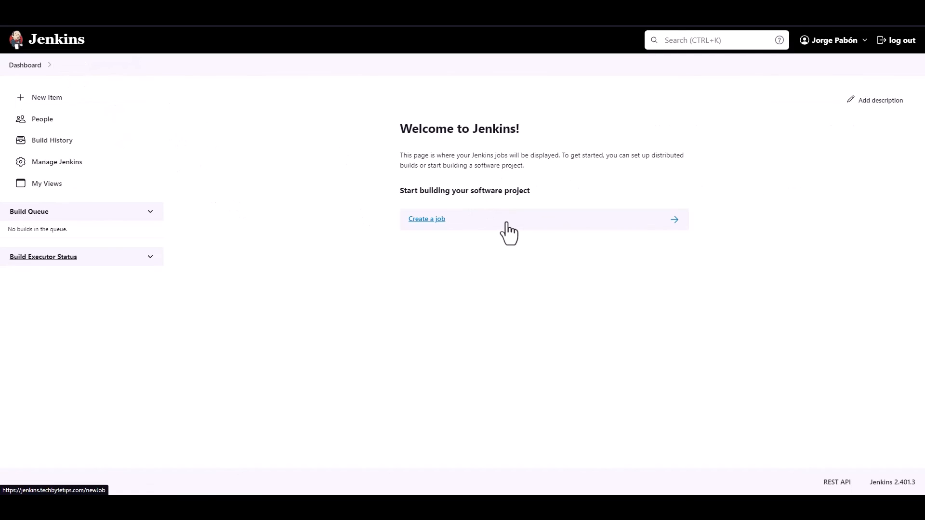
mouse_move(370, 170)
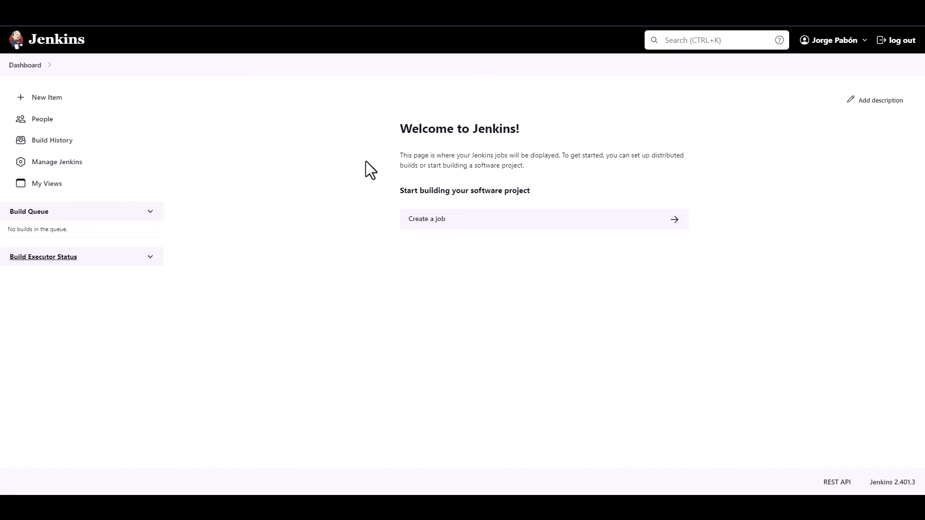
mouse_move(349, 179)
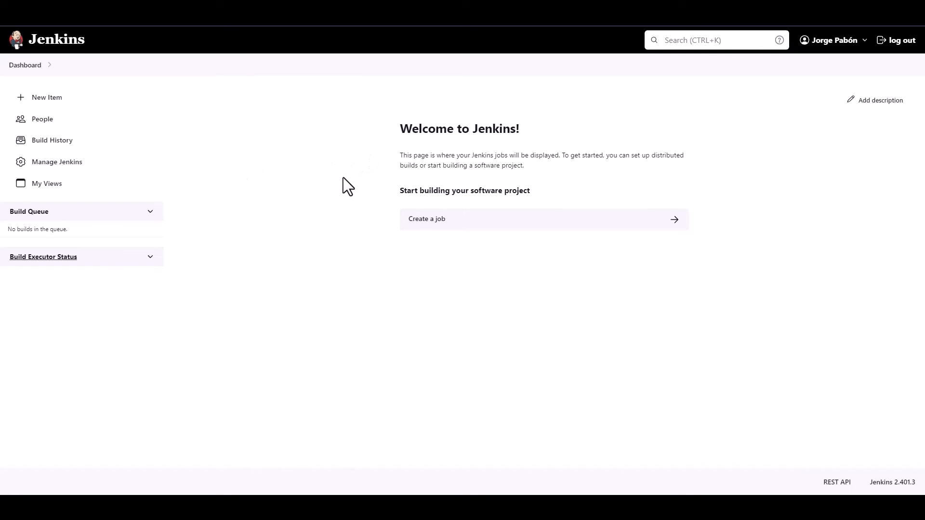
mouse_move(363, 165)
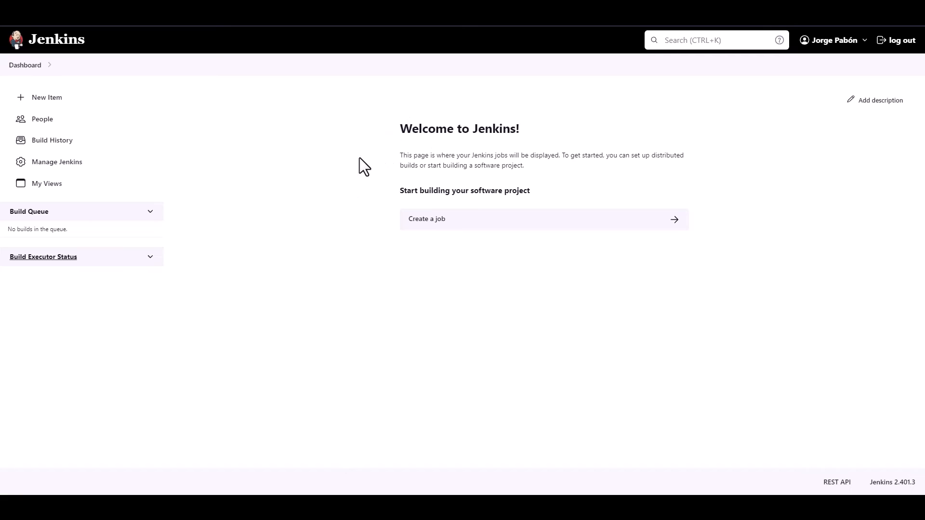
mouse_move(362, 166)
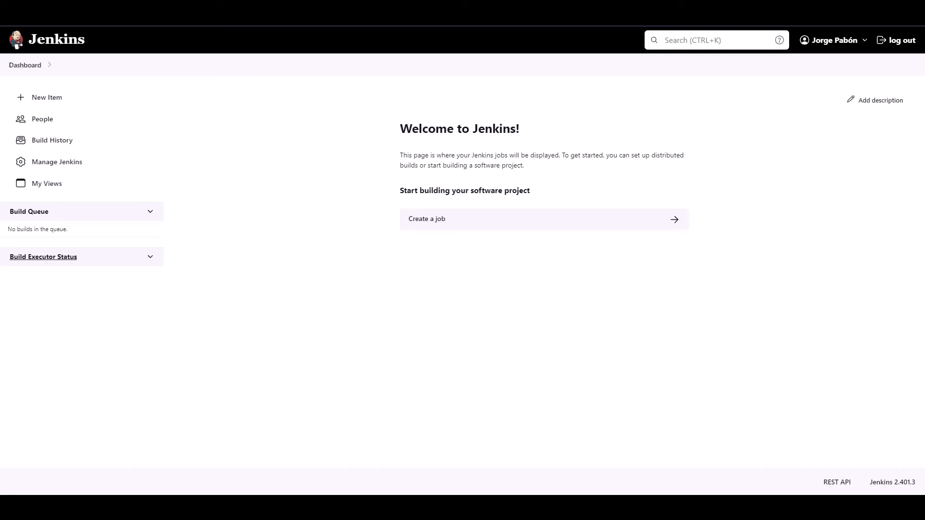
mouse_move(497, 332)
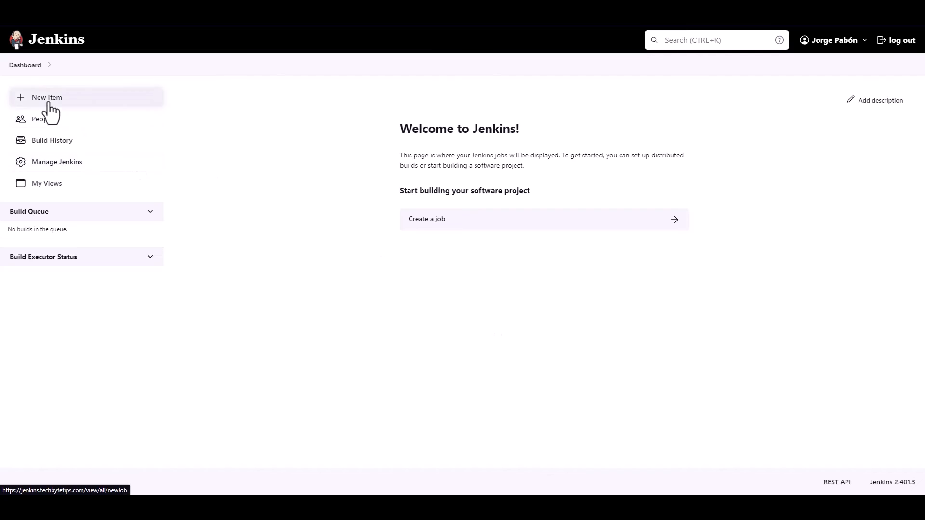
Start a New Item and enter the name 'Agent Test'.
left_click(47, 98)
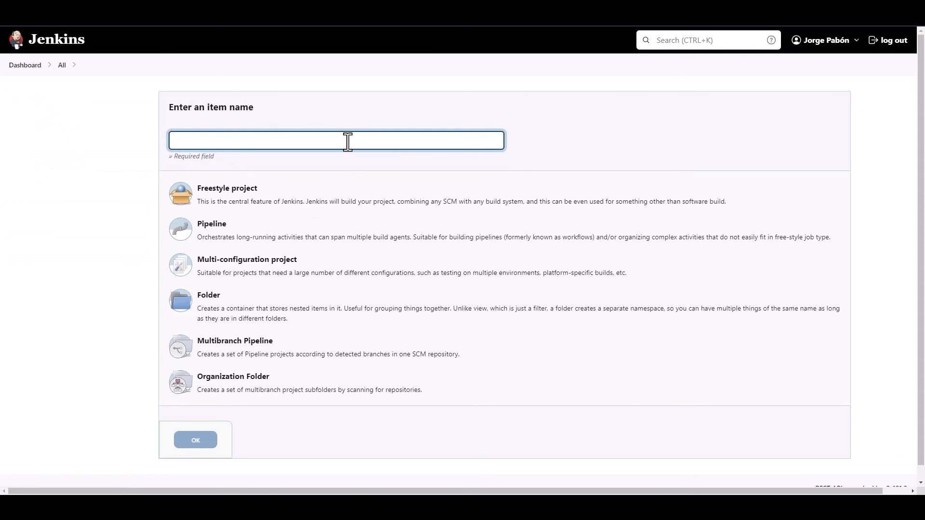
type("Ageng Test")
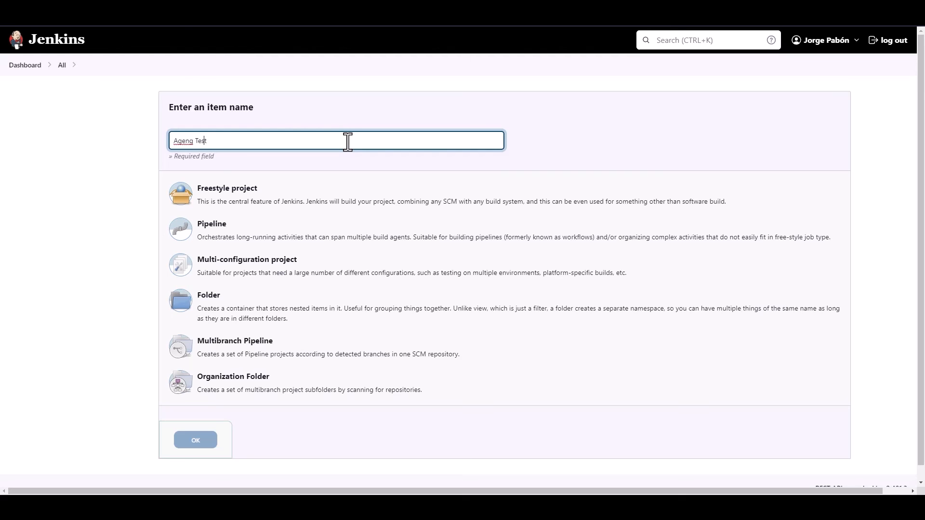
type("Agent Test")
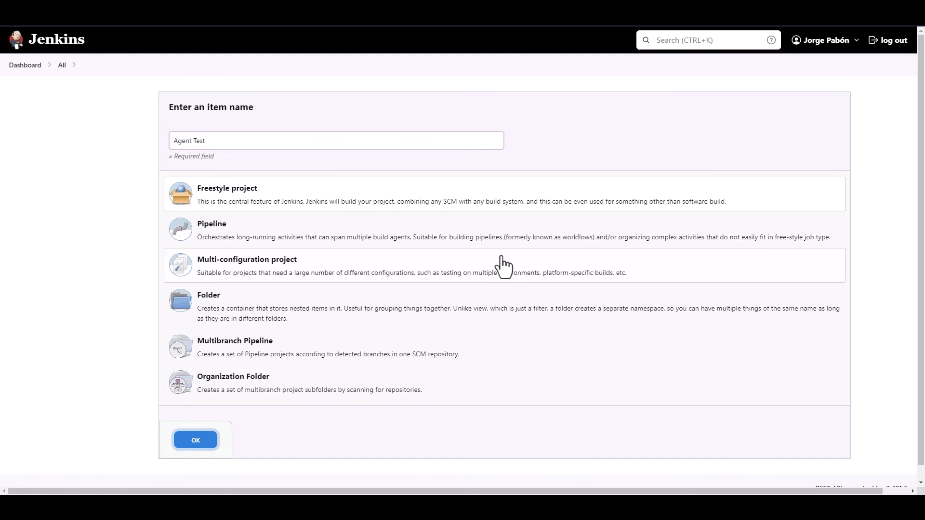
mouse_move(446, 246)
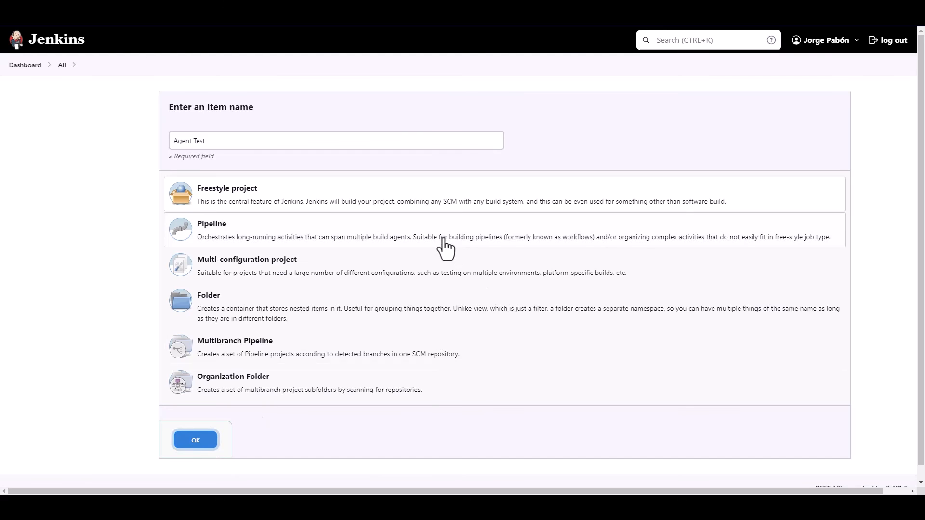
Create Agent Test with a description about launching agent pods, restricted to label kubeagent.
left_click(196, 440)
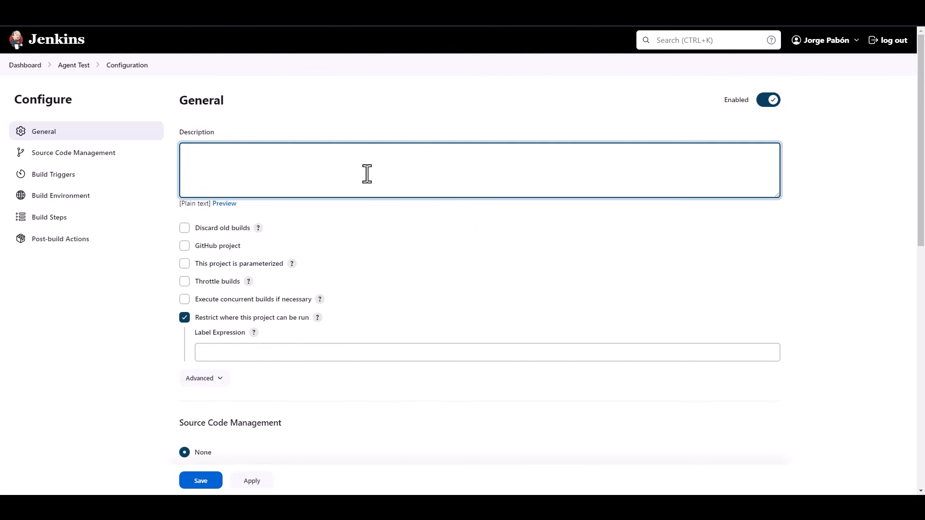
type("Testing that")
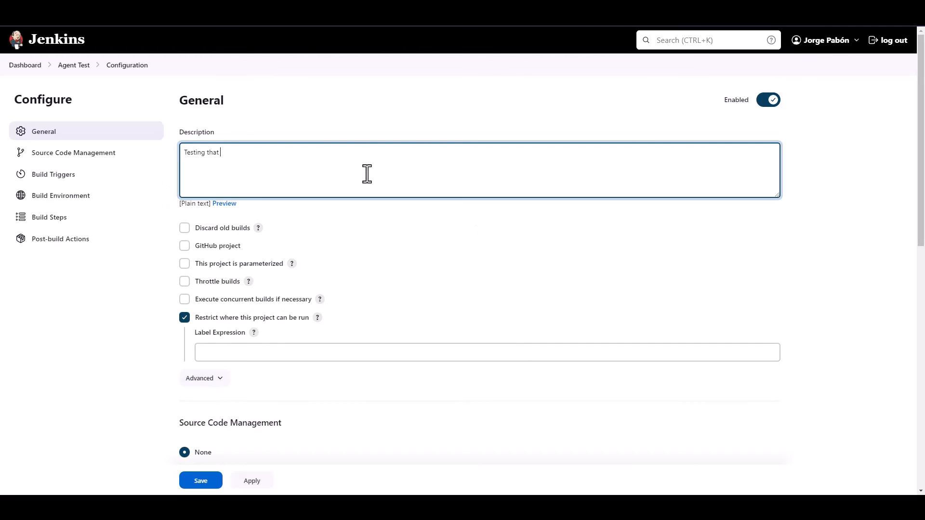
type("Jenkins is able to")
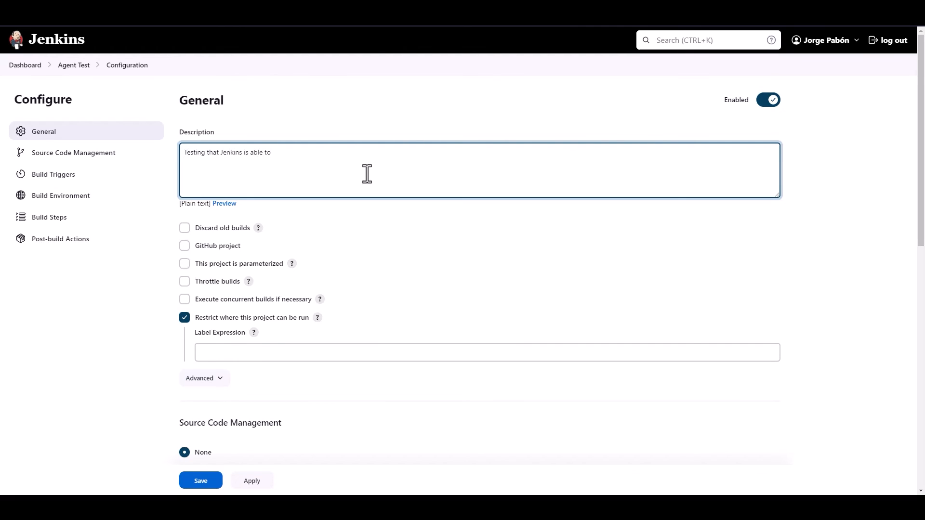
type("launche agents")
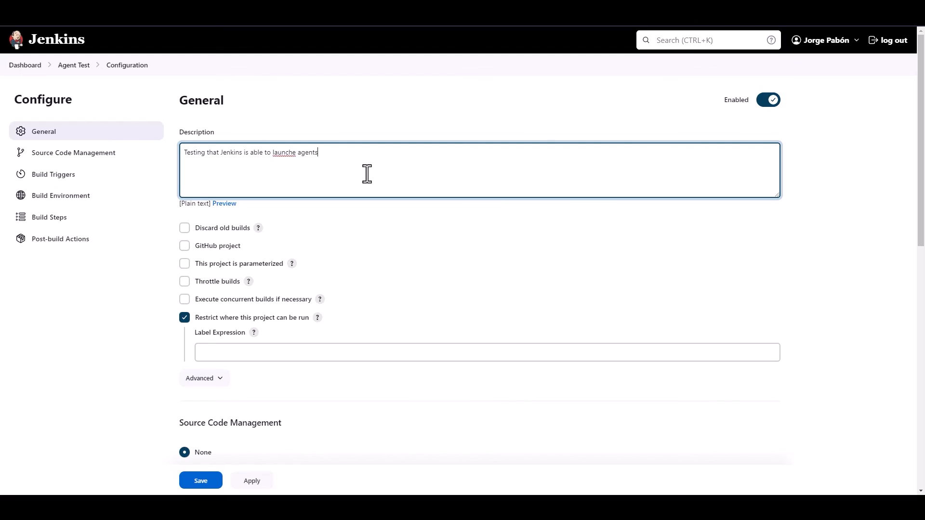
type("po")
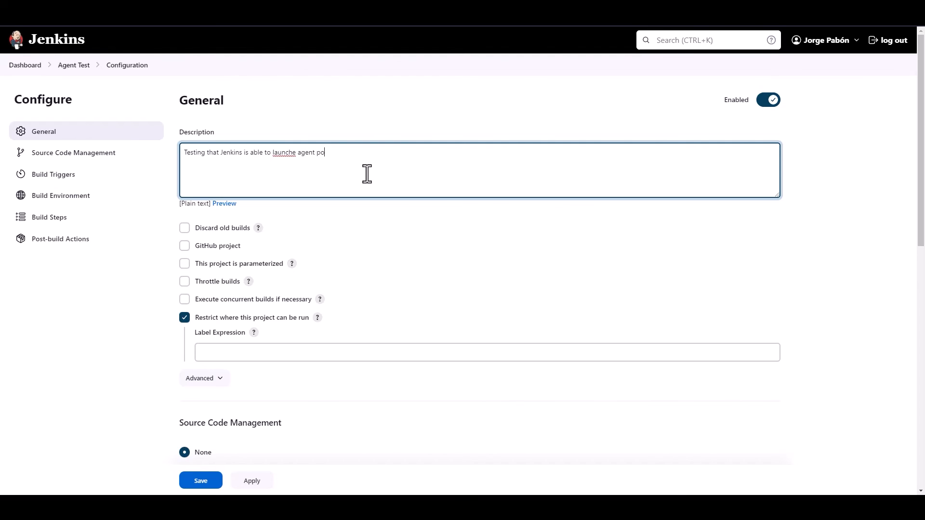
type("ds..")
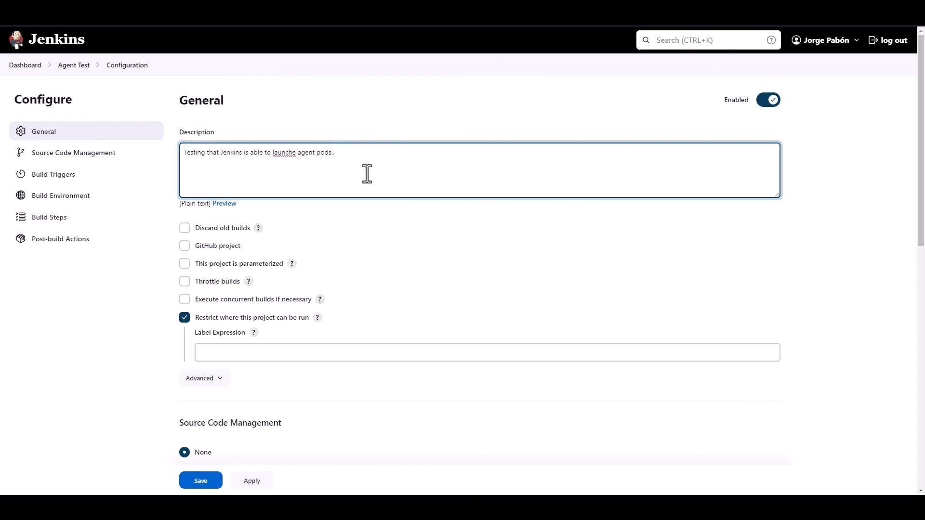
type("launch agent pods.")
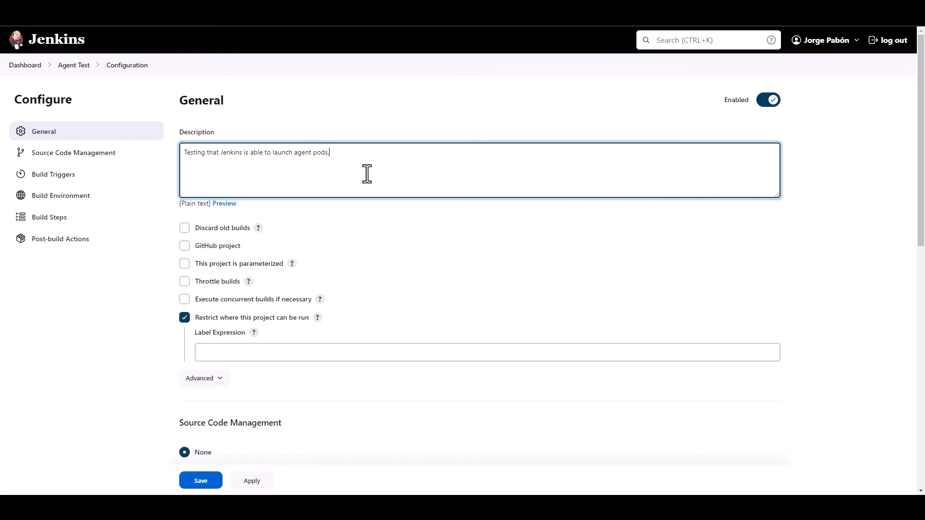
scroll("down", 3)
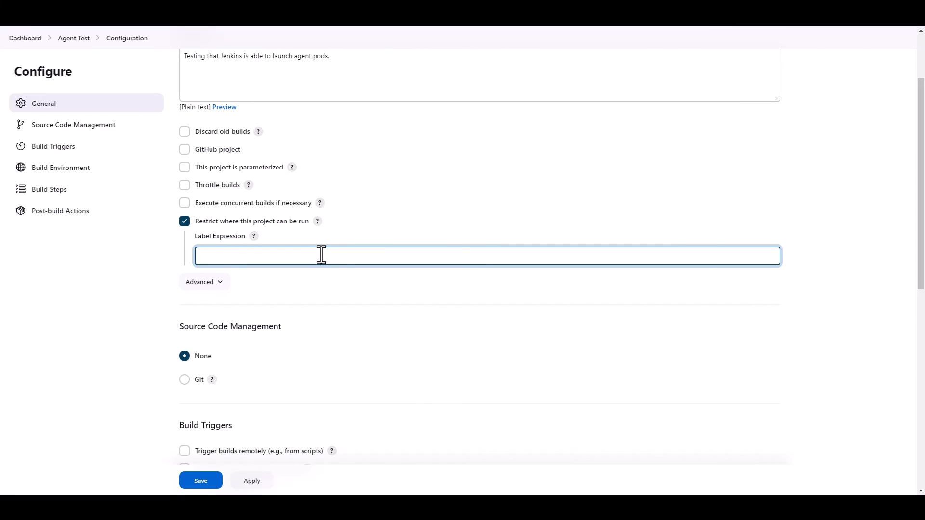
type("kubeagent")
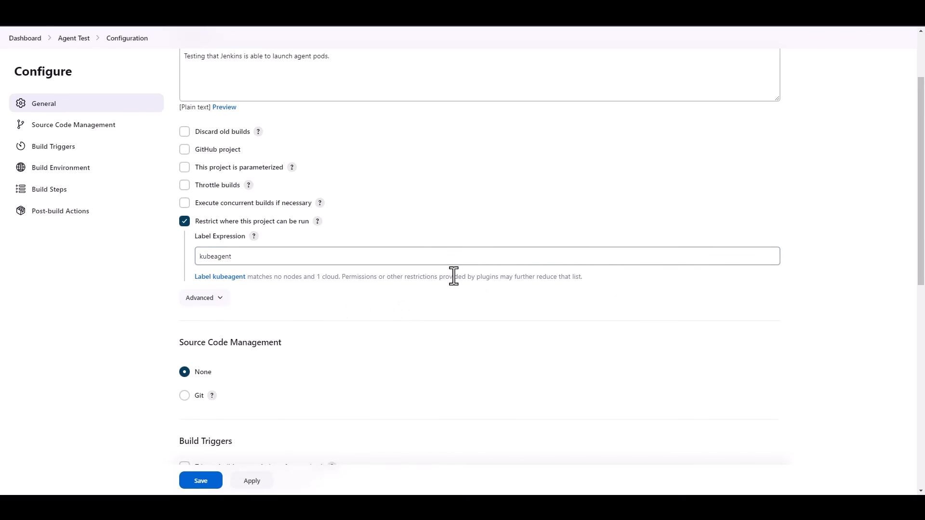
mouse_move(337, 278)
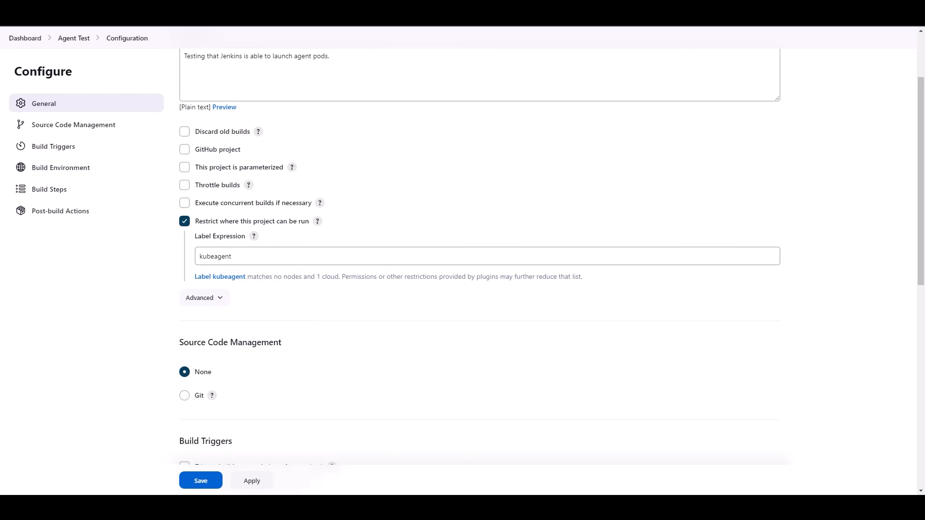
Add an Execute shell build step to the Agent Test job.
scroll("down", 3)
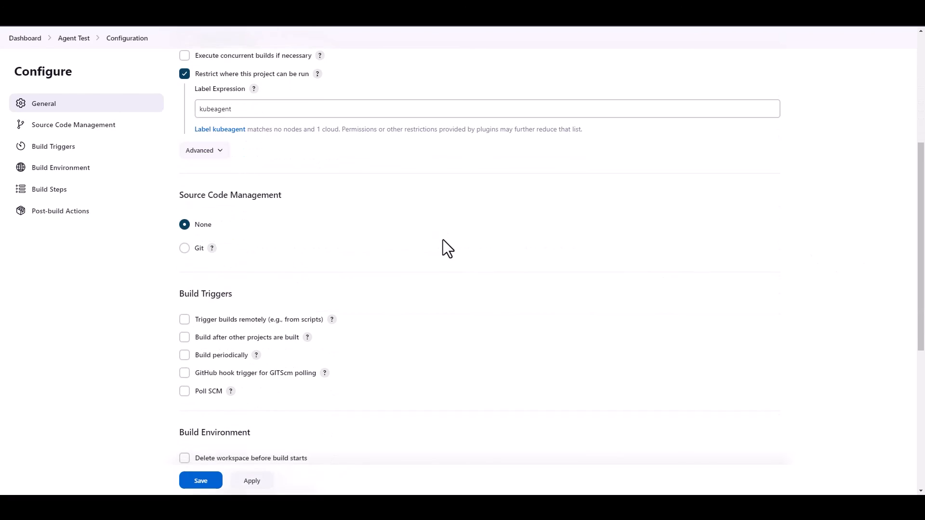
scroll("up", 3)
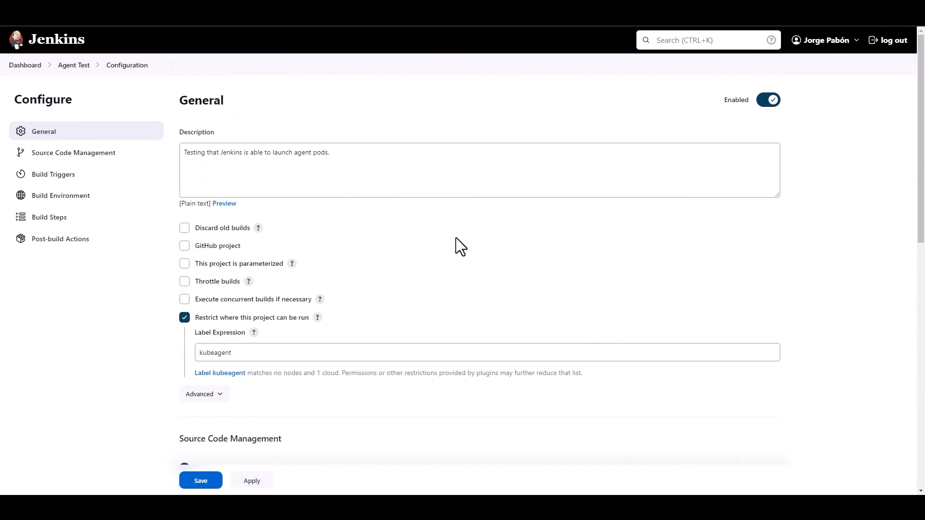
scroll("down", 3)
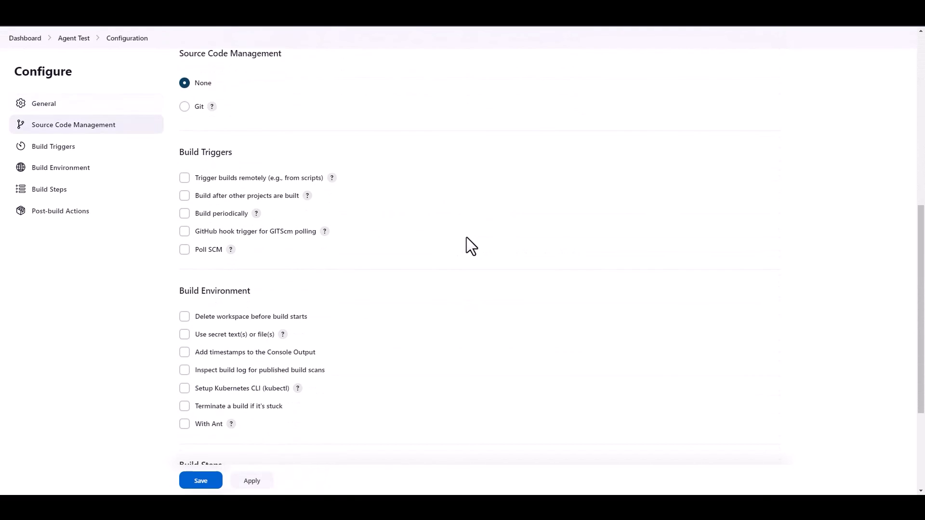
scroll("down", 3)
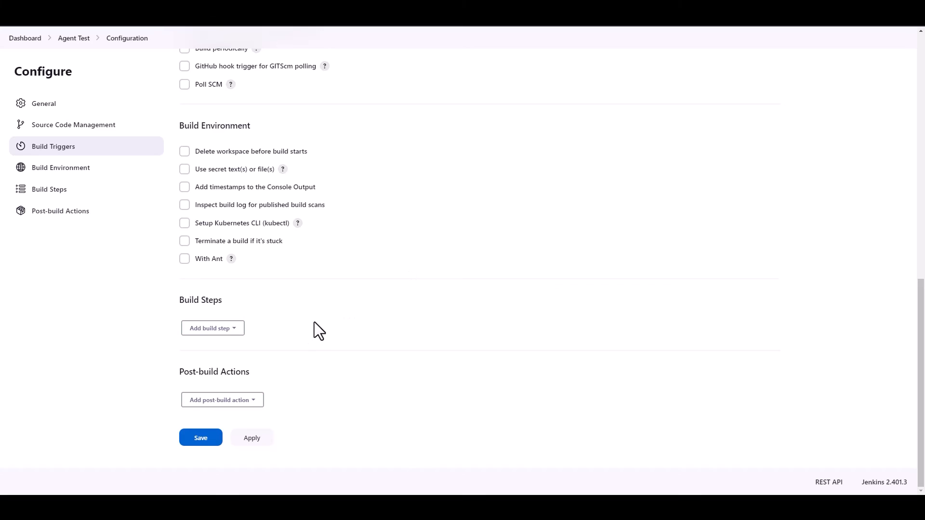
left_click(212, 329)
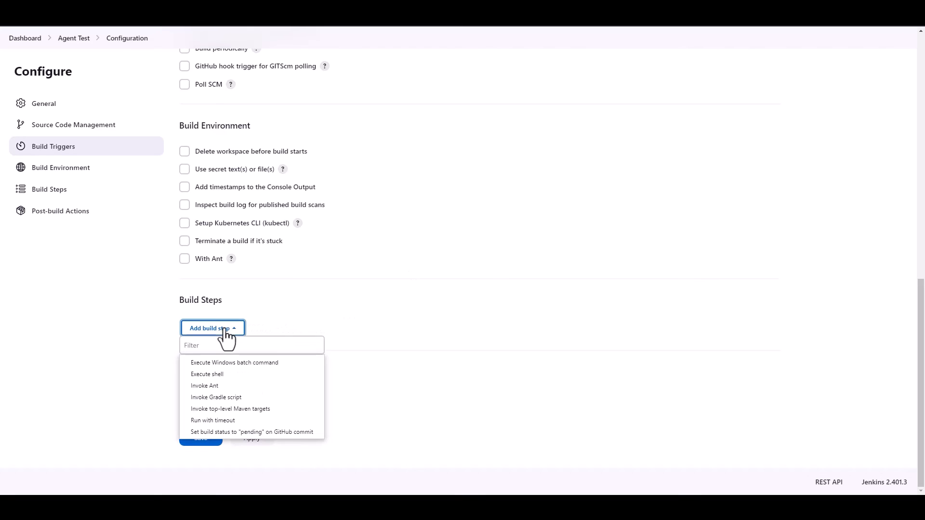
left_click(207, 373)
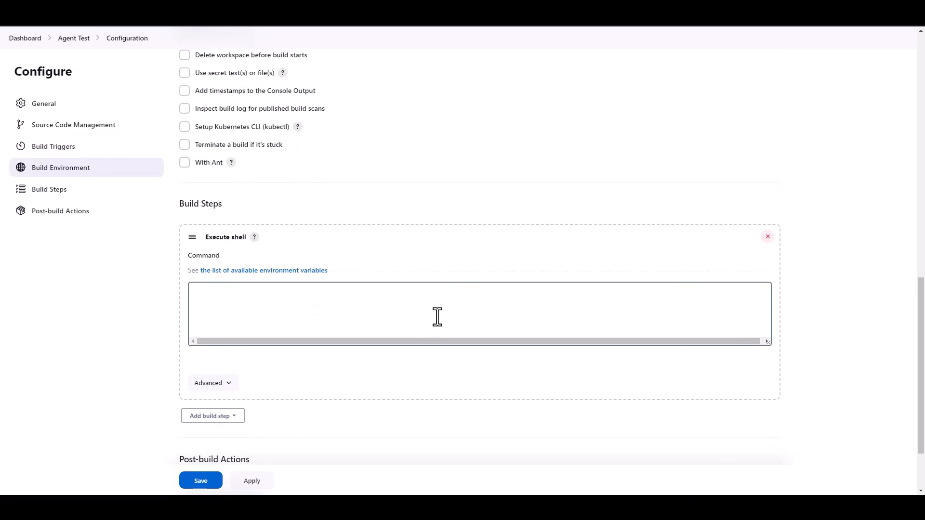
Enter the command echo "Testing the Jenkins Agent!" and save the job.
type("echo")
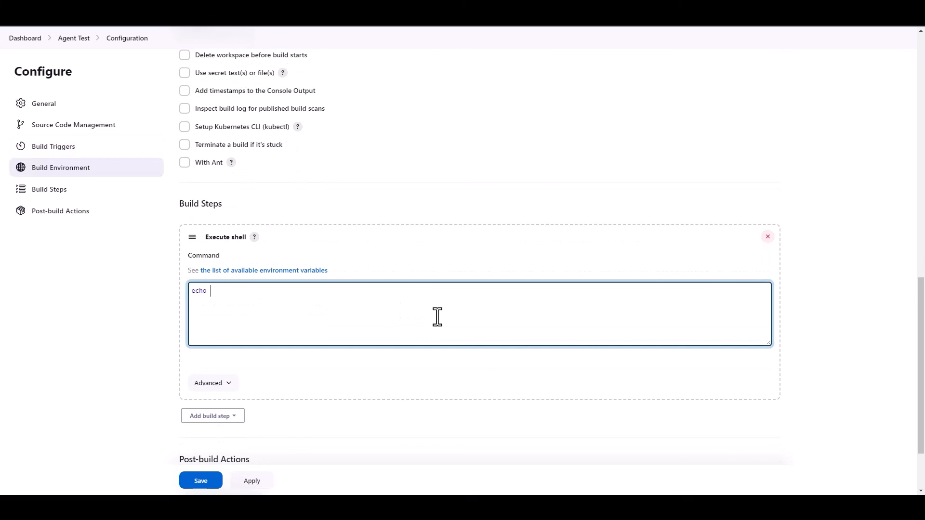
type("\"Testing")
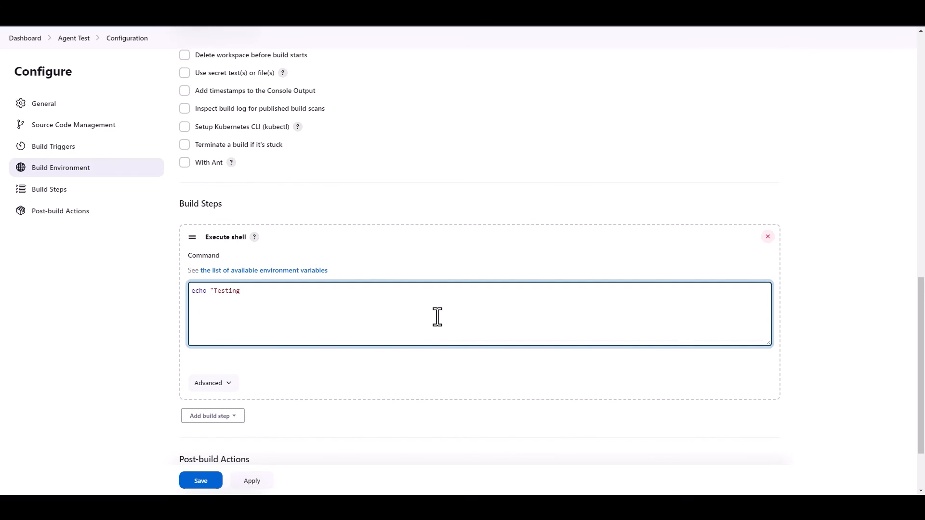
type("the JEnk")
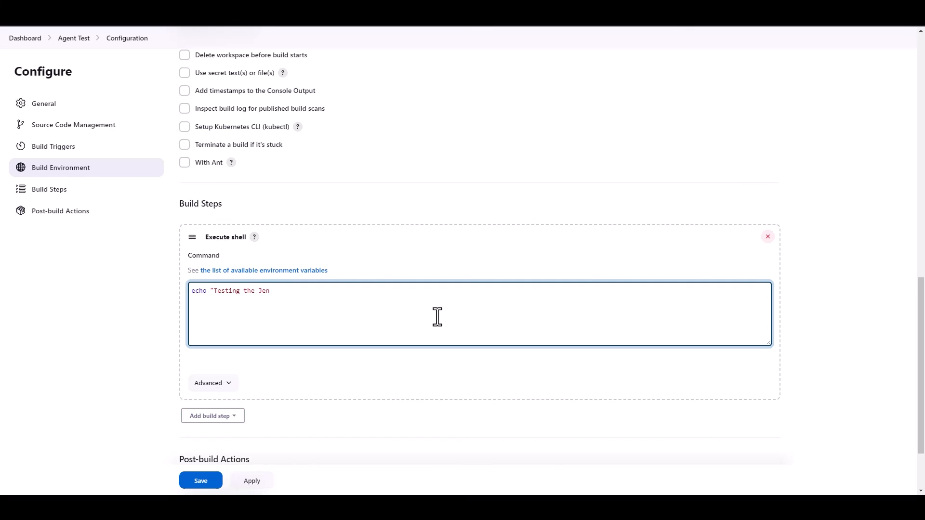
type("kins Agent!")
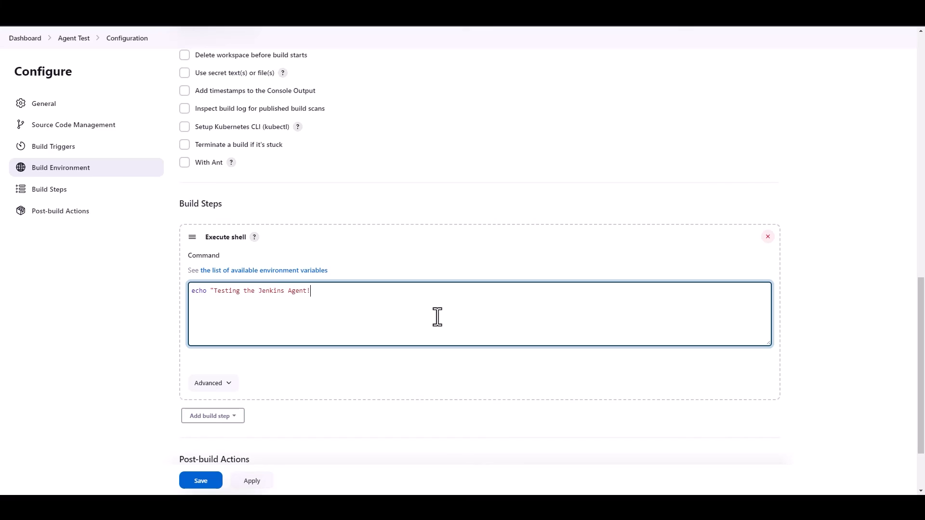
type("\"")
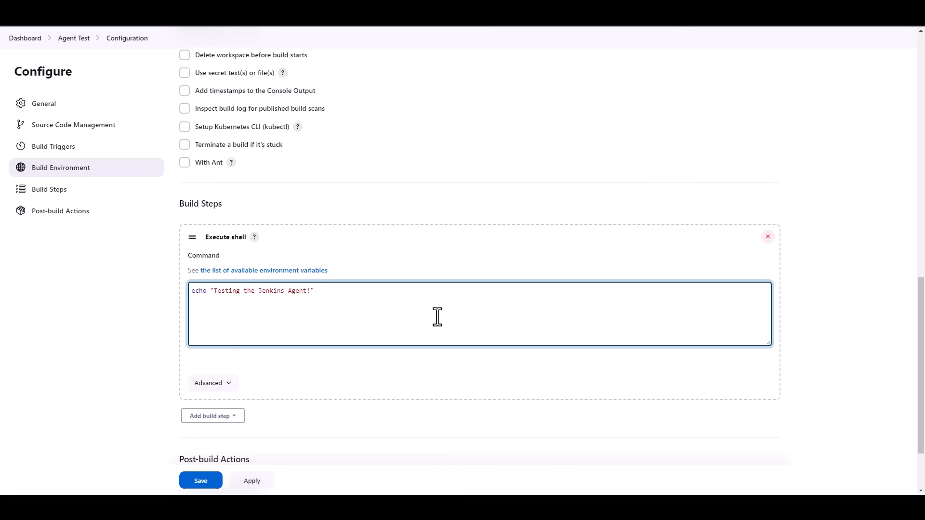
mouse_move(317, 296)
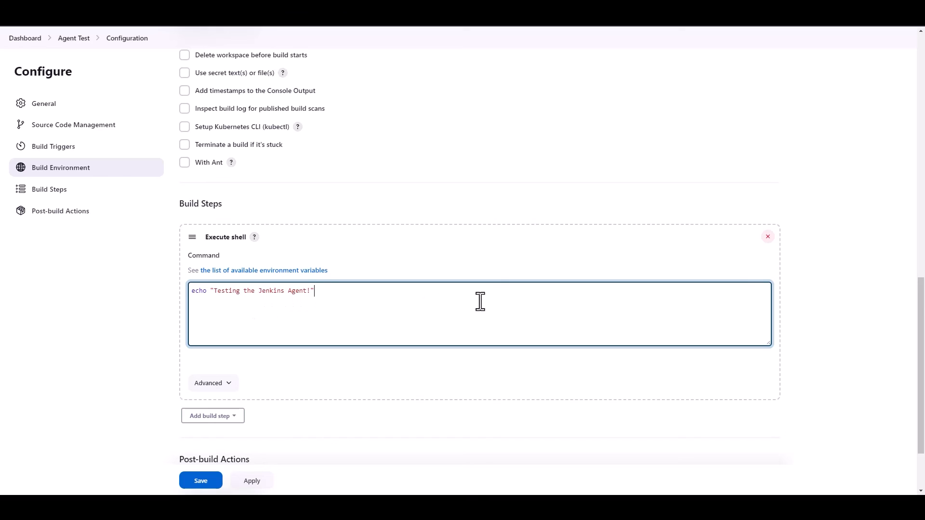
scroll("down", 3)
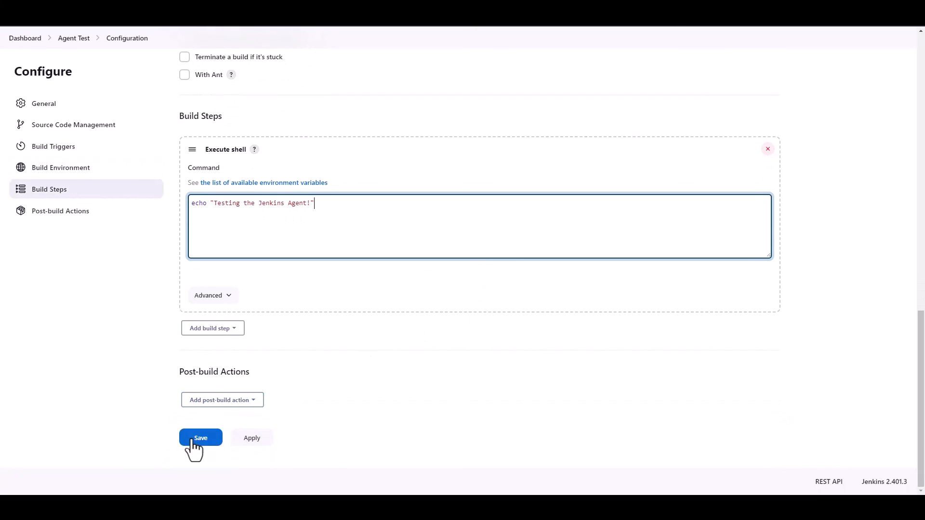
left_click(201, 437)
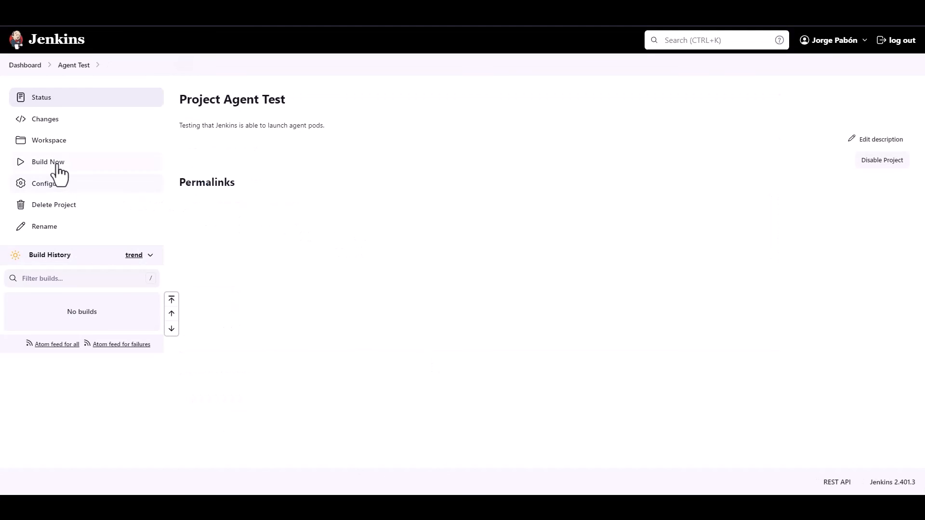
Trigger Build Now on Agent Test to launch a kube-agent pod.
left_click(48, 161)
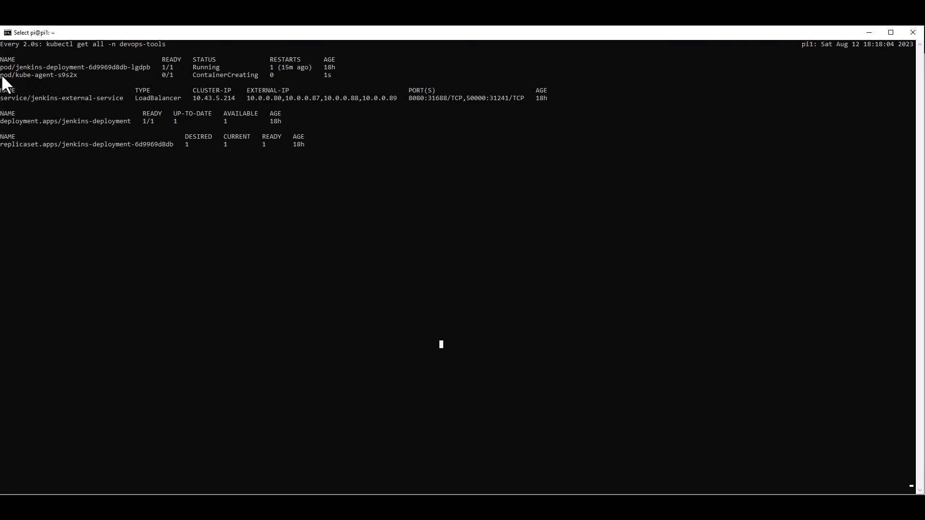
mouse_move(368, 417)
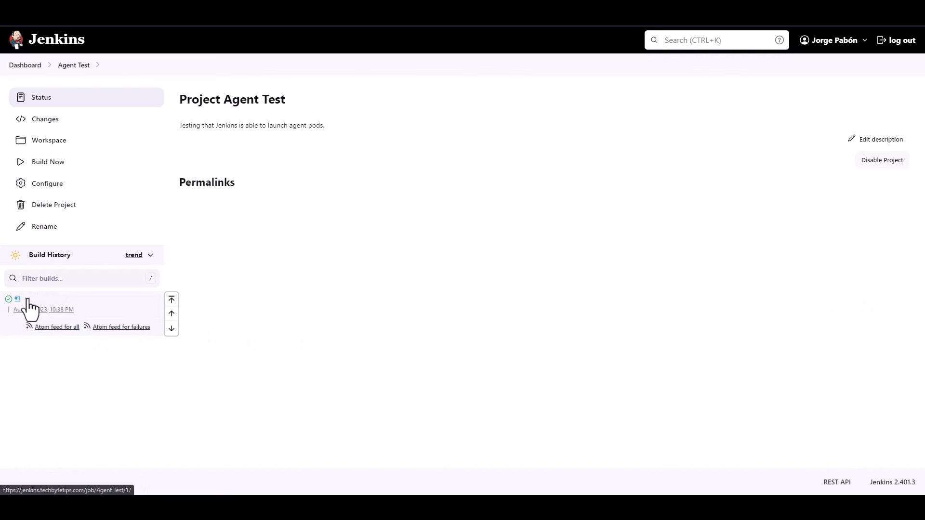
mouse_move(57, 327)
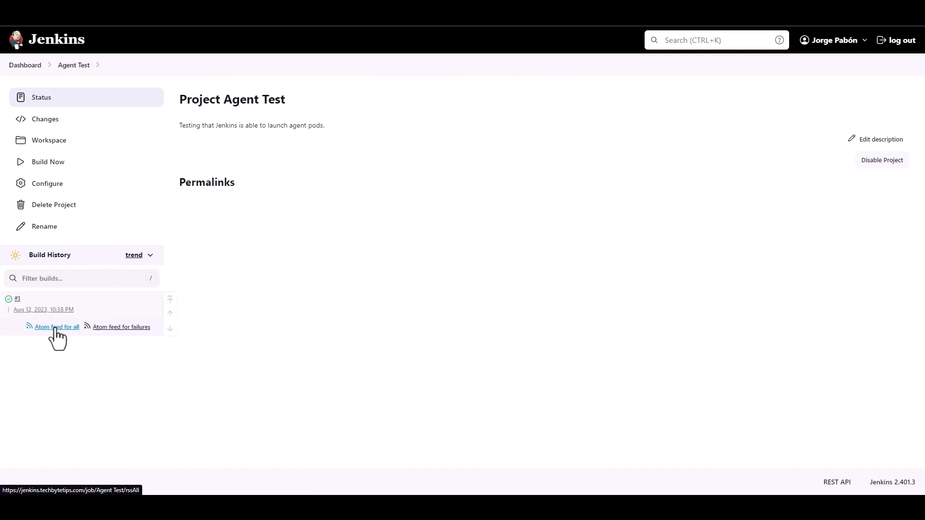
Check build #1's console output shows 'Testing the Jenkins Agent!' and SUCCESS on kube-agent-179k2.
left_click(17, 299)
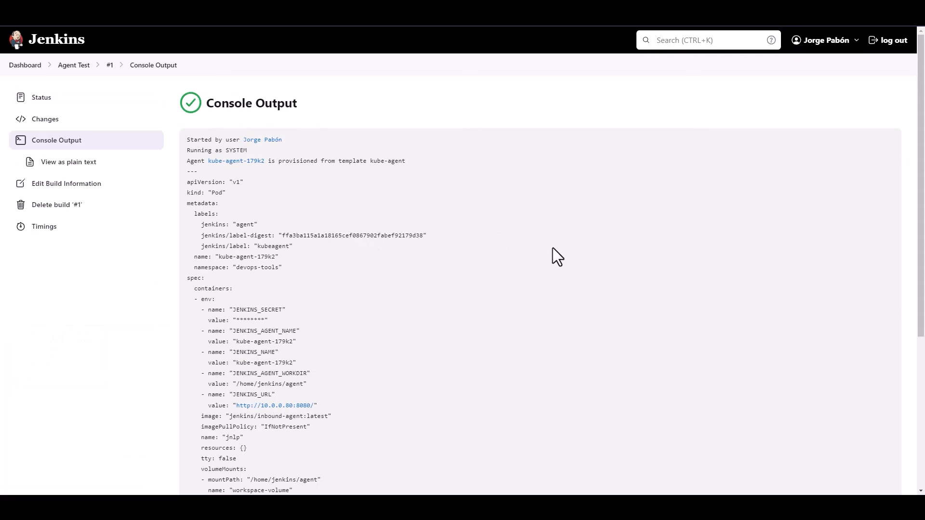
scroll("down", 3)
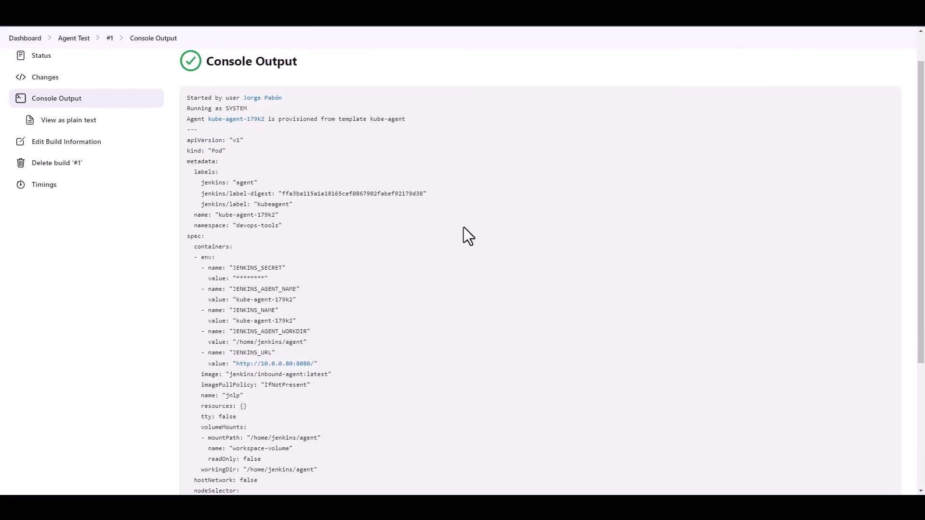
scroll("down", 3)
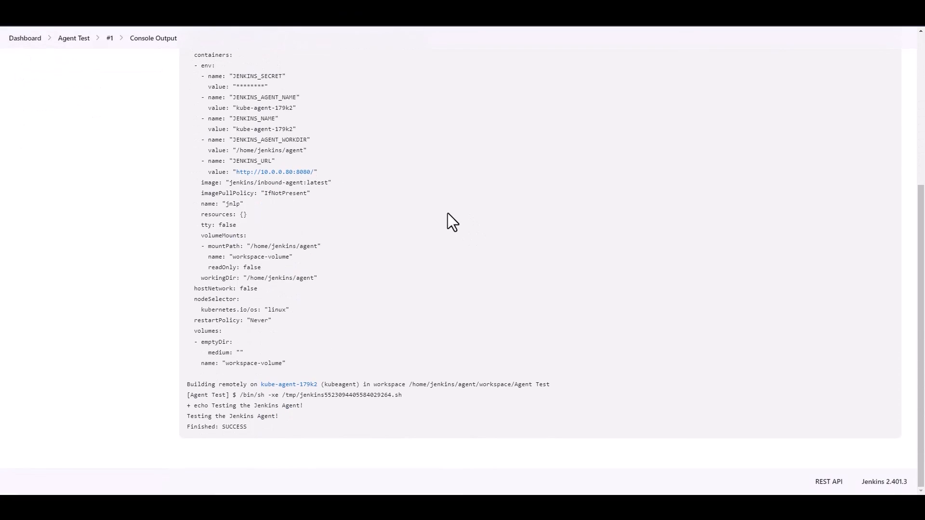
mouse_move(289, 424)
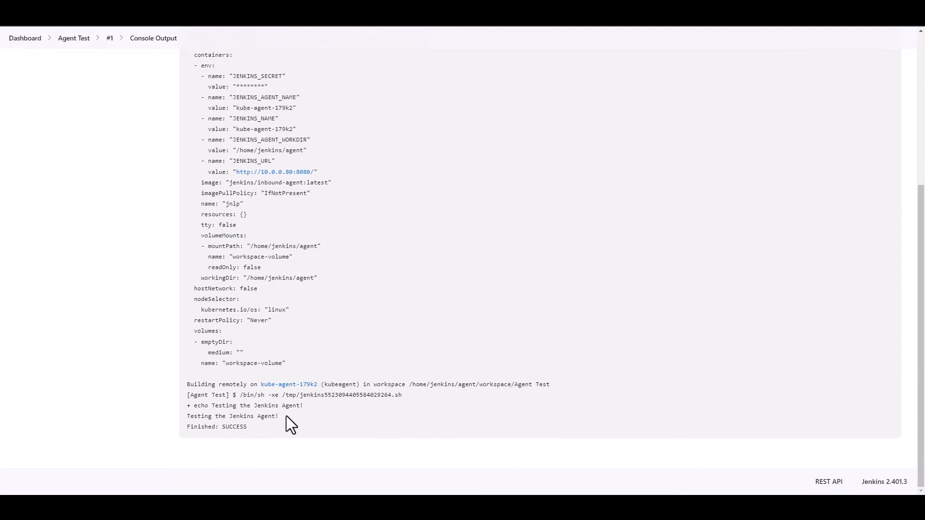
double_click(232, 416)
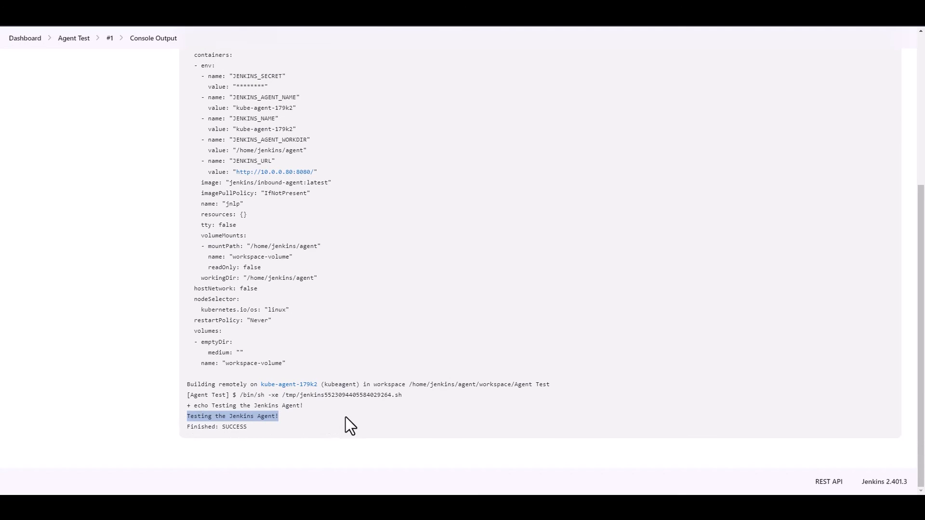
scroll("up", 3)
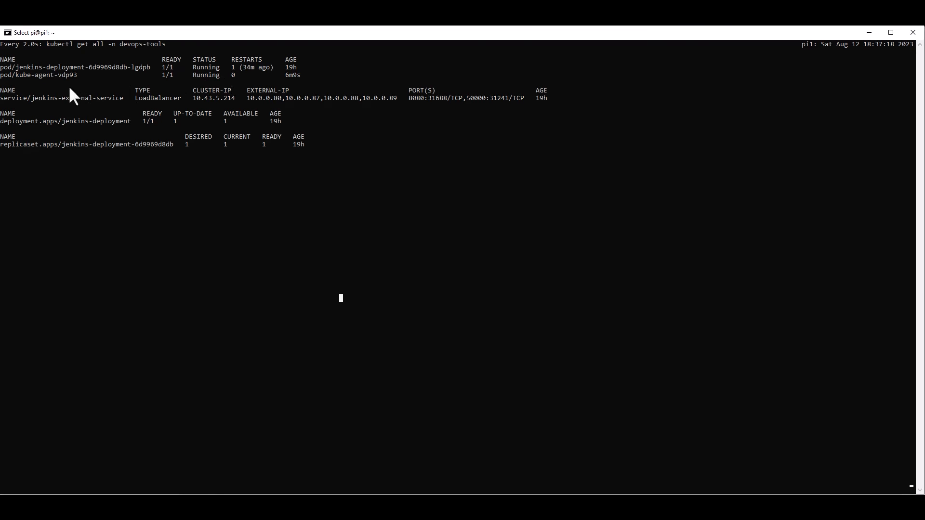
mouse_move(454, 289)
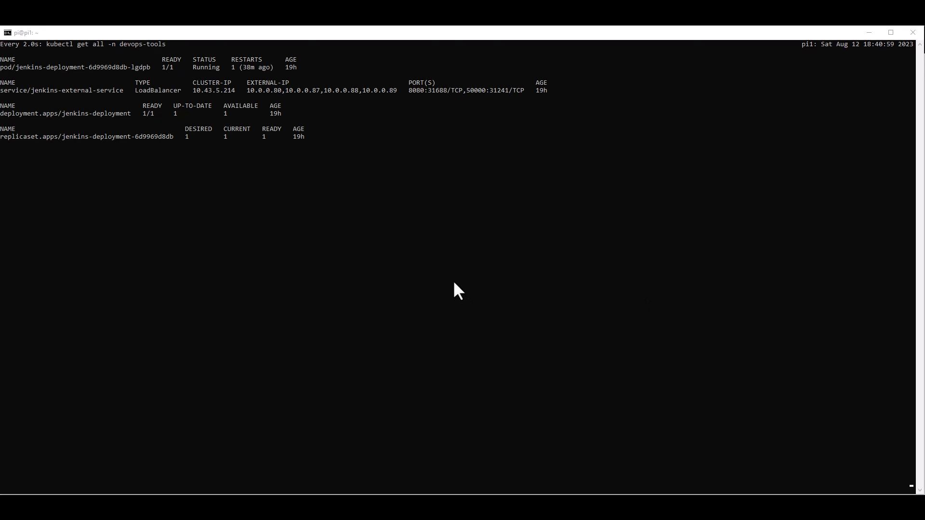
mouse_move(62, 92)
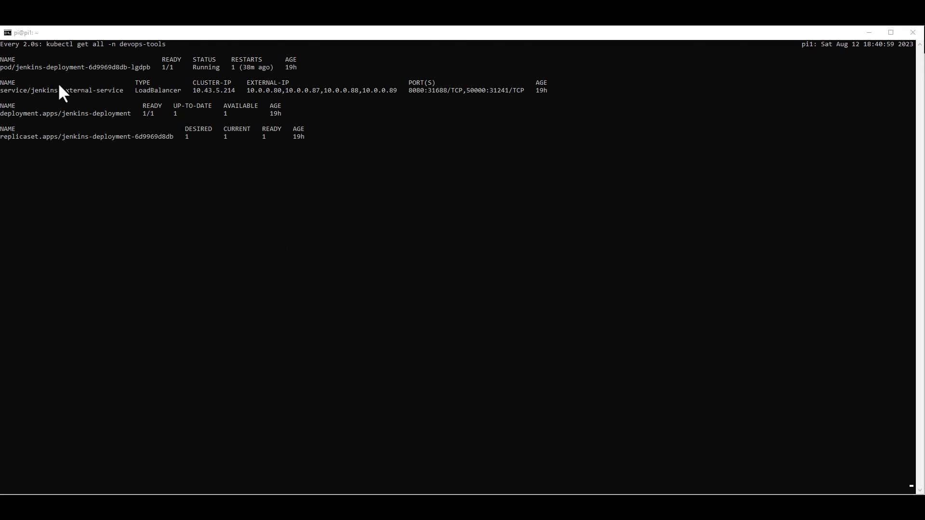